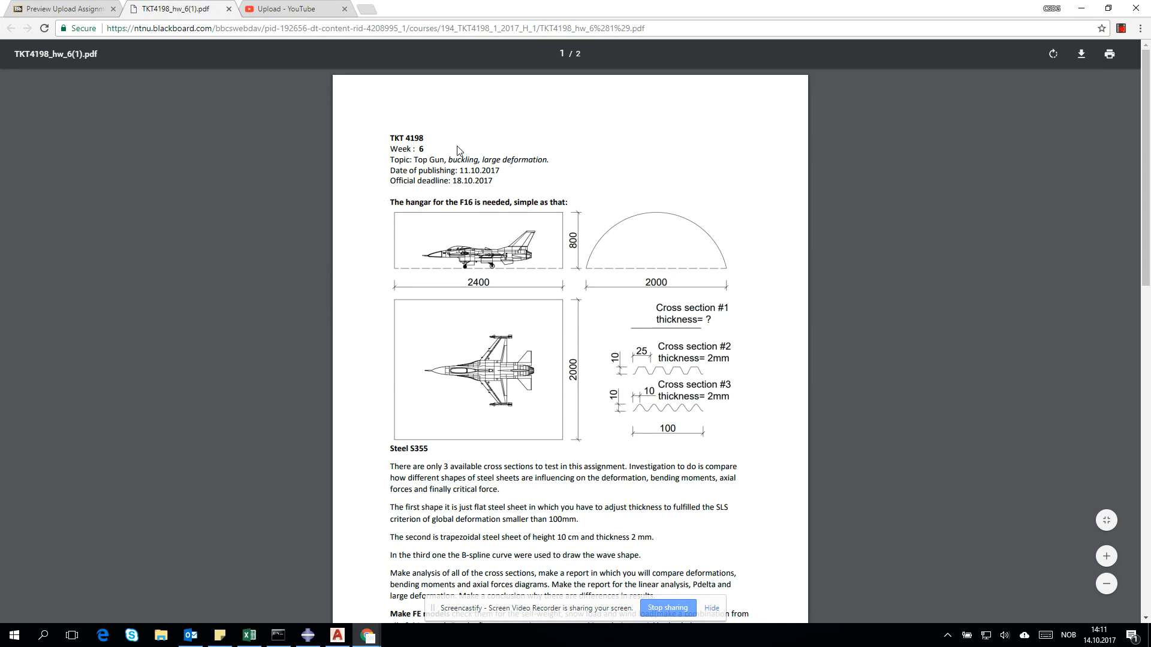
# Review the assignment text, noting the 100 mm global deformation requirement
pyautogui.scroll(-3)
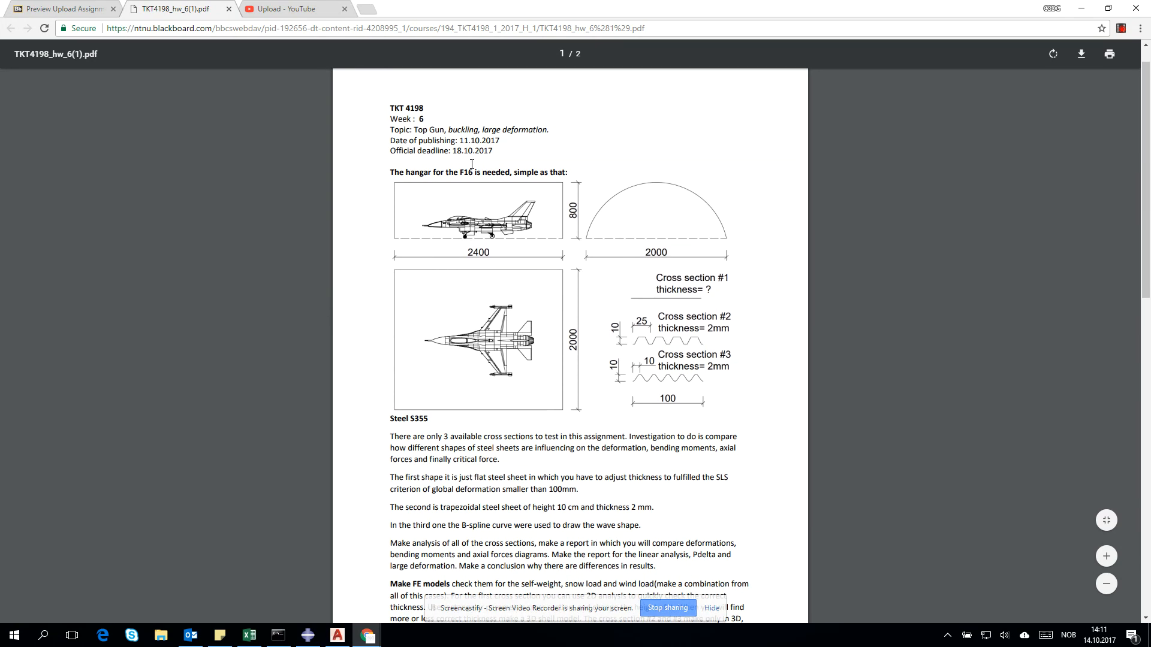
pyautogui.moveTo(613, 219)
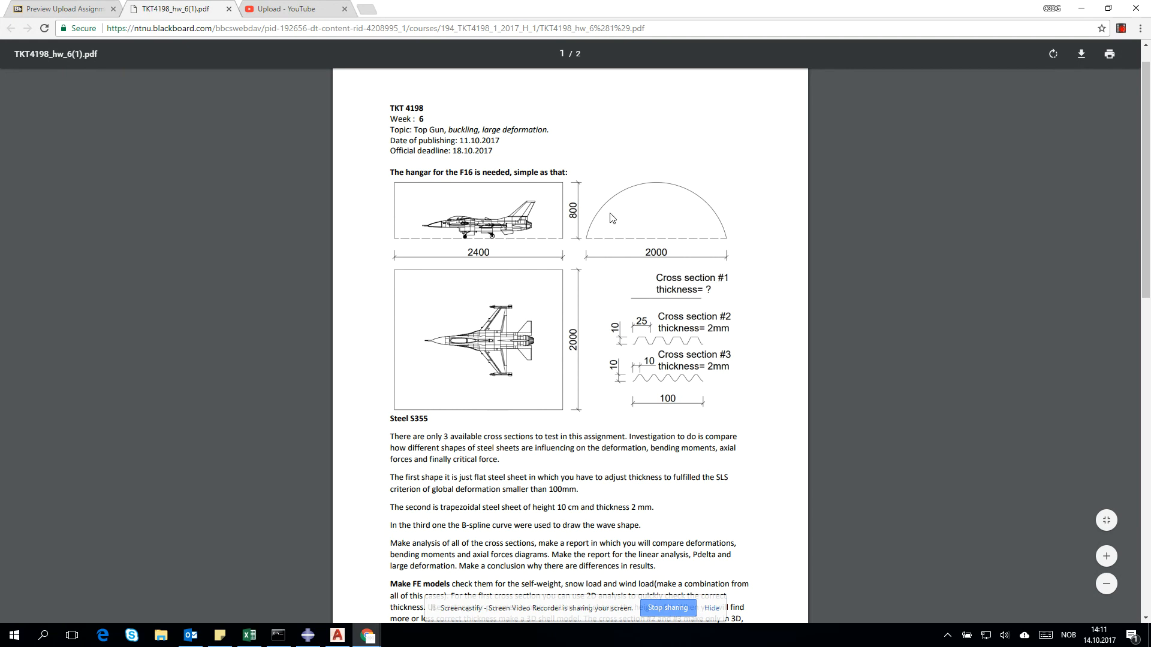
pyautogui.moveTo(587, 236)
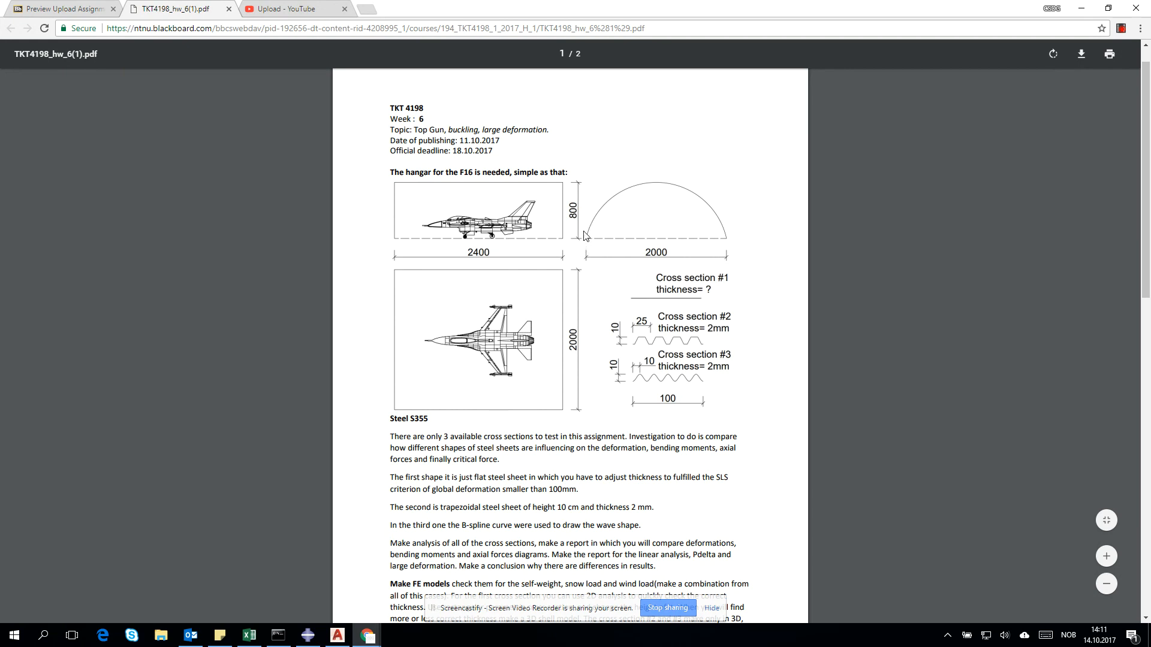
pyautogui.scroll(-3)
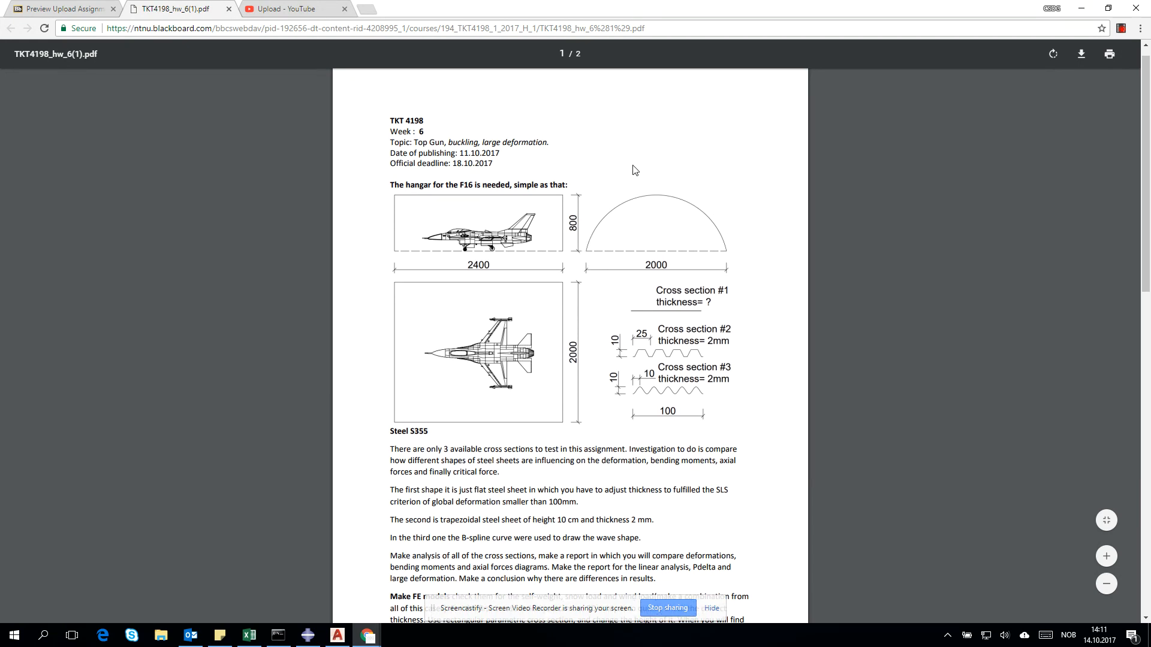
pyautogui.scroll(-3)
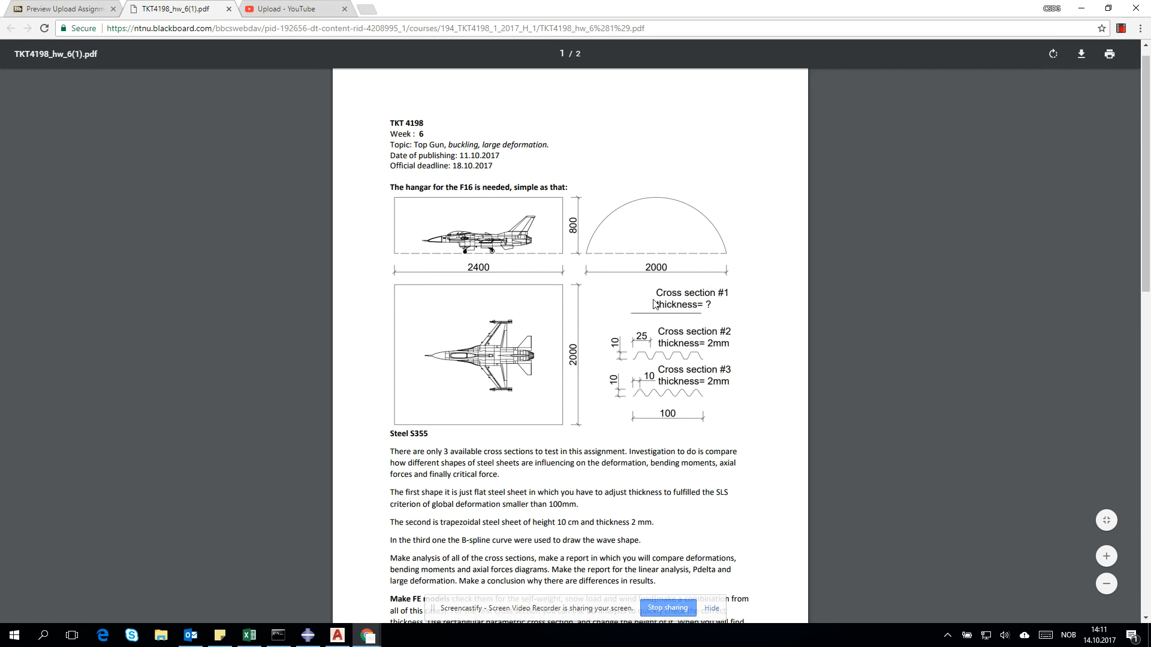
pyautogui.moveTo(685, 315)
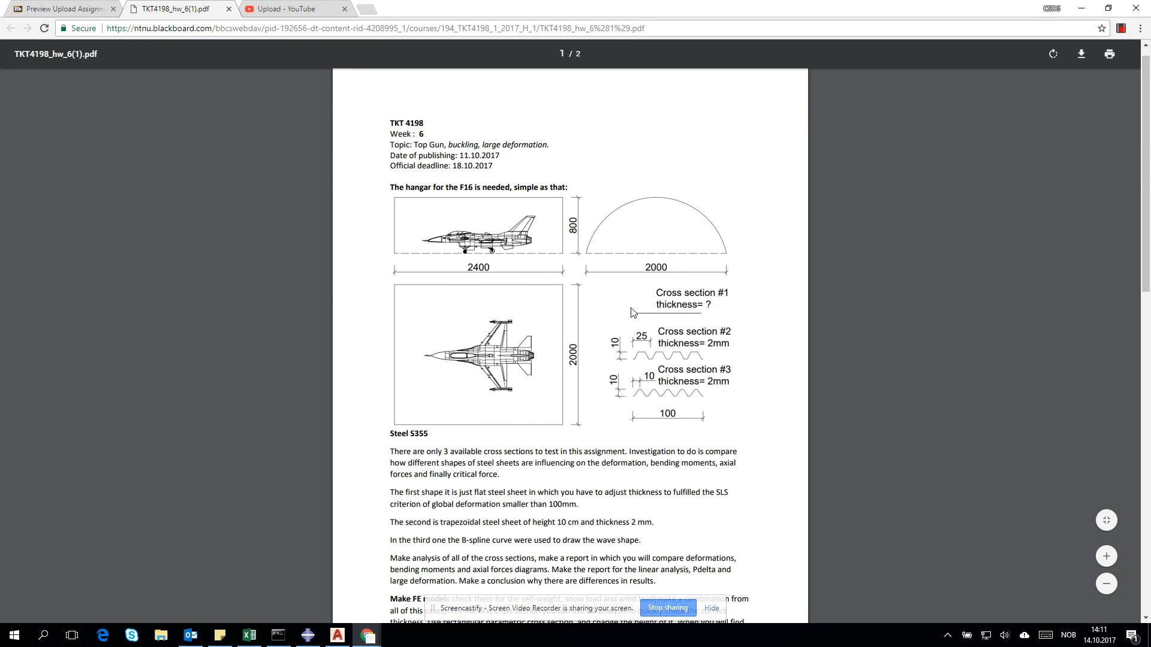
pyautogui.moveTo(711, 312)
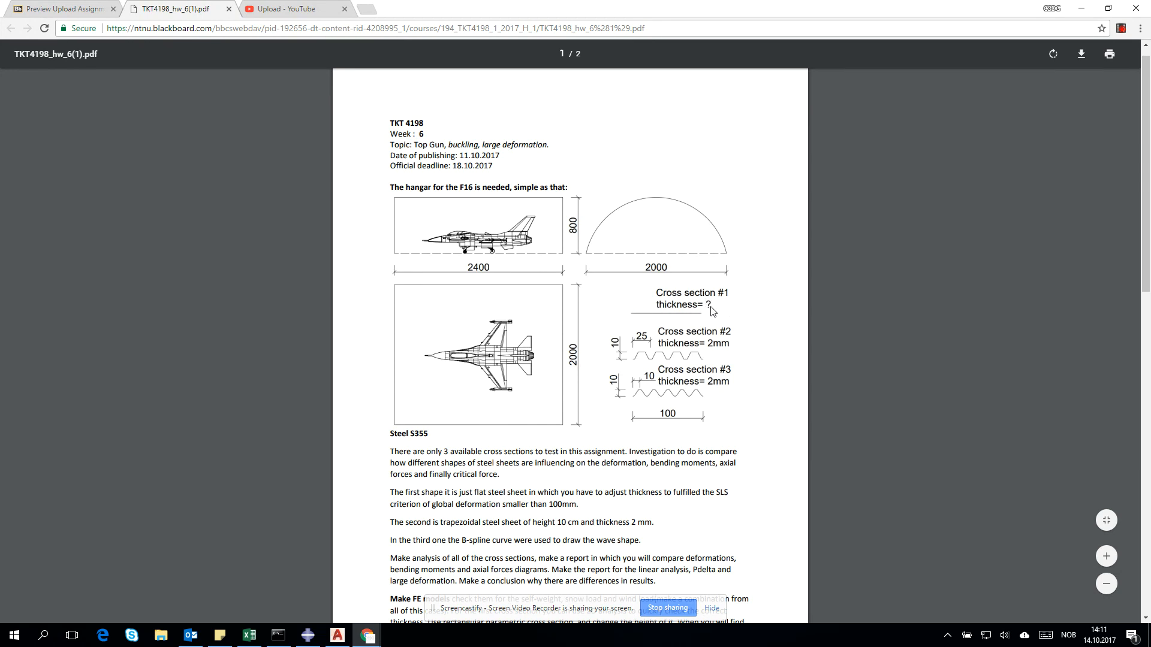
pyautogui.moveTo(692, 320)
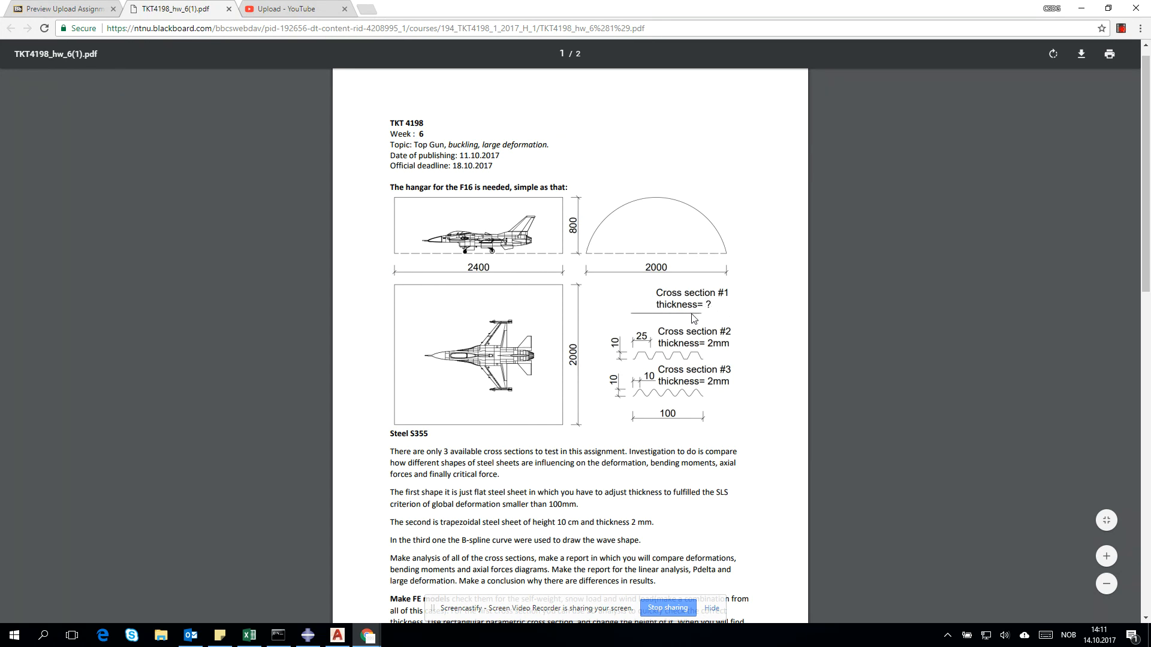
pyautogui.moveTo(636, 390)
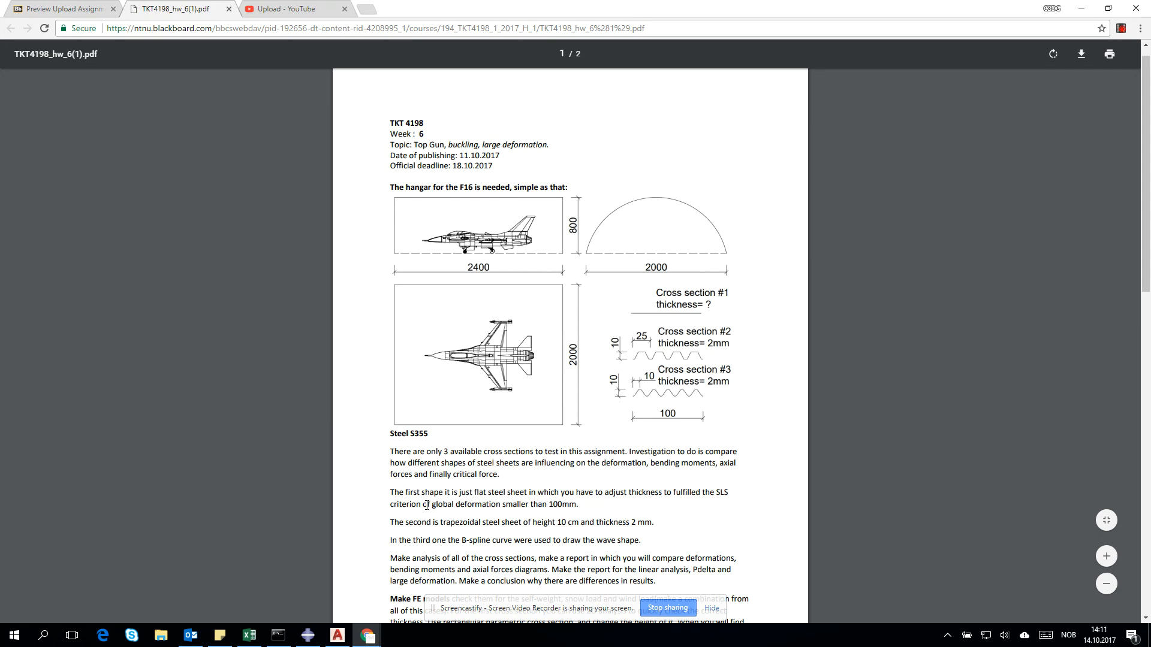
pyautogui.moveTo(423, 505); pyautogui.dragTo(580, 504)
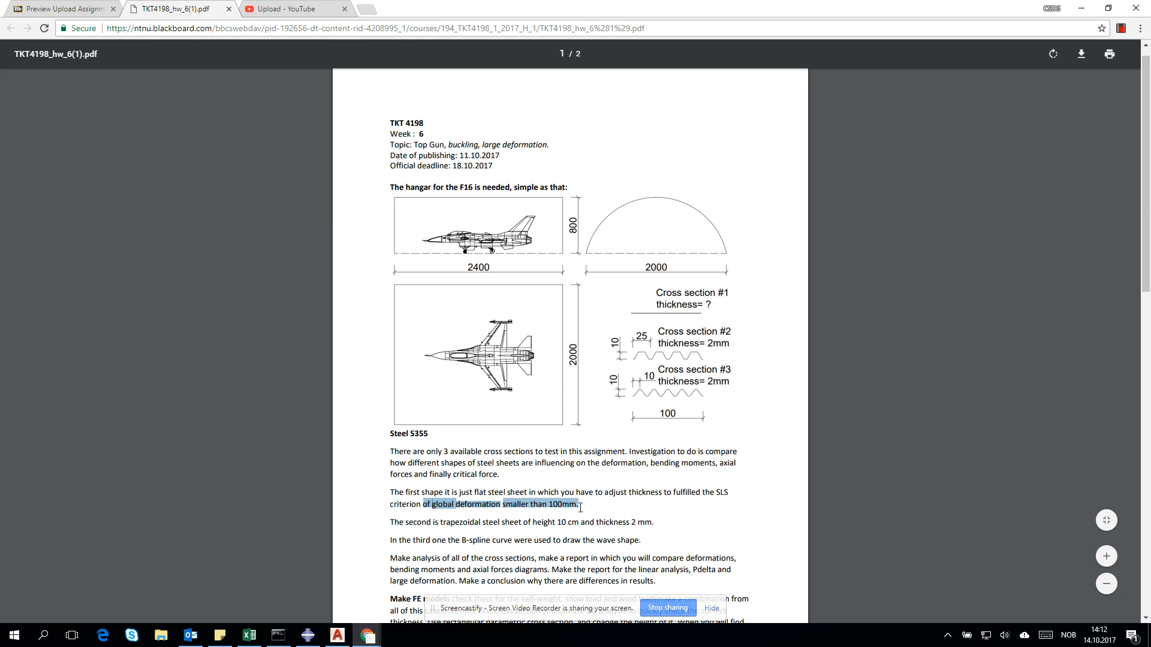
pyautogui.click(285, 591)
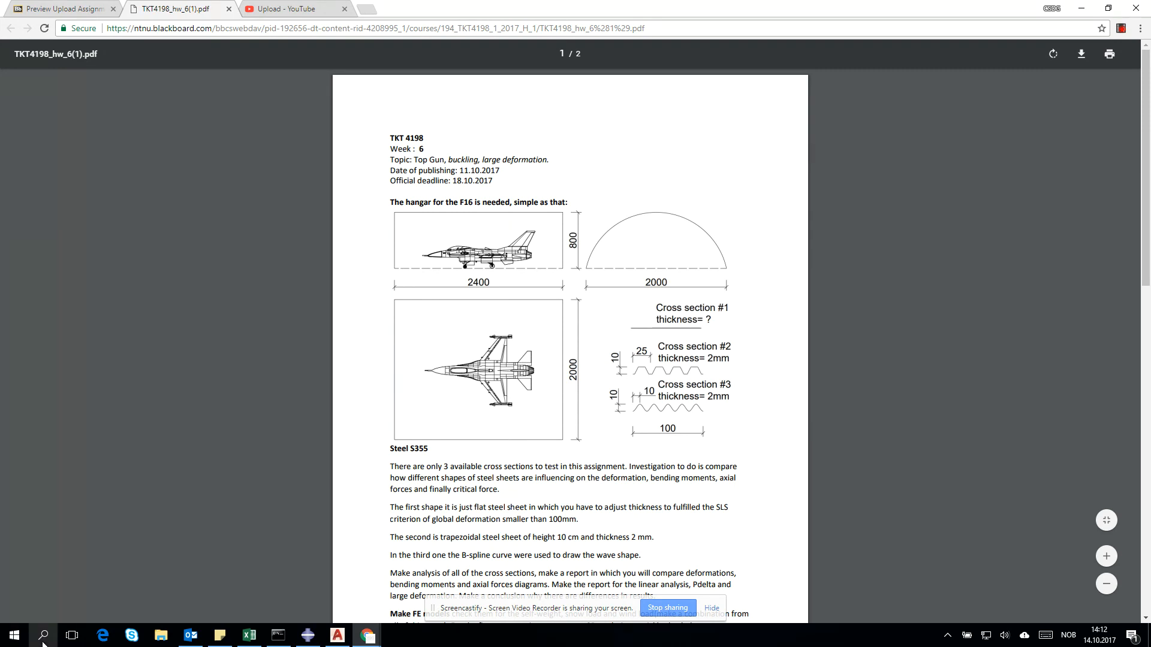
# Launch Robot from the Start menu search and start a new 2D Frame project
pyautogui.write('robot')
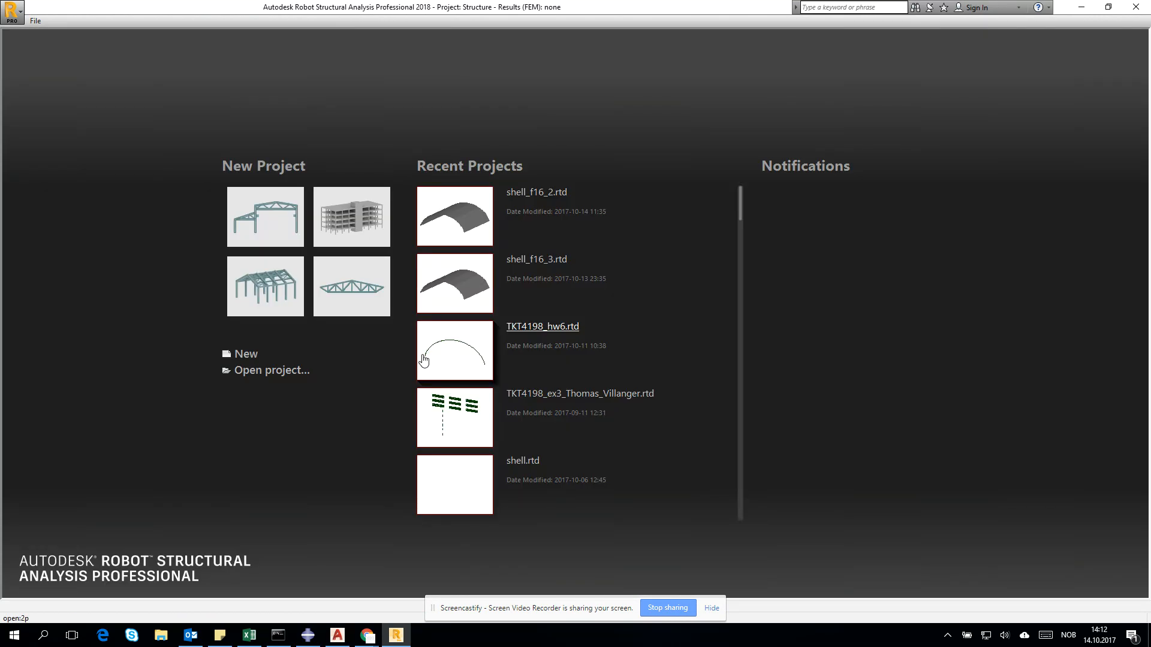
pyautogui.moveTo(339, 172)
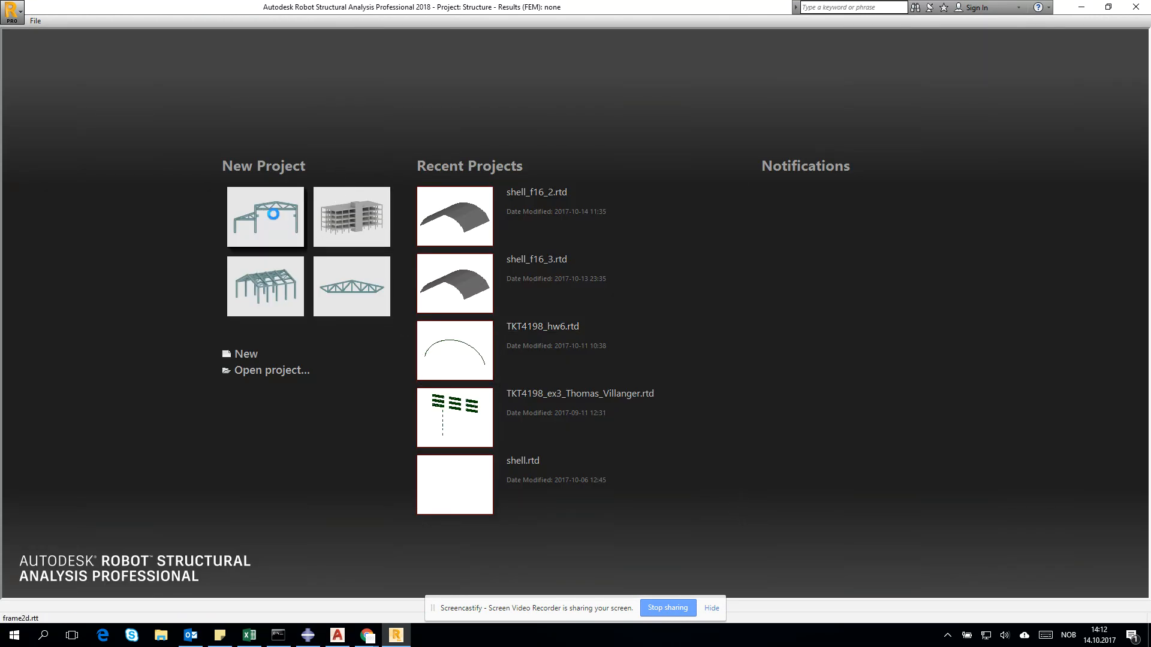
pyautogui.click(263, 216)
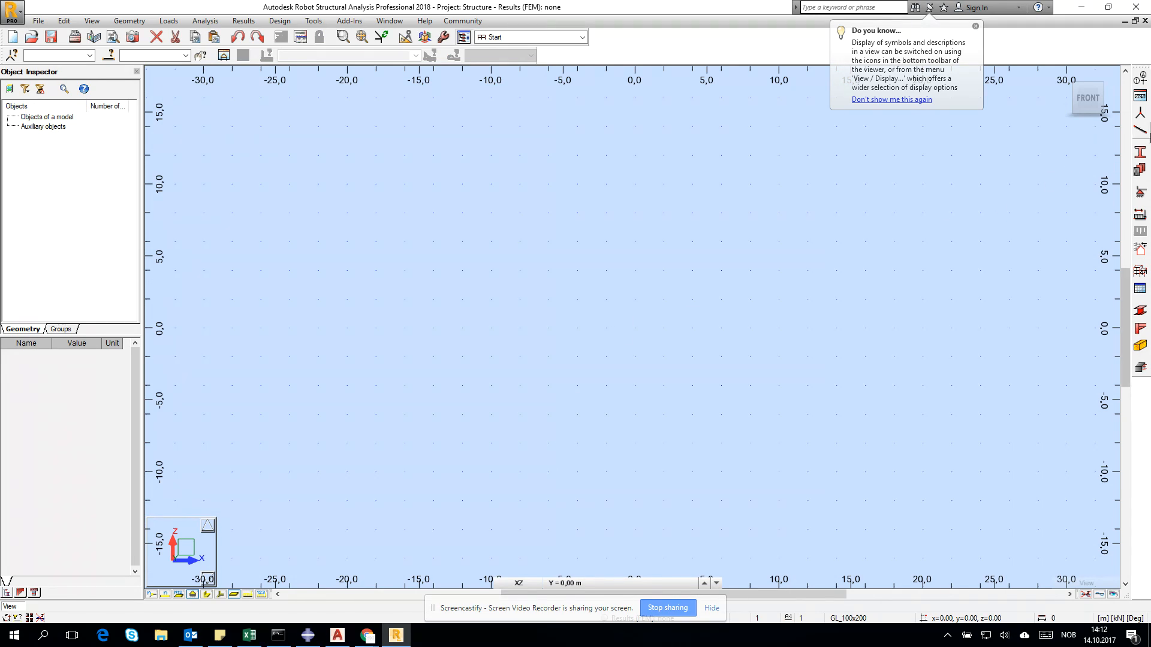
pyautogui.moveTo(1140, 79)
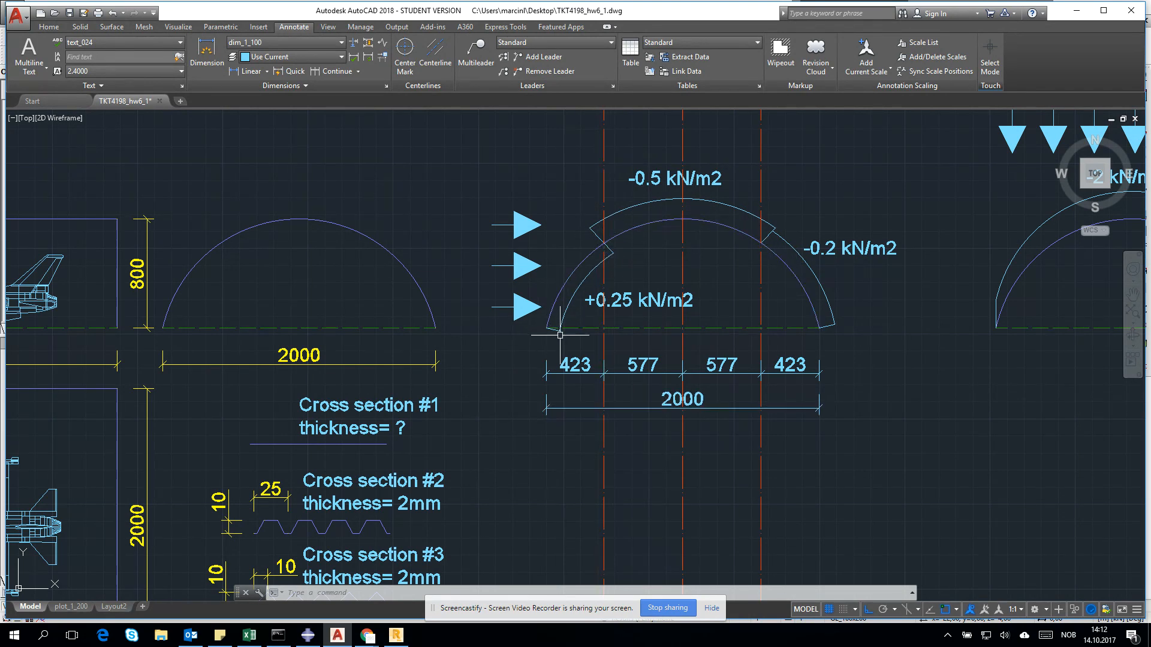
pyautogui.moveTo(600, 236)
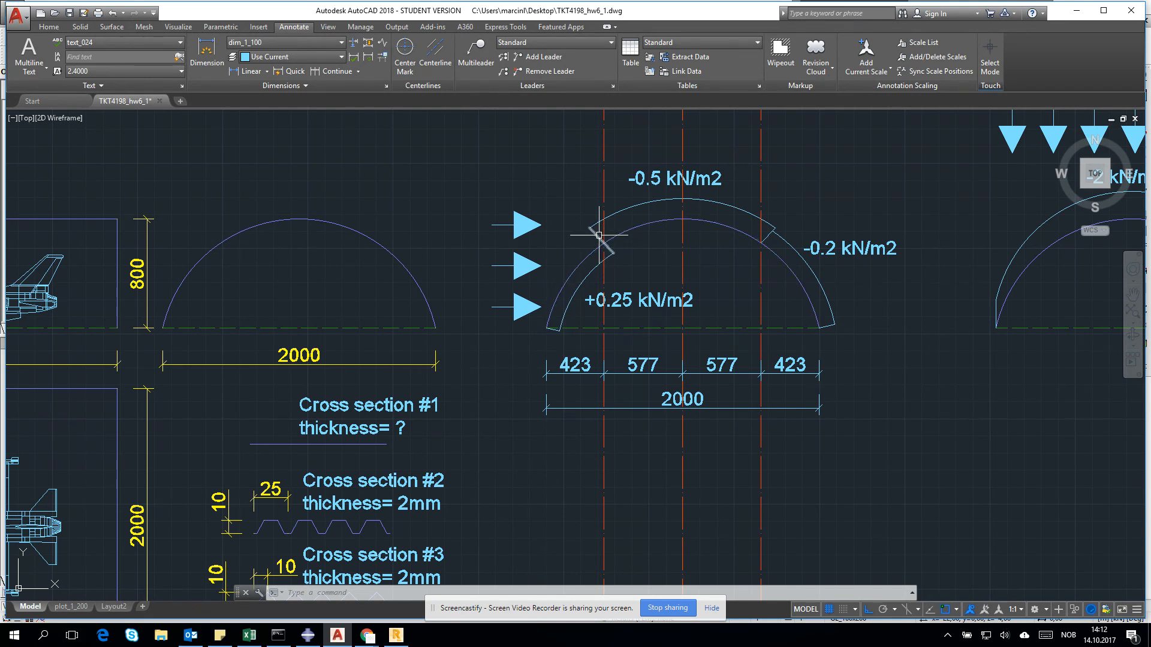
pyautogui.moveTo(568, 294)
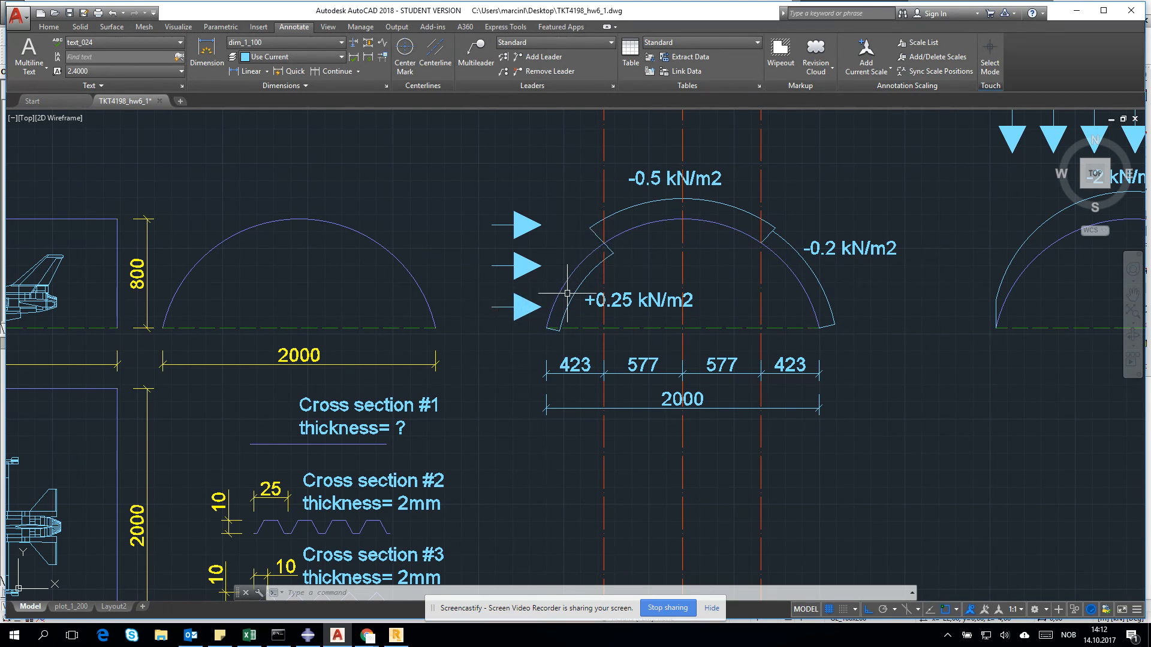
pyautogui.moveTo(591, 218)
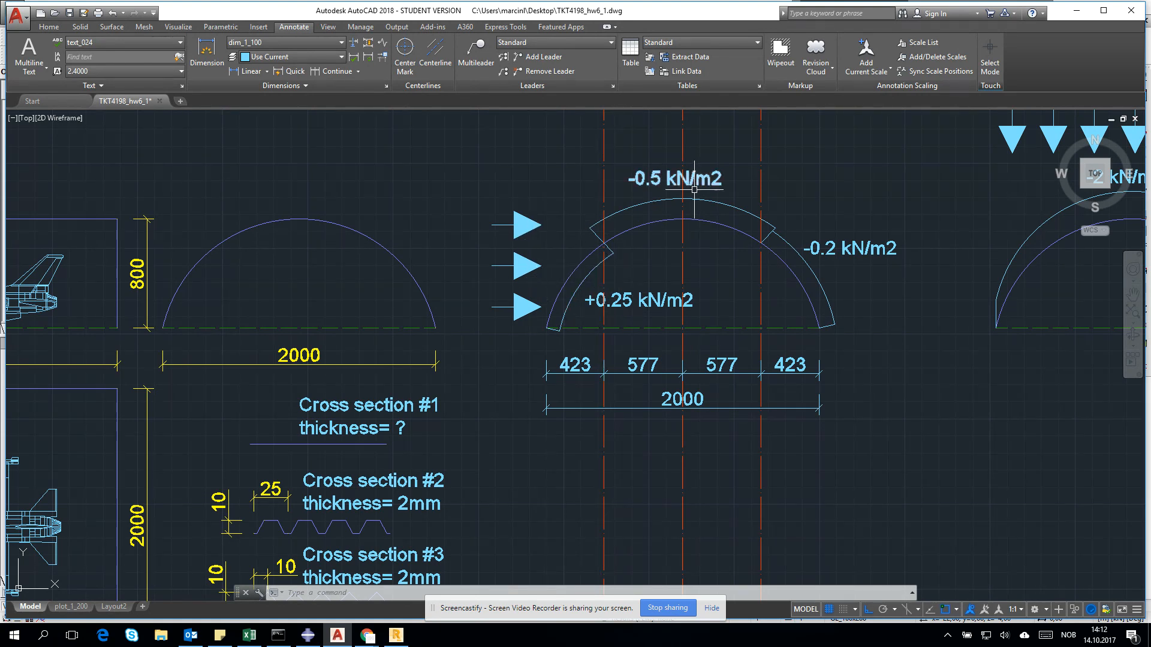
pyautogui.moveTo(760, 249)
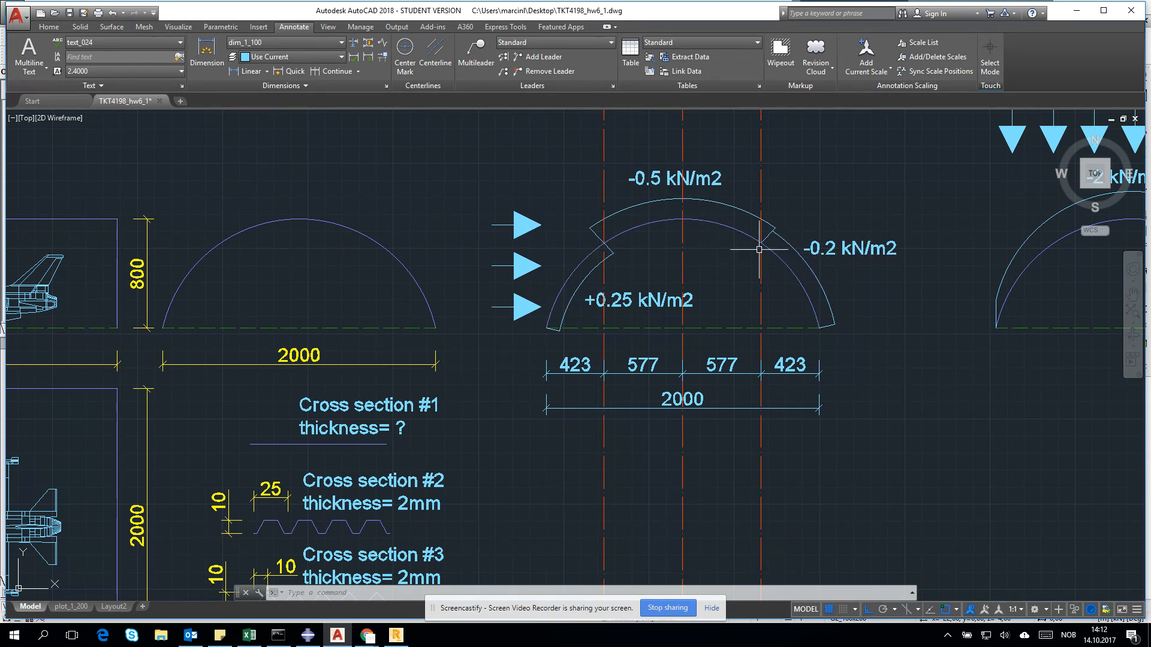
# Dimension the arch from its left end to the crown, giving 1000 below the 2000 span
pyautogui.click(605, 226)
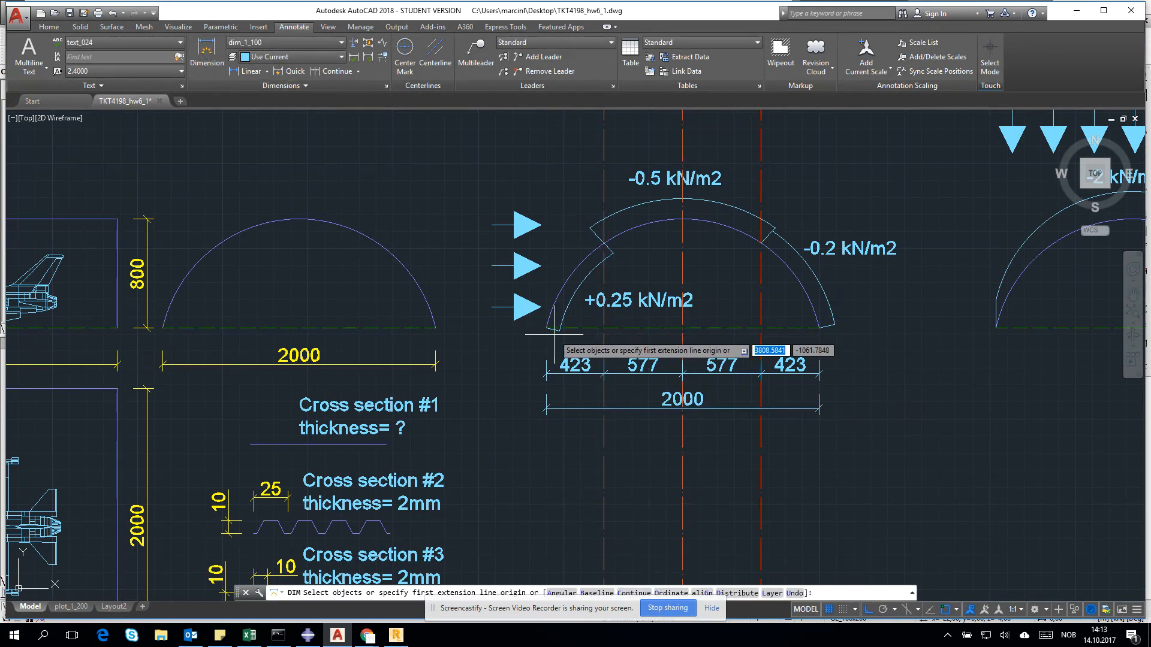
pyautogui.click(682, 221)
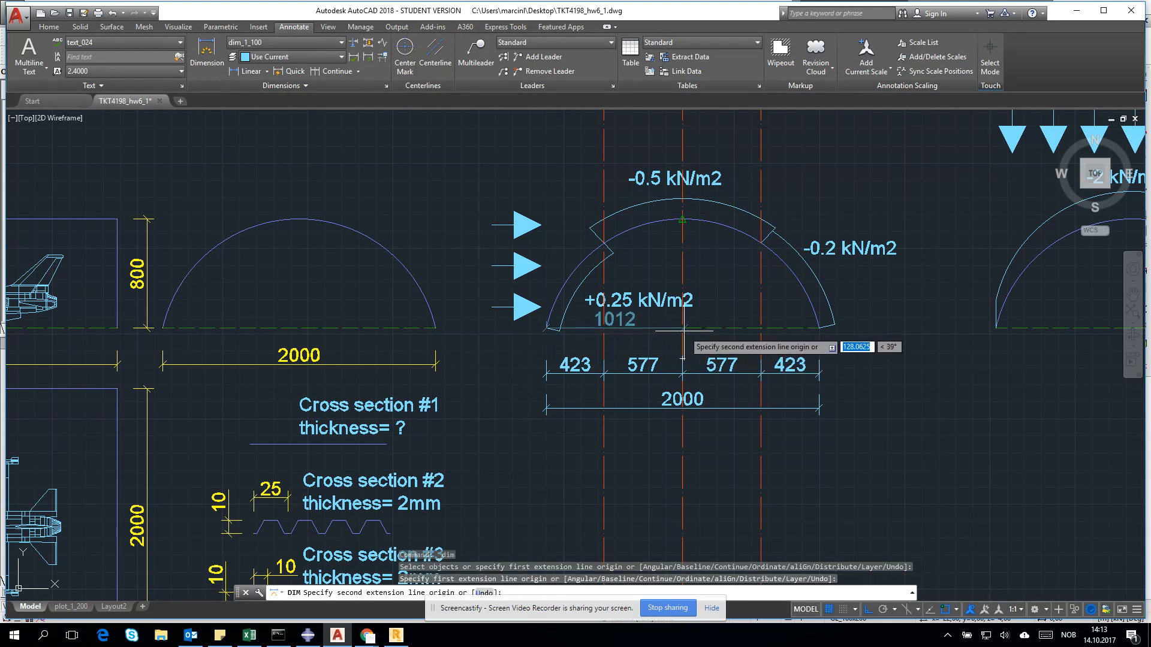
pyautogui.click(684, 352)
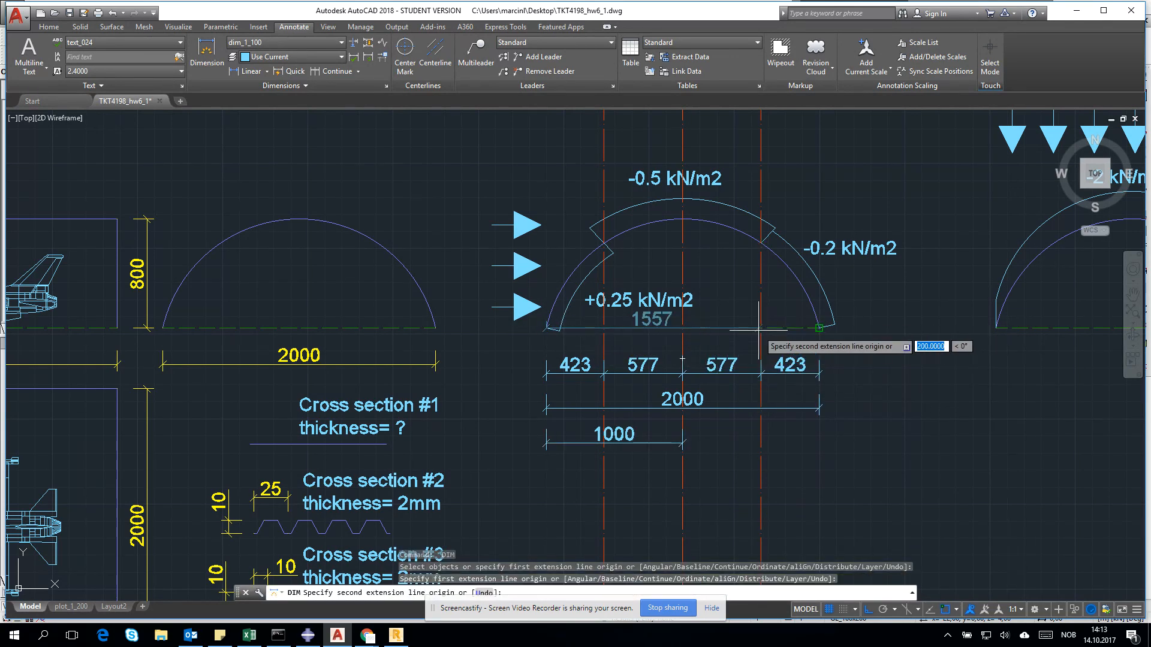
pyautogui.click(761, 487)
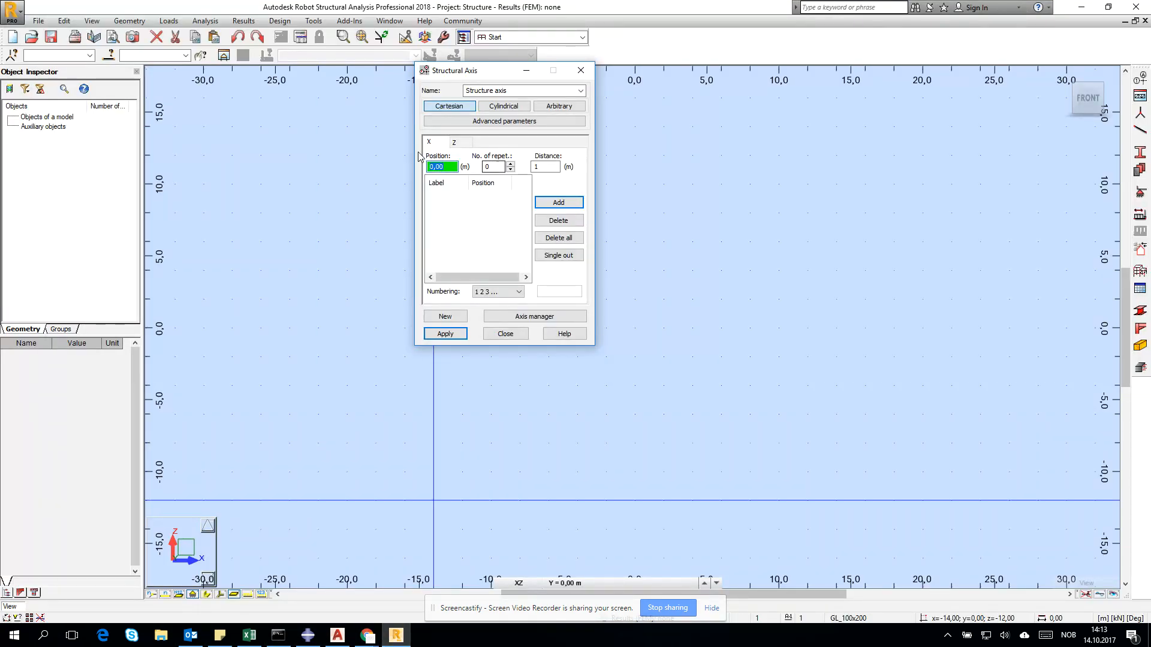
# Add vertical structural axes at X = 0, 4.23, 10, 15.77 and 20 m
pyautogui.click(558, 201)
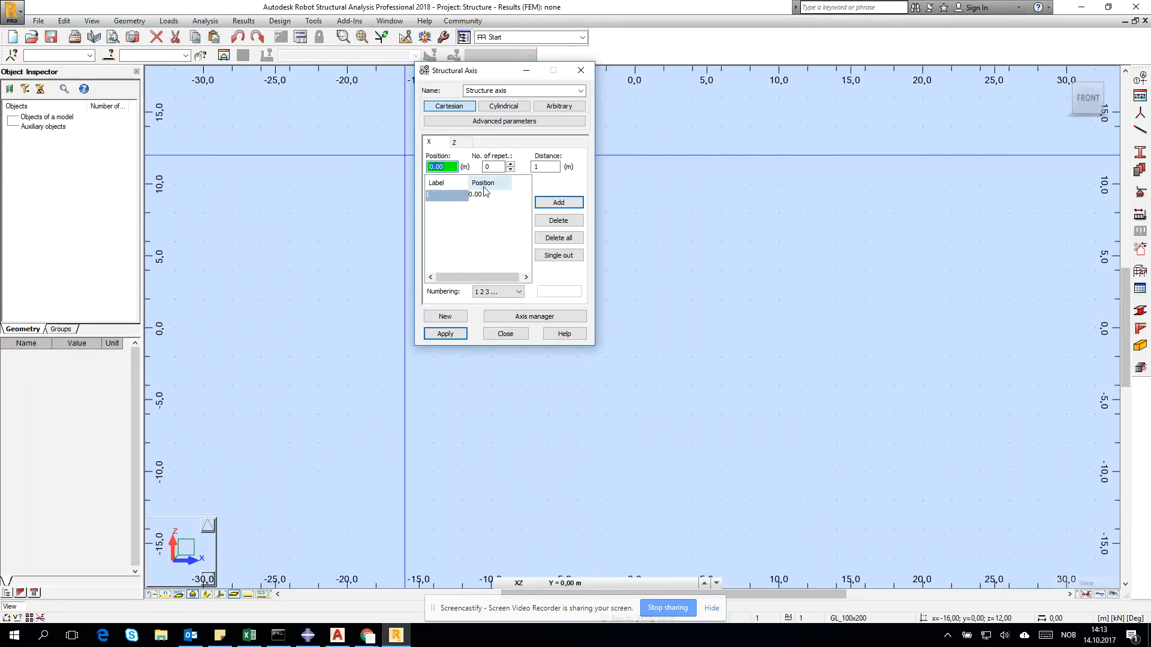
pyautogui.click(336, 635)
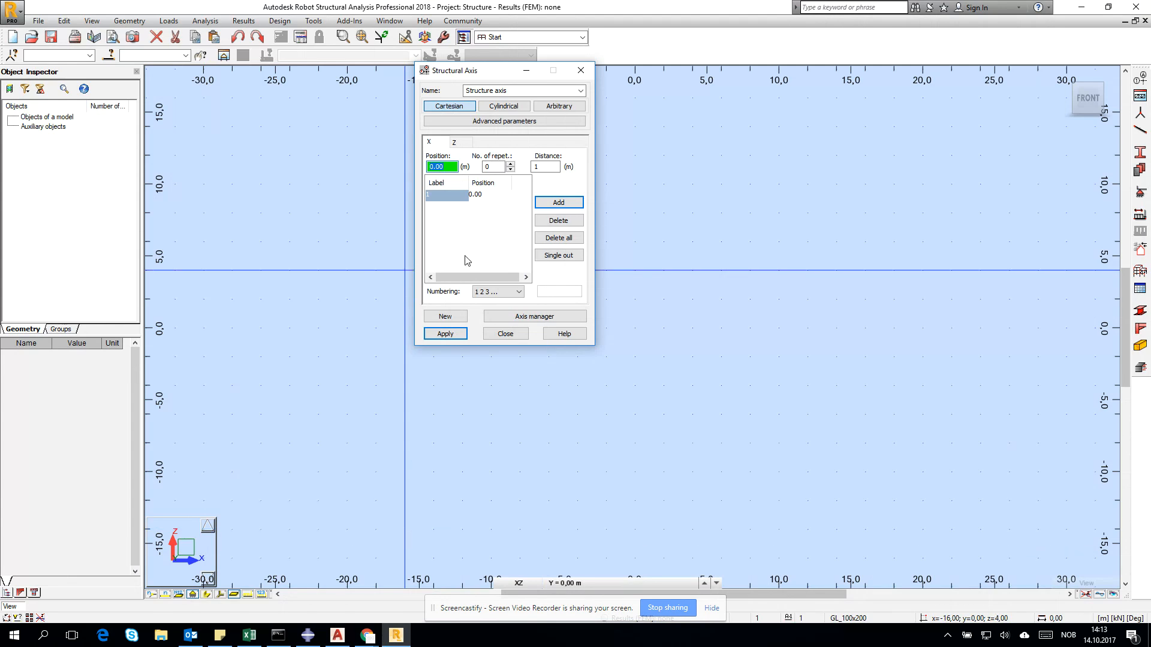
pyautogui.click(557, 203)
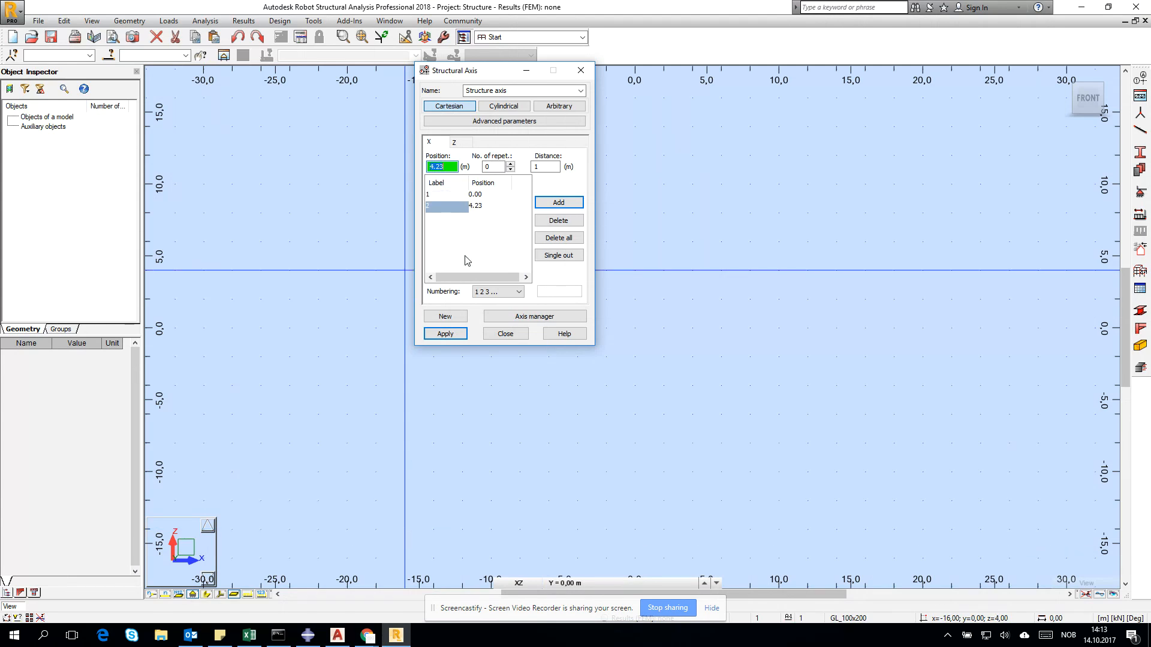
pyautogui.click(557, 202)
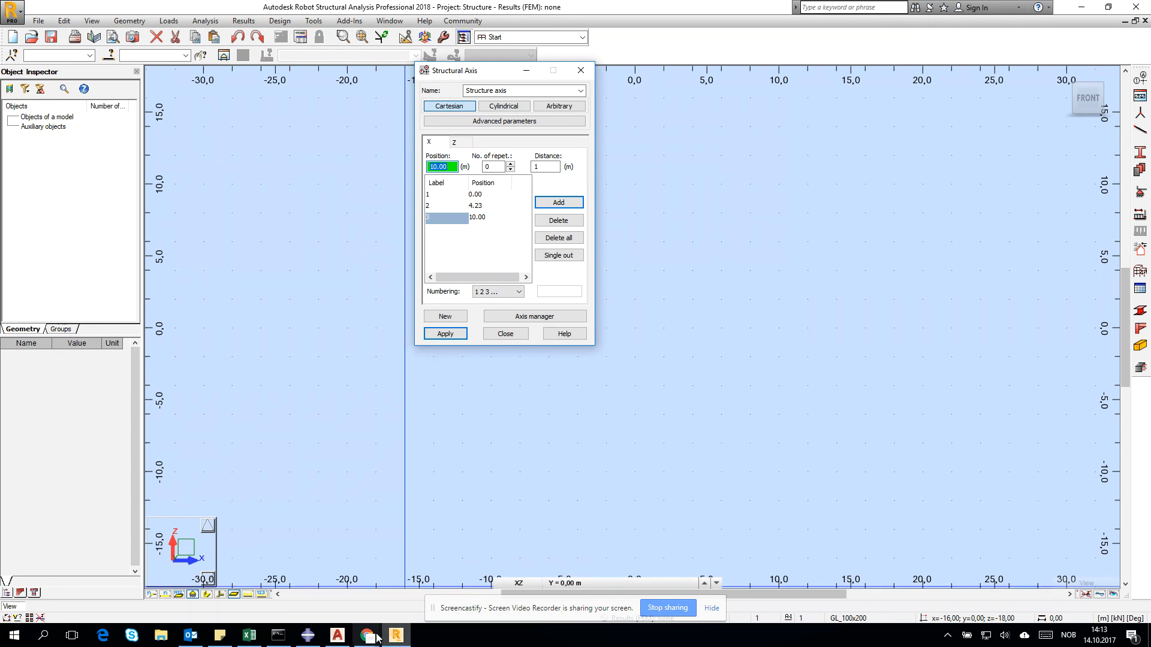
pyautogui.click(366, 635)
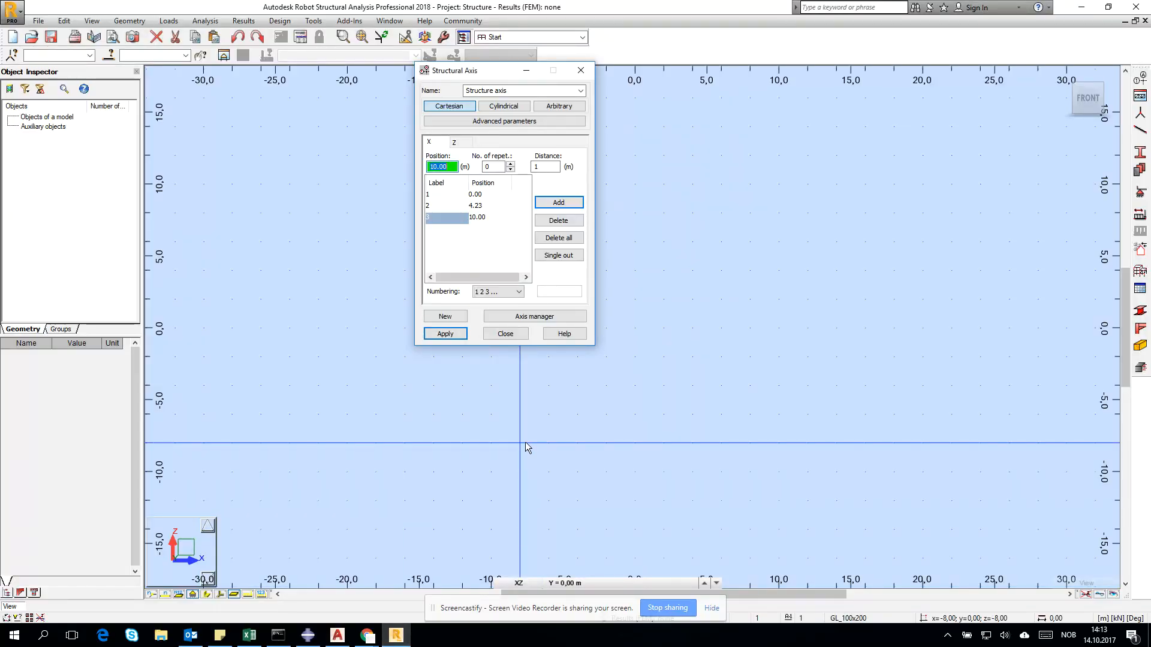
pyautogui.write('15.77')
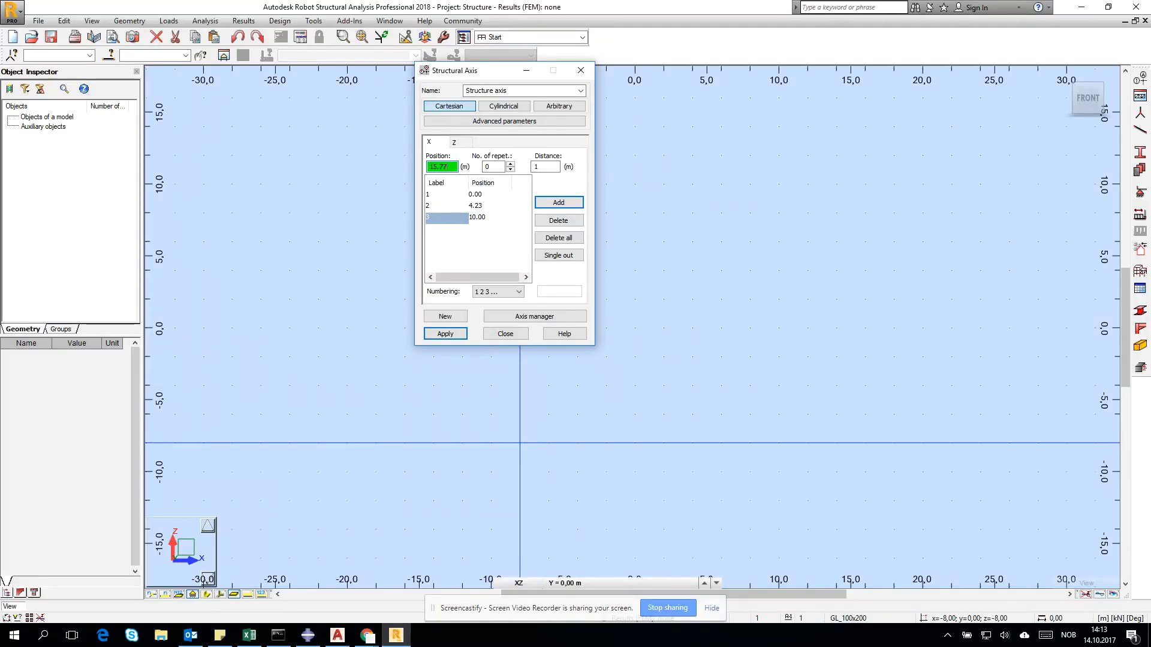
pyautogui.click(558, 201)
pyautogui.write('20')
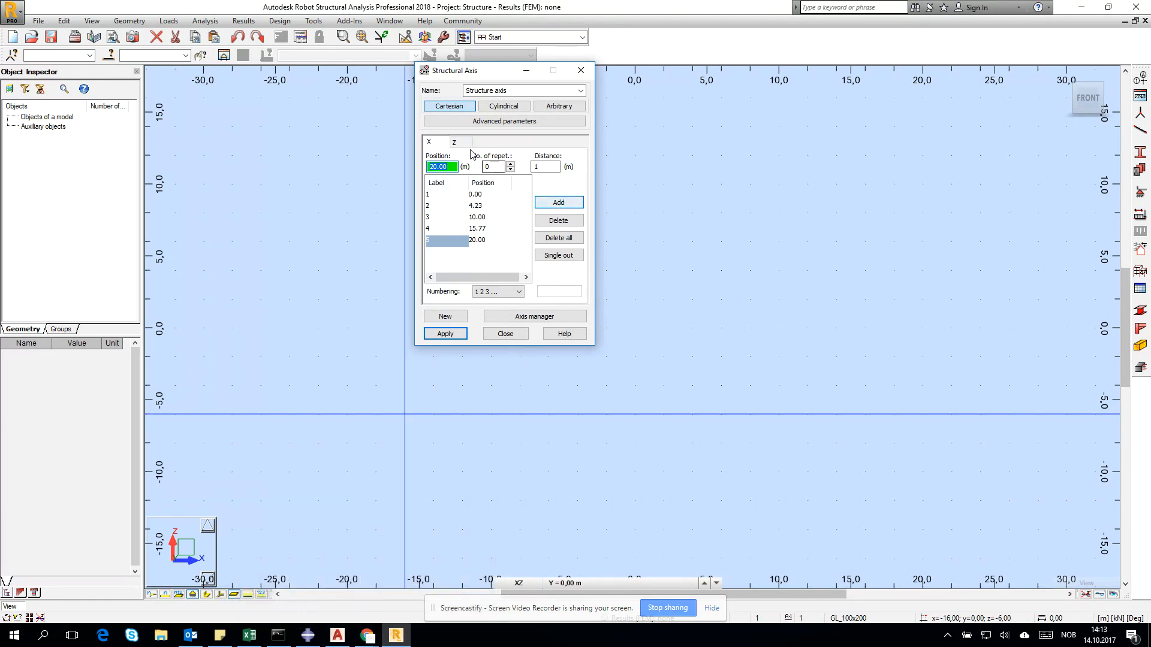
# Add horizontal Z levels at 0 and 8 m and apply the axis grid to the model
pyautogui.click(456, 141)
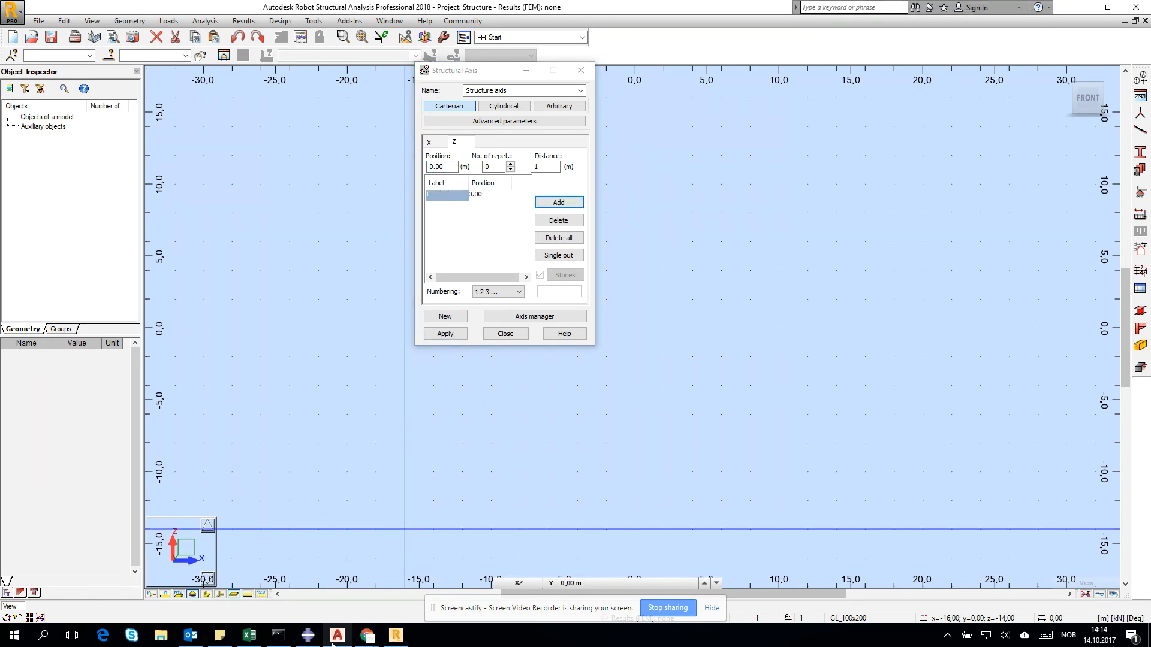
pyautogui.click(337, 636)
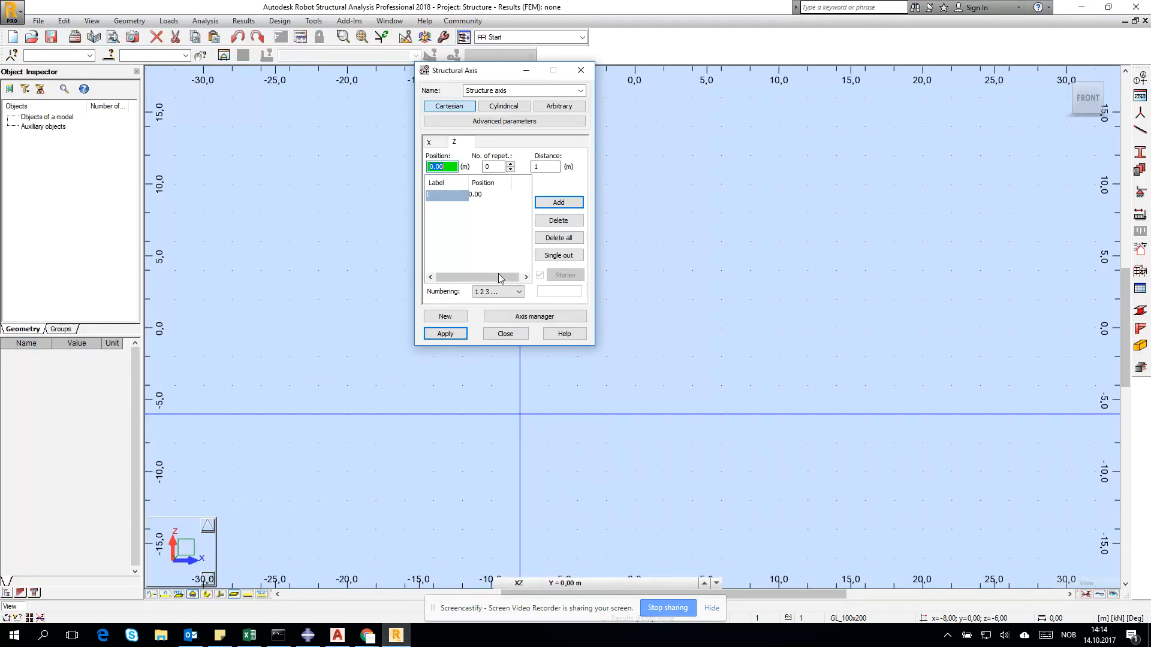
pyautogui.click(557, 201)
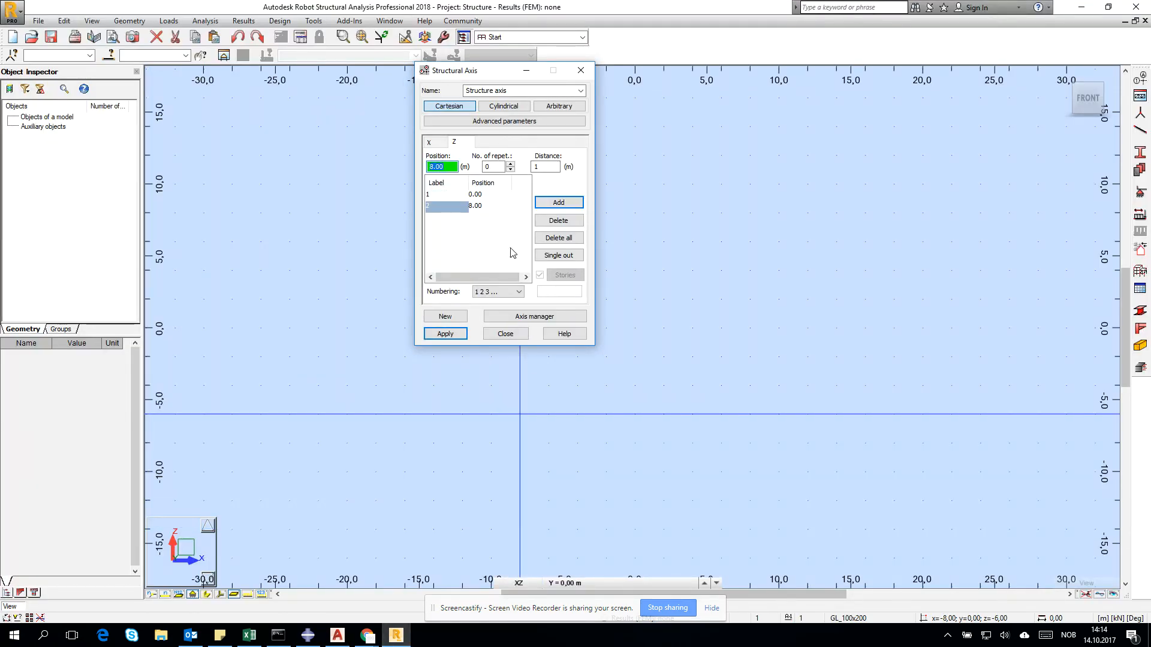
pyautogui.click(443, 333)
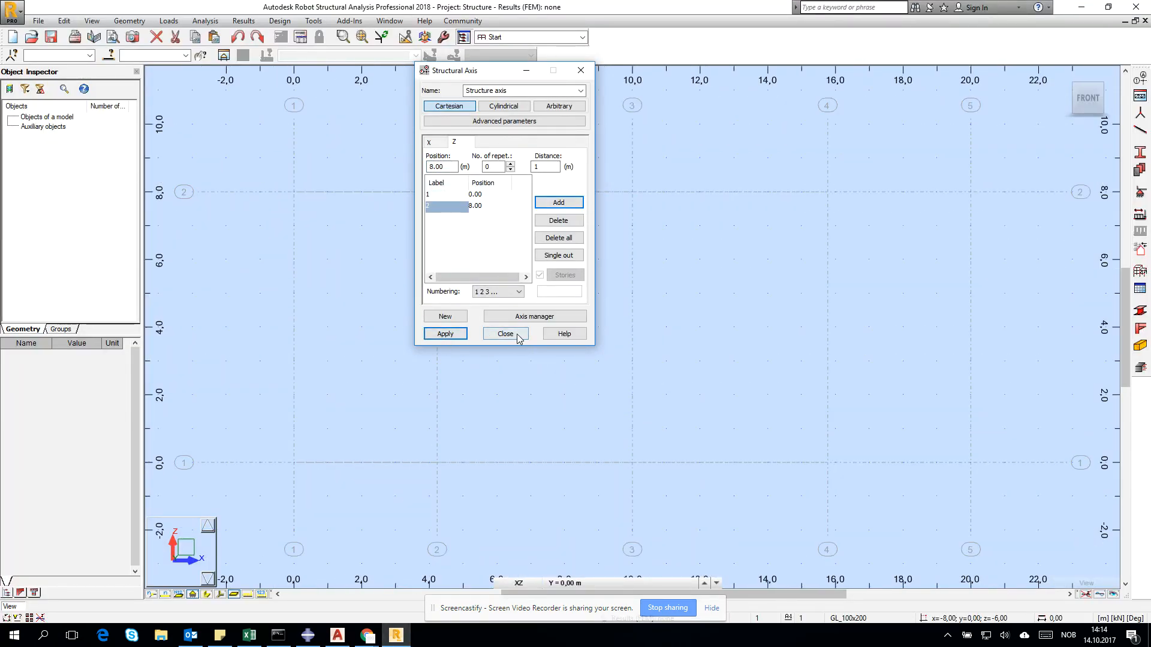
pyautogui.click(505, 335)
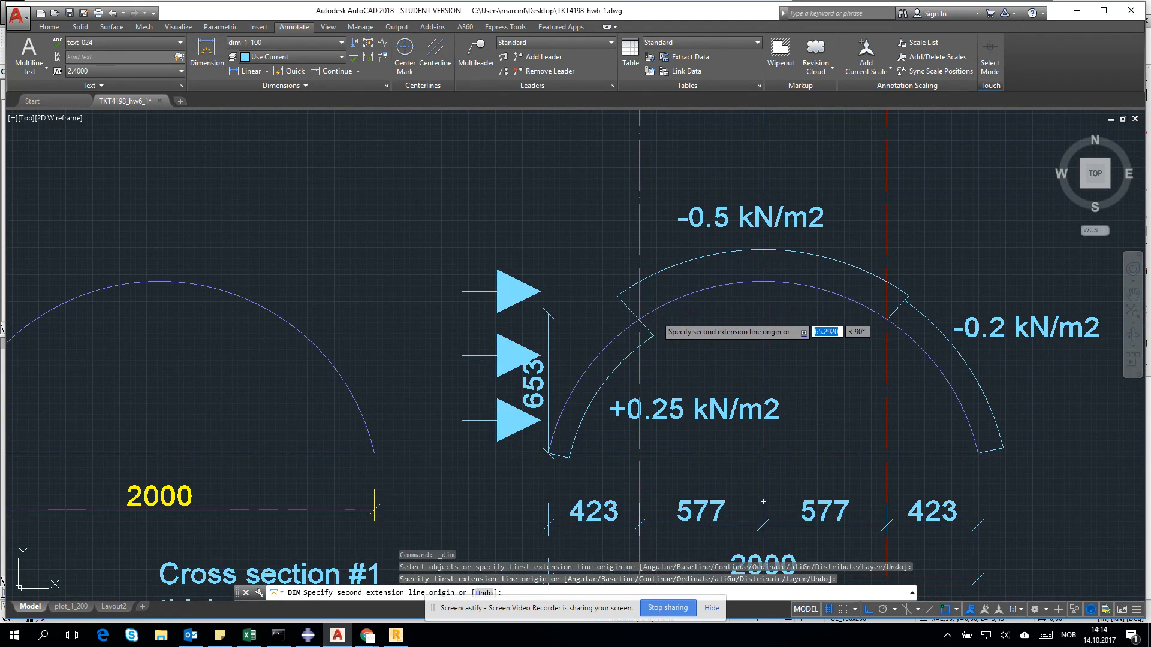
# Dimension the arch height above the base along the first dashed division line
pyautogui.click(414, 323)
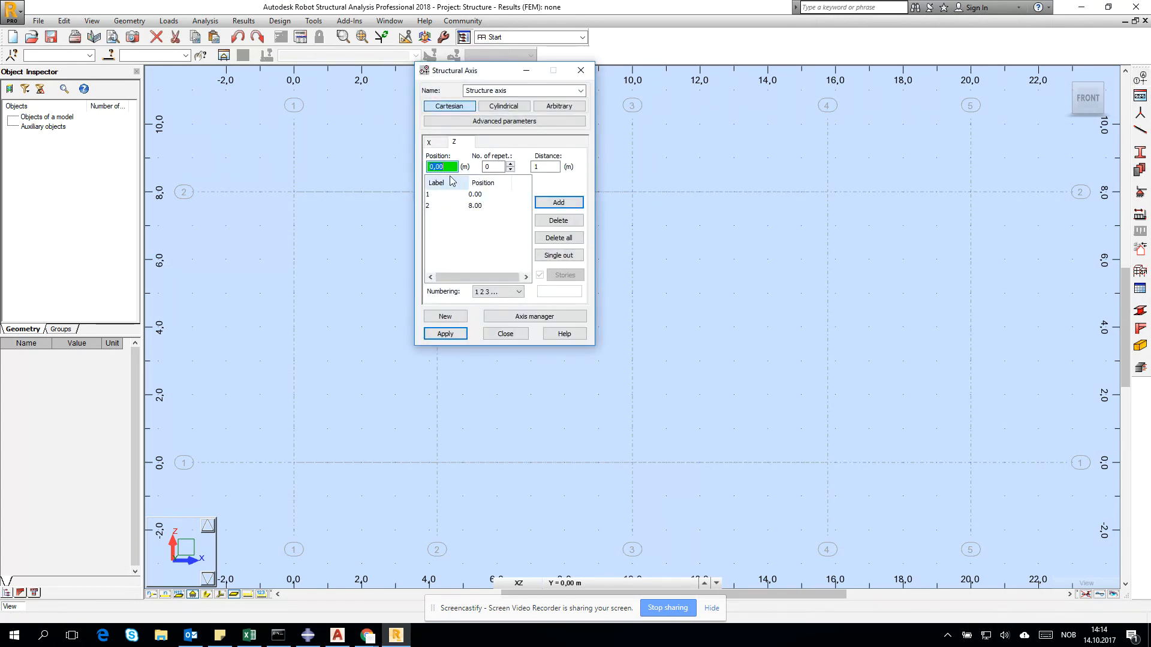
# Add a third horizontal axis level at 6.22 m and close the Structural Axis dialog
pyautogui.write('6')
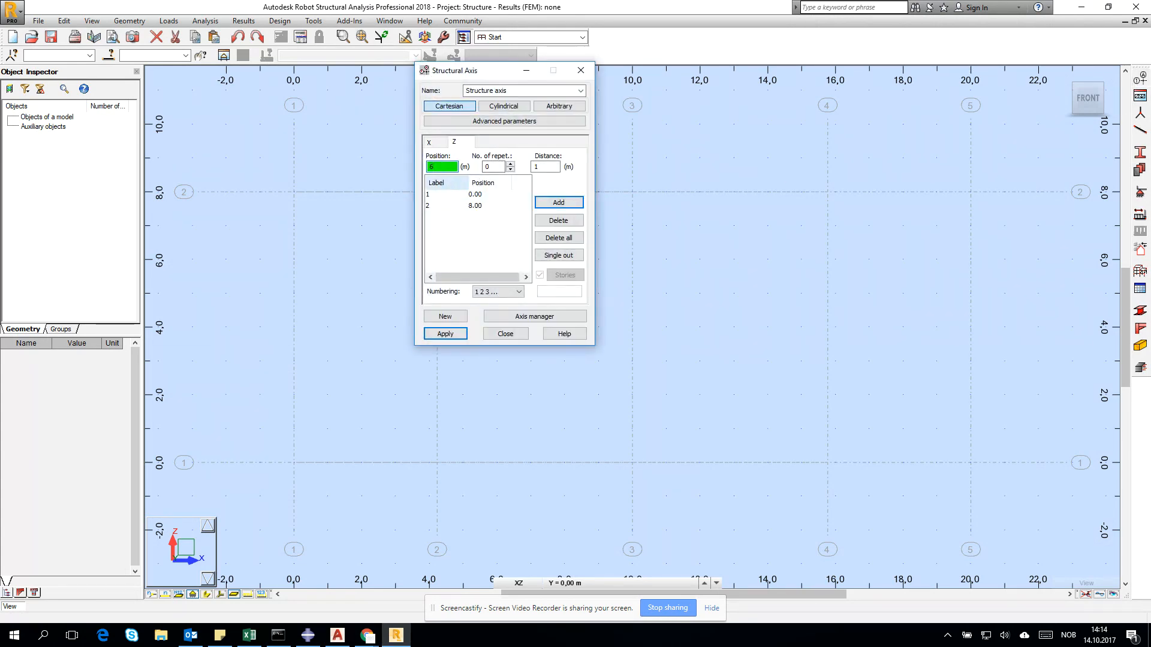
pyautogui.click(558, 201)
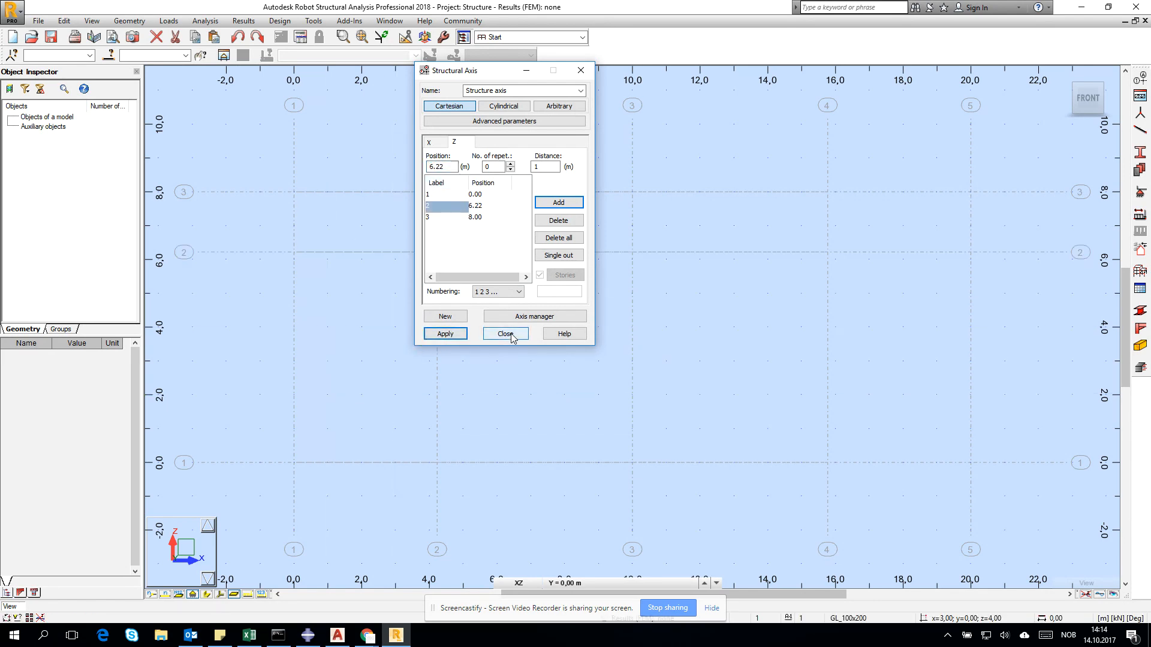
pyautogui.click(505, 335)
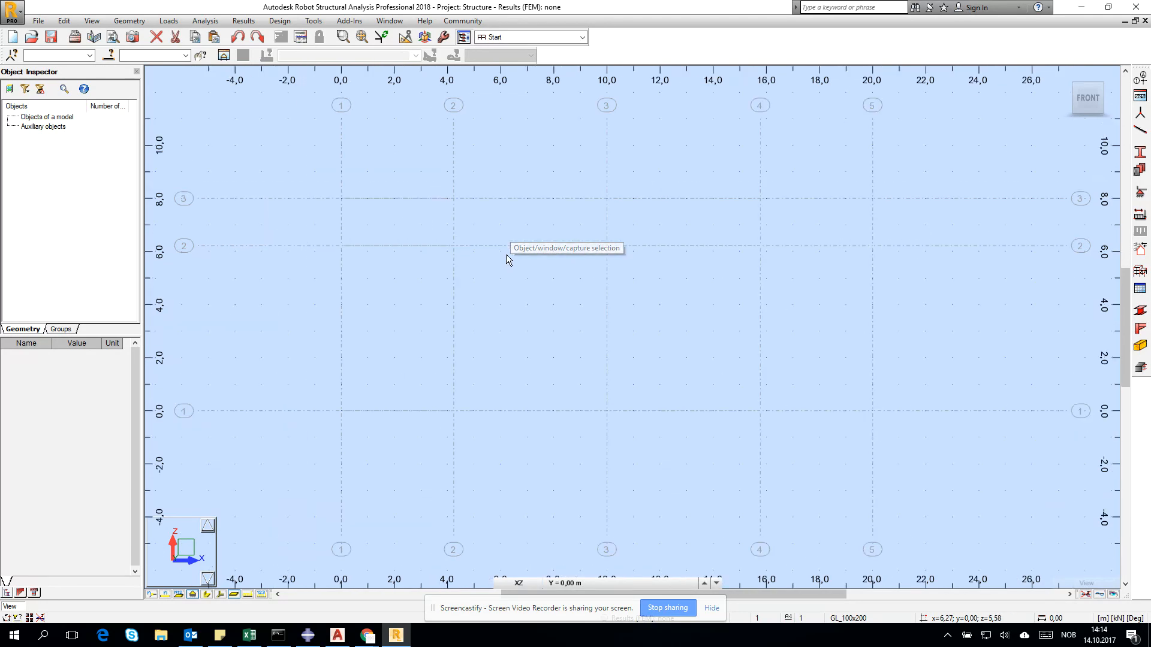
pyautogui.moveTo(505, 249)
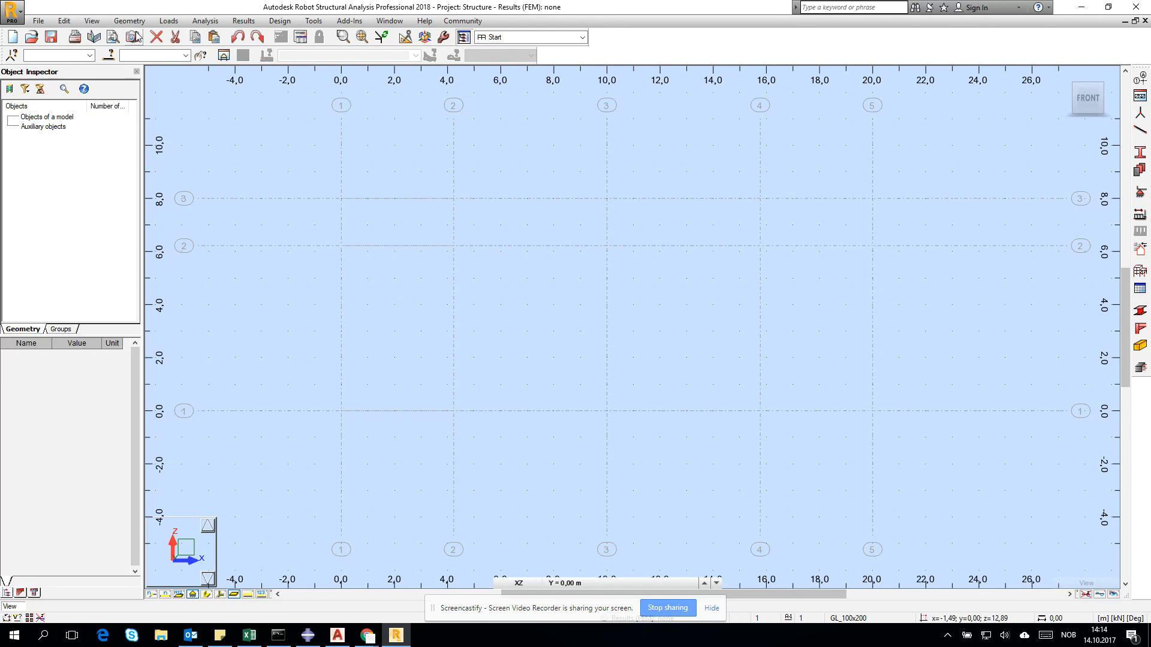
pyautogui.click(129, 21)
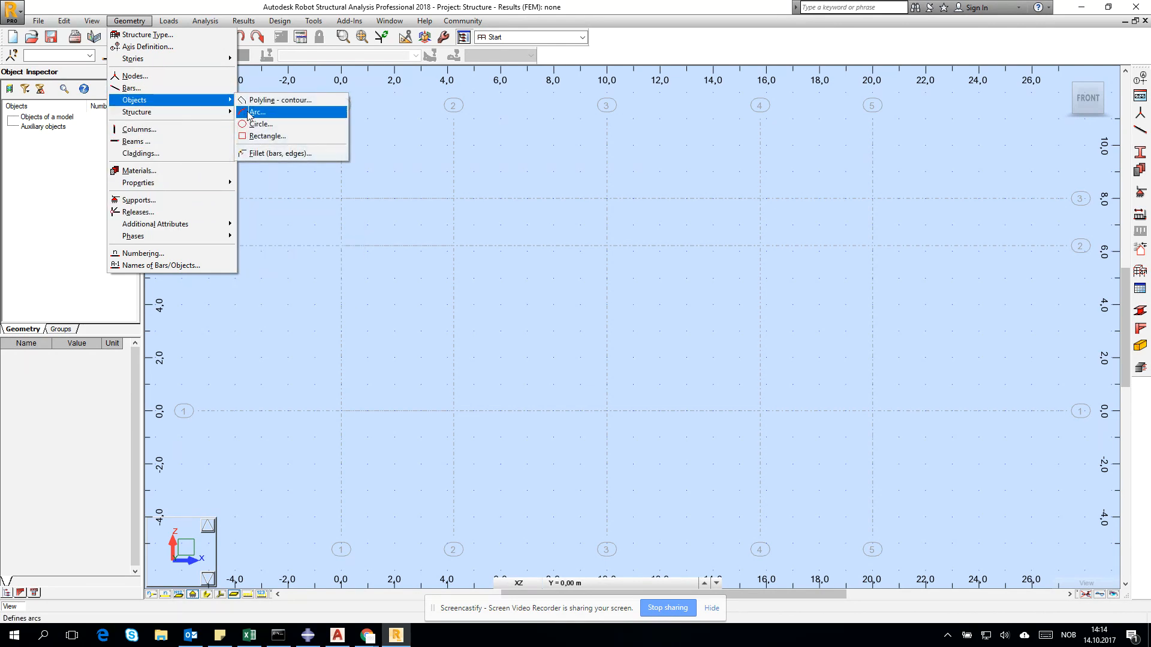
# Set up a Begin-Middle-End arc discretized into 100 edges created as bars
pyautogui.click(258, 112)
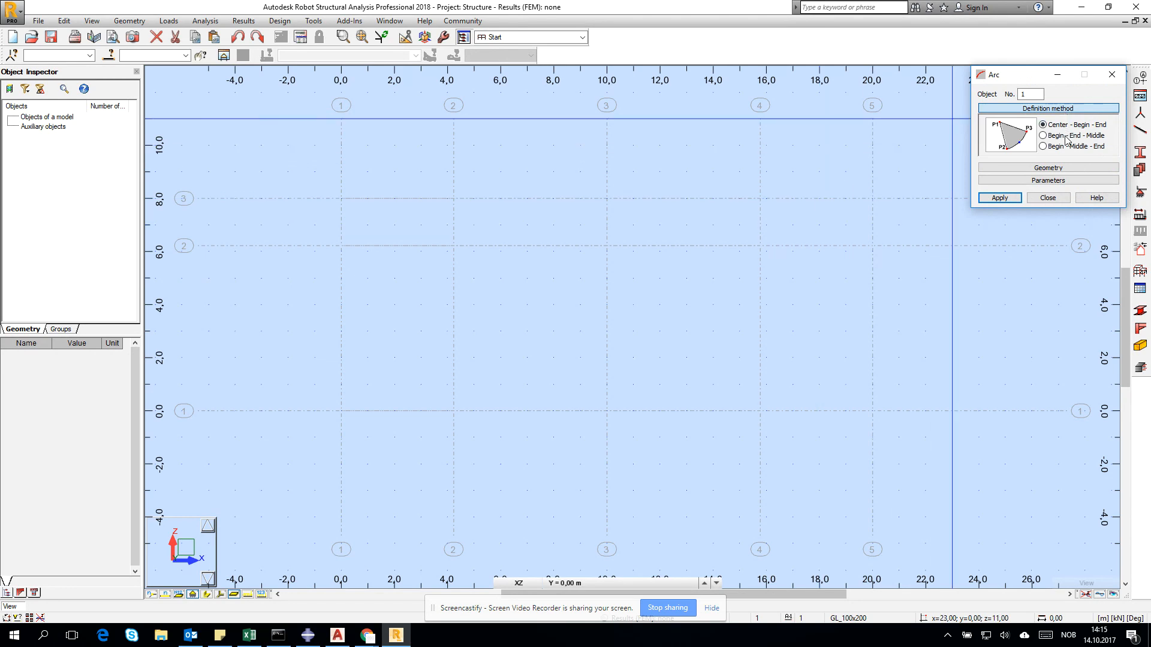
pyautogui.click(1042, 146)
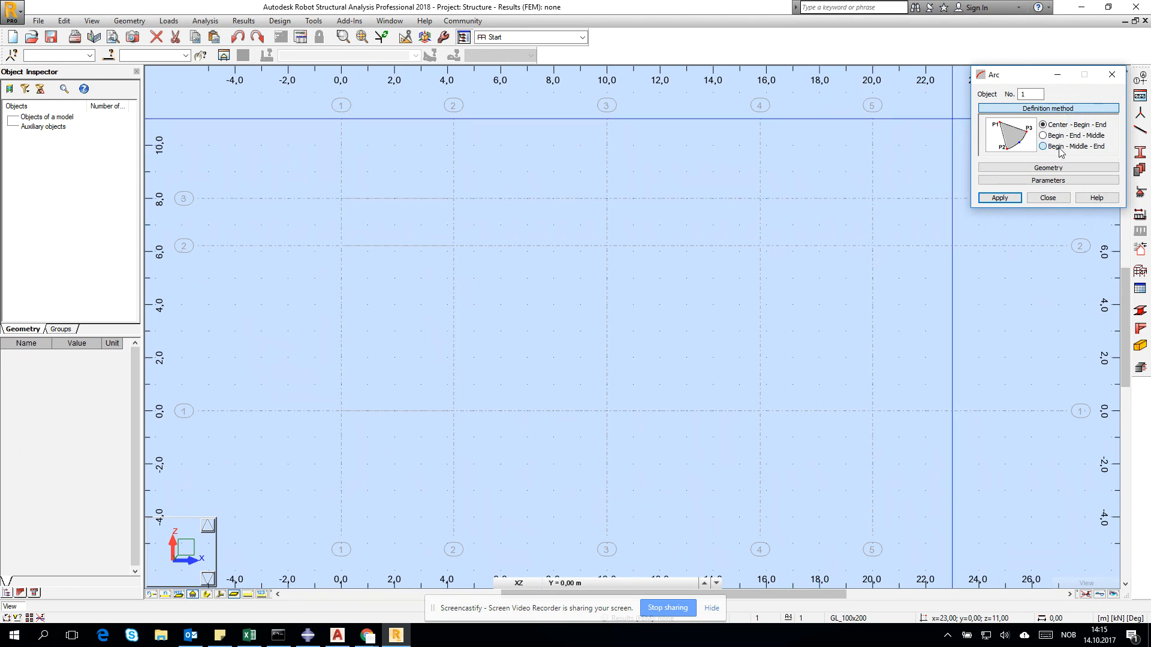
pyautogui.click(1042, 146)
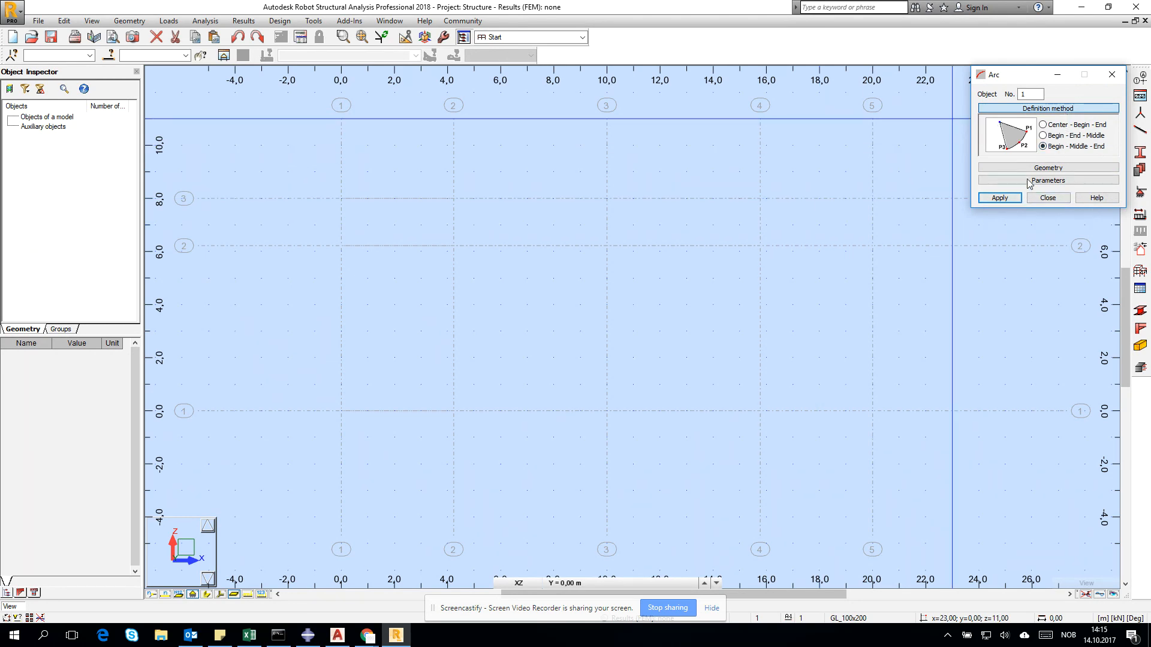
pyautogui.click(1048, 181)
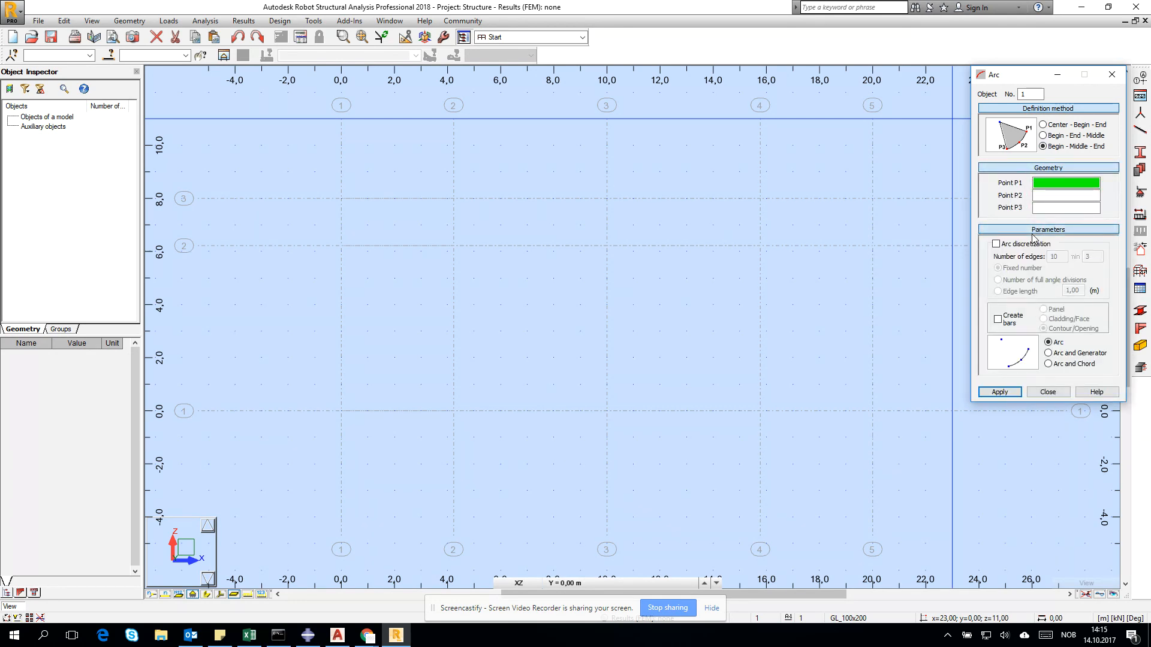
pyautogui.click(996, 243)
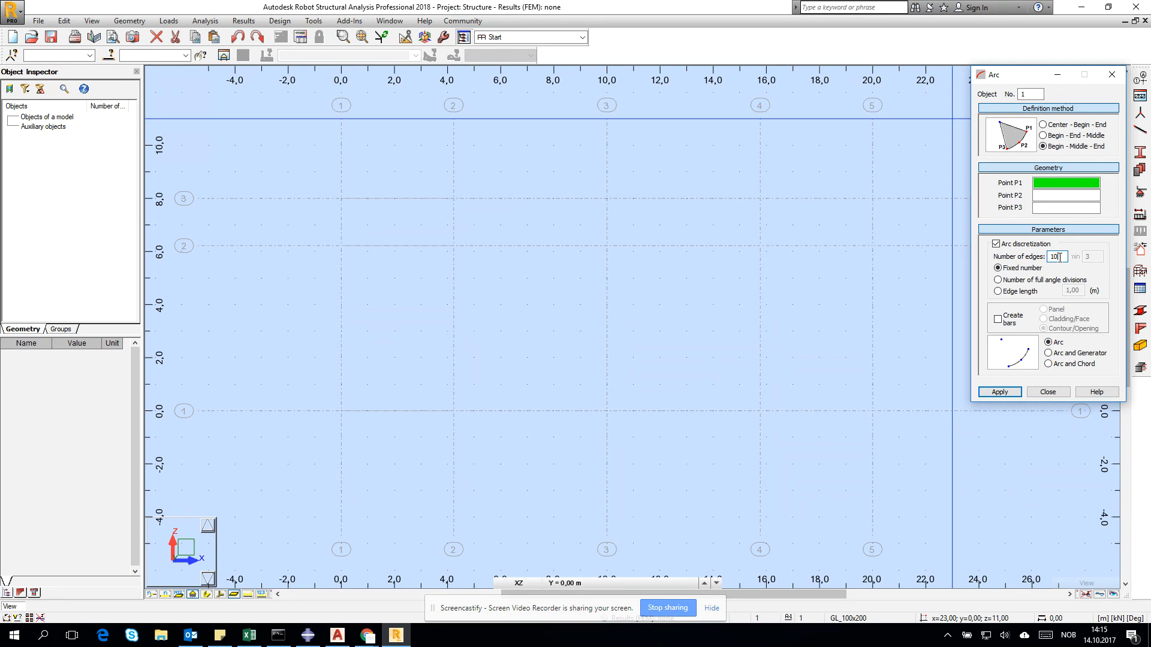
pyautogui.write('100')
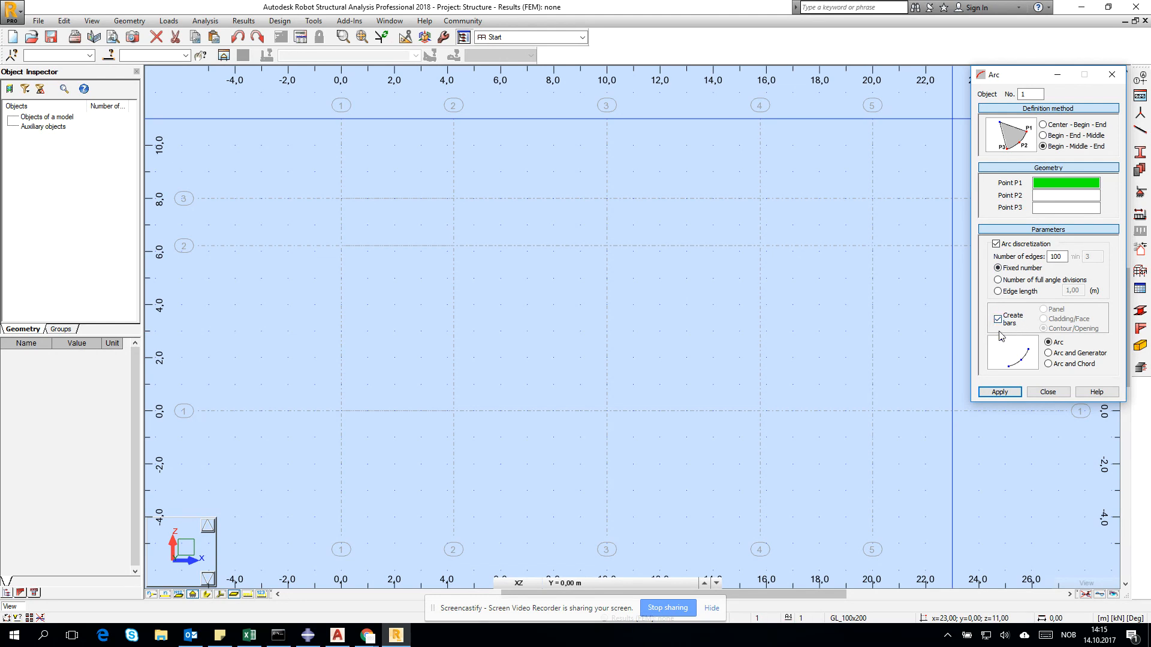
pyautogui.moveTo(1003, 309)
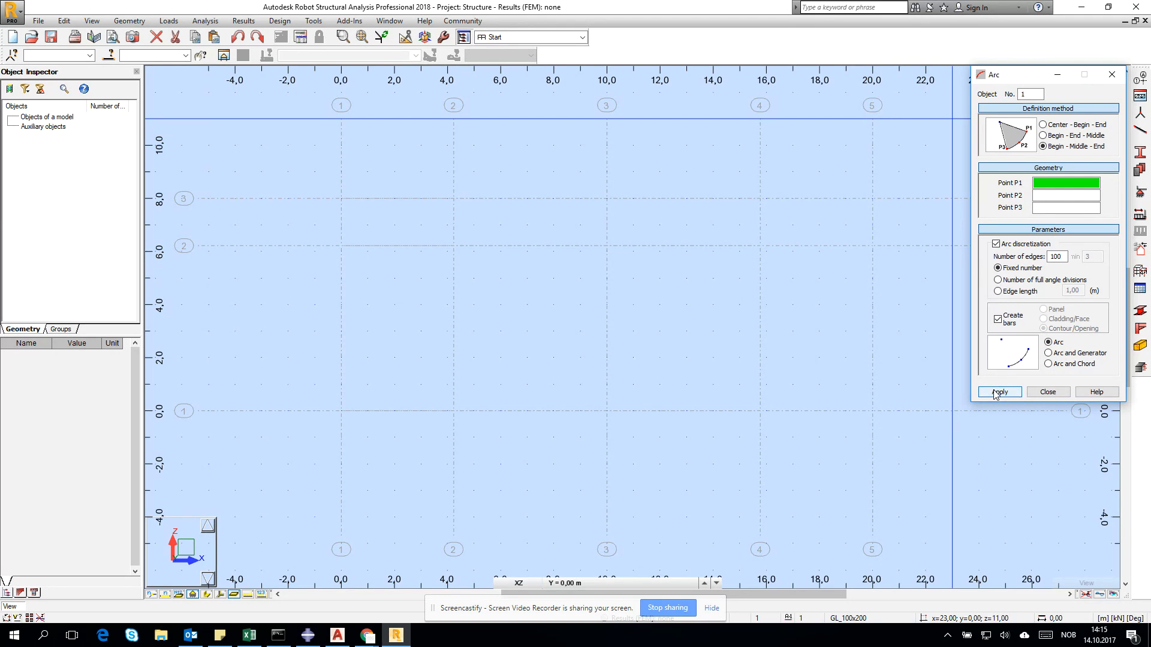
# Place the arch through (0,0), (10,8) and (20,0) and select its left-side bars
pyautogui.click(763, 388)
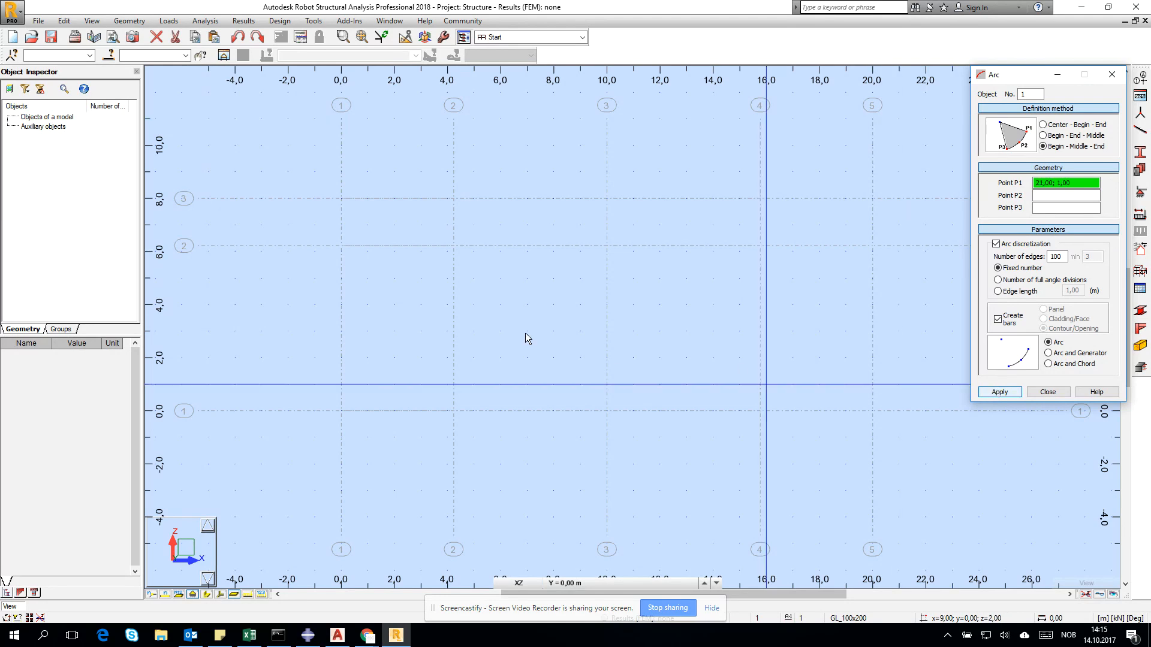
pyautogui.click(606, 198)
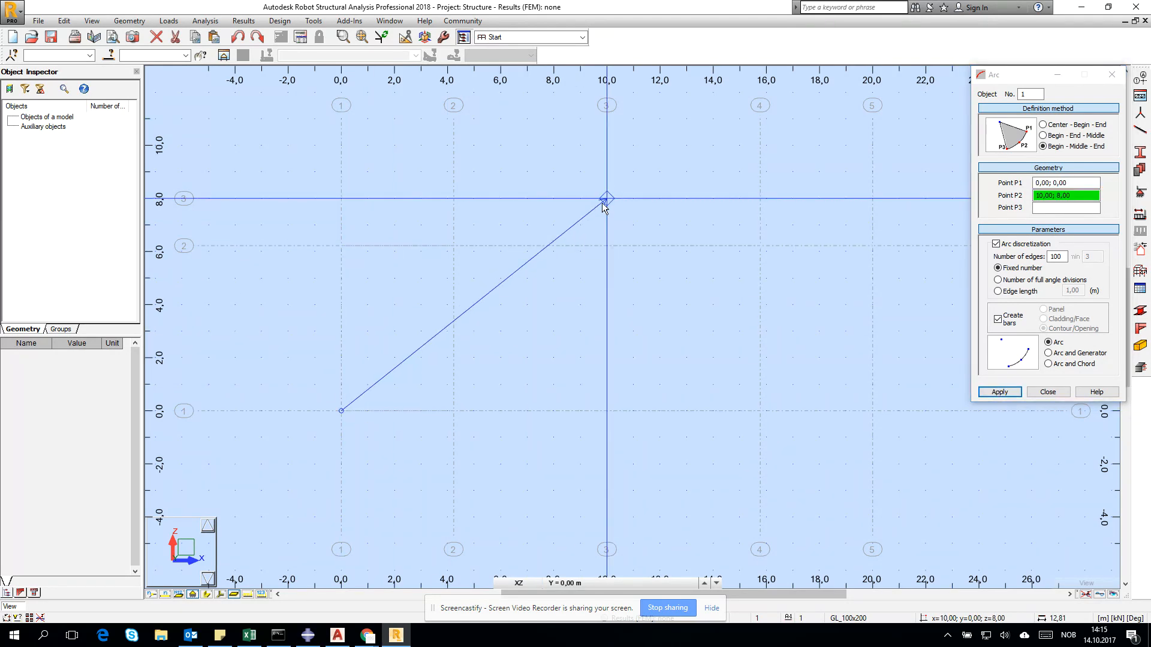
pyautogui.click(997, 391)
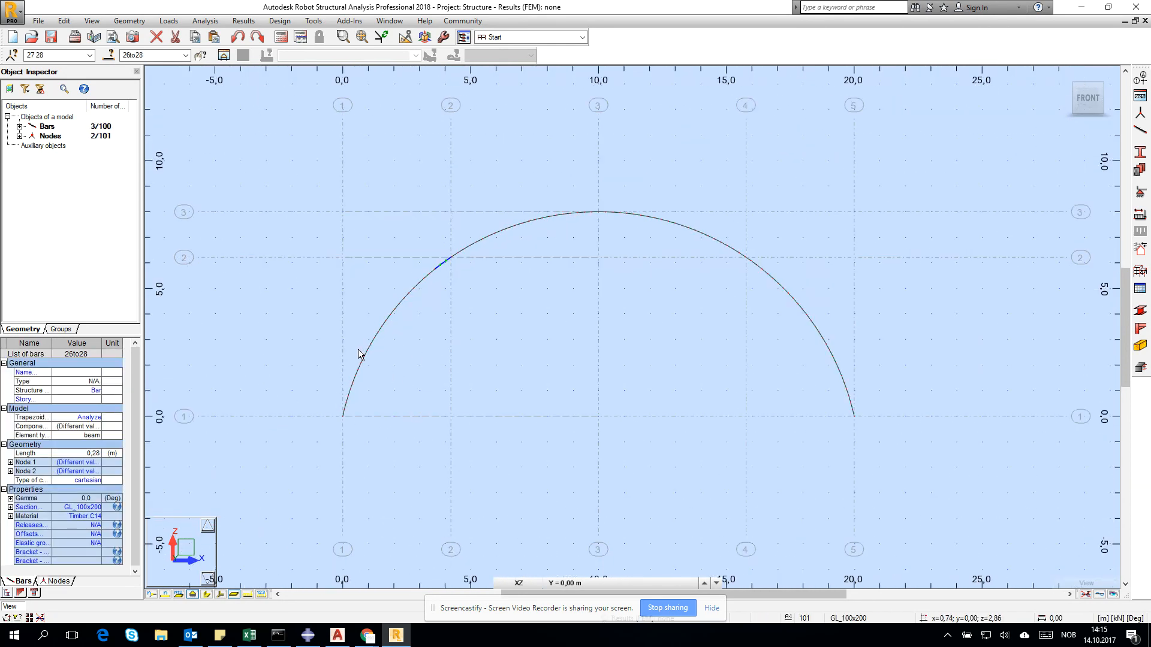
pyautogui.moveTo(360, 355); pyautogui.dragTo(489, 515)
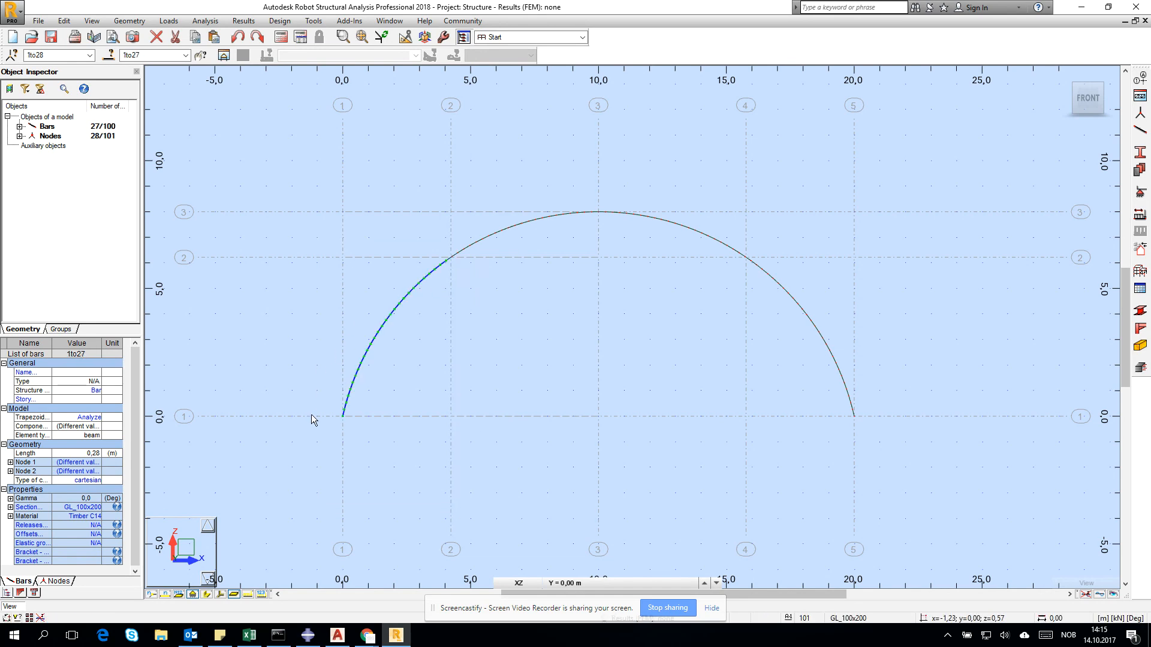
pyautogui.moveTo(434, 284)
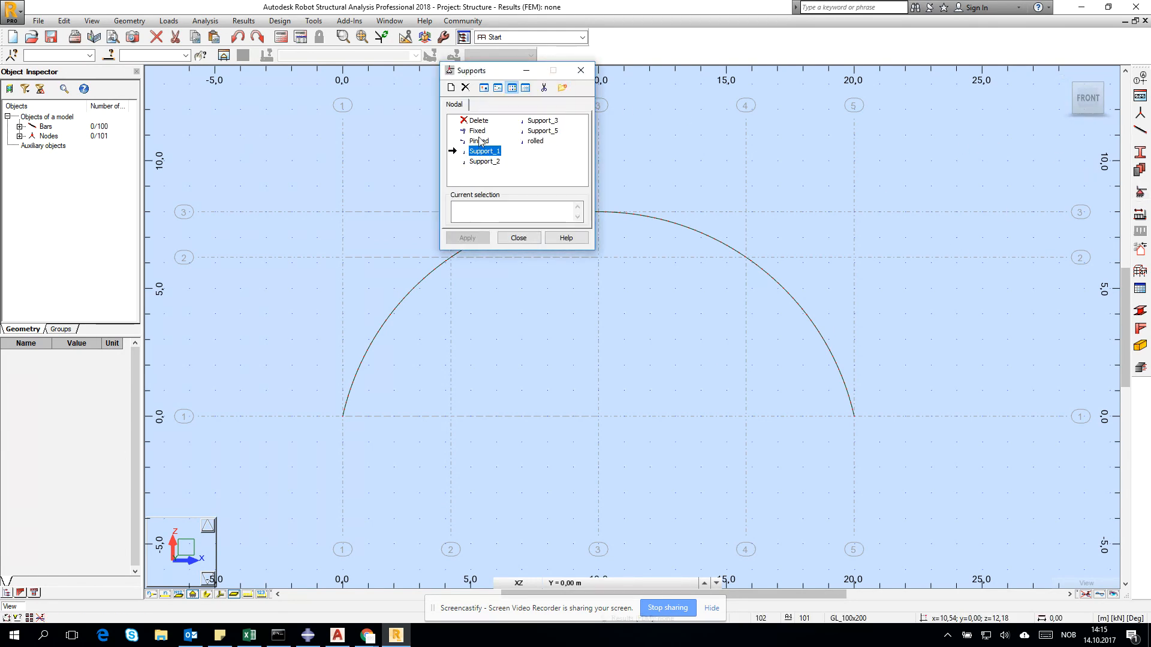
# Assign pinned supports to the arch end nodes at 0 m and 20 m
pyautogui.click(479, 140)
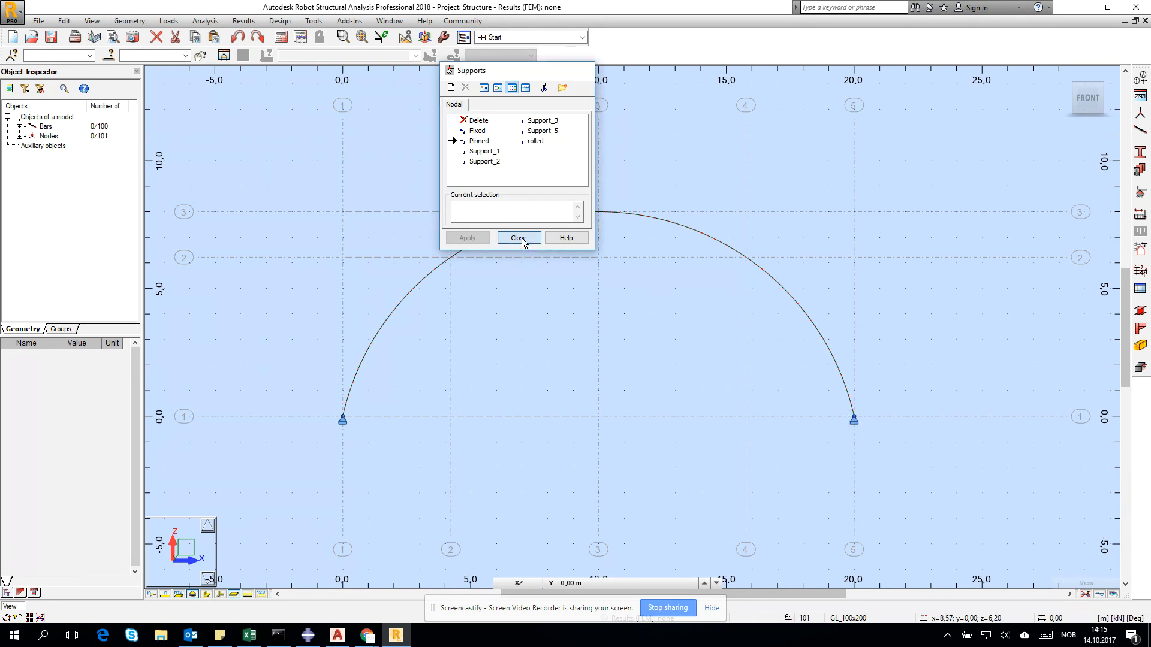
pyautogui.click(518, 237)
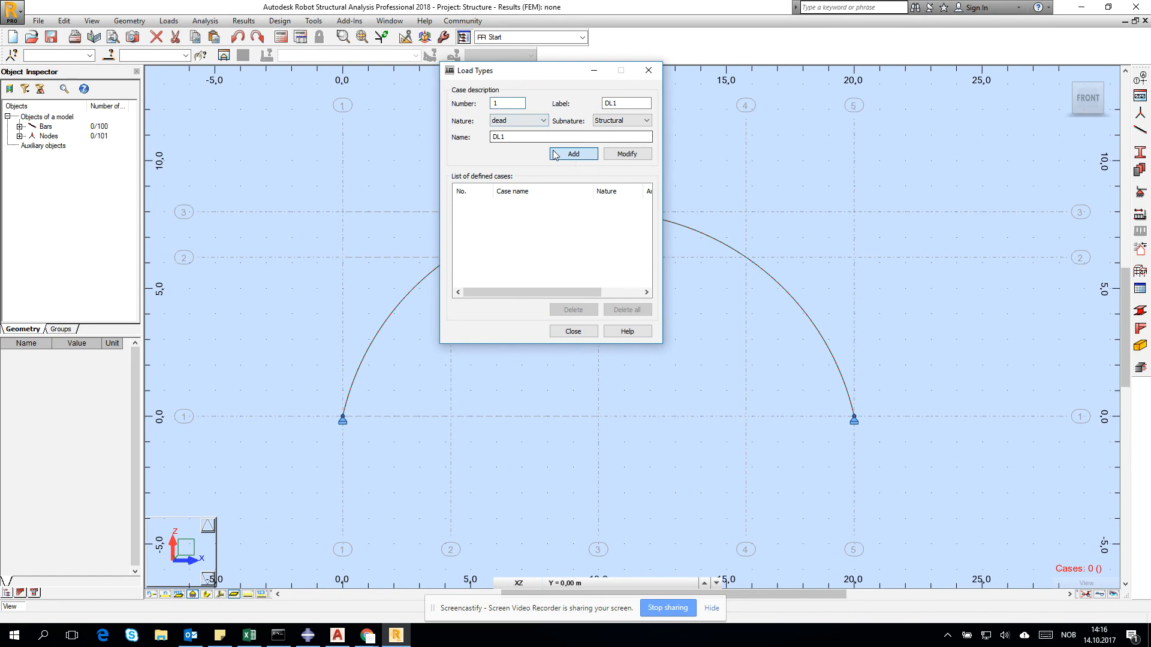
# Define load cases DL1 dead, SN1 snow and WIND1 wind in Load Types
pyautogui.click(542, 120)
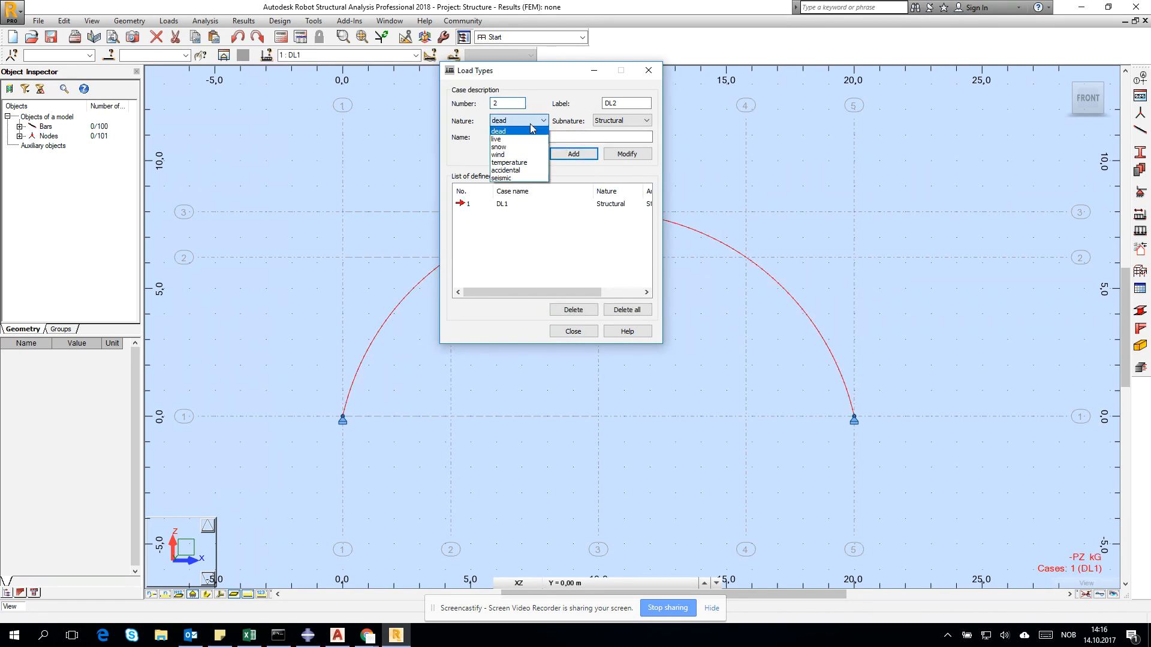
pyautogui.click(498, 147)
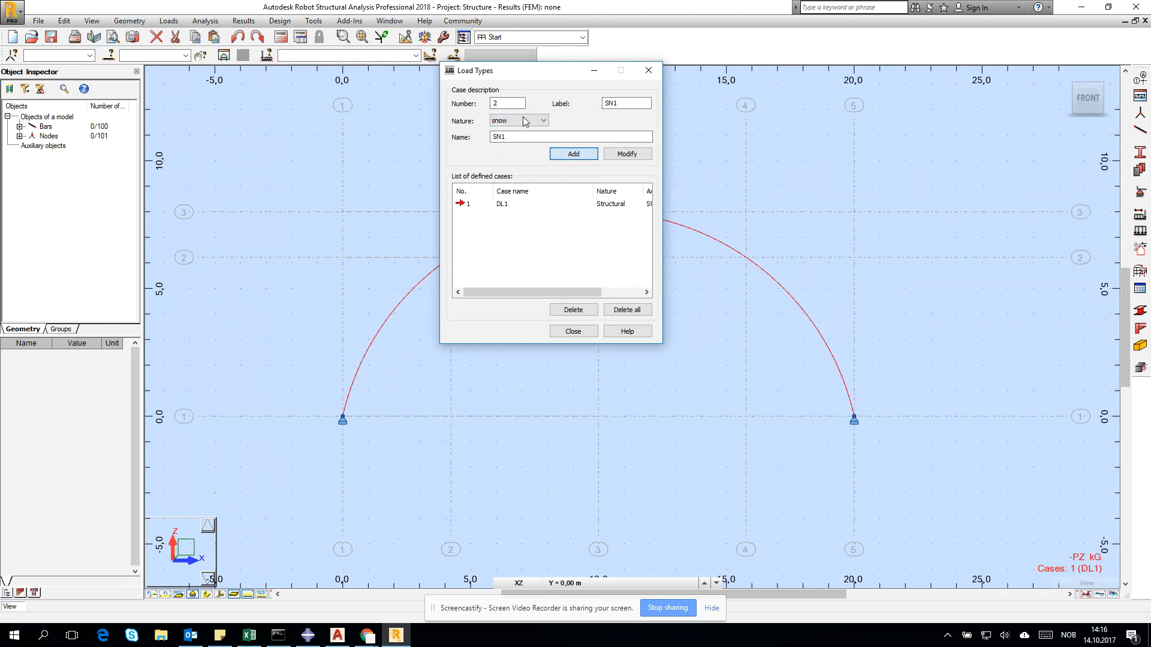
pyautogui.click(542, 120)
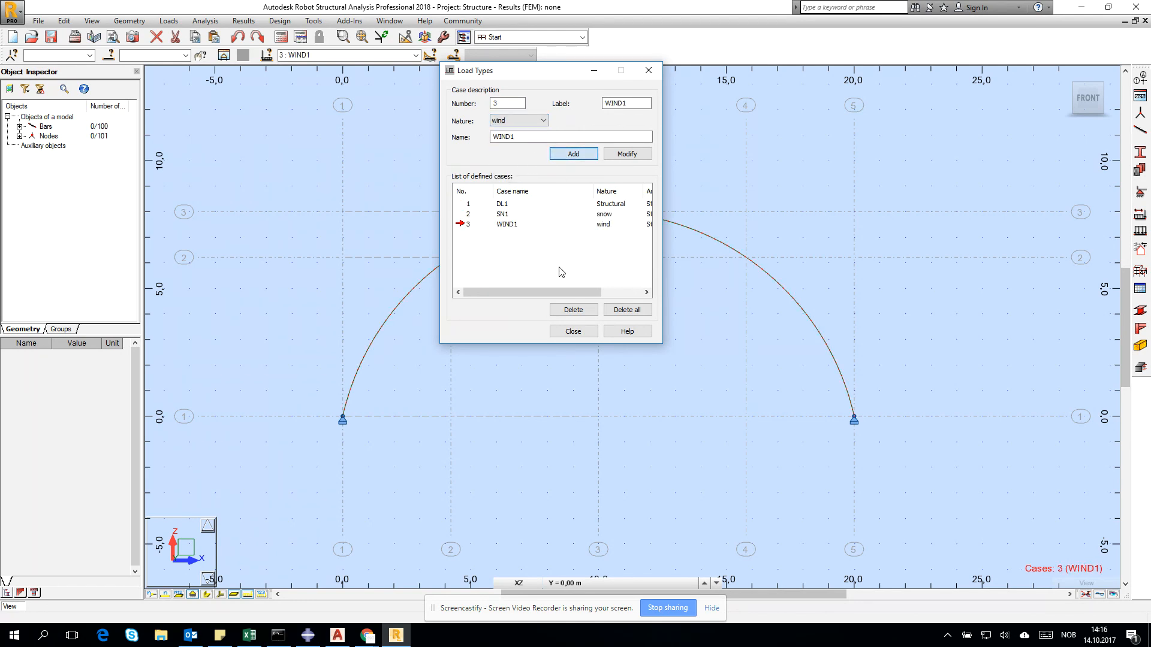
pyautogui.click(573, 331)
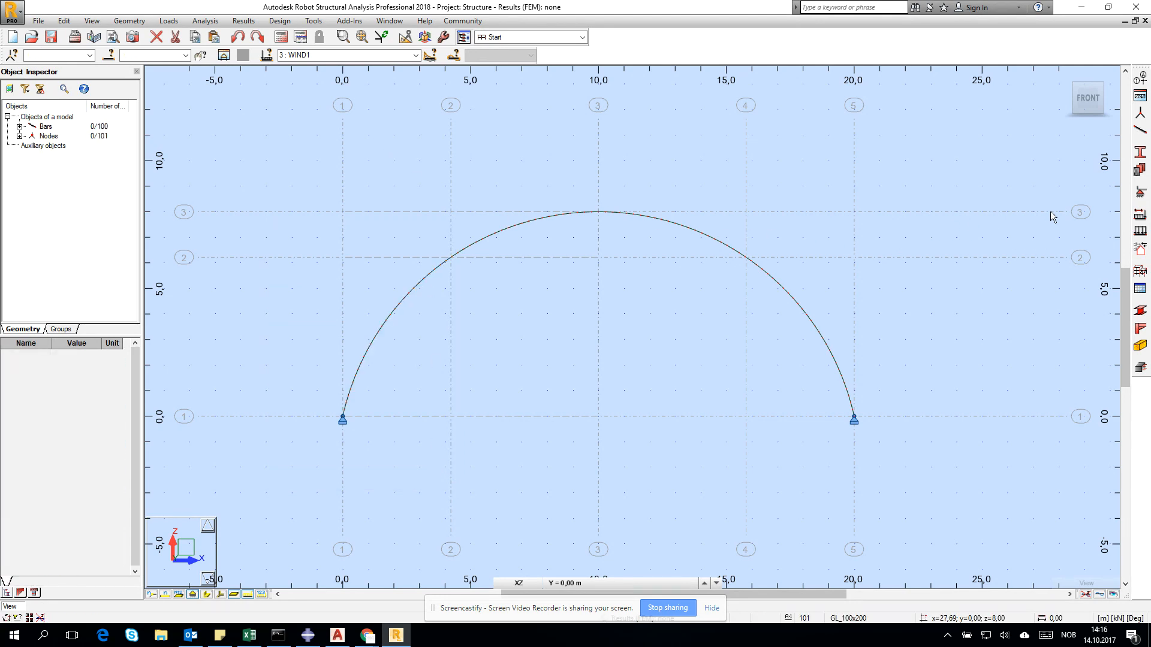
pyautogui.moveTo(1139, 216)
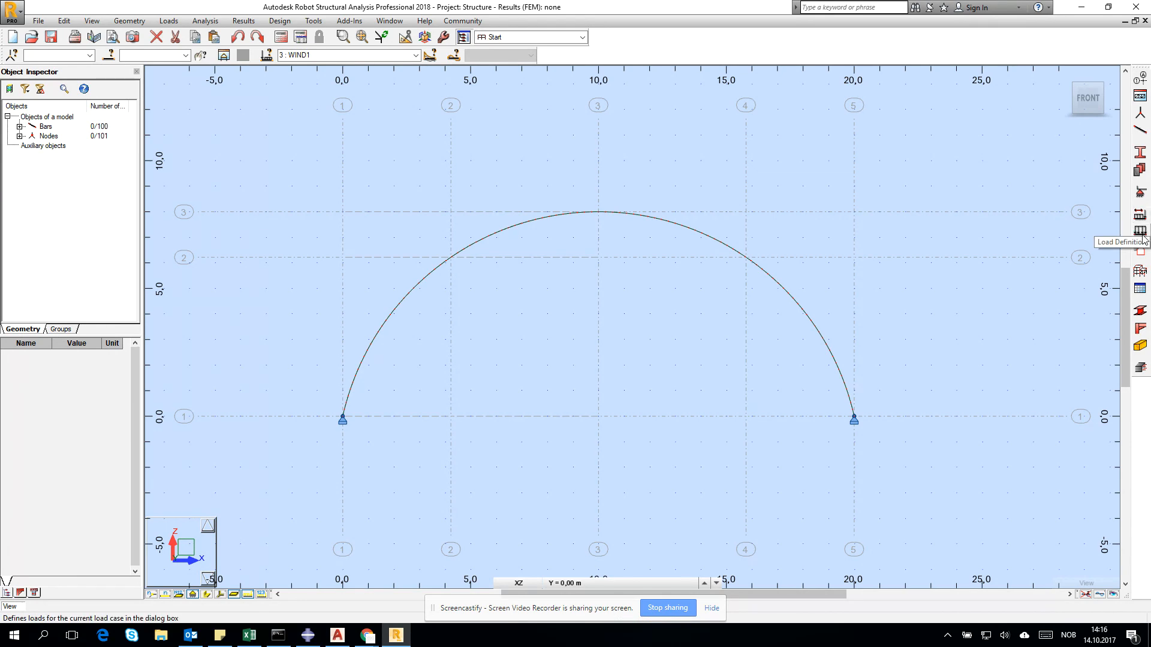
pyautogui.click(415, 55)
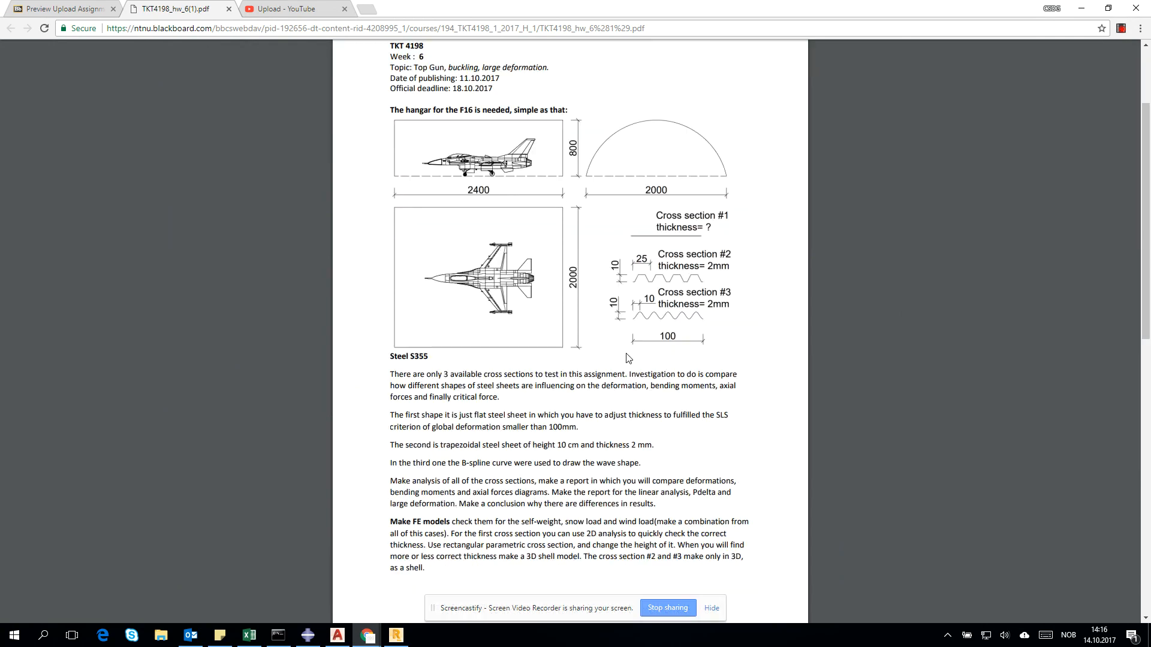
# Scroll the TKT4198 assignment PDF to the hangar arch dimensions and cross sections
pyautogui.scroll(-3)
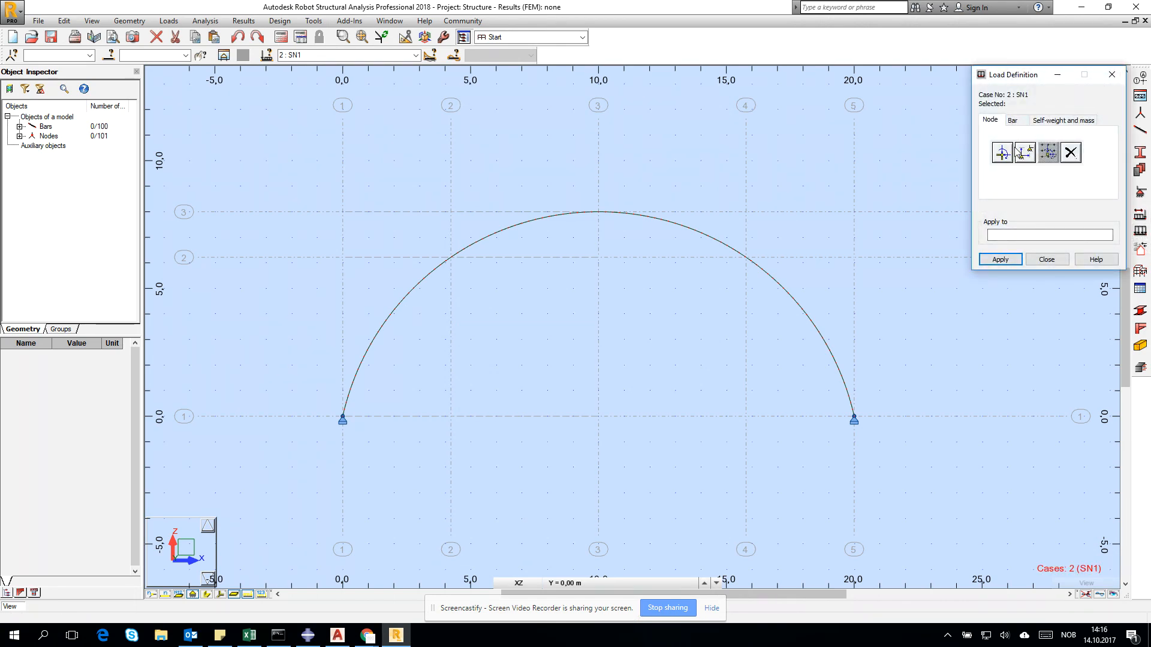
# Apply a projected uniform load Z = -2 kN/m to bars 1 to 100 in SN1
pyautogui.click(1011, 119)
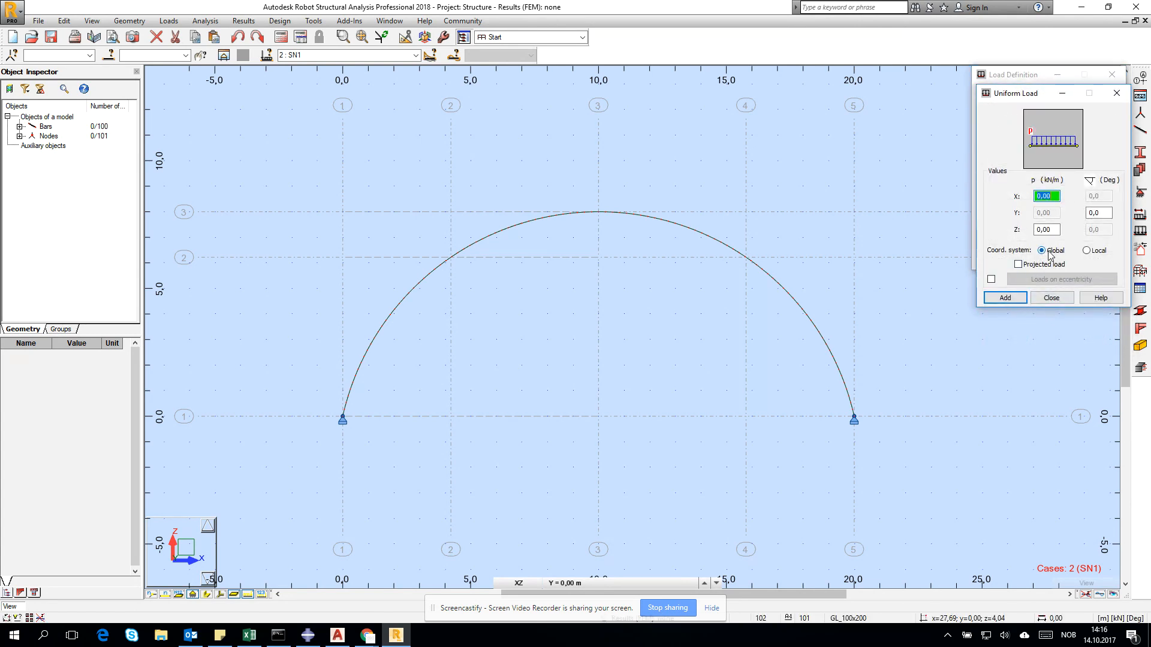
pyautogui.click(1046, 229)
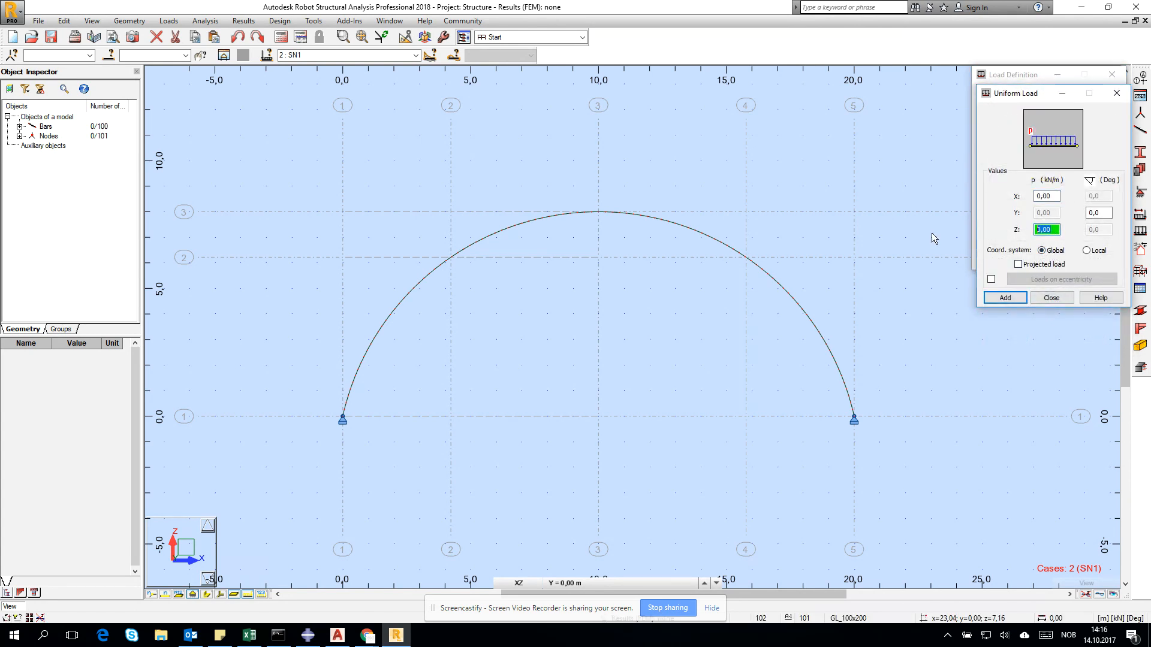
pyautogui.write('-2')
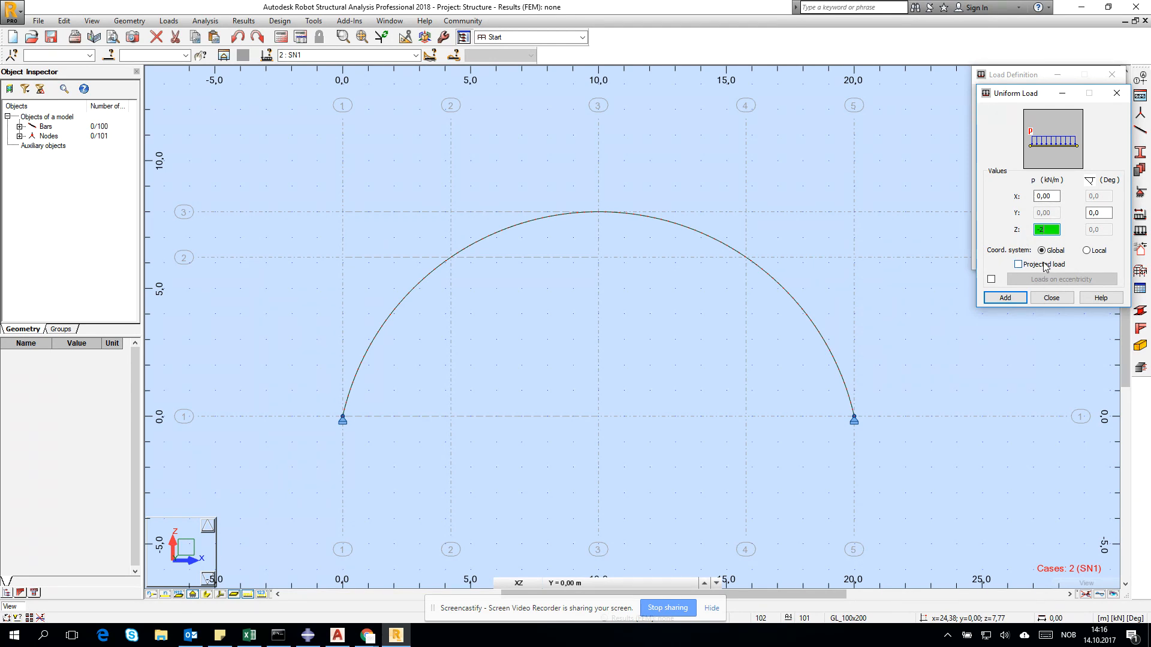
pyautogui.click(1019, 263)
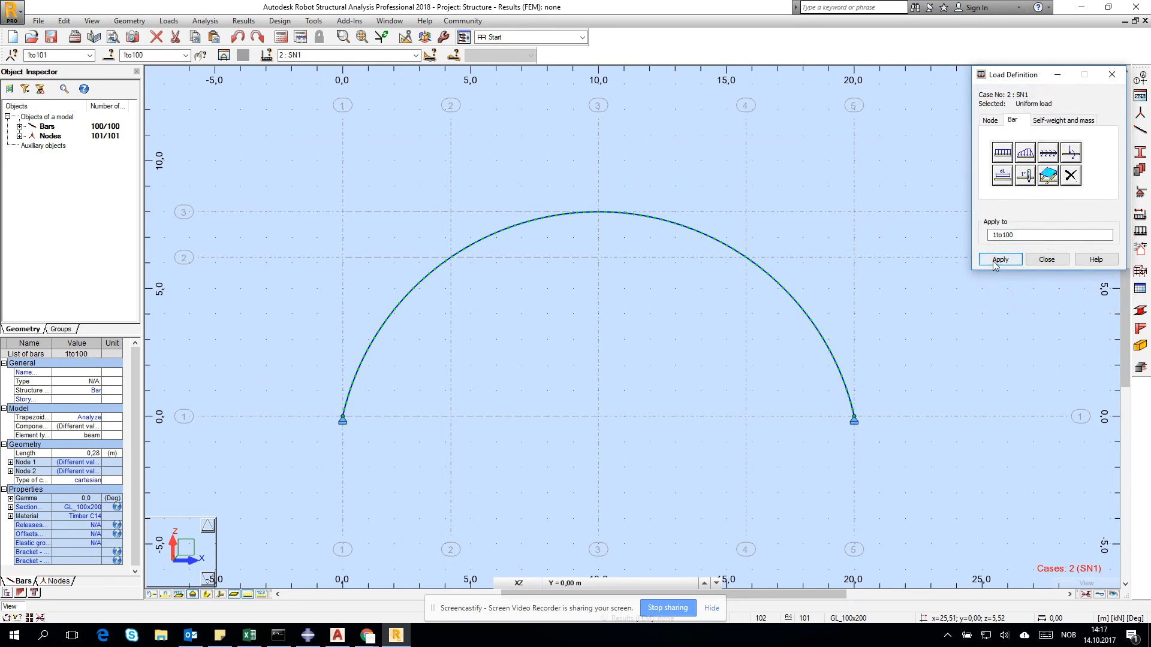
pyautogui.click(998, 259)
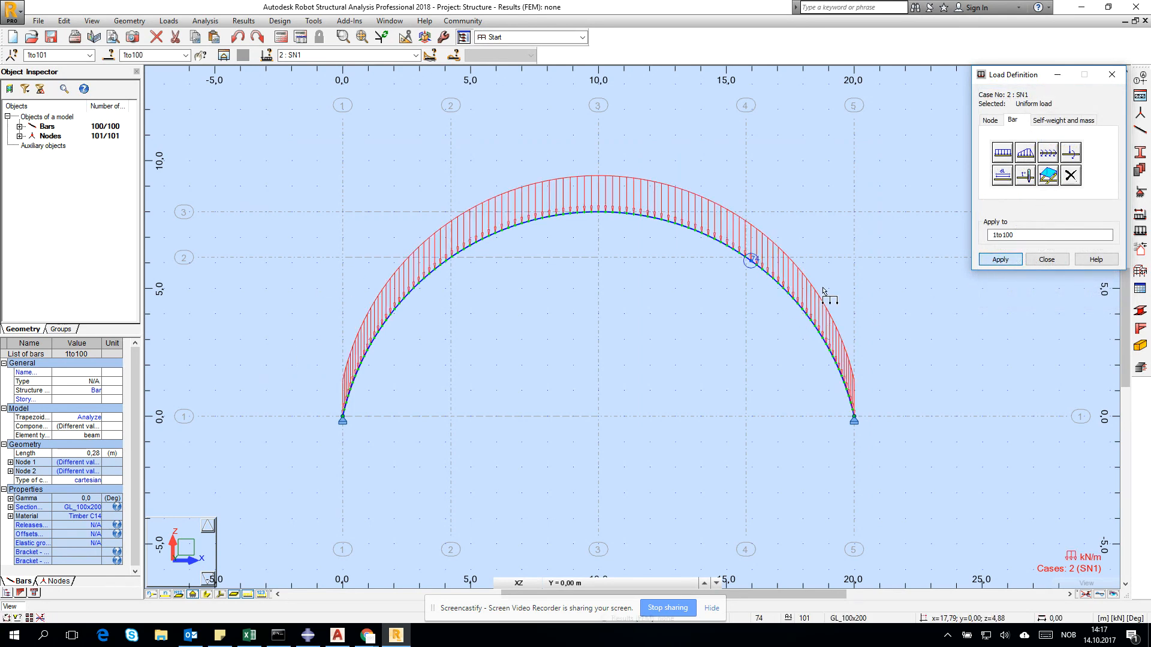
pyautogui.click(1045, 259)
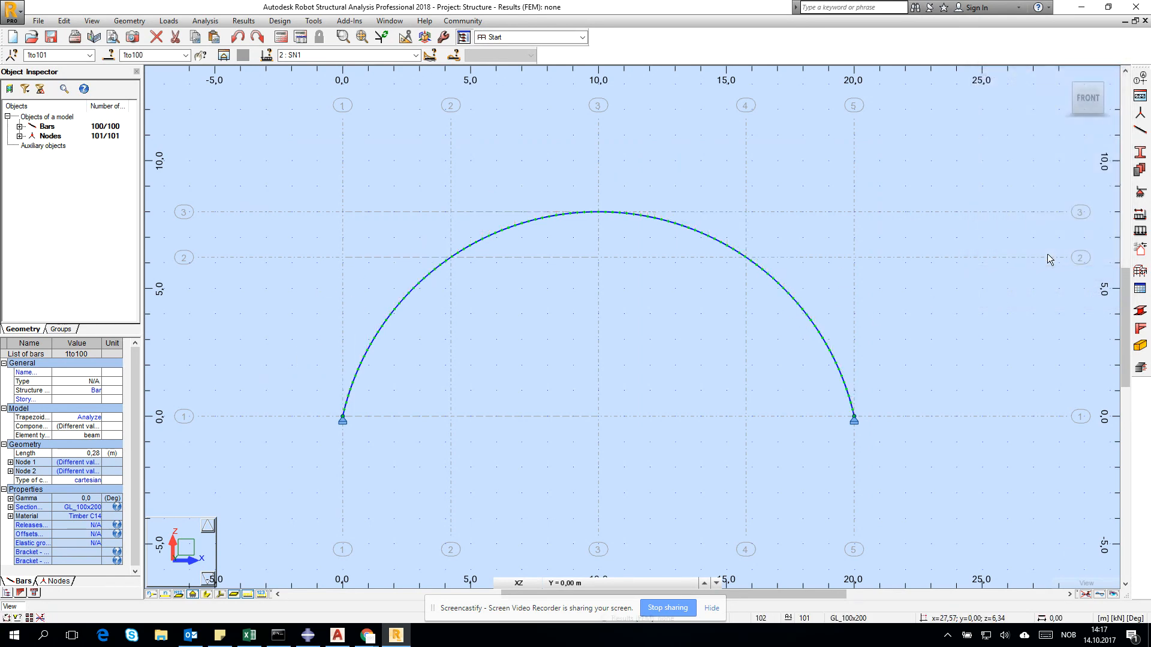
# Make 3: WIND1 the current load case from the case list
pyautogui.click(414, 55)
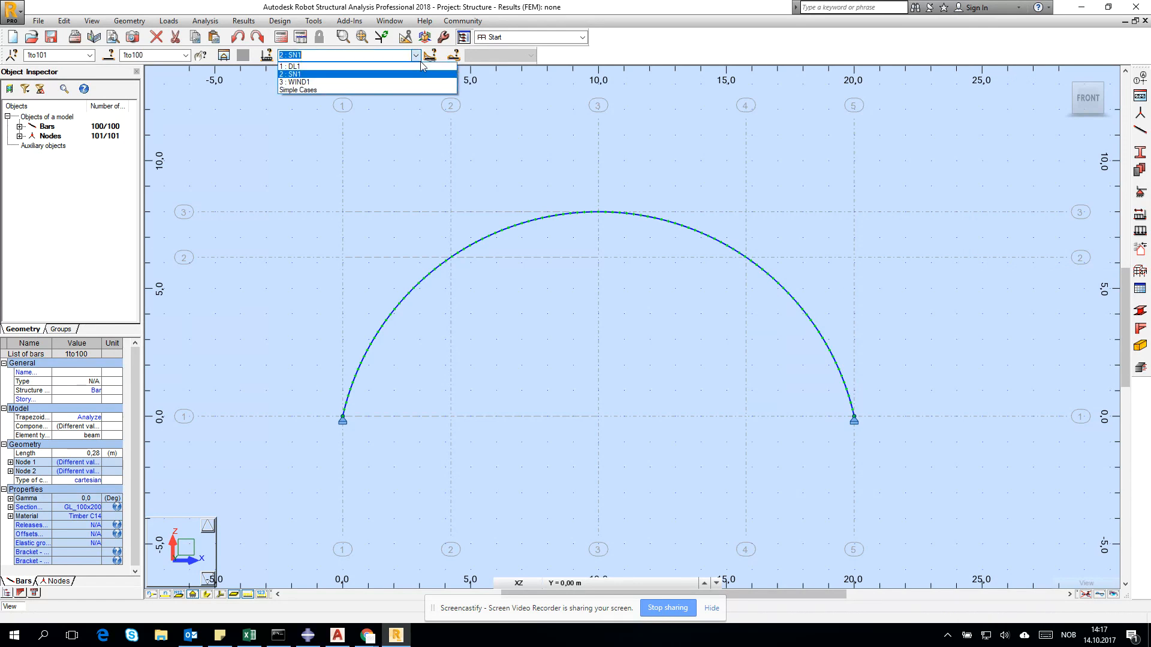
pyautogui.click(294, 82)
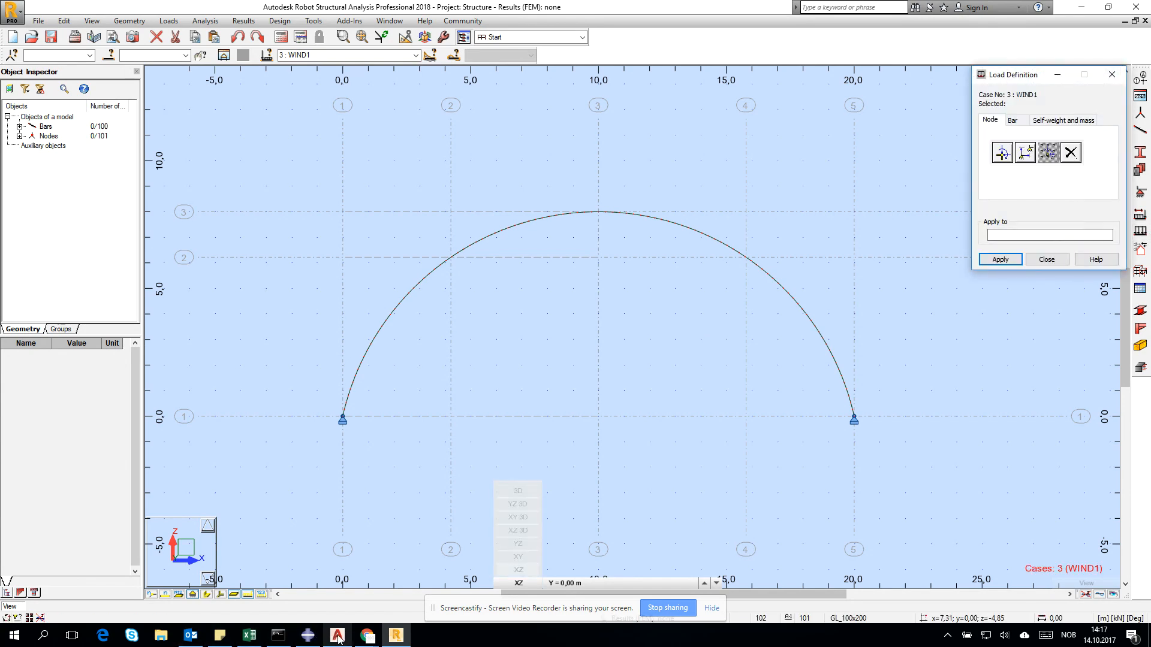
# Consult the assignment PDF's wind and snow load figure in Chrome, then return to Robot
pyautogui.click(367, 636)
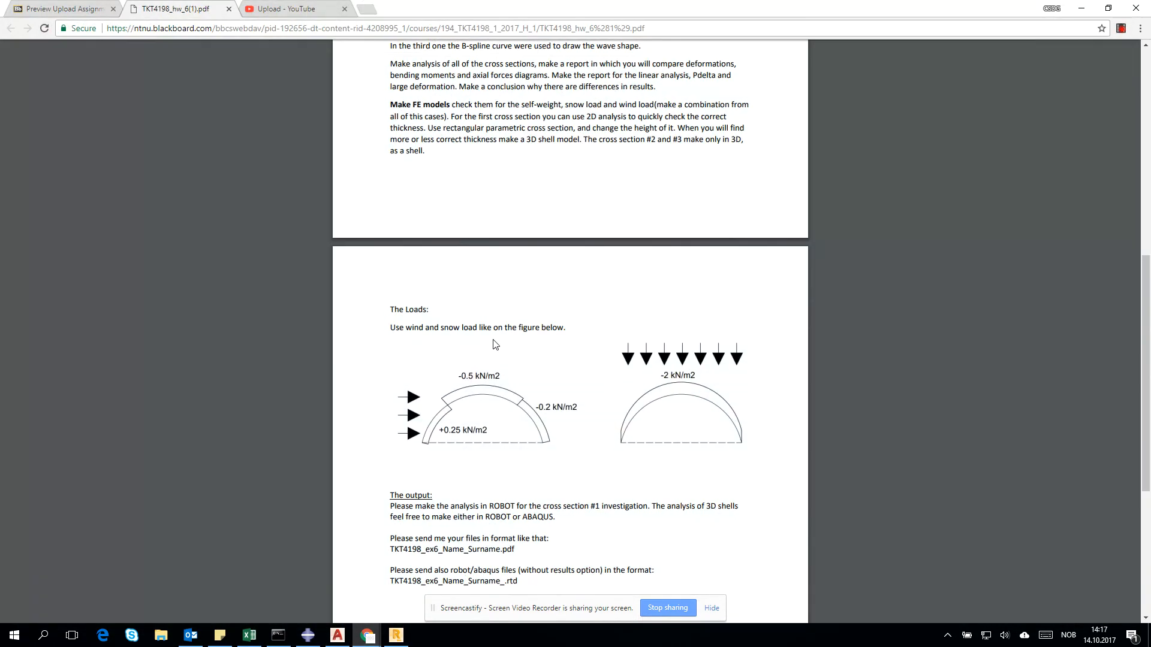
pyautogui.moveTo(470, 434)
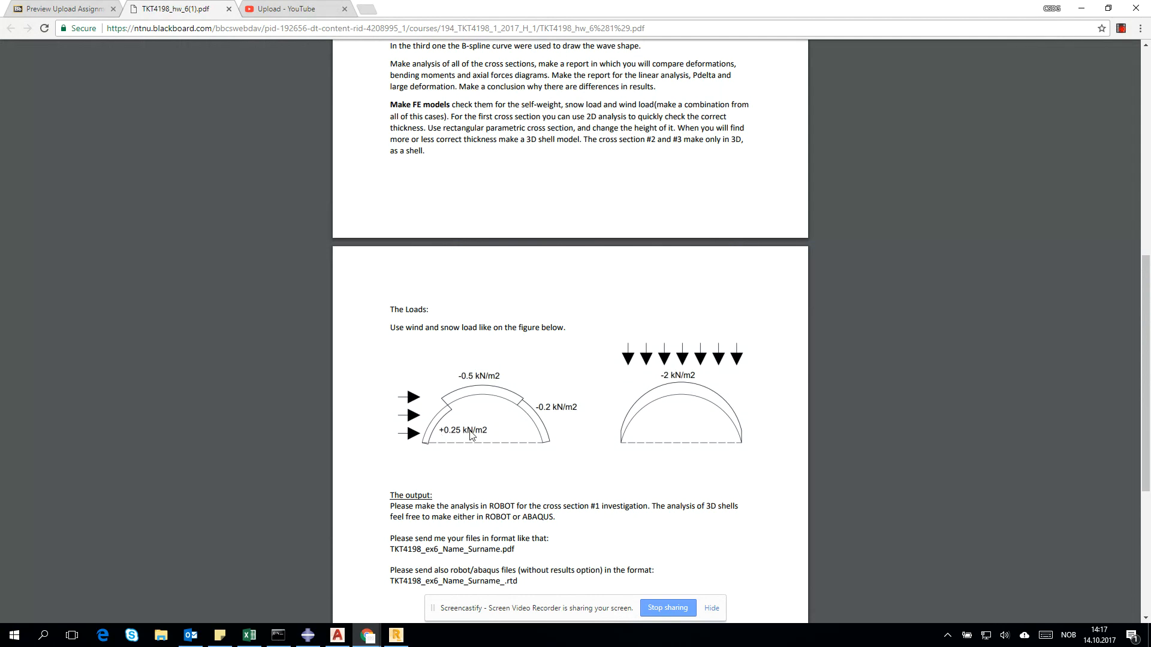
pyautogui.click(394, 635)
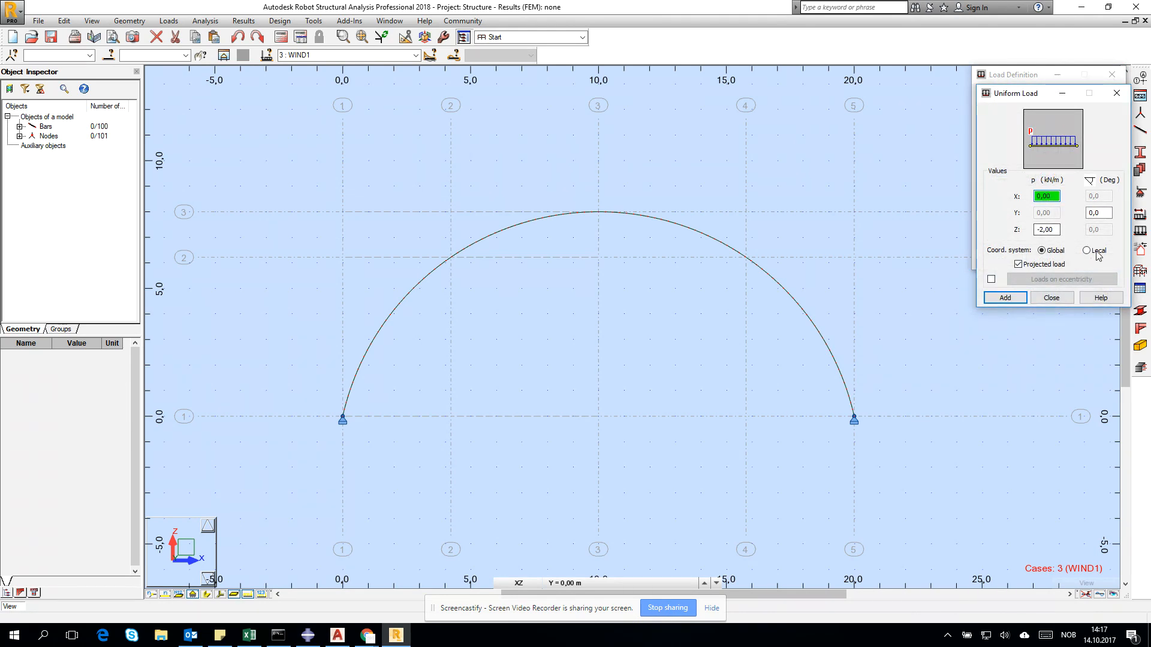
# Add the WIND1 load in the local system, then define a further local uniform load Z = -0,25 kN/m
pyautogui.click(1087, 251)
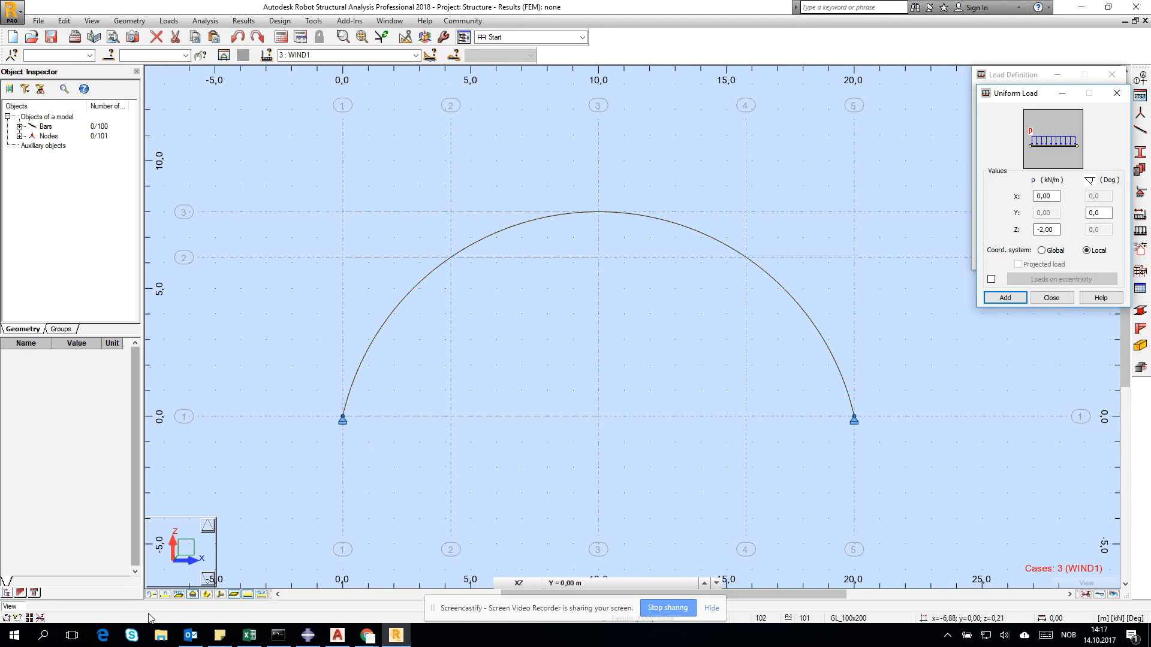
pyautogui.click(1003, 297)
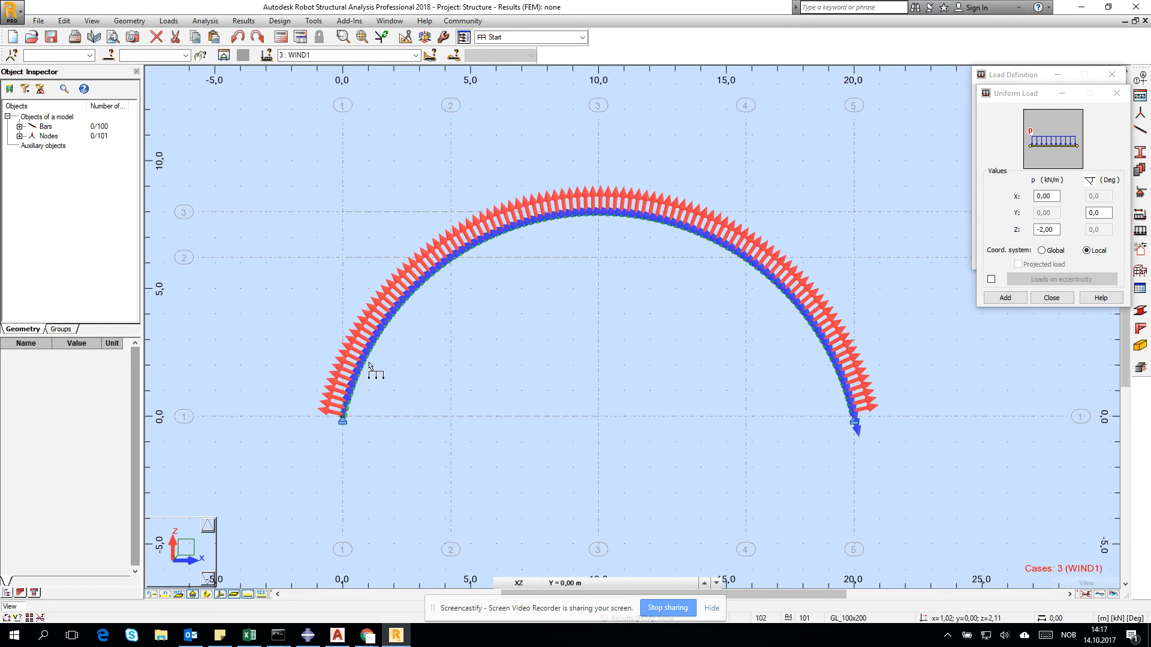
pyautogui.click(1045, 228)
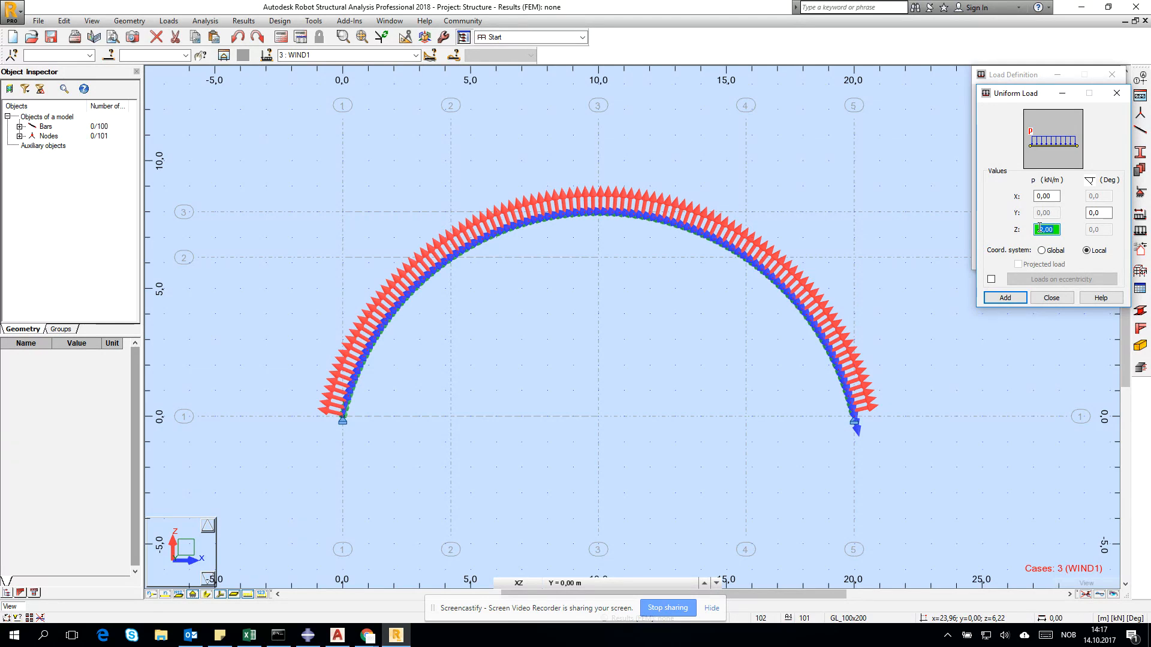
pyautogui.write('-0,25')
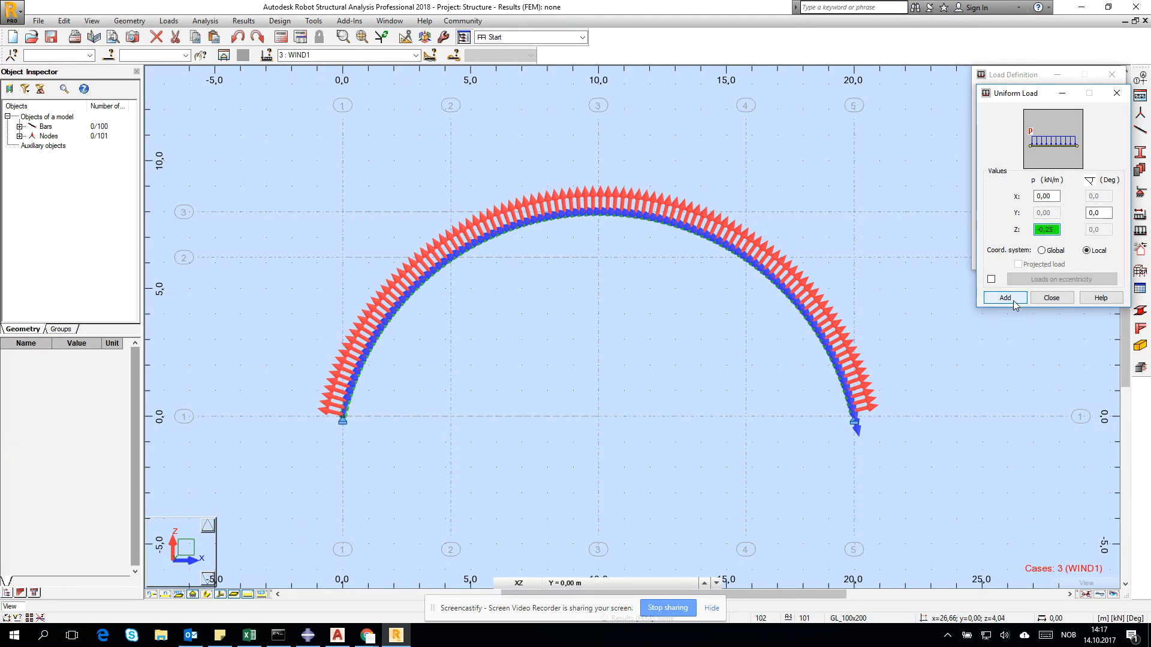
pyautogui.click(1004, 297)
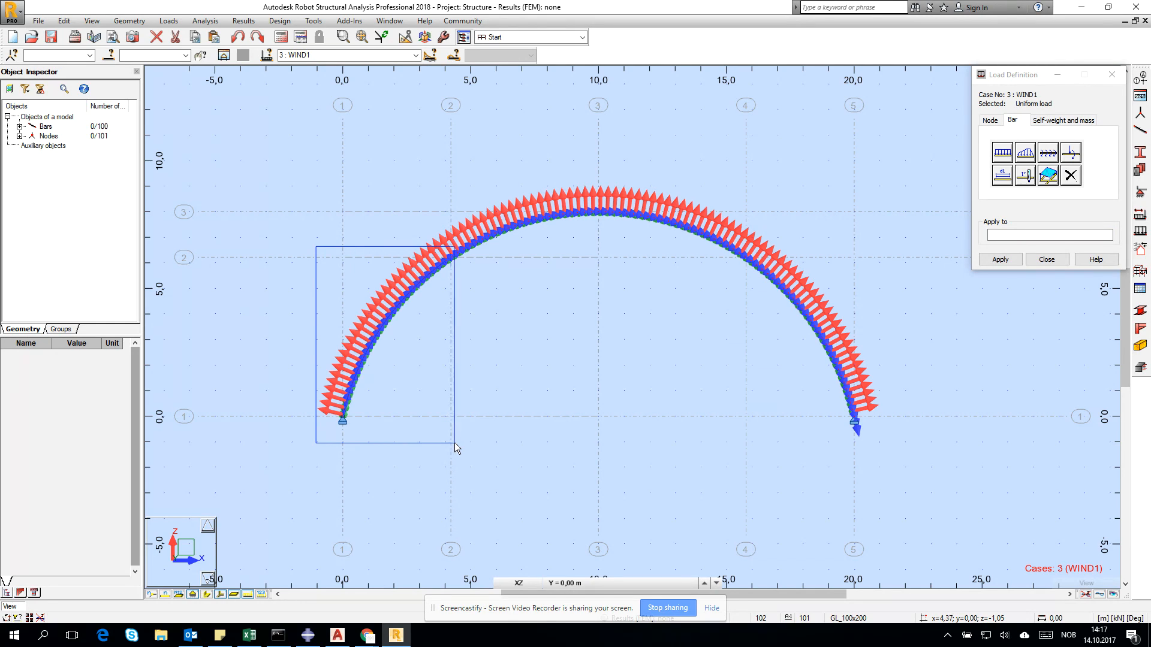
# Apply the -0,25 kN/m wind load to the left-end bars 1 to 28 of the arch
pyautogui.moveTo(342, 246); pyautogui.dragTo(456, 449)
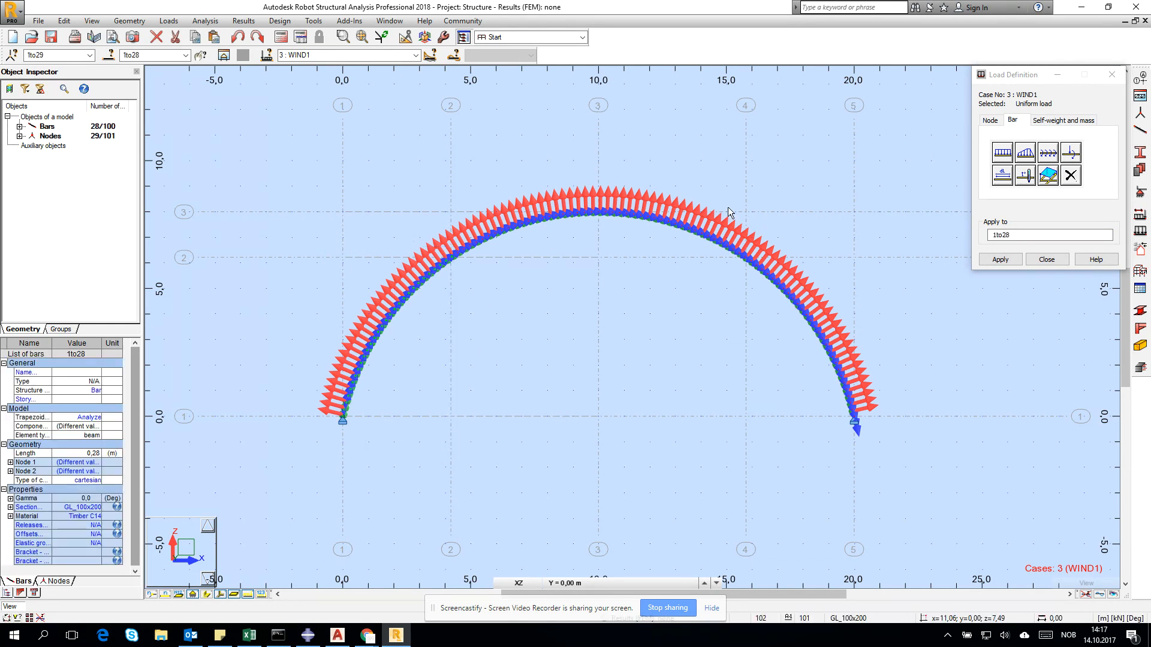
pyautogui.click(999, 259)
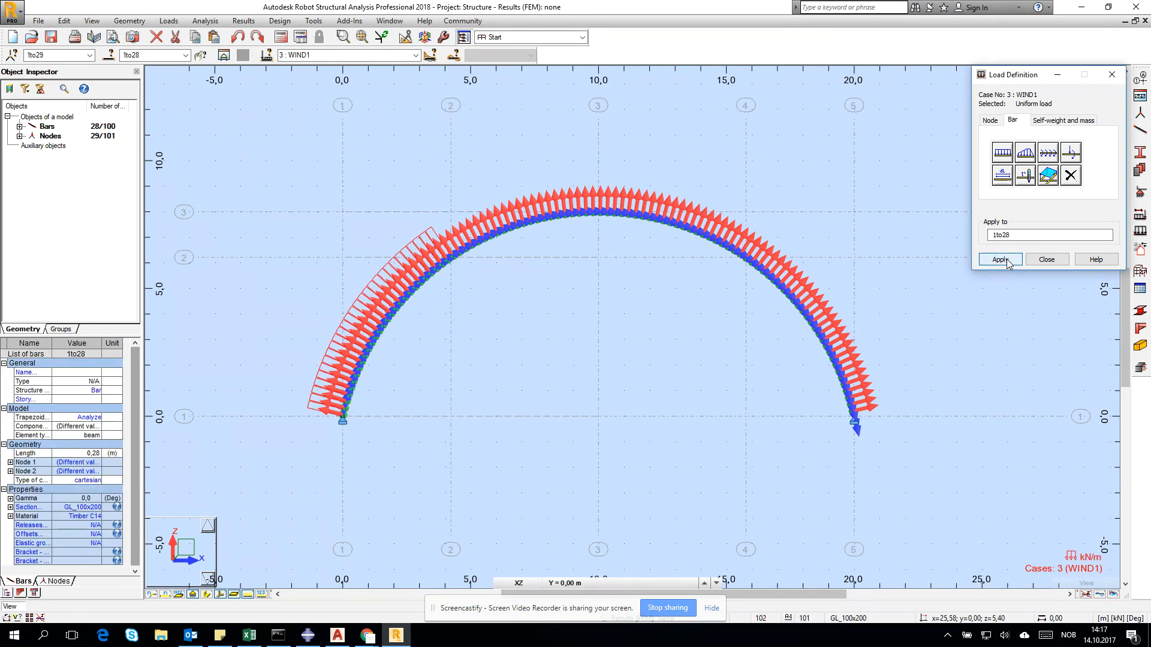
pyautogui.click(1047, 259)
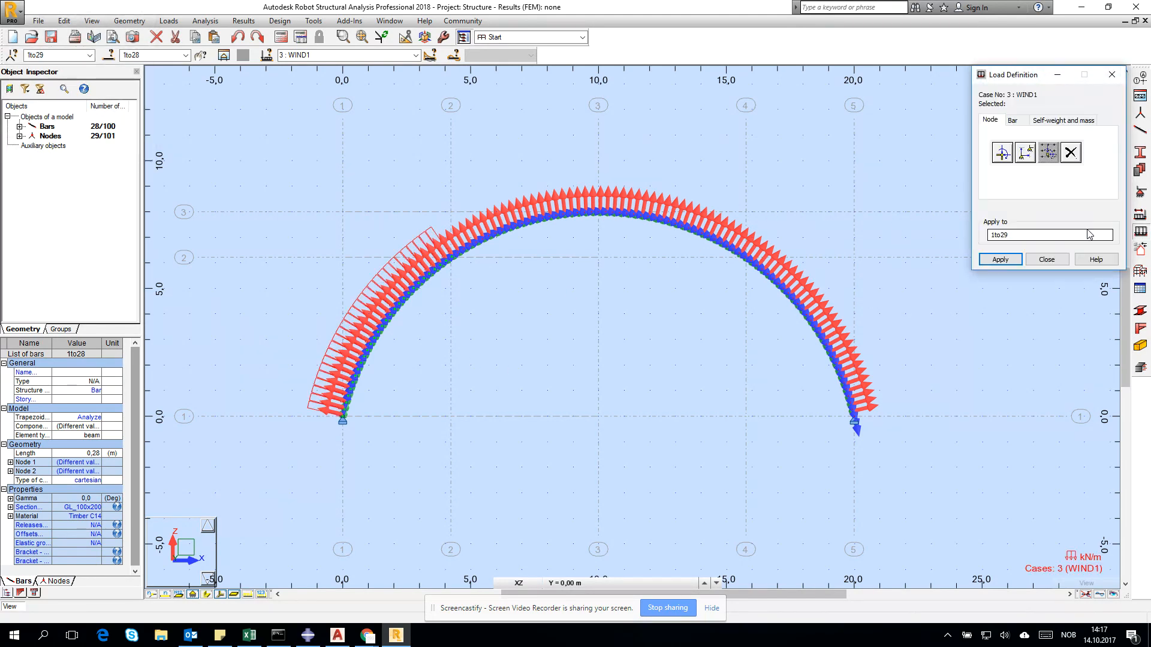
# Define a new uniform bar load Z = 0,5 kN/m with an empty Apply-to list
pyautogui.click(1013, 120)
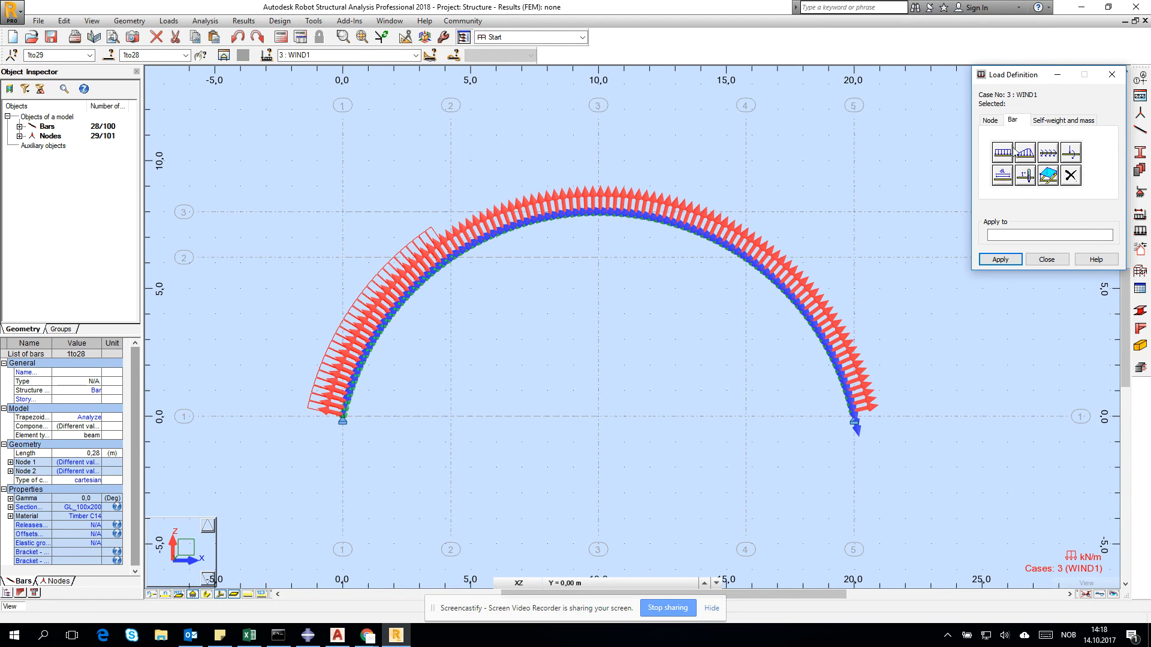
pyautogui.click(1001, 151)
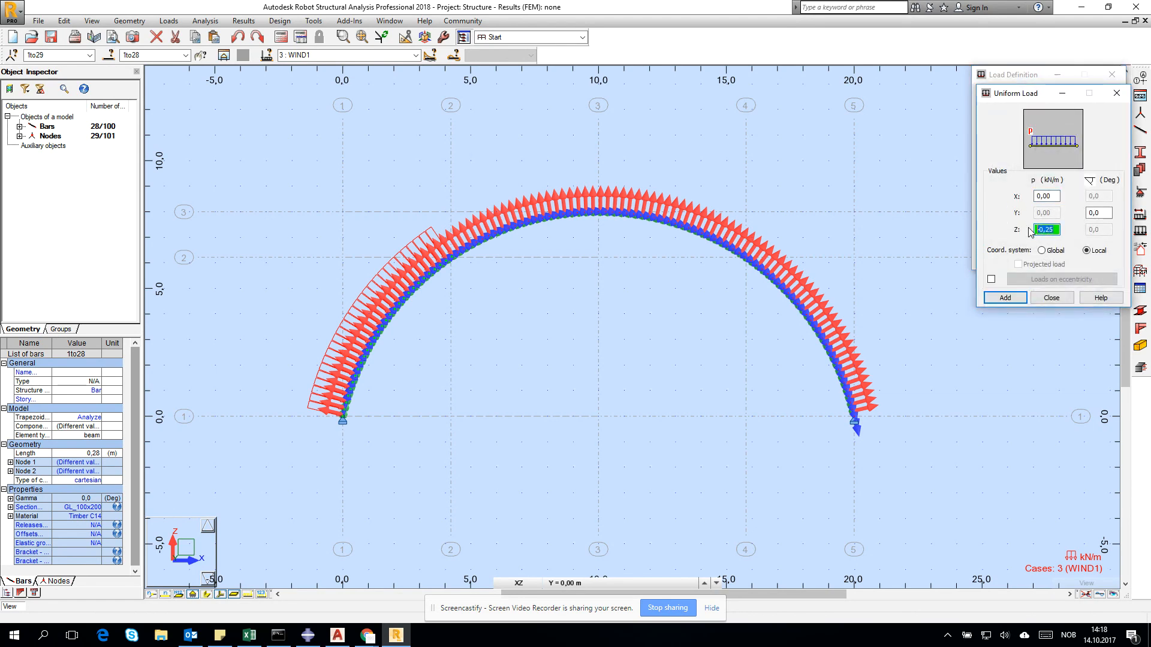
pyautogui.write('0,5')
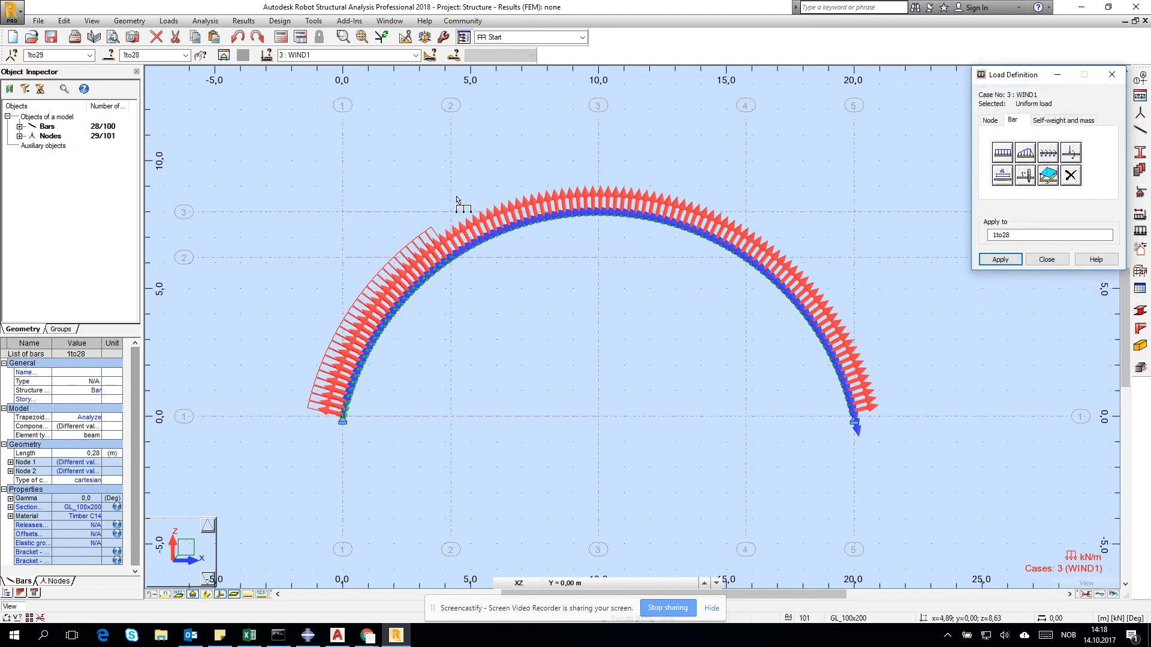
pyautogui.click(1048, 235)
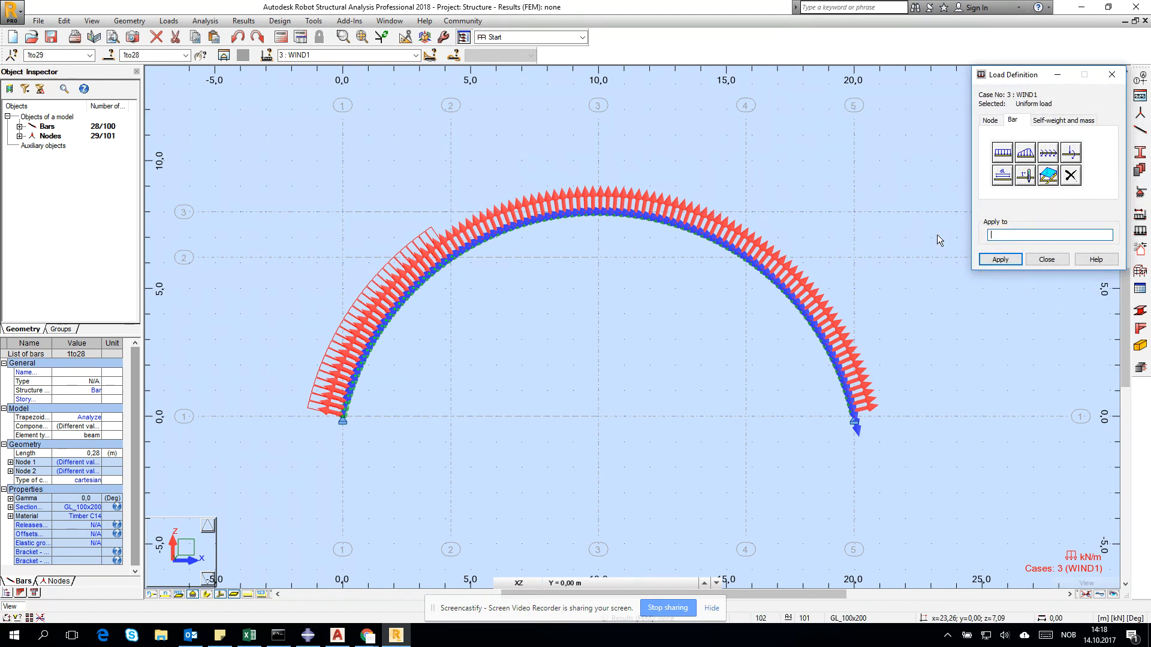
# Apply the load to the crown bars 29to72 of the arch
pyautogui.moveTo(444, 198); pyautogui.dragTo(723, 305)
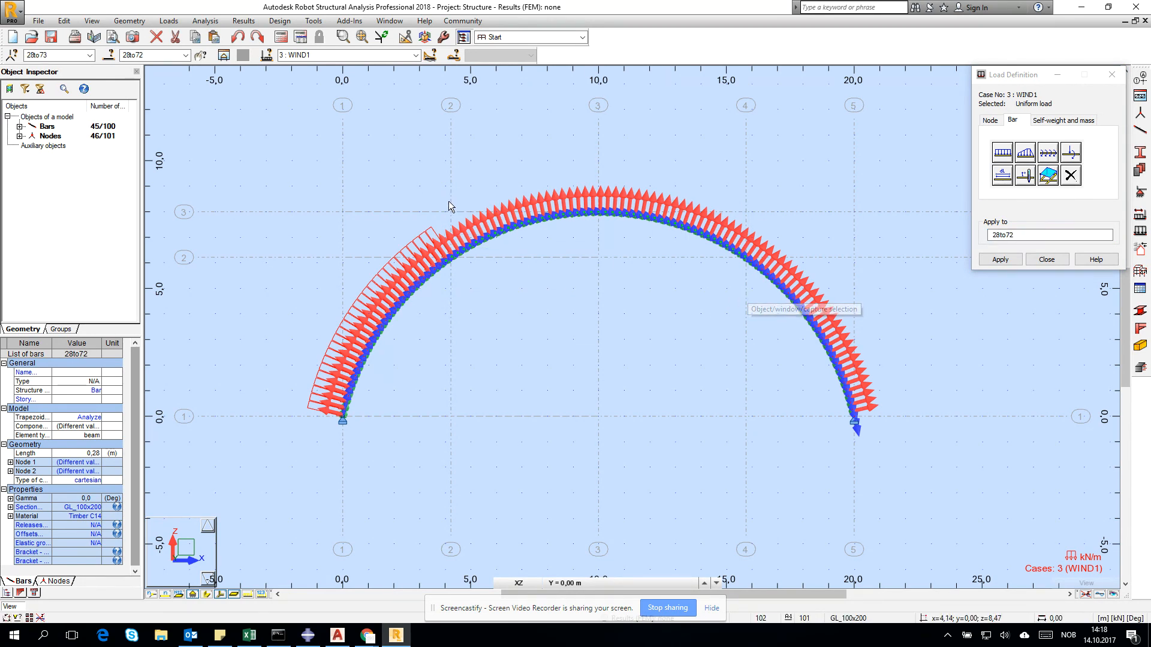
pyautogui.moveTo(449, 204); pyautogui.dragTo(750, 329)
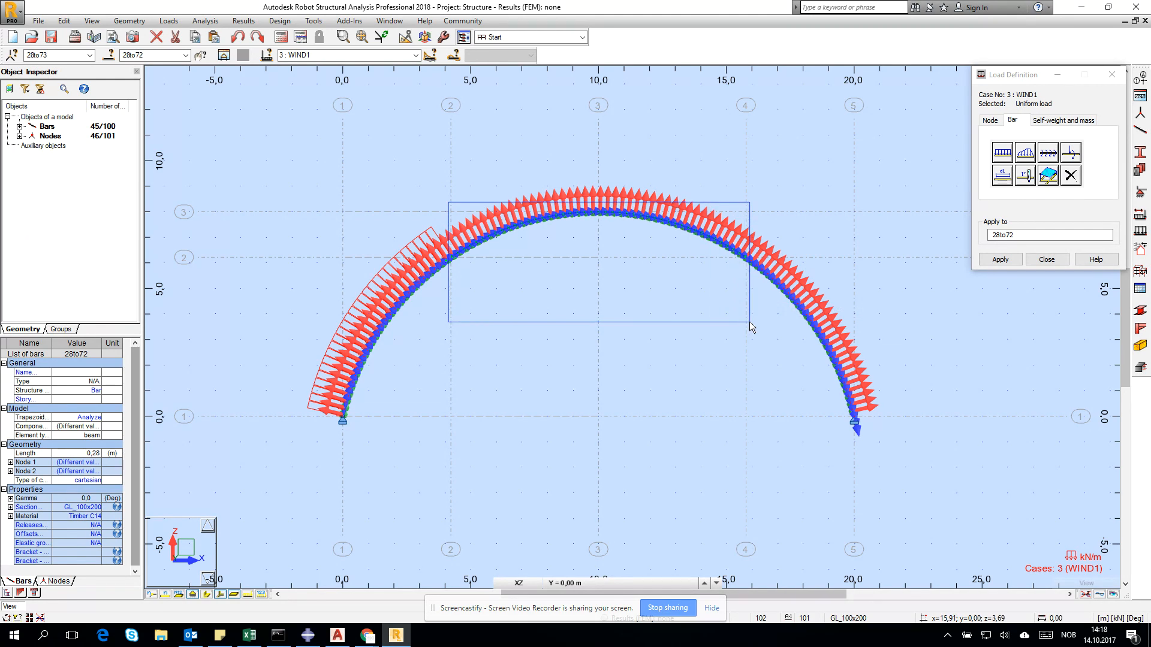
pyautogui.write('29to72')
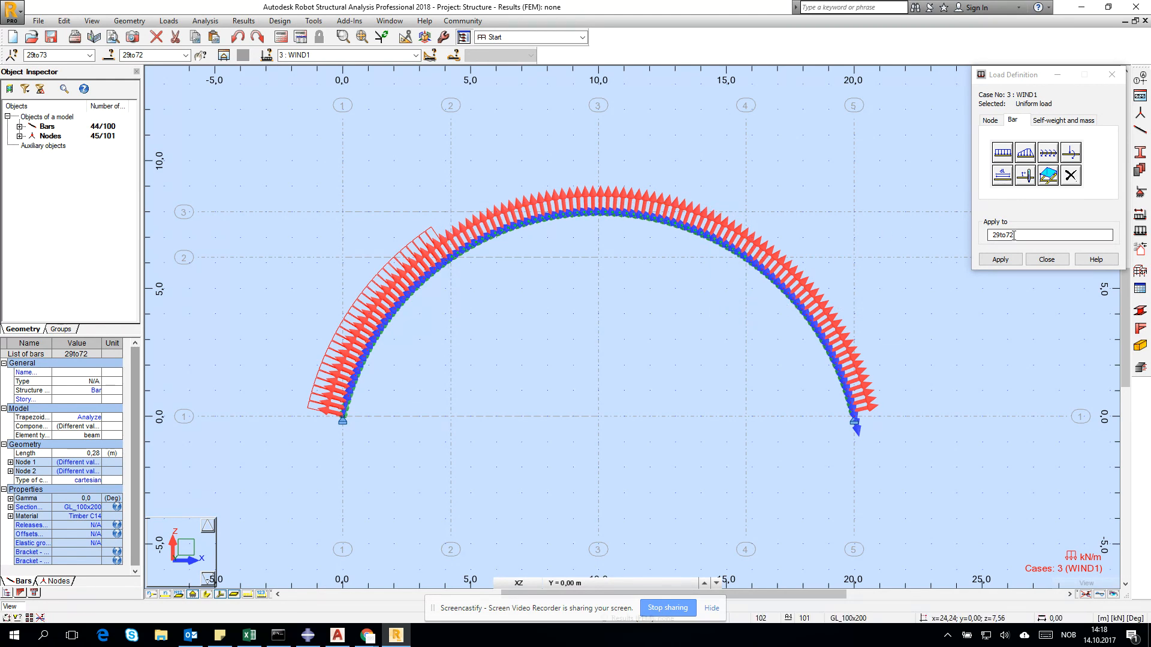
pyautogui.click(999, 259)
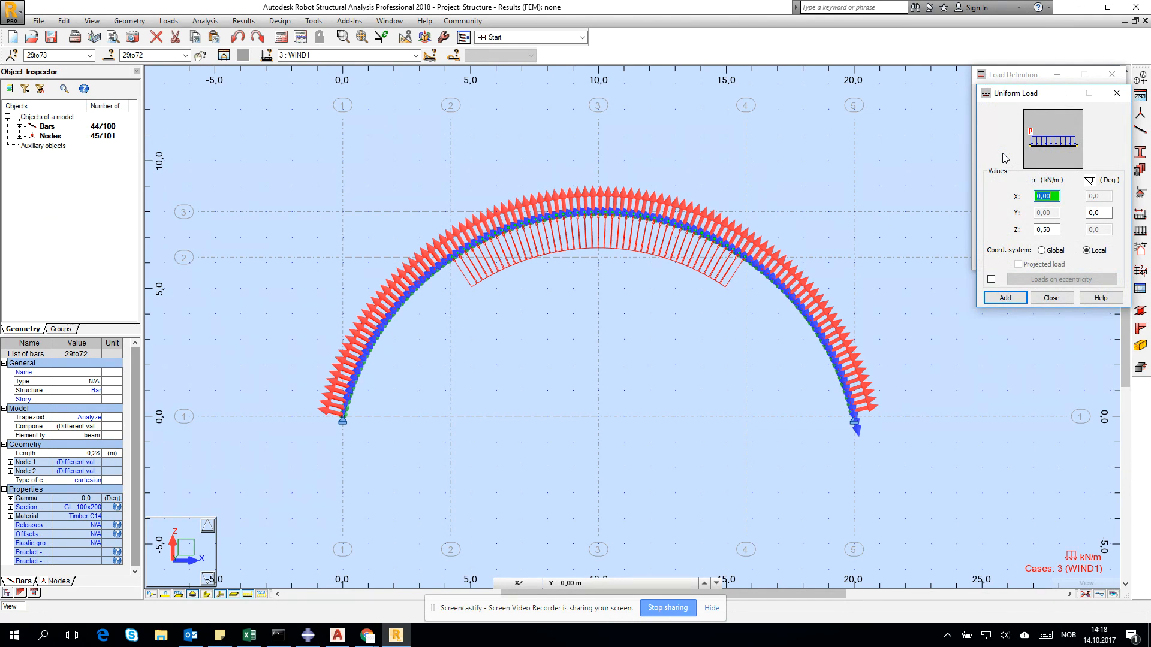
# Enter bars 73to100 for the next load and hide the load arrows on the arch
pyautogui.click(1045, 229)
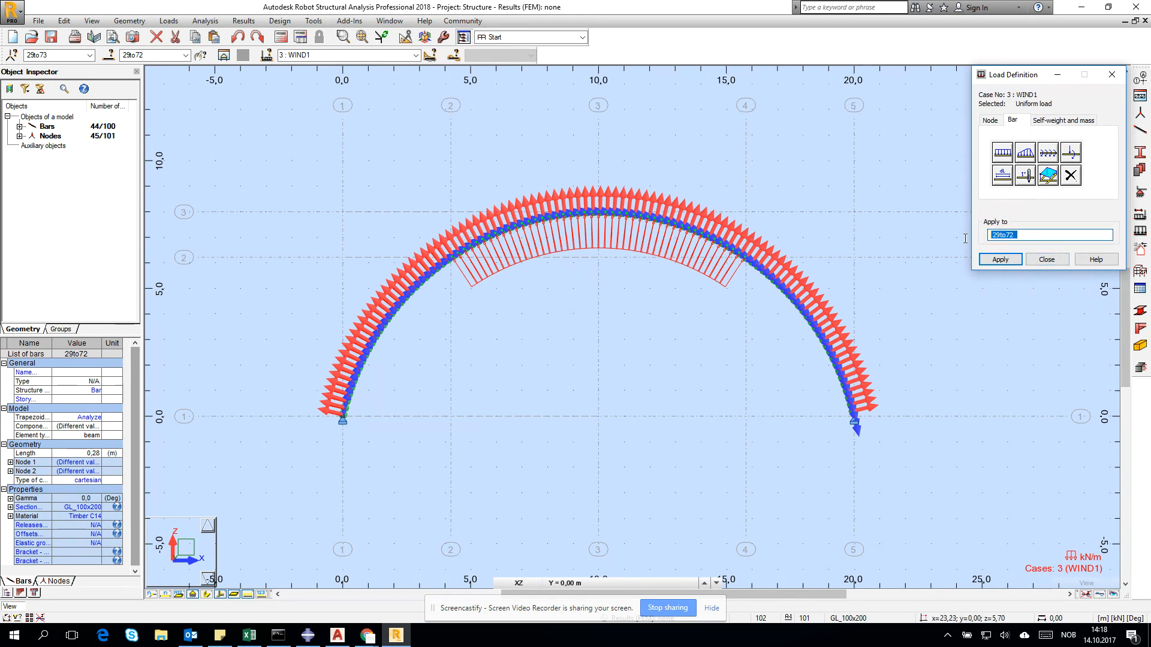
pyautogui.moveTo(966, 243)
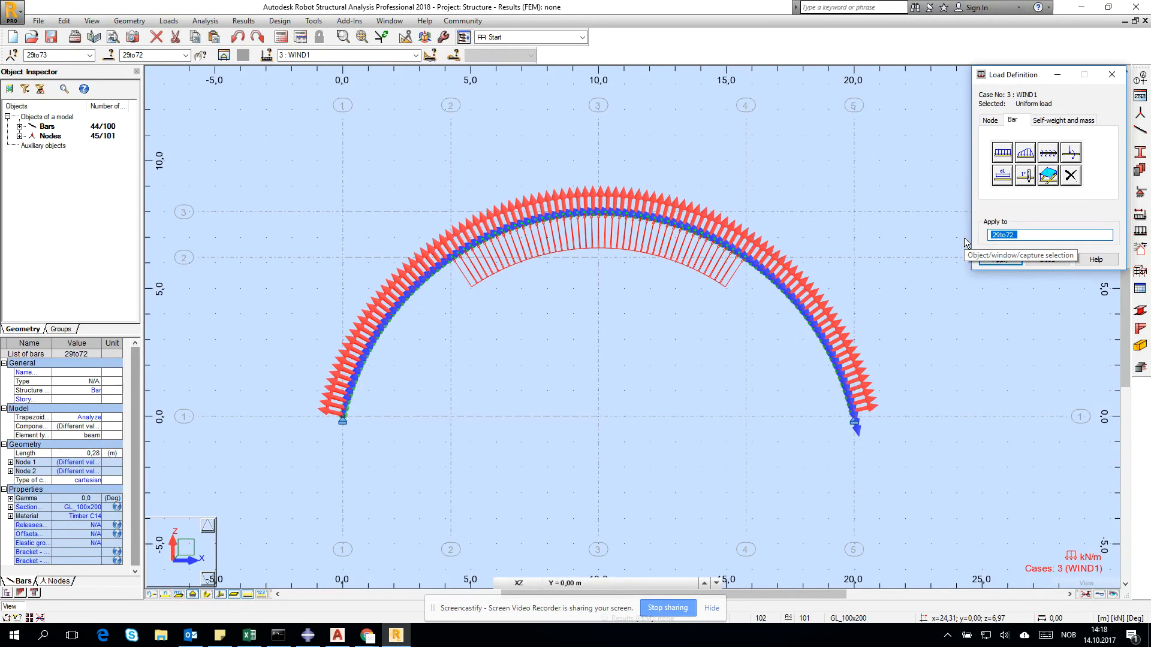
pyautogui.write('73to')
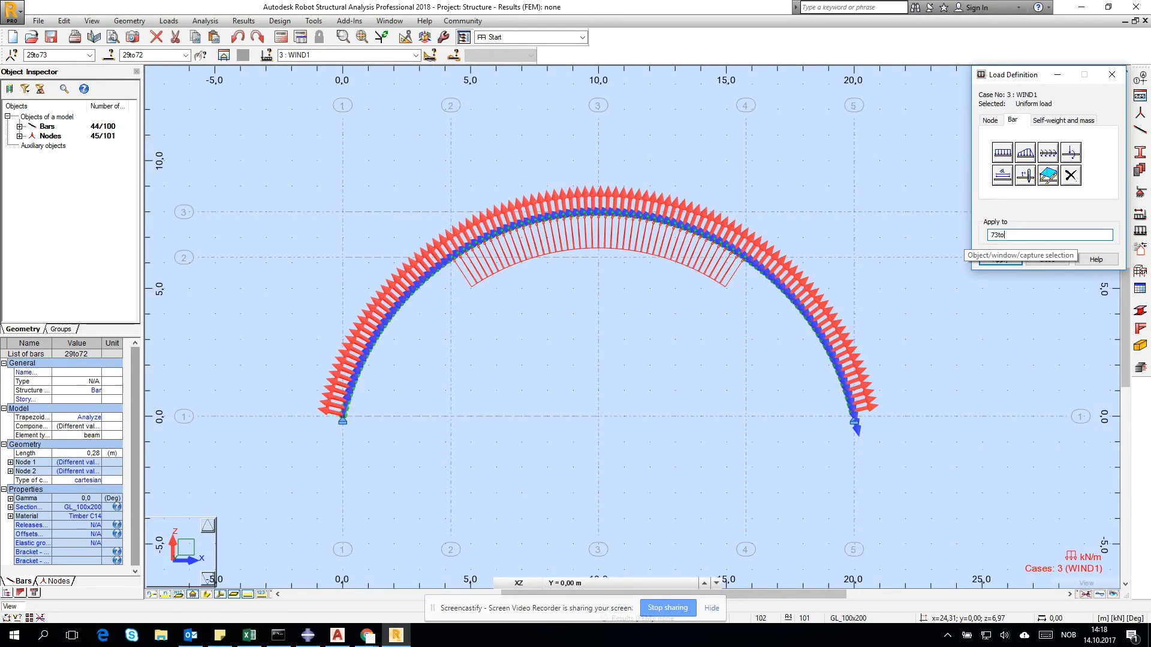
pyautogui.write('100')
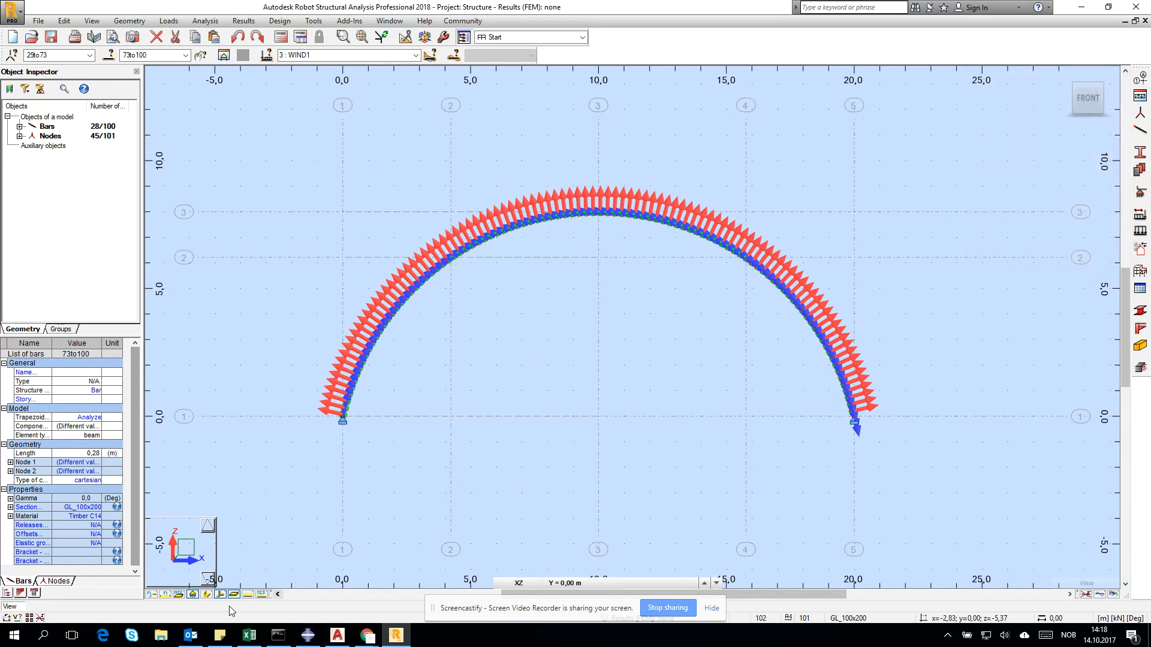
pyautogui.click(260, 594)
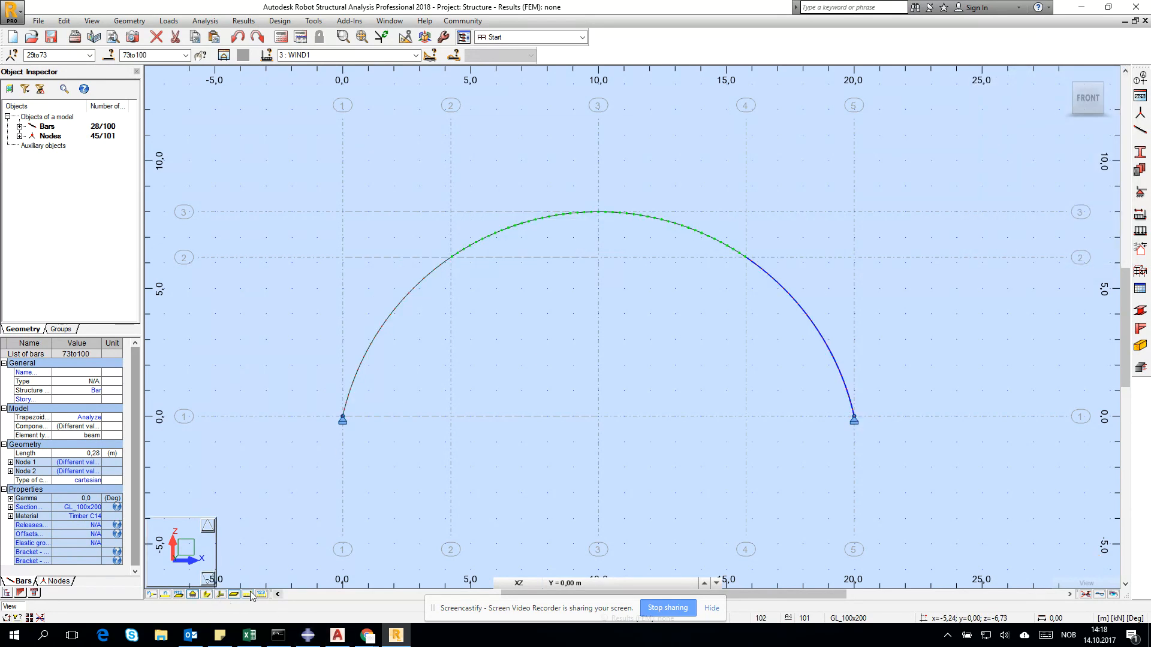
# Start a new steel parametric solid rectangle section with b = 1000 mm and h = 1 mm
pyautogui.click(248, 595)
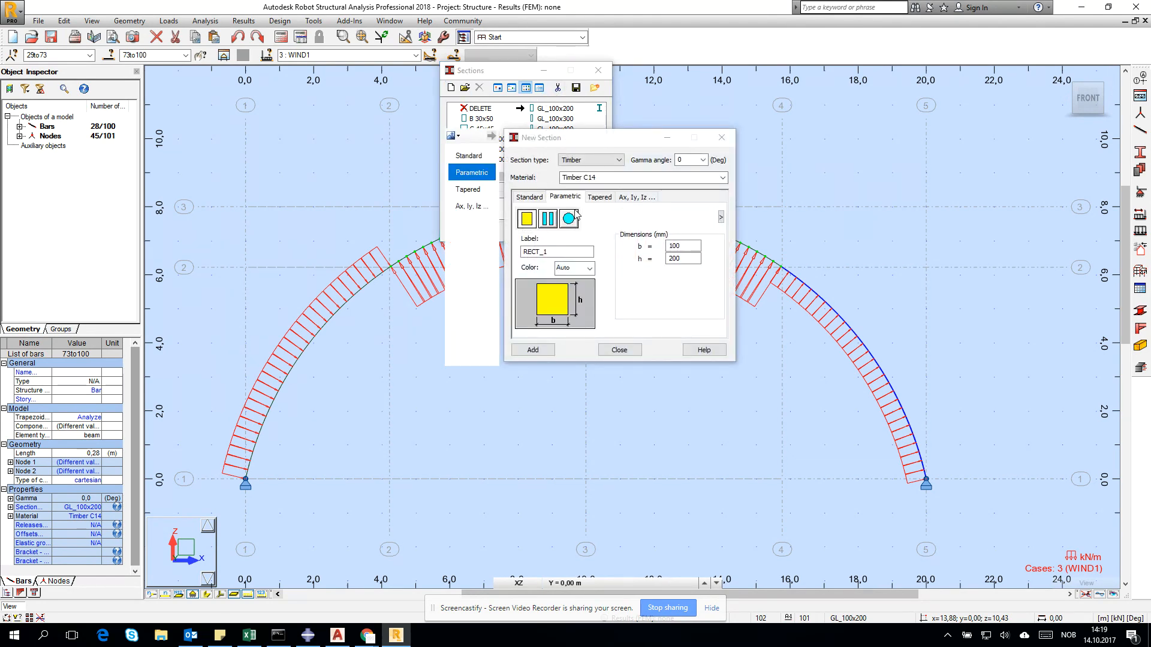
pyautogui.click(621, 159)
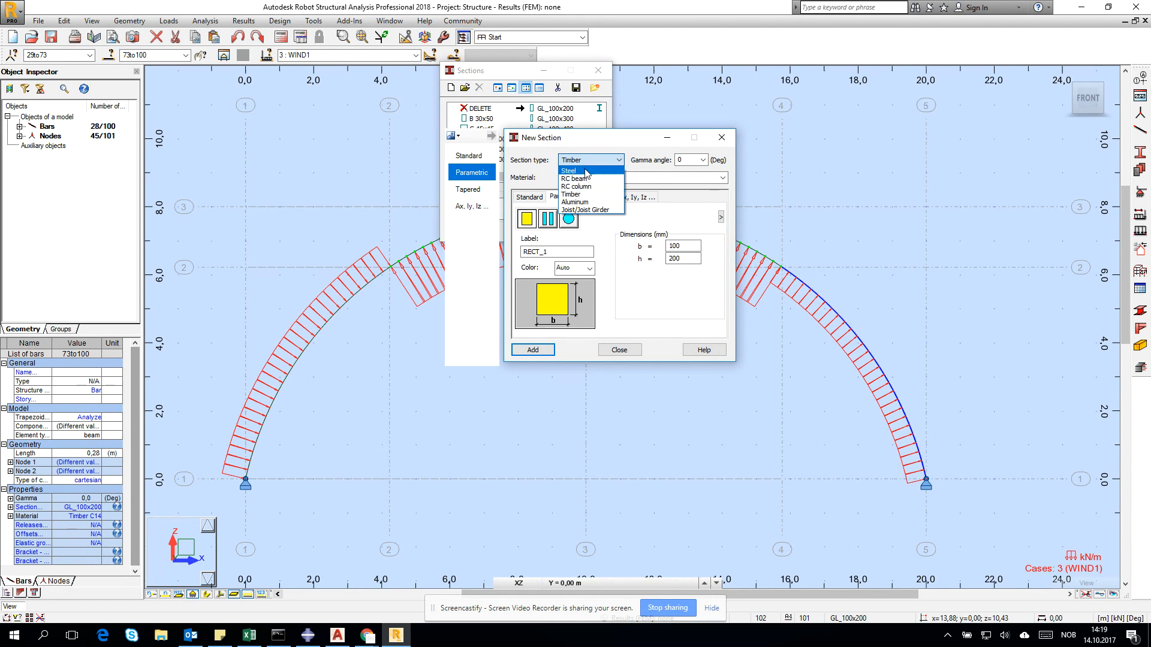
pyautogui.click(568, 170)
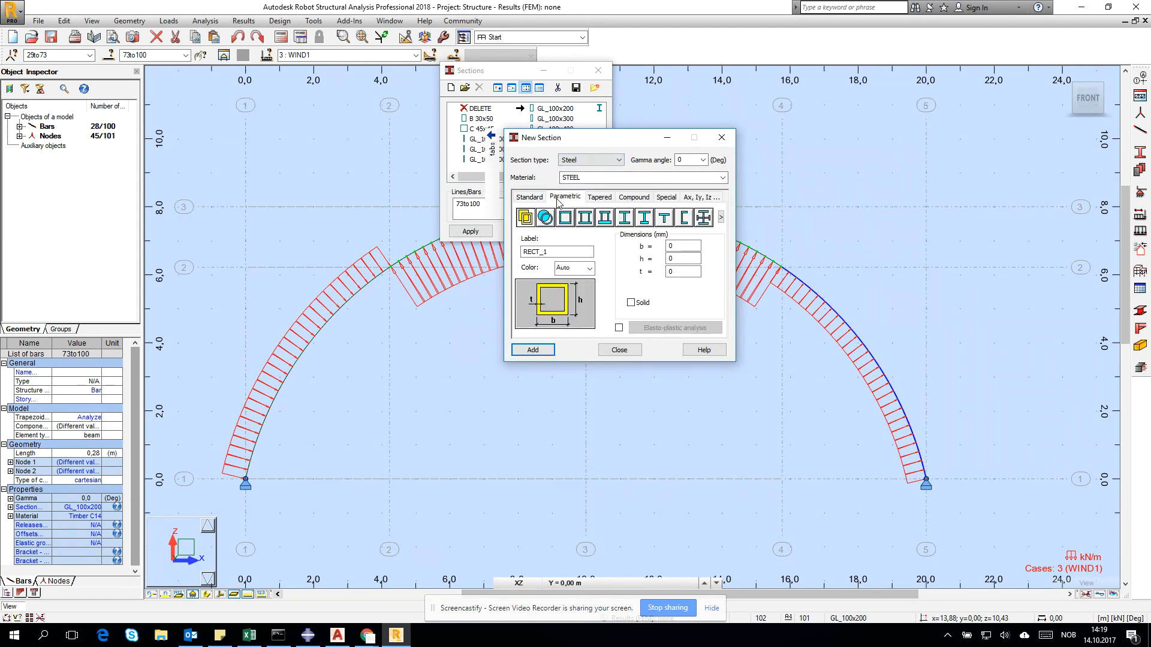
pyautogui.click(682, 245)
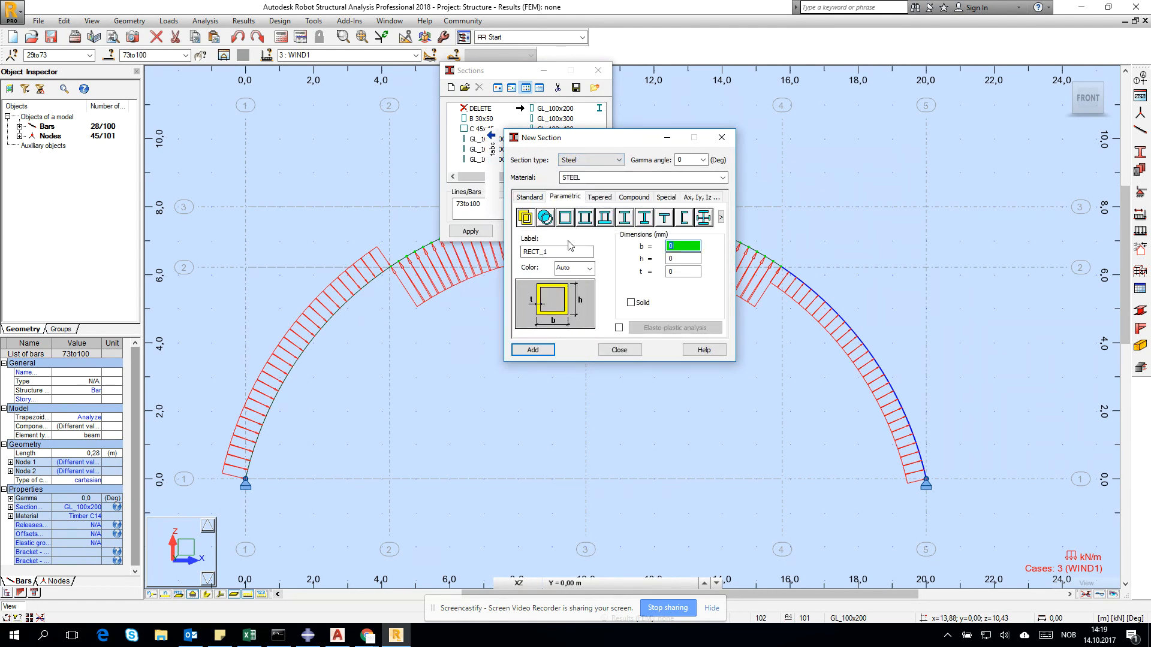
pyautogui.click(631, 302)
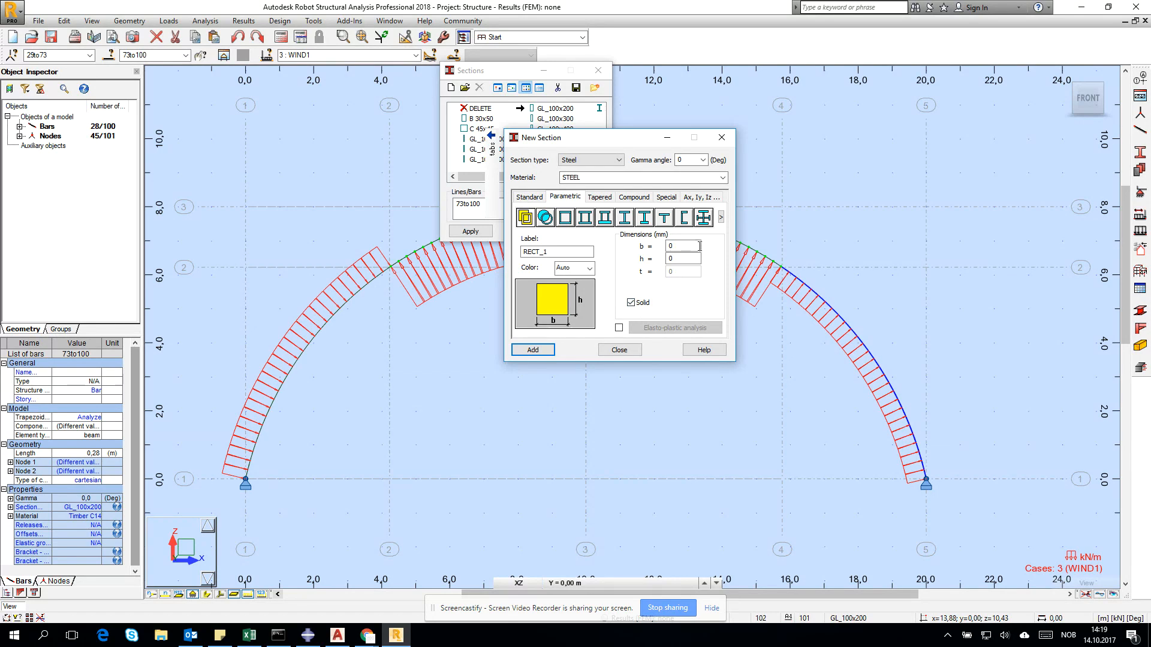
pyautogui.click(682, 244)
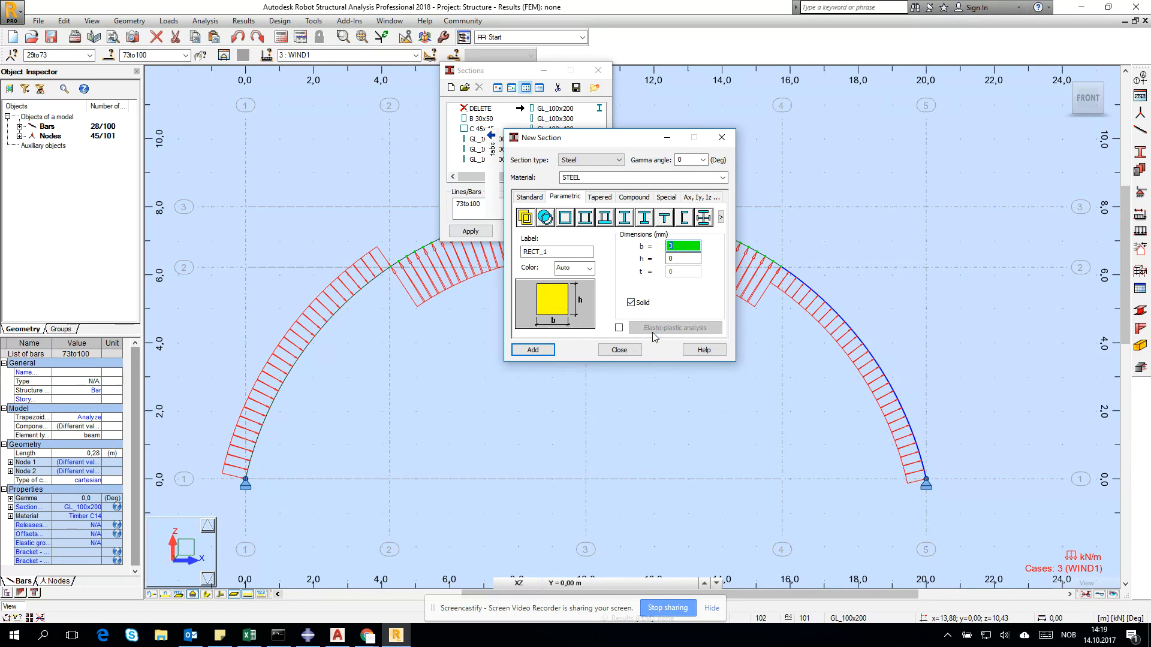
pyautogui.write('1000')
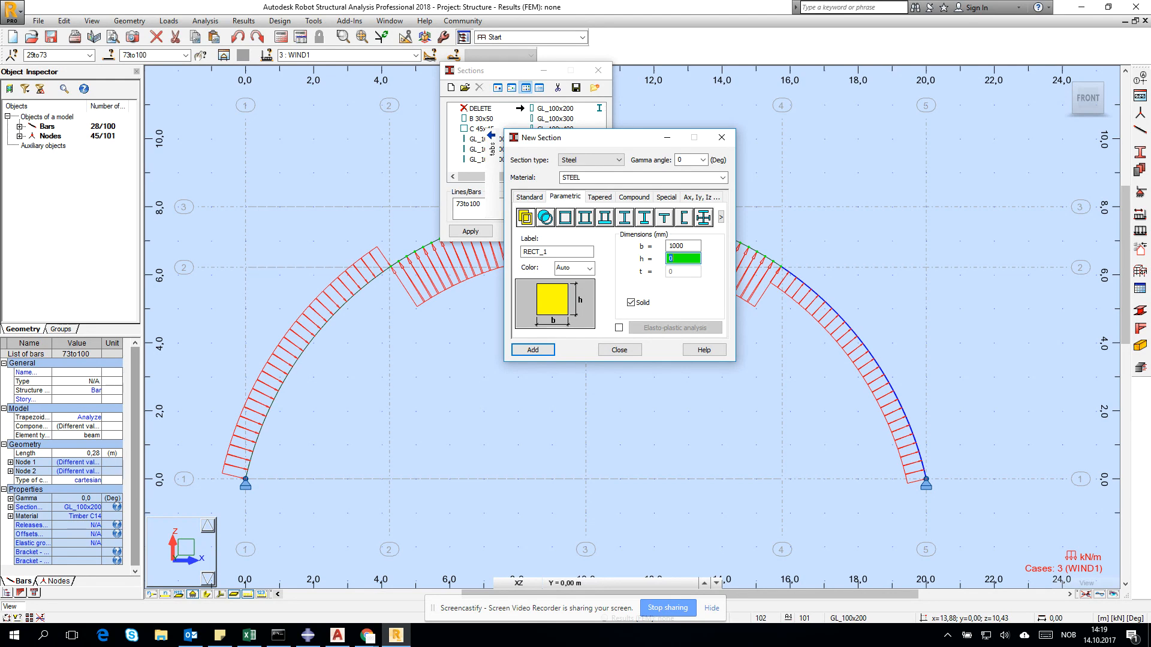
pyautogui.write('1')
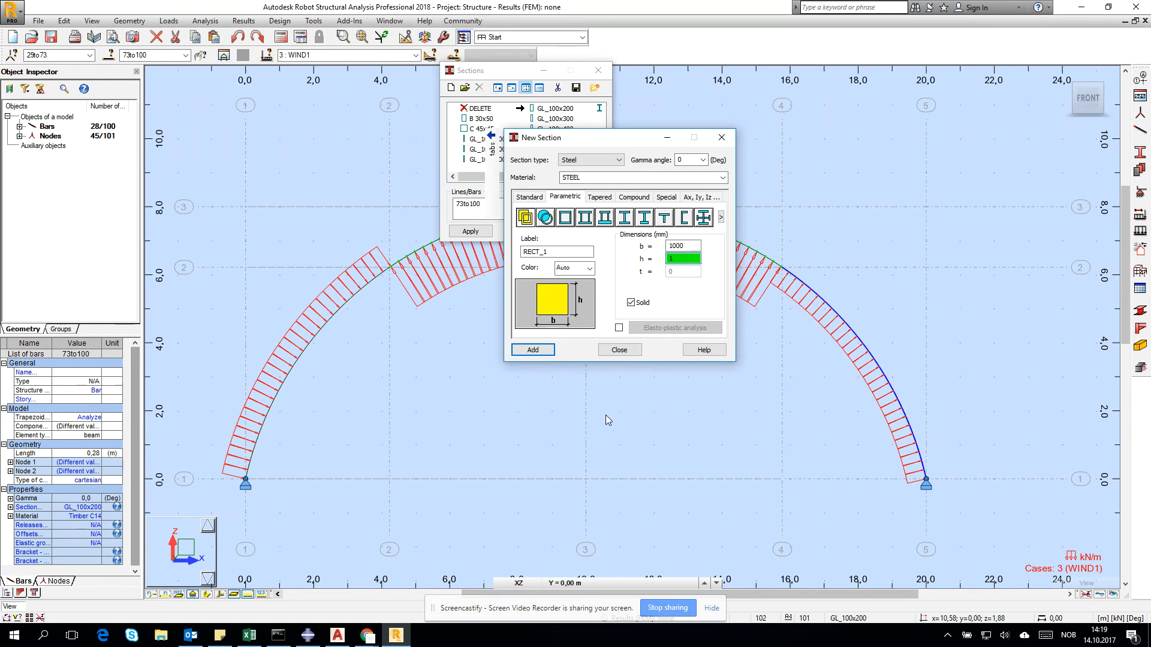
# Label it steel_plate_1x1000, add it to the section list with S355 material, and close
pyautogui.tripleClick(555, 250)
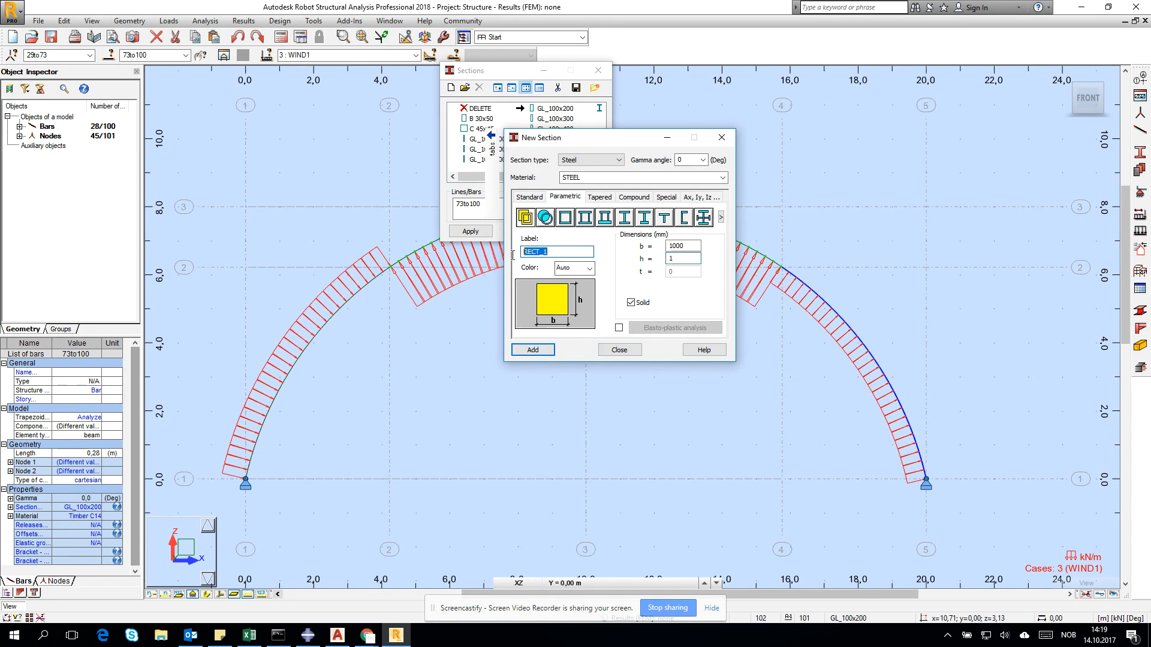
pyautogui.write('steel')
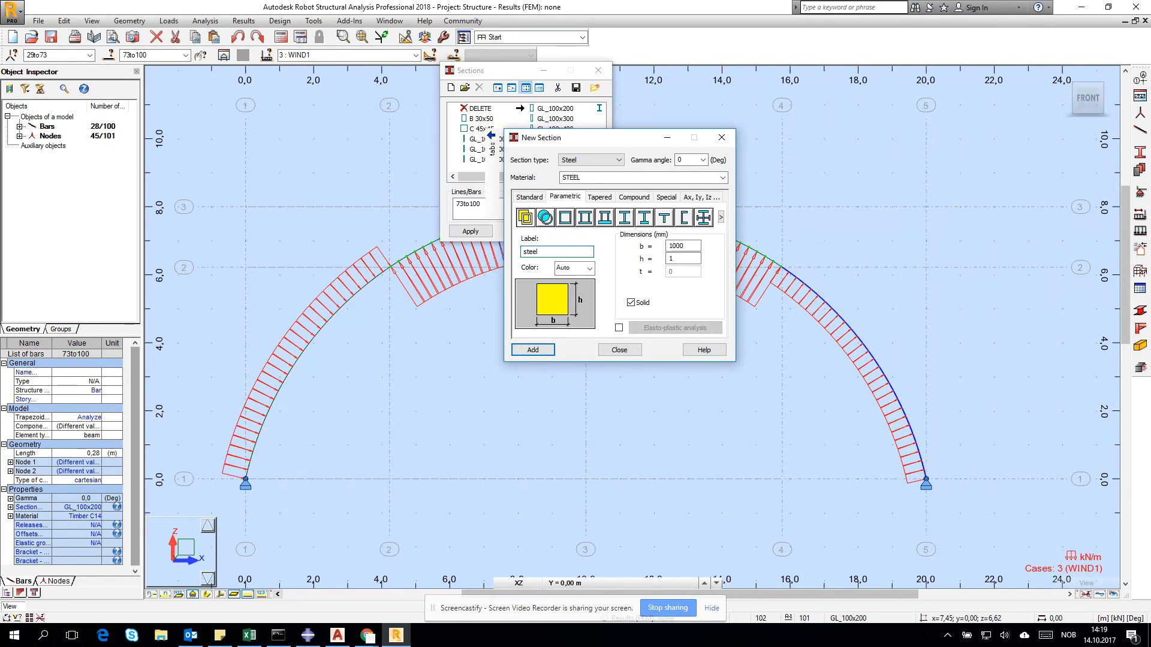
pyautogui.write('steel_plate_1')
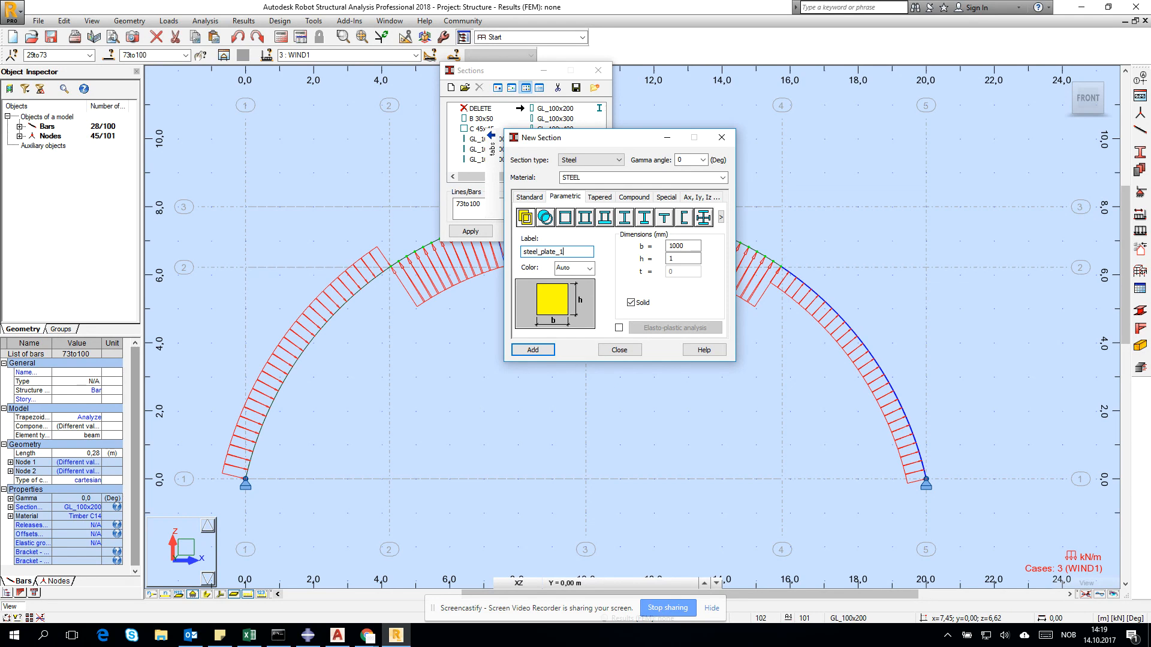
pyautogui.write('x1000')
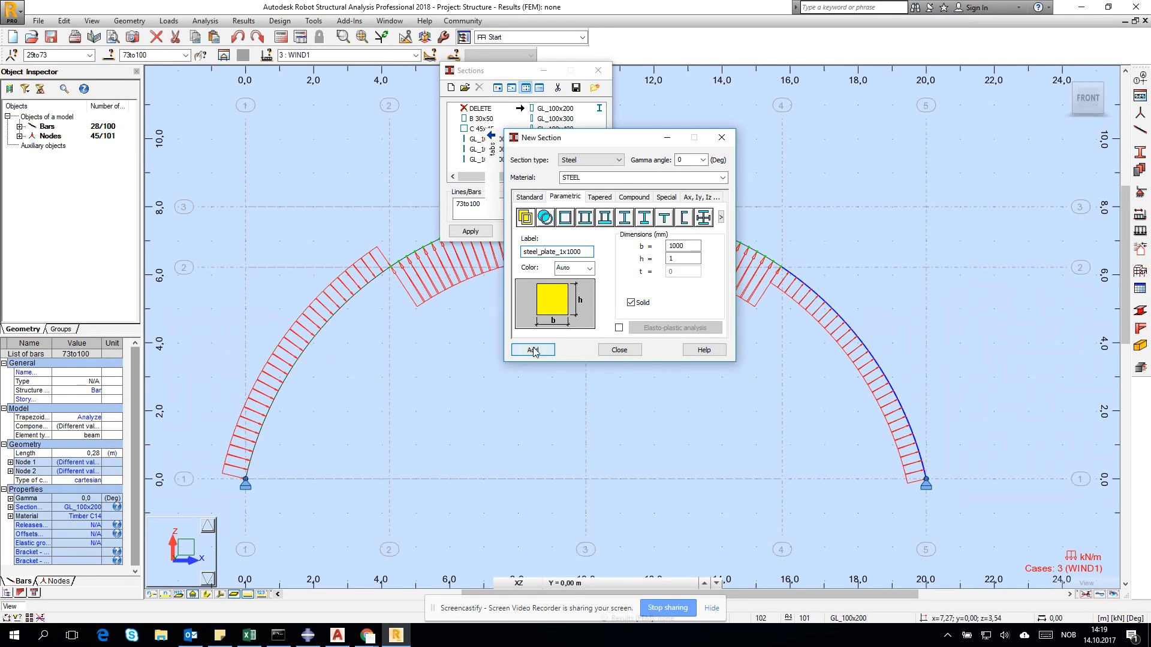
pyautogui.click(531, 349)
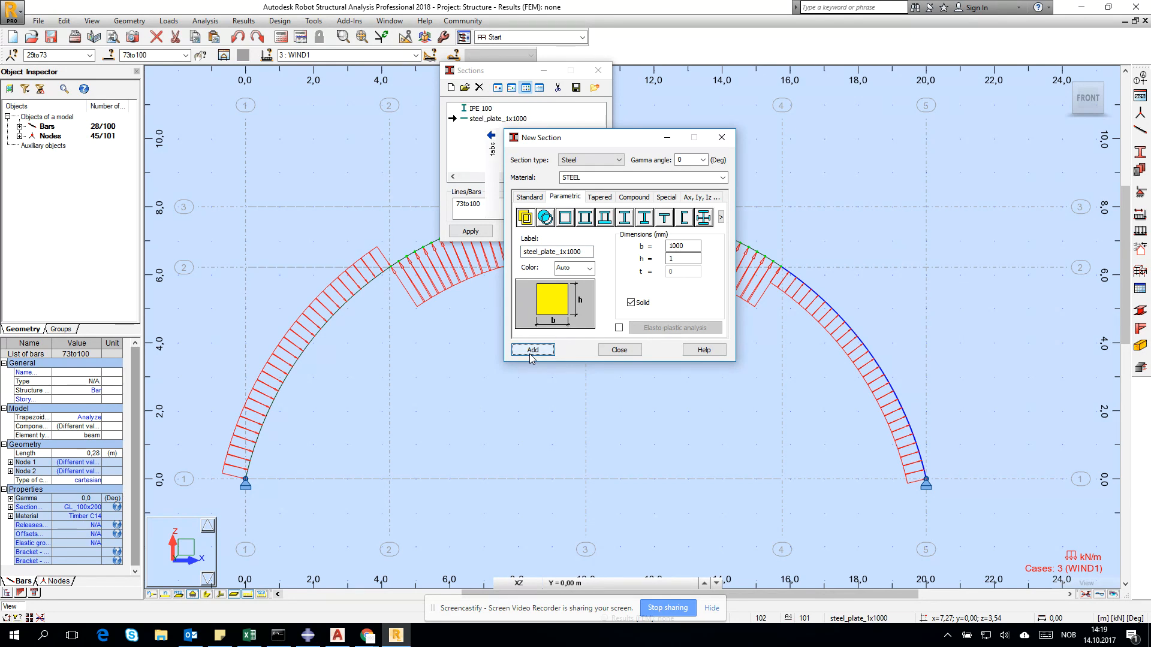
pyautogui.click(639, 177)
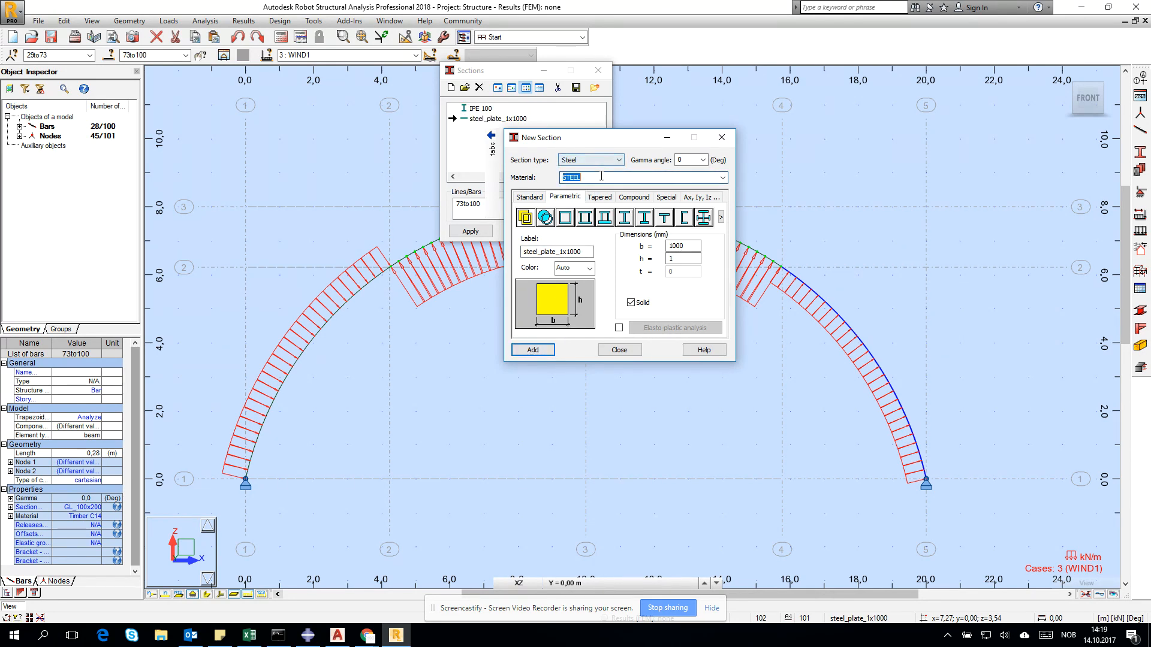
pyautogui.click(722, 177)
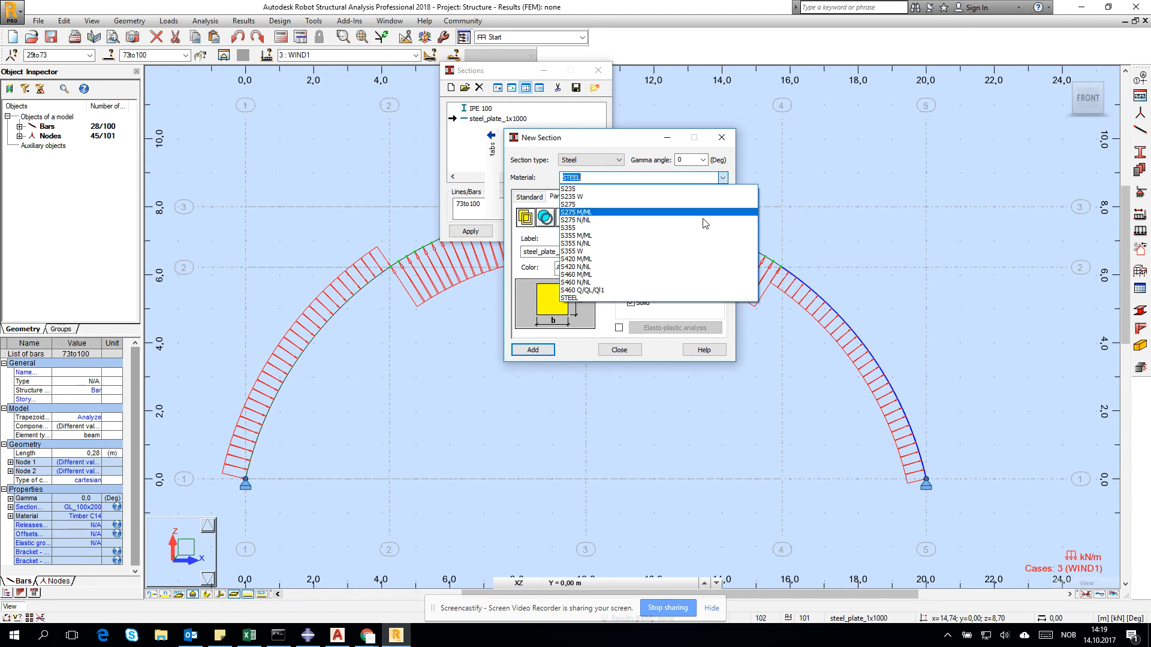
pyautogui.click(569, 211)
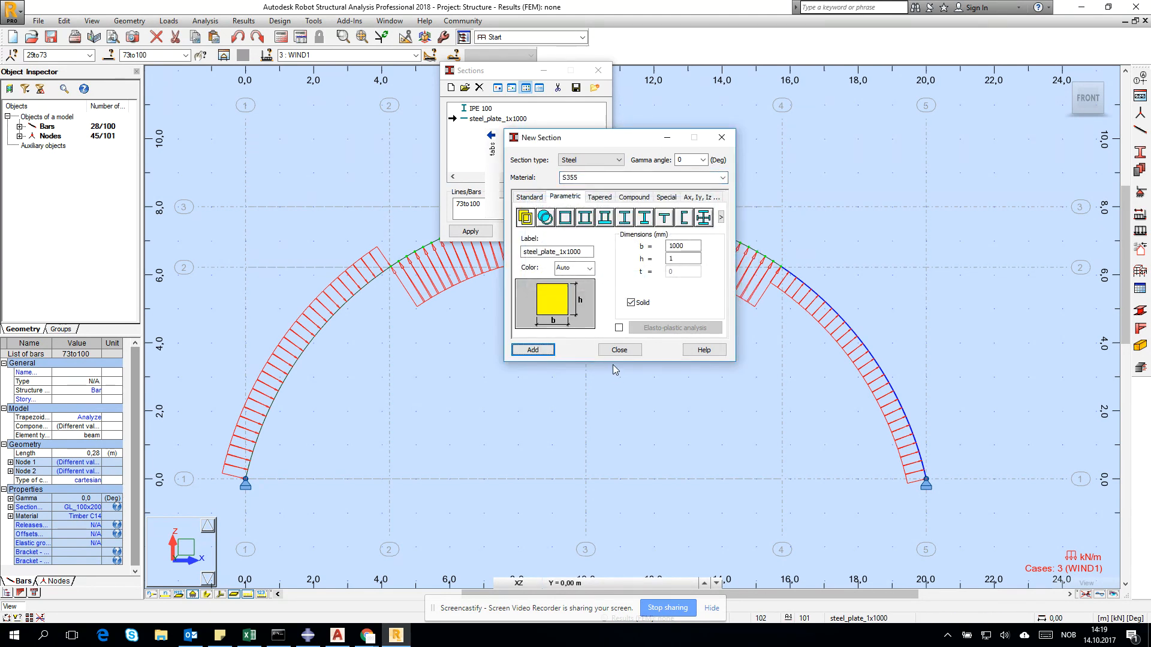
pyautogui.click(618, 348)
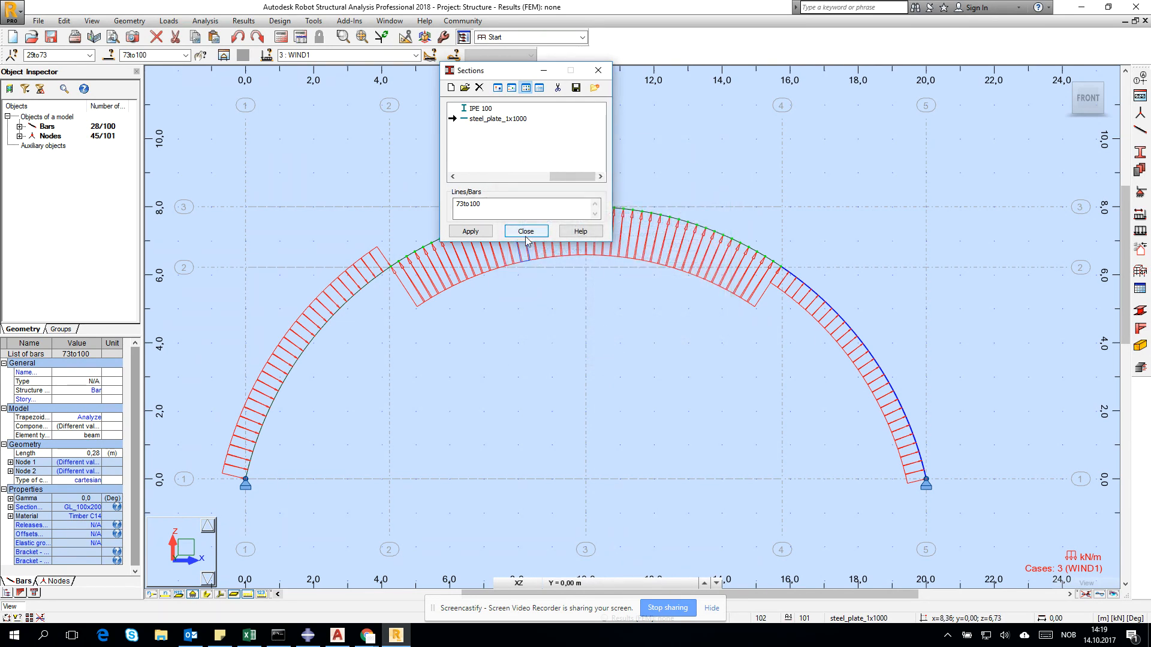
# Close Sections, run the analysis and show the deformed arch for DL1 then SN1 (max 264 mm)
pyautogui.click(525, 230)
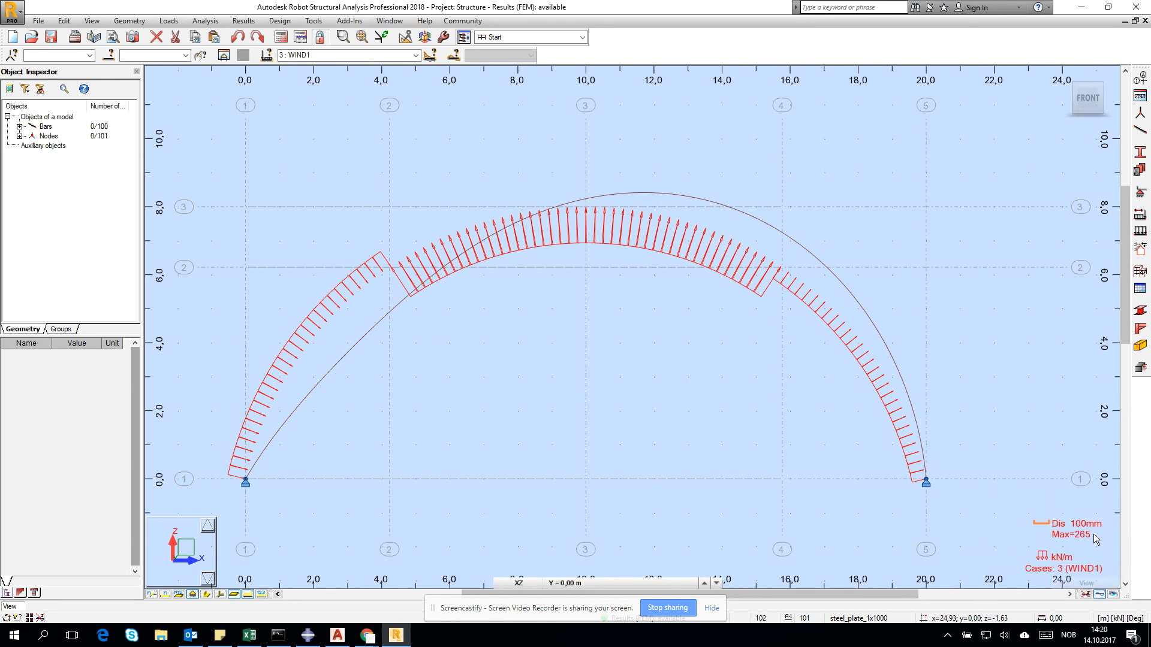
pyautogui.click(416, 55)
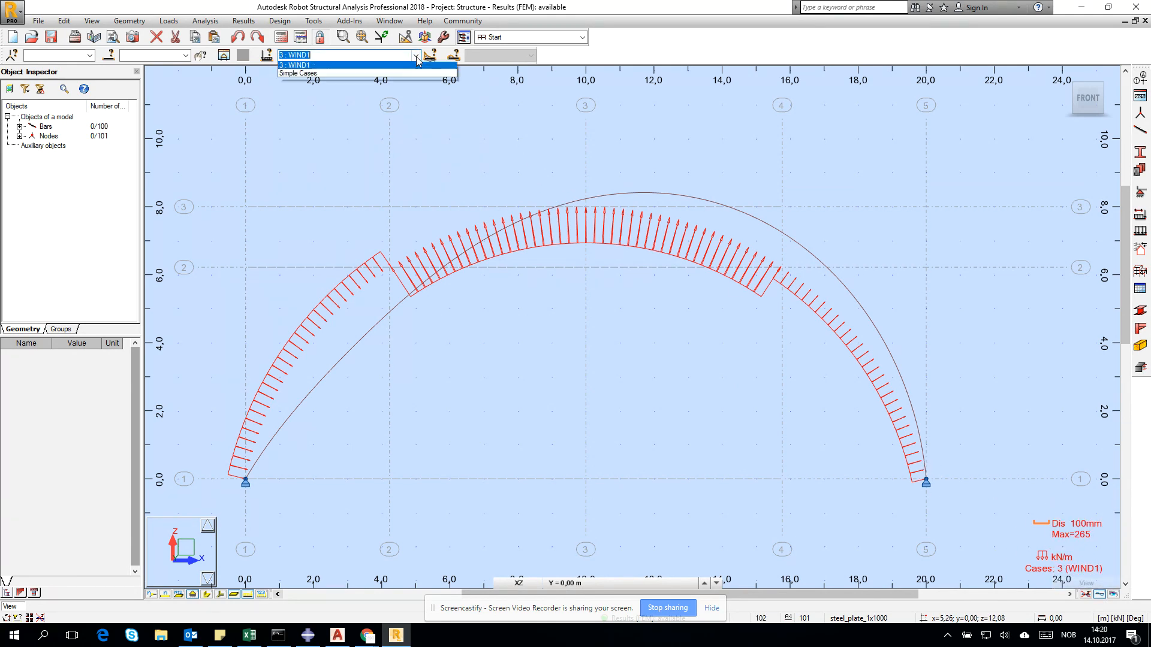
pyautogui.click(298, 73)
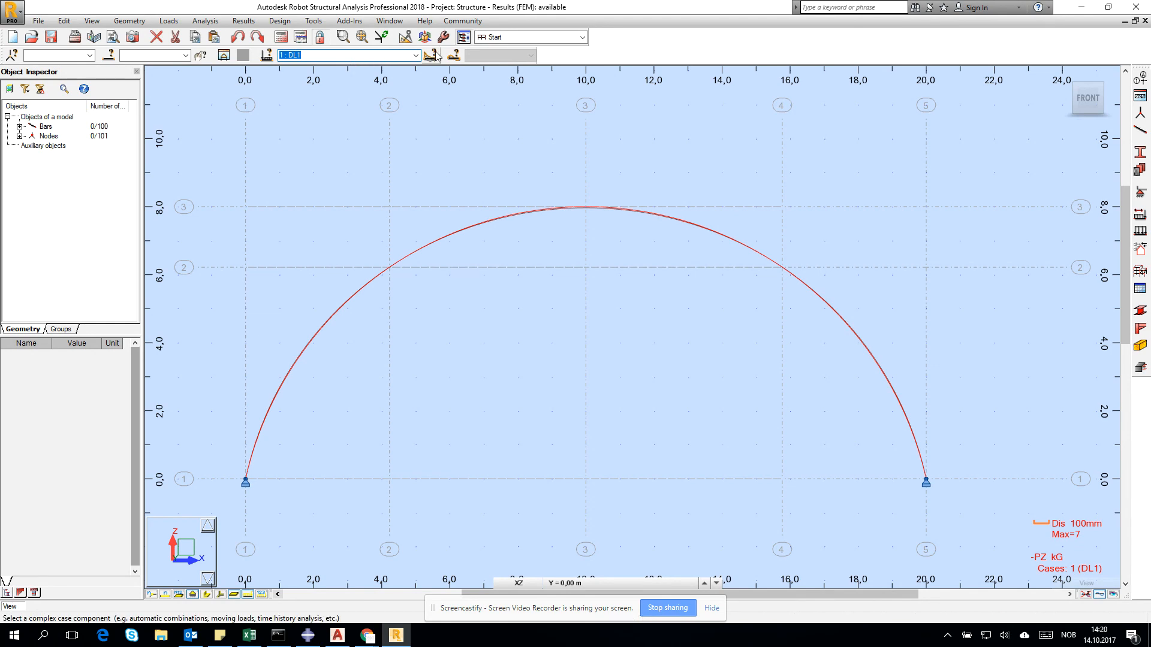
pyautogui.click(411, 54)
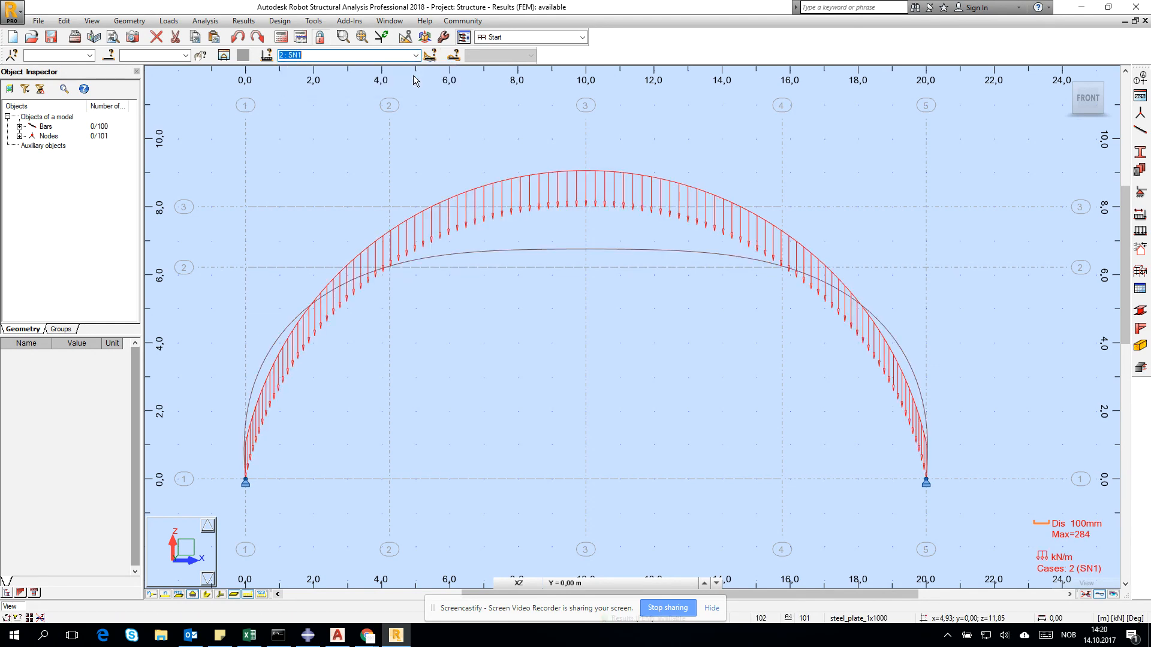
pyautogui.moveTo(390, 182)
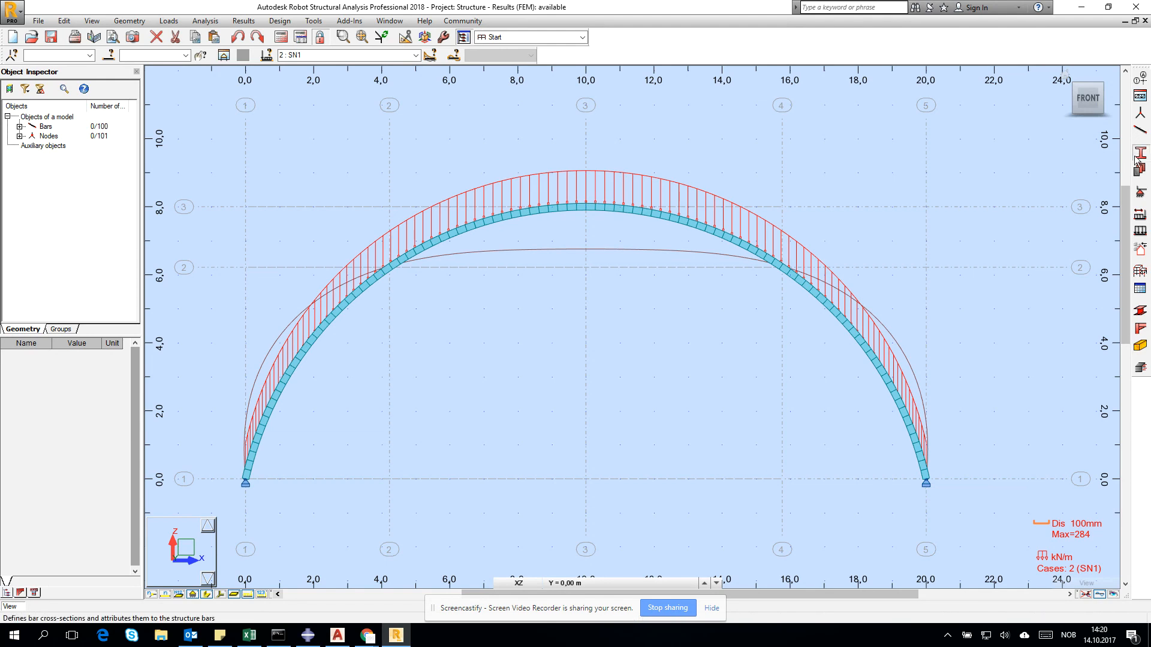
# Assign steel_plate_1x1000 to all bars and recalculate SN1, giving max displacement 7506752 mm
pyautogui.click(1140, 168)
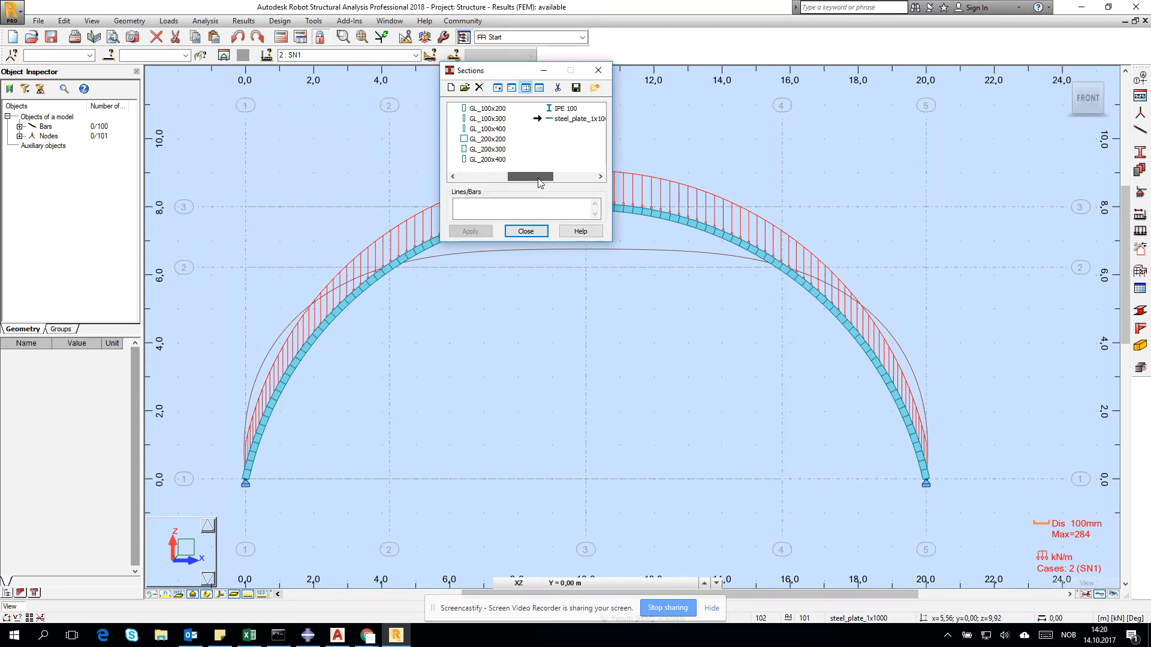
pyautogui.click(522, 209)
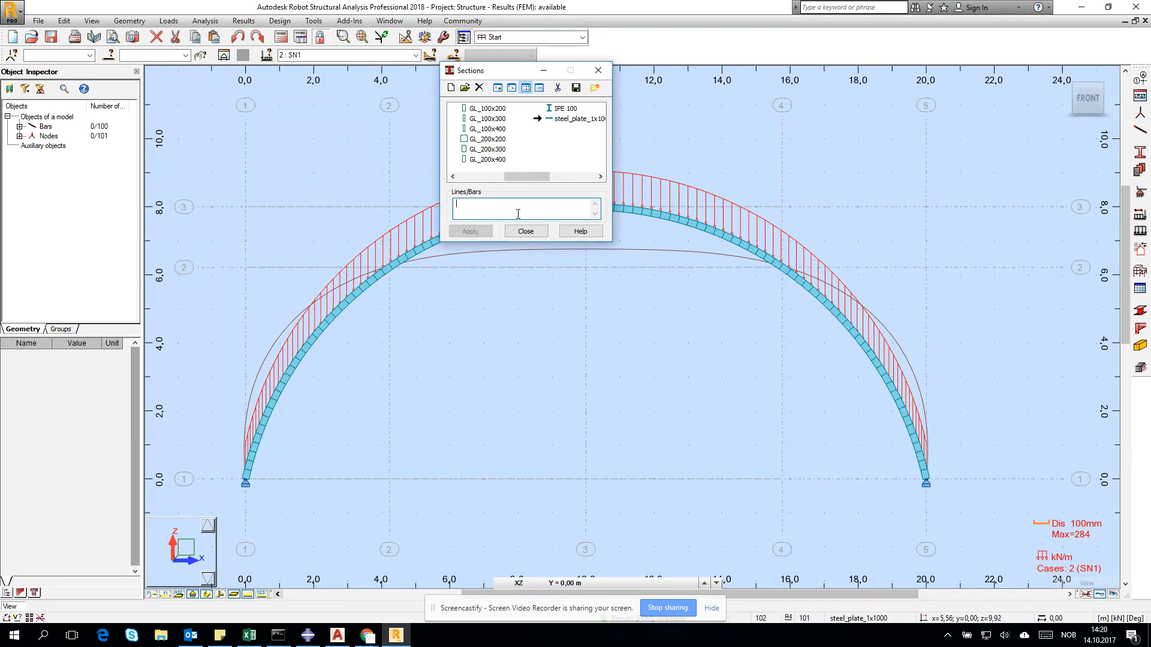
pyautogui.write('all')
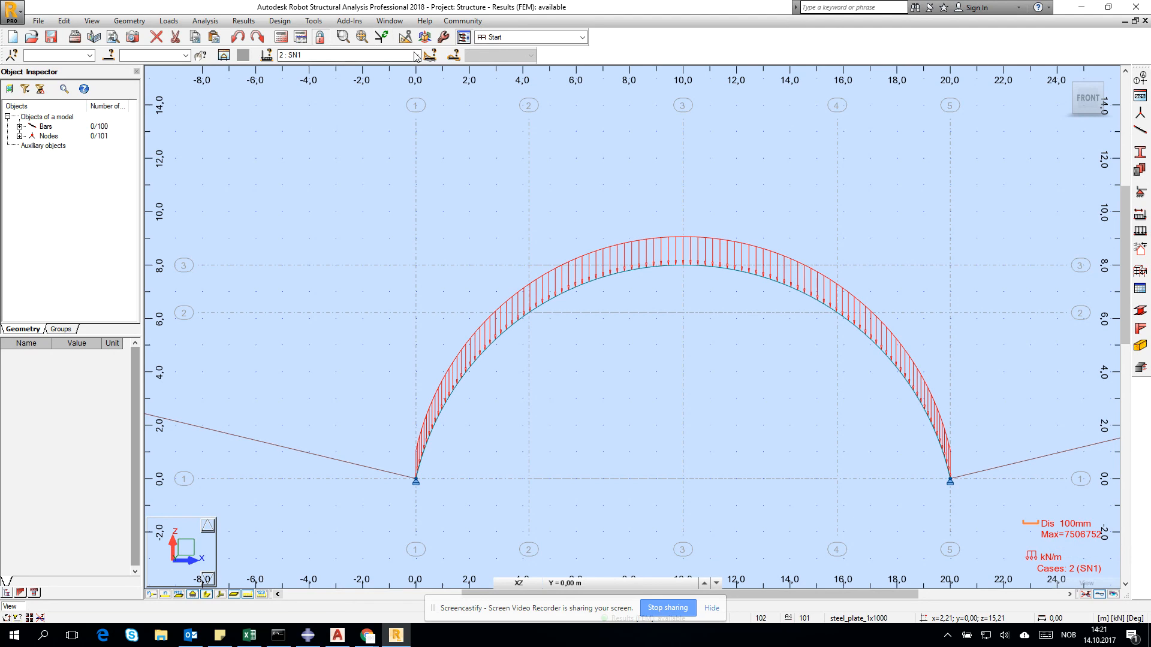
pyautogui.click(415, 55)
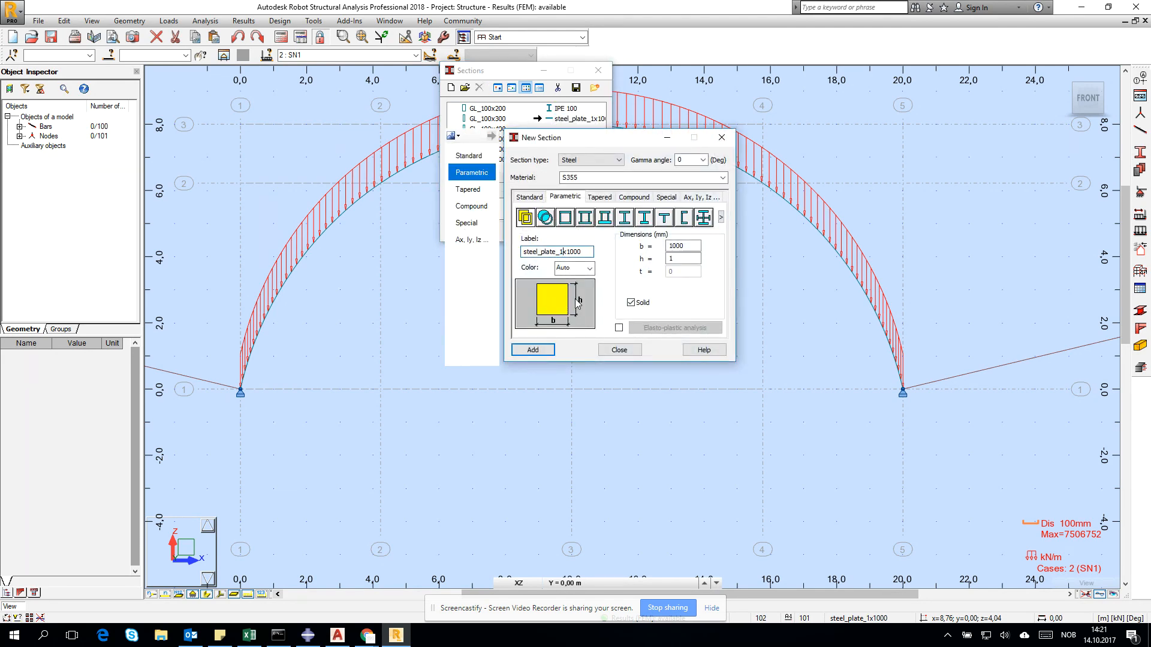
# Add thicker plate sections, ending with steel_plate_100x1000 (b = 1000, h = 100), and close
pyautogui.write('10')
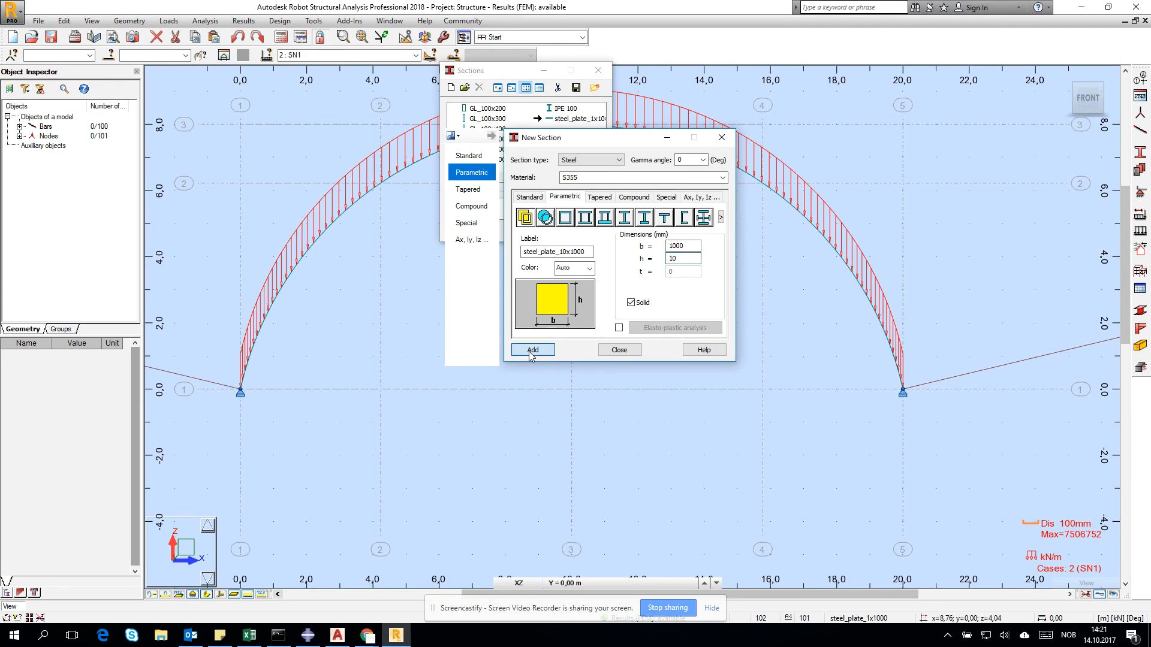
pyautogui.click(532, 349)
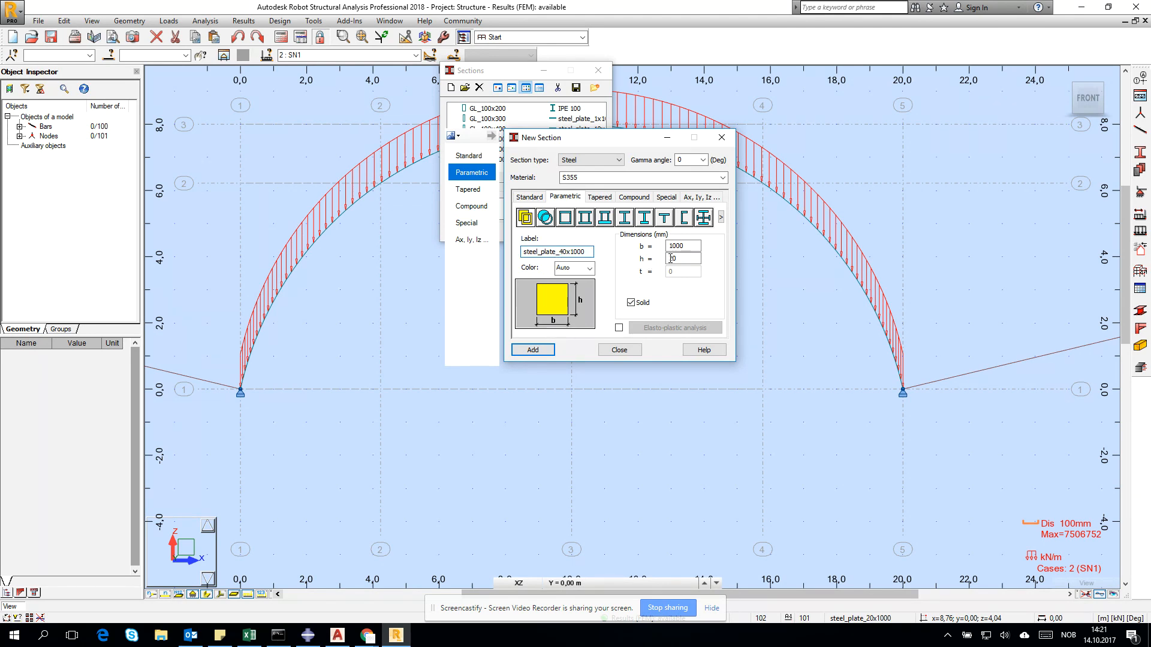
pyautogui.write('40')
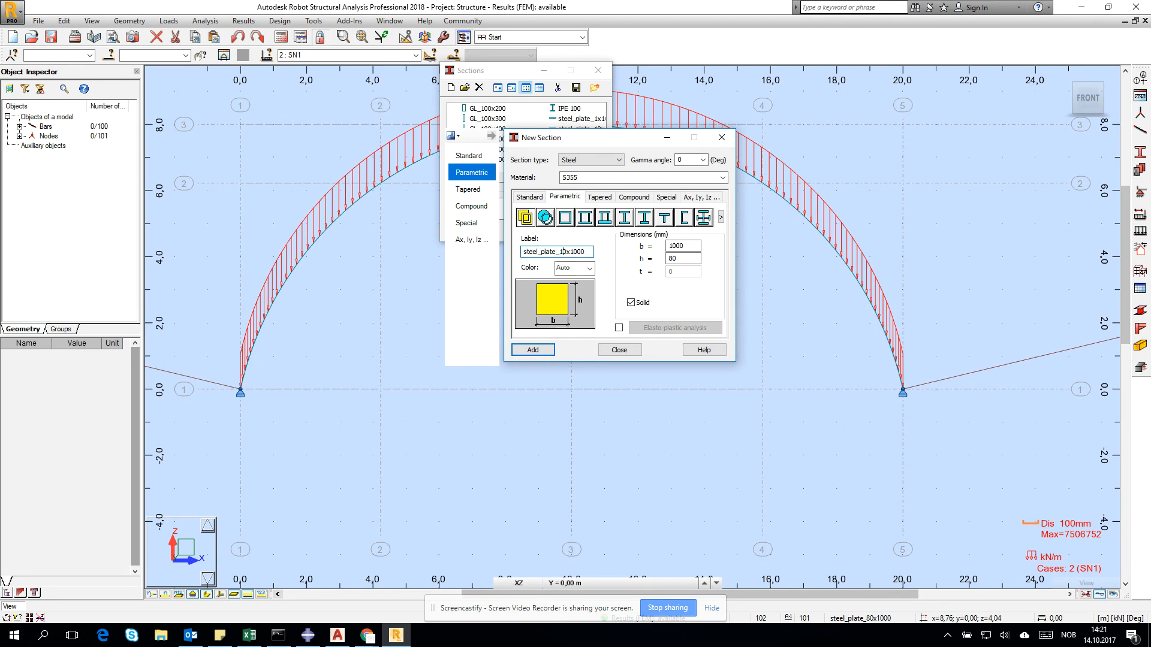
pyautogui.click(681, 258)
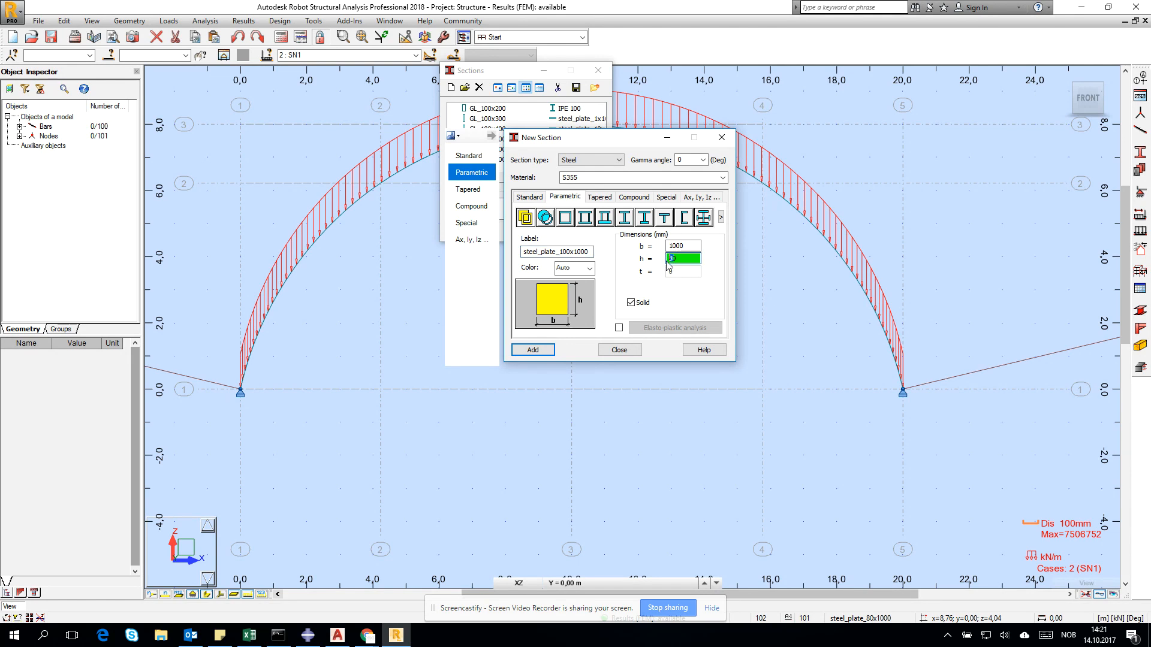
pyautogui.click(531, 348)
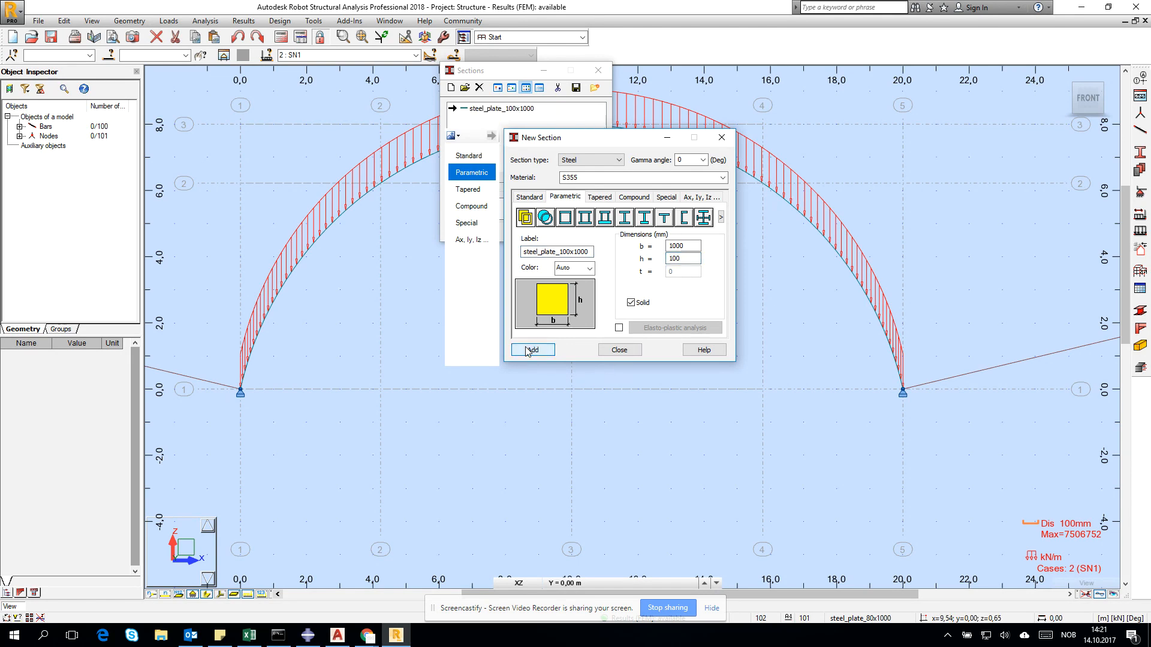
pyautogui.click(531, 349)
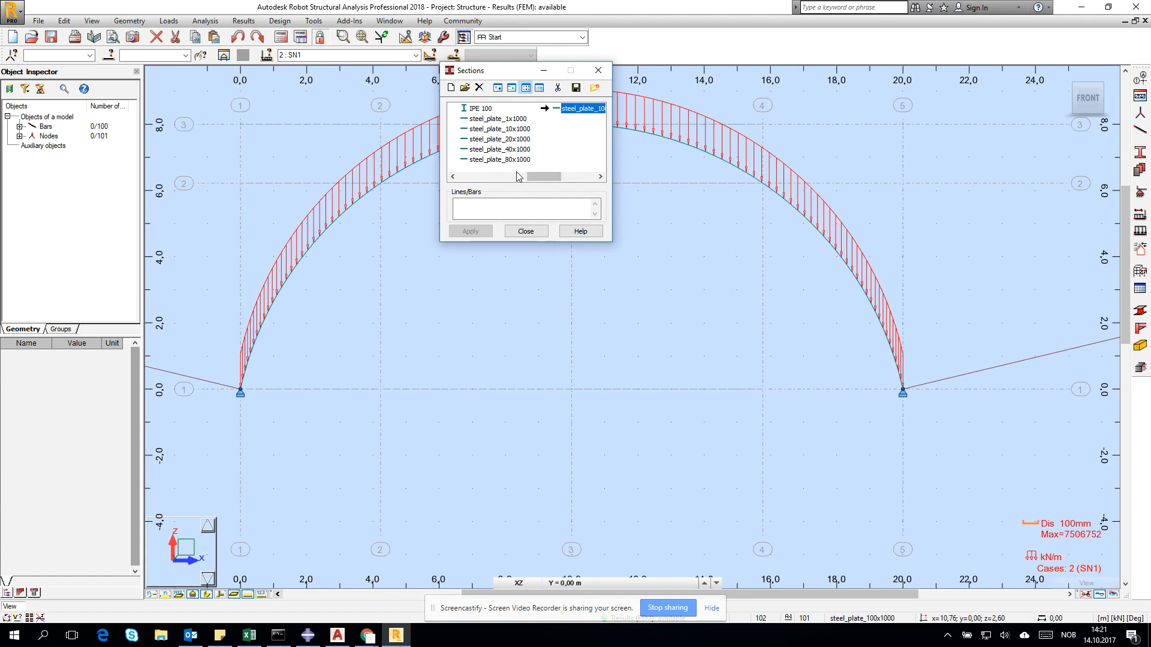
# Assign the steel_plate_100x1000 section to all bars and accept the structure change
pyautogui.click(525, 208)
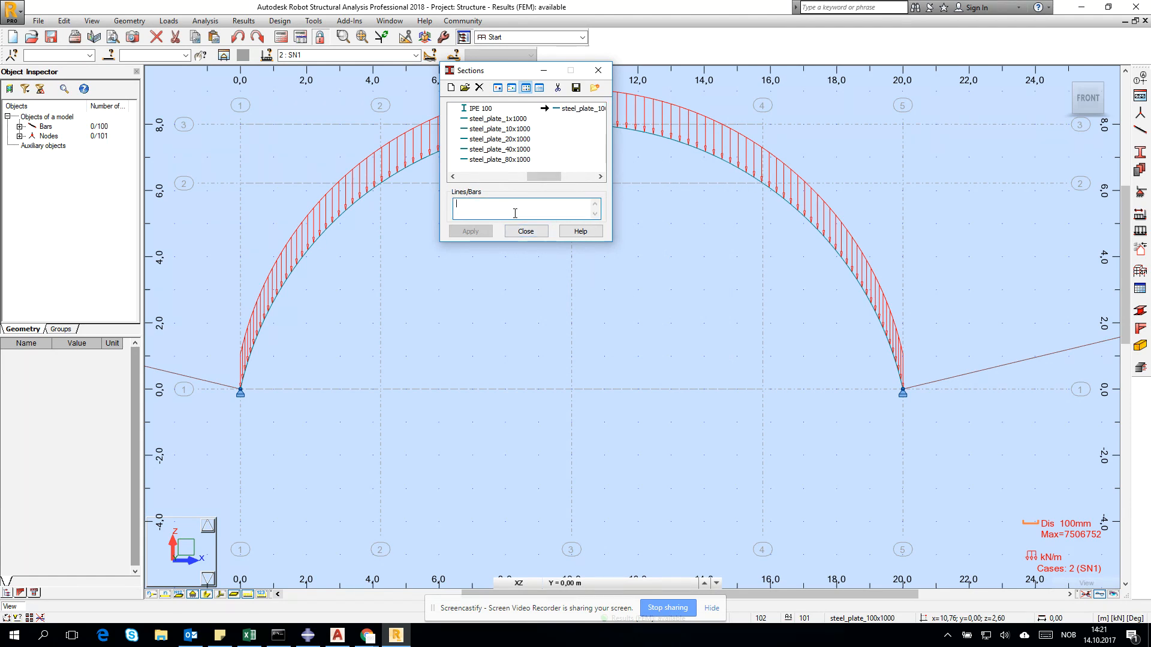
pyautogui.write('all')
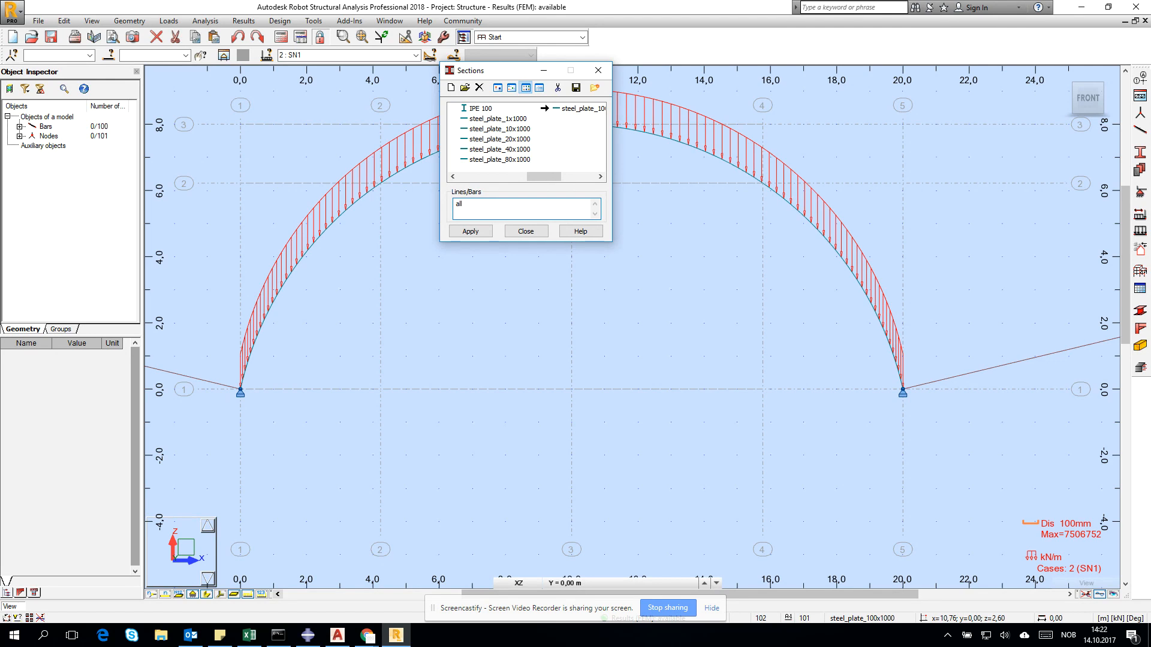
pyautogui.click(470, 232)
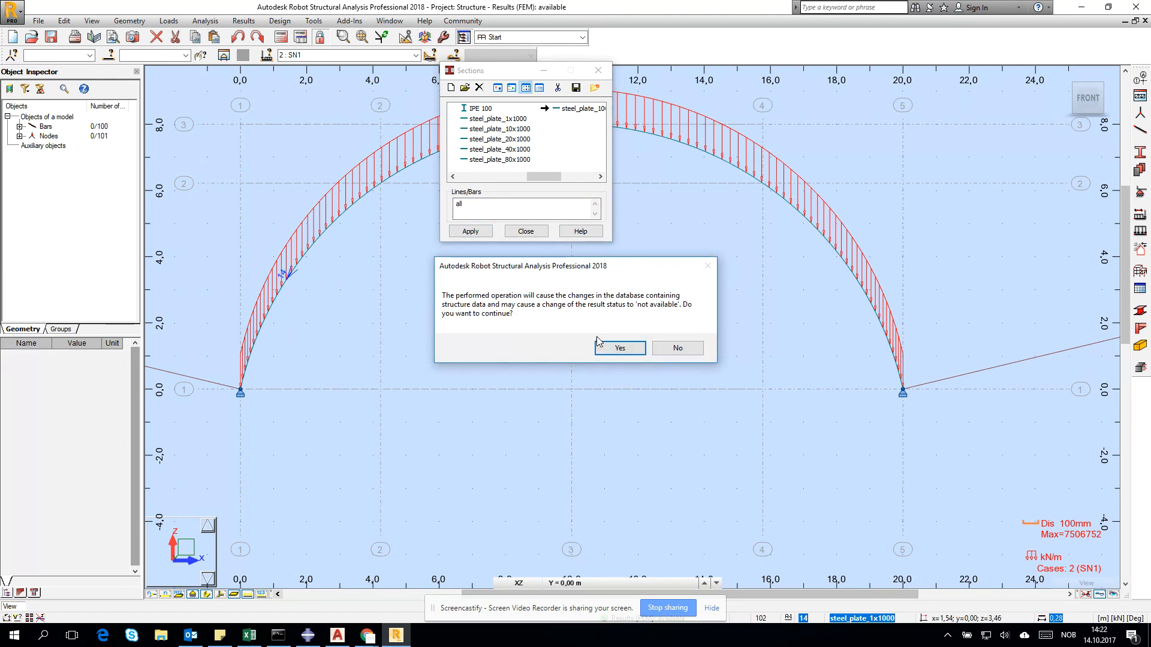
pyautogui.click(618, 348)
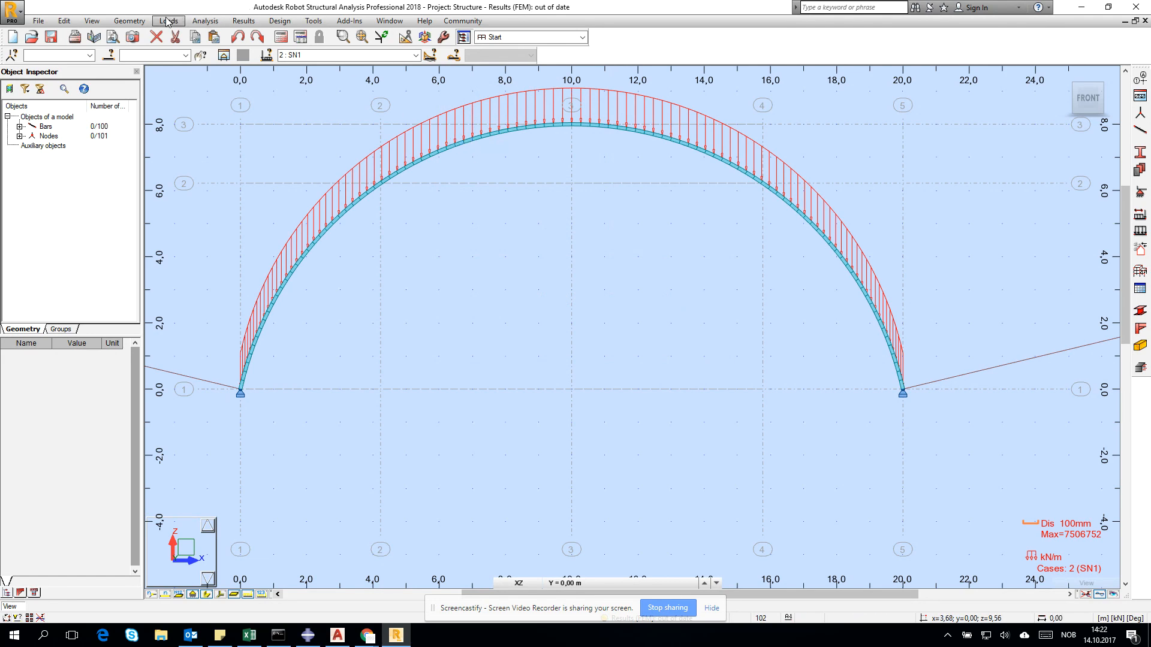
# Create manual ULS combination COMB_ULS with DL1 ×1.35, SN1 ×1.50 and WIND1 ×1.50
pyautogui.click(168, 21)
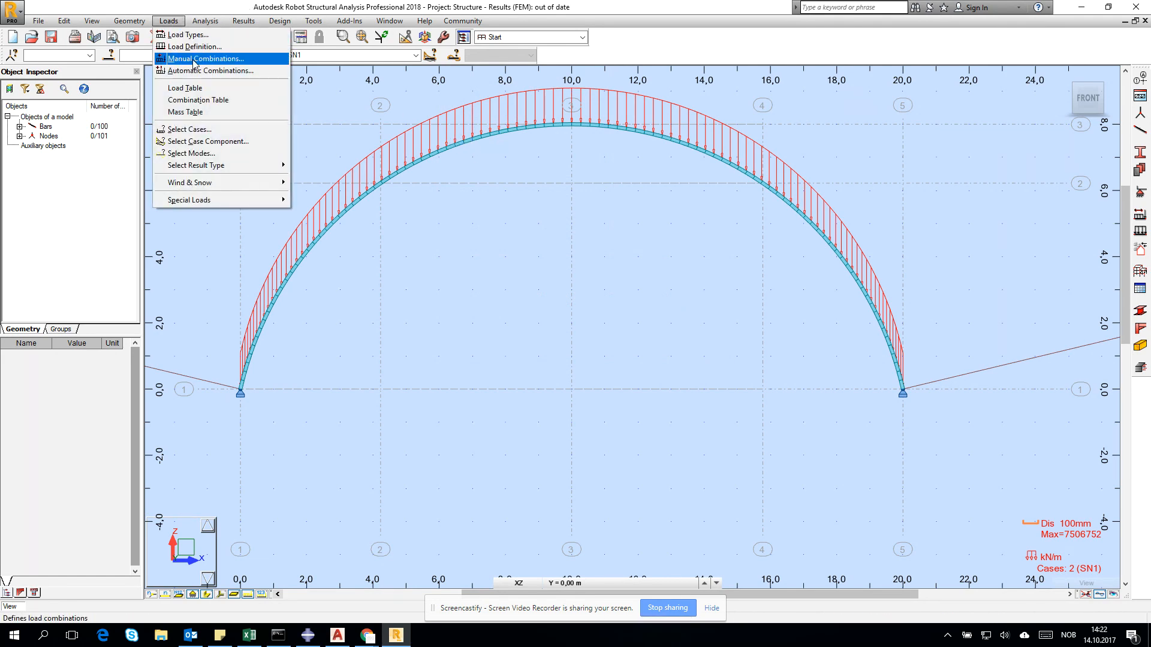
pyautogui.click(205, 57)
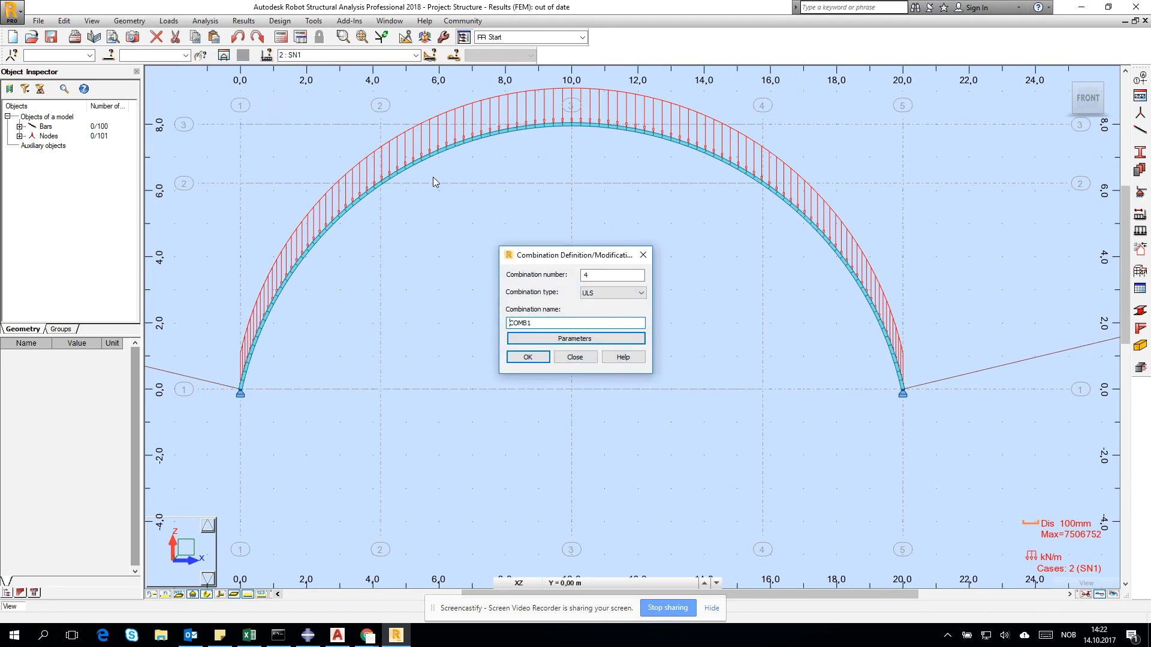
pyautogui.click(640, 292)
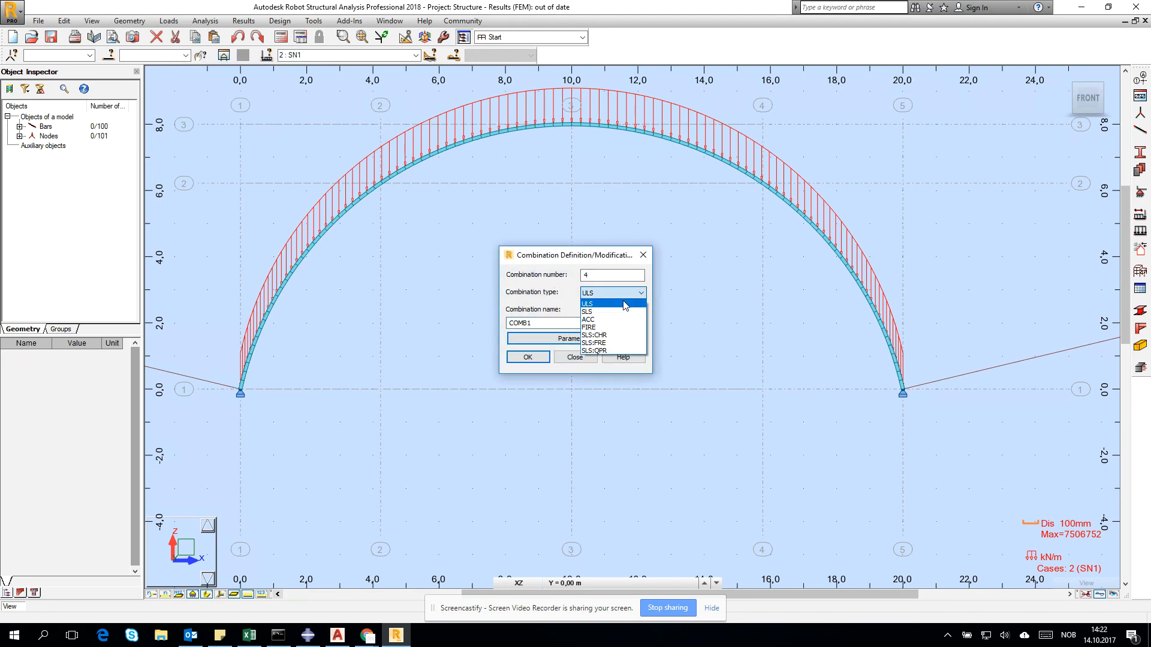
pyautogui.click(588, 303)
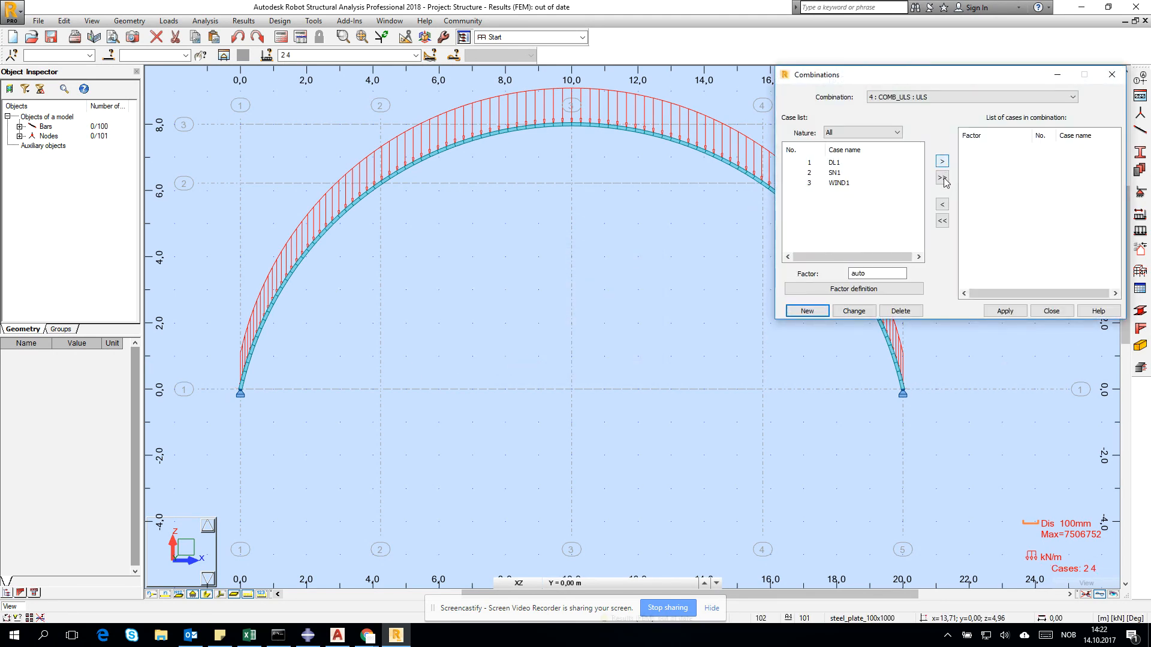
pyautogui.click(943, 178)
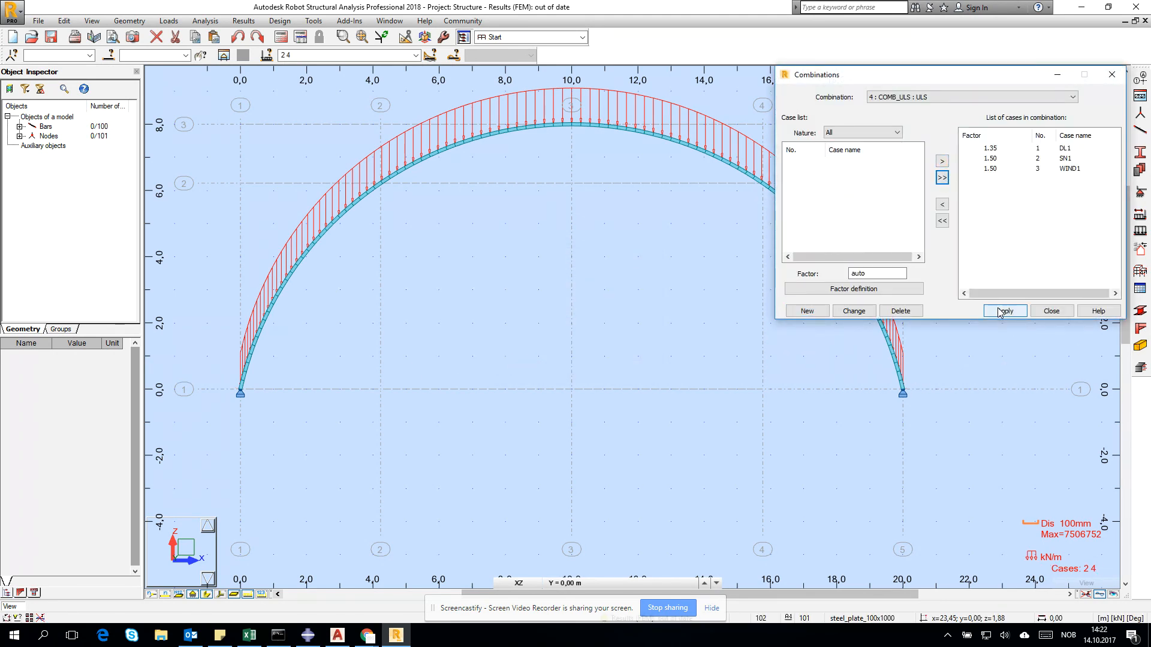
pyautogui.click(1005, 311)
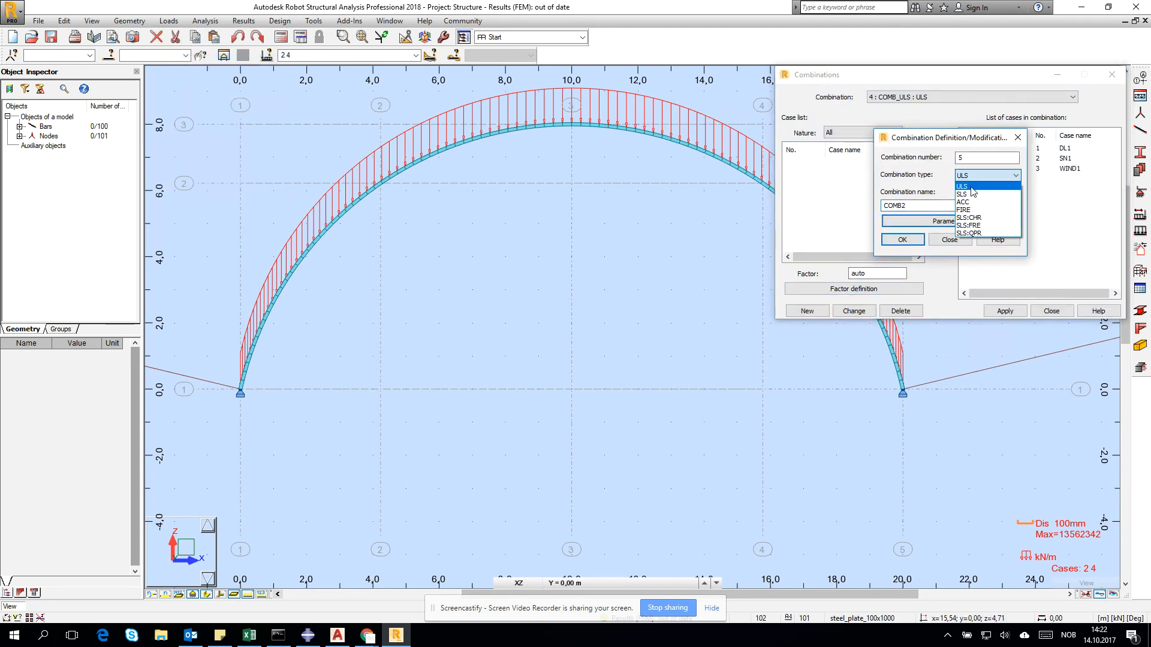
# Create SLS combination COMB_SLS with DL1, SN1, WIND1 at 1.00 and recalculate (max 43 mm)
pyautogui.click(963, 194)
pyautogui.write('_SLS')
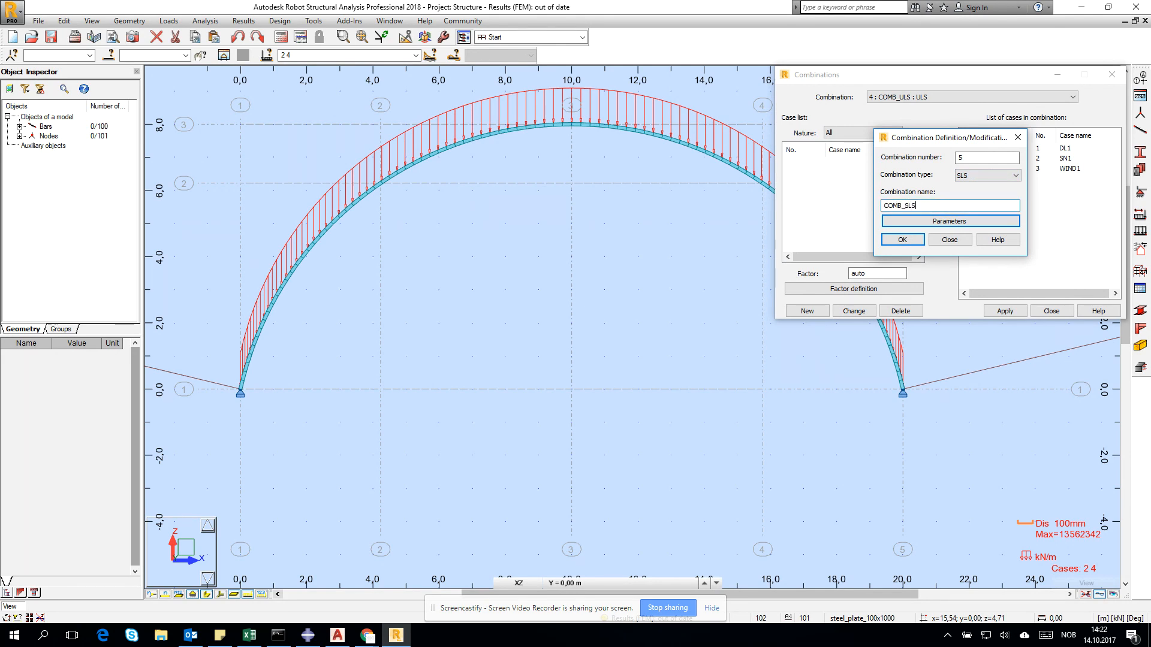
pyautogui.click(901, 240)
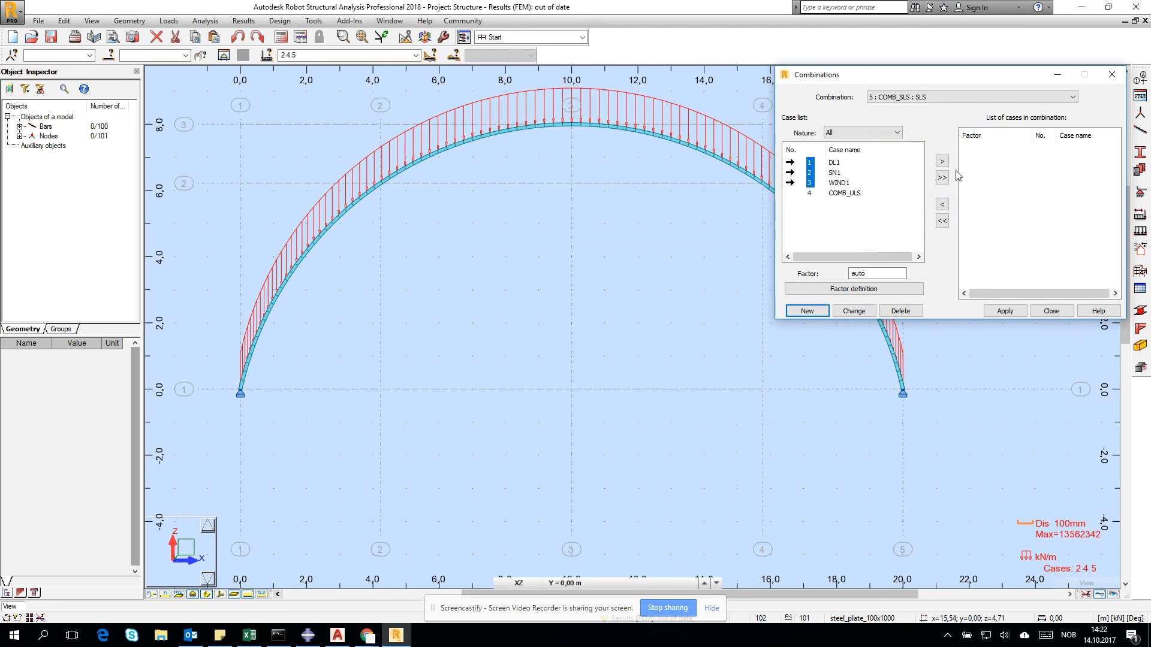
pyautogui.click(943, 161)
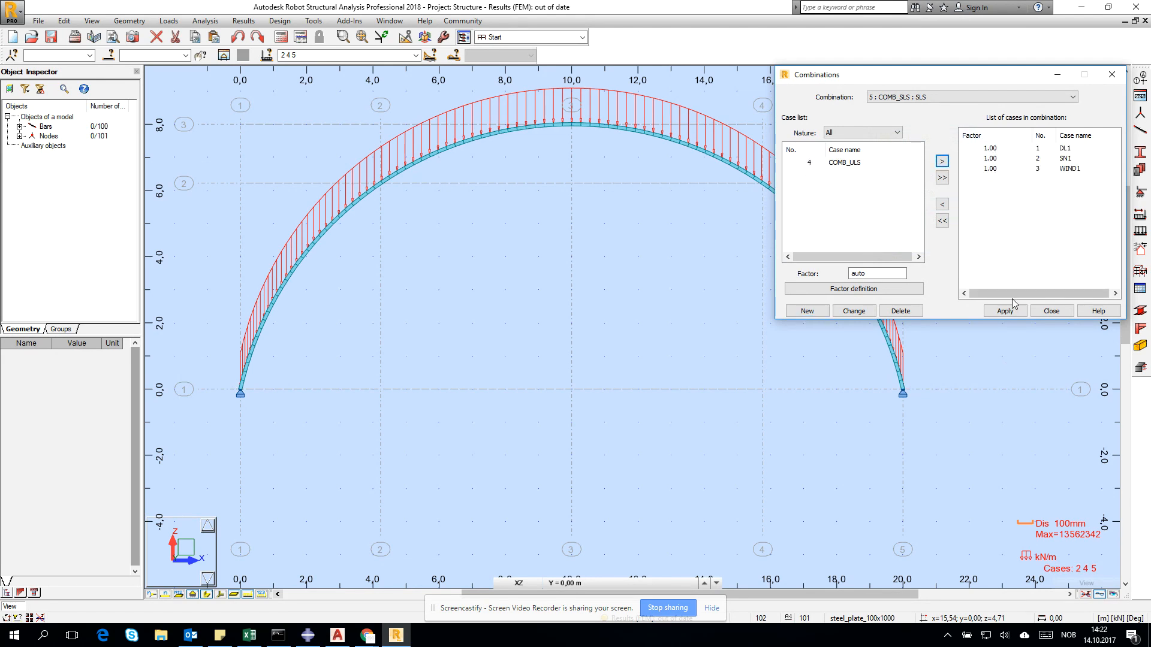
pyautogui.click(1050, 310)
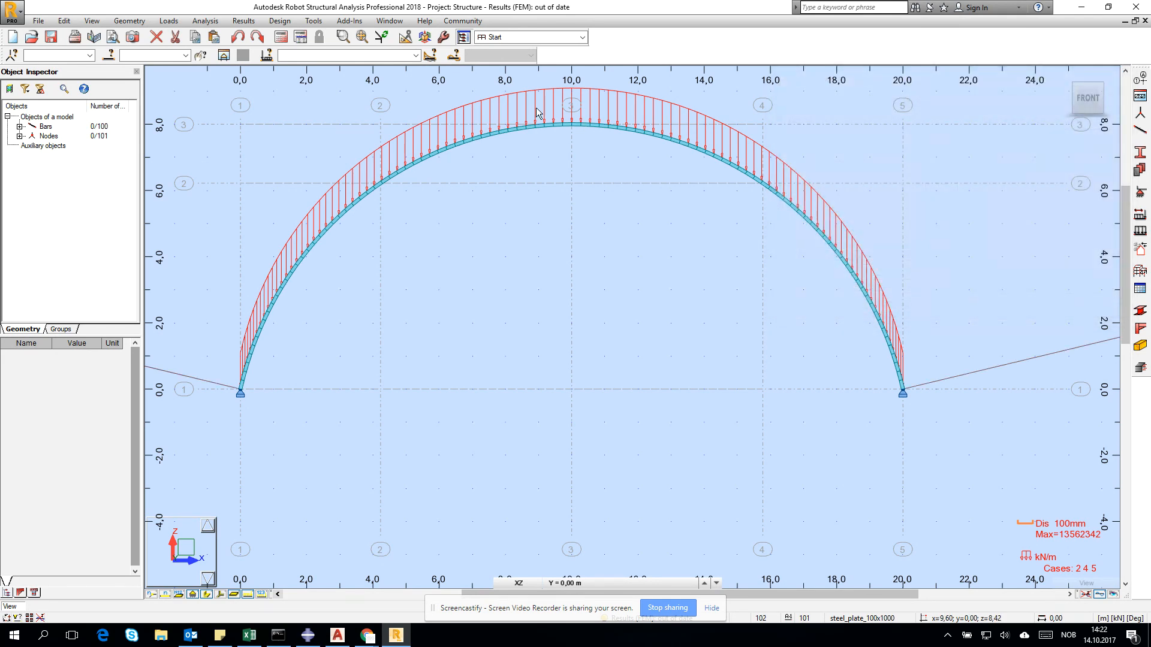
pyautogui.click(414, 55)
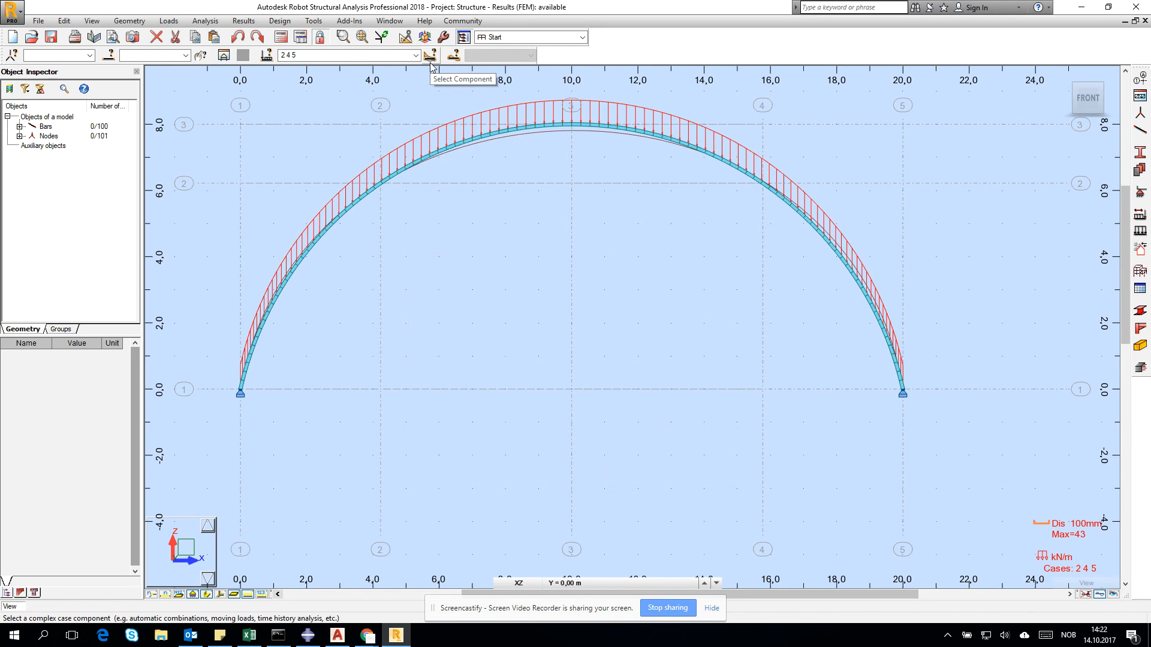
# Display results for combination 5 COMB_SLS, deformed arch peaking at 31 mm
pyautogui.click(416, 55)
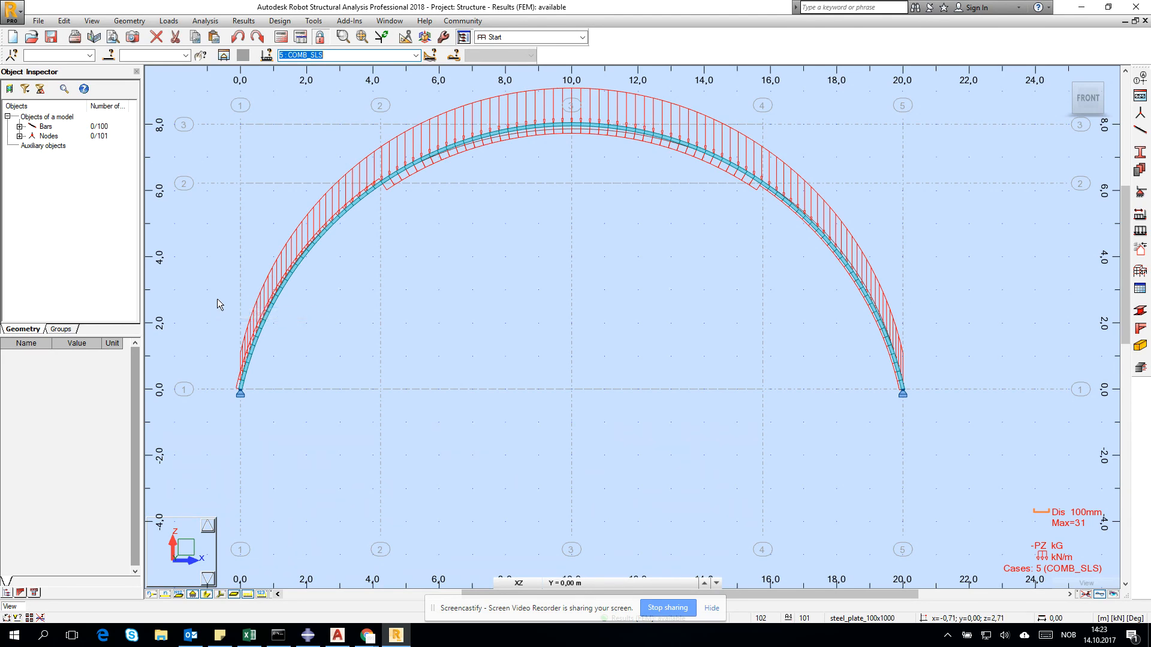
pyautogui.moveTo(222, 307)
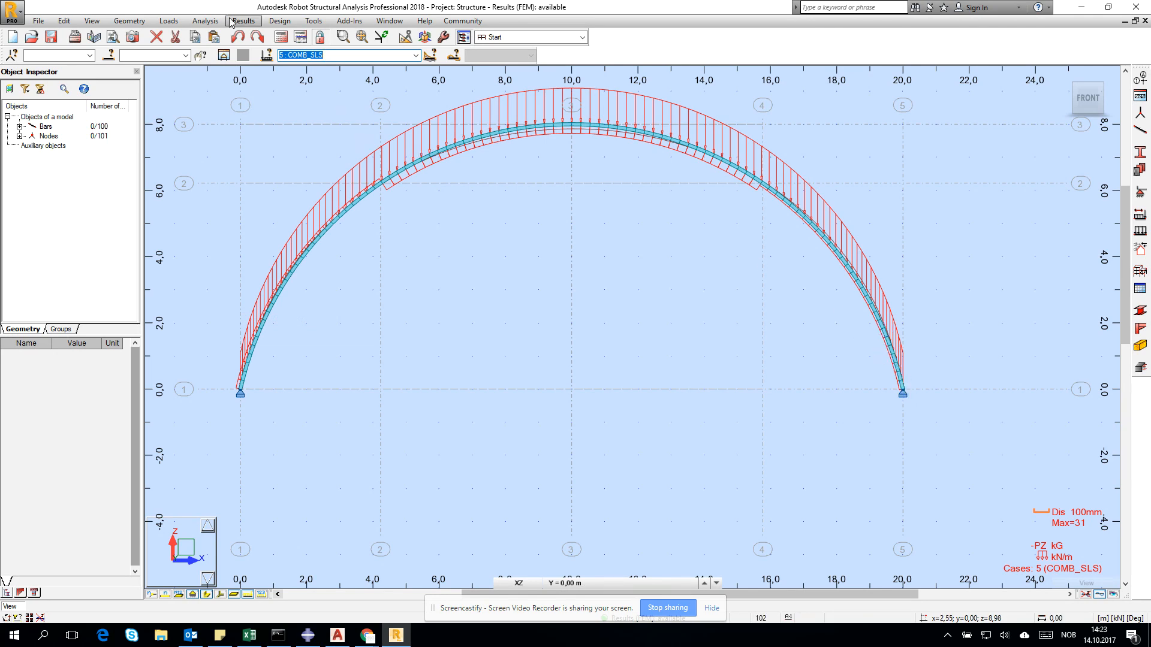
# In Manual Combinations, create combination 6 named buckling_1
pyautogui.click(205, 21)
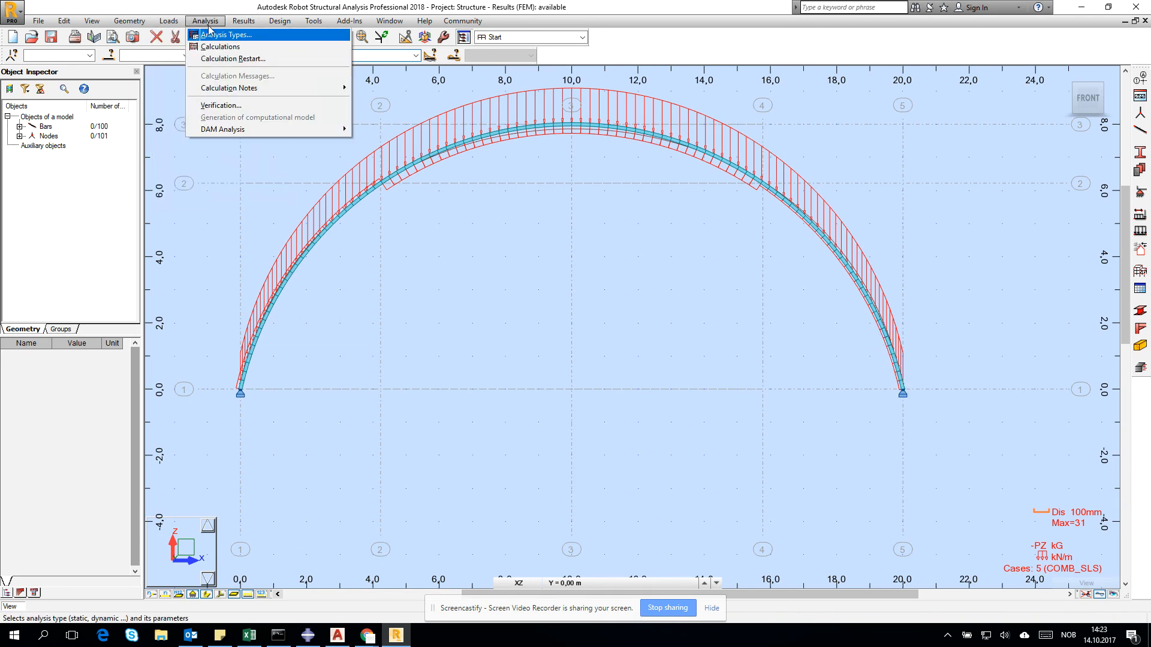
pyautogui.click(168, 21)
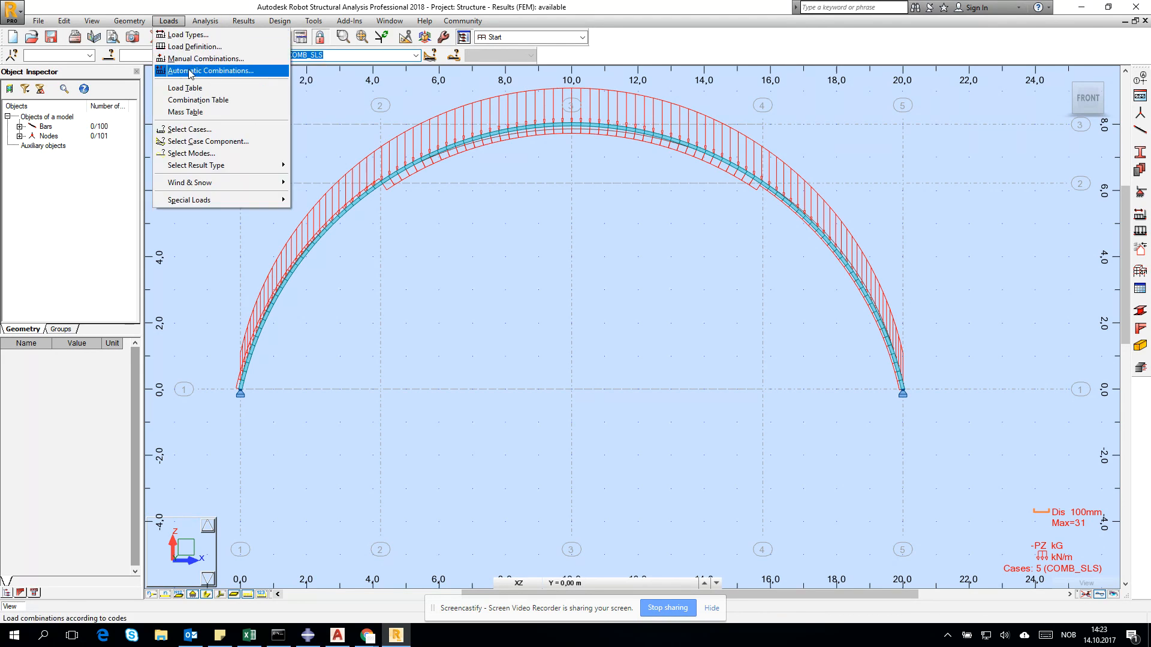
pyautogui.moveTo(205, 57)
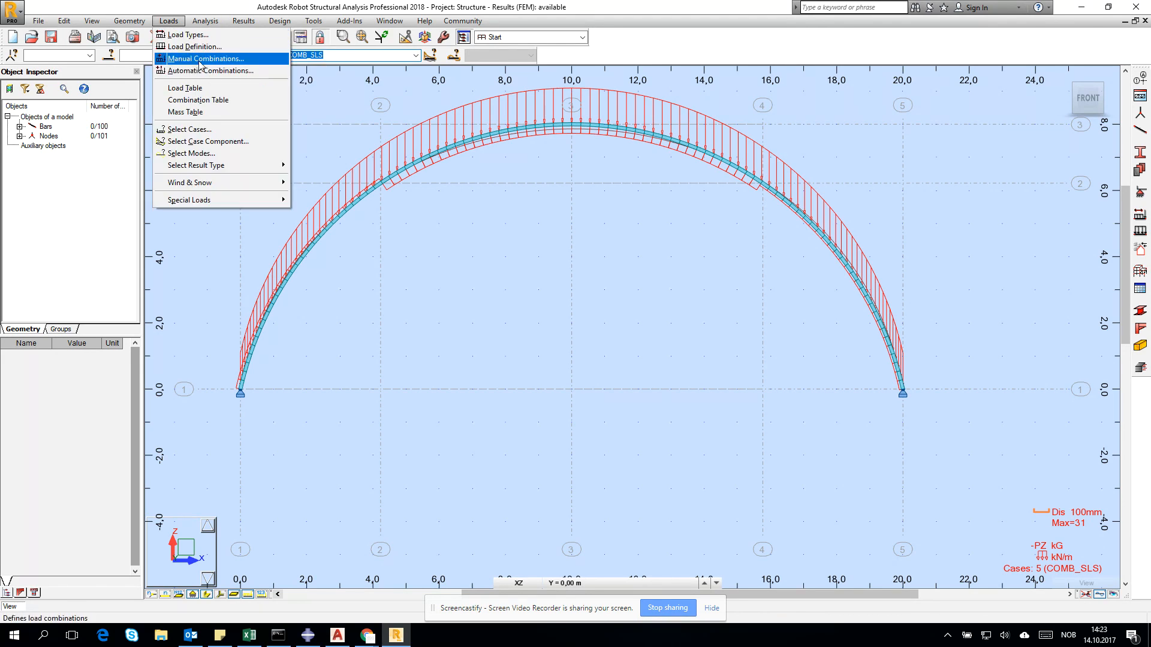
pyautogui.click(206, 59)
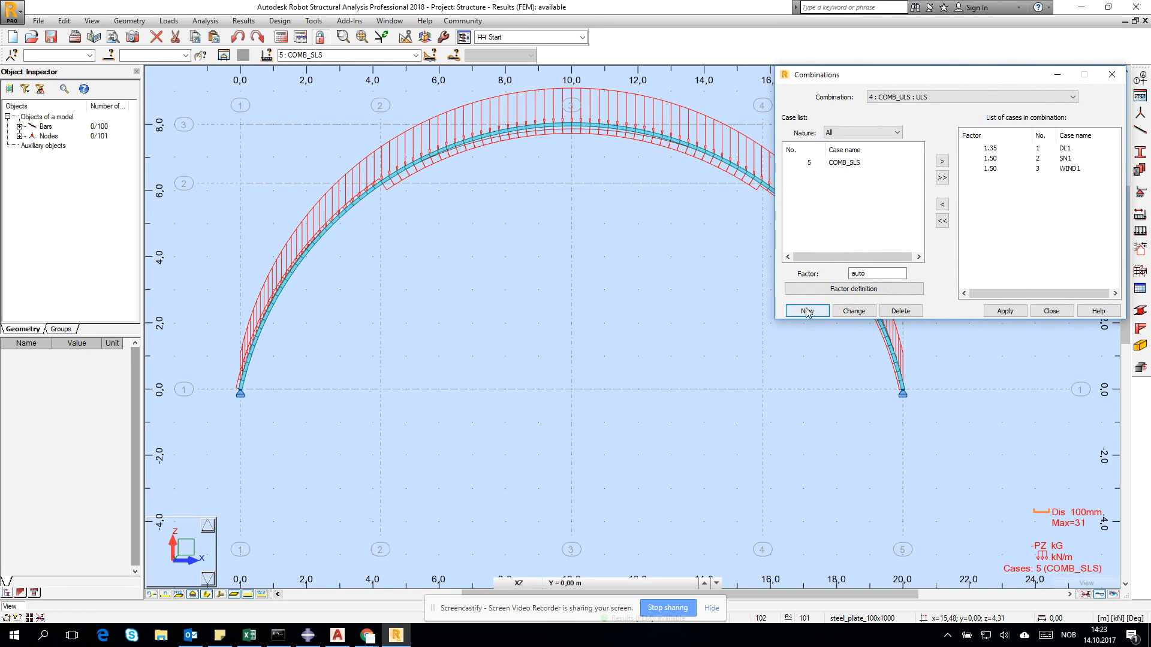
pyautogui.click(805, 310)
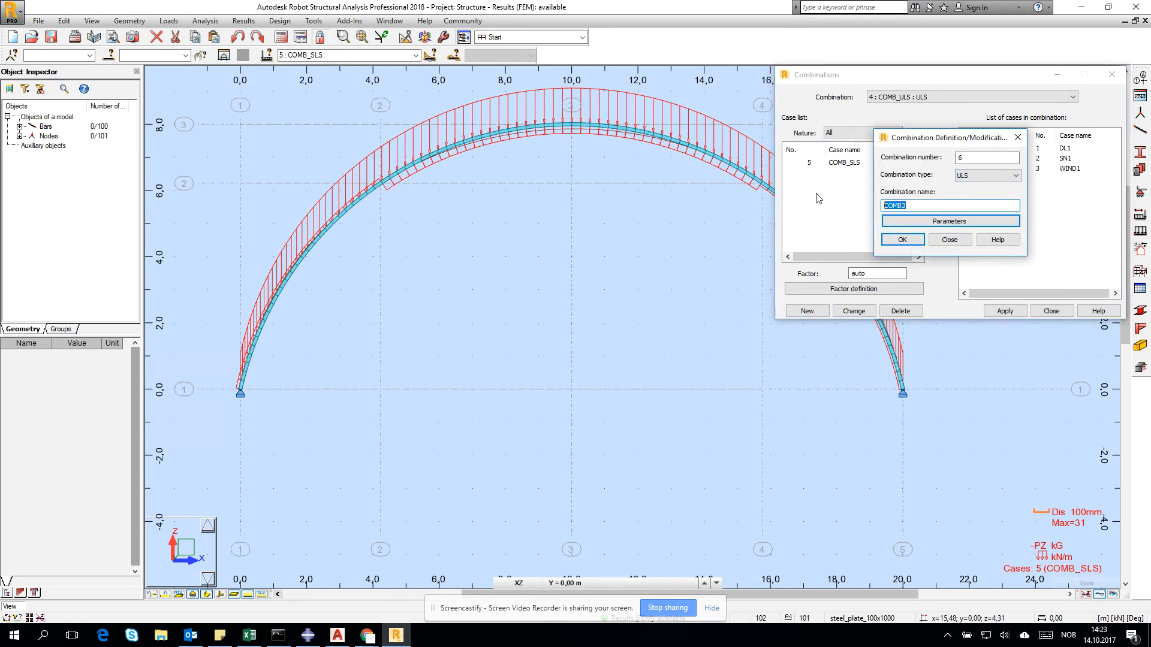
pyautogui.write('buckl')
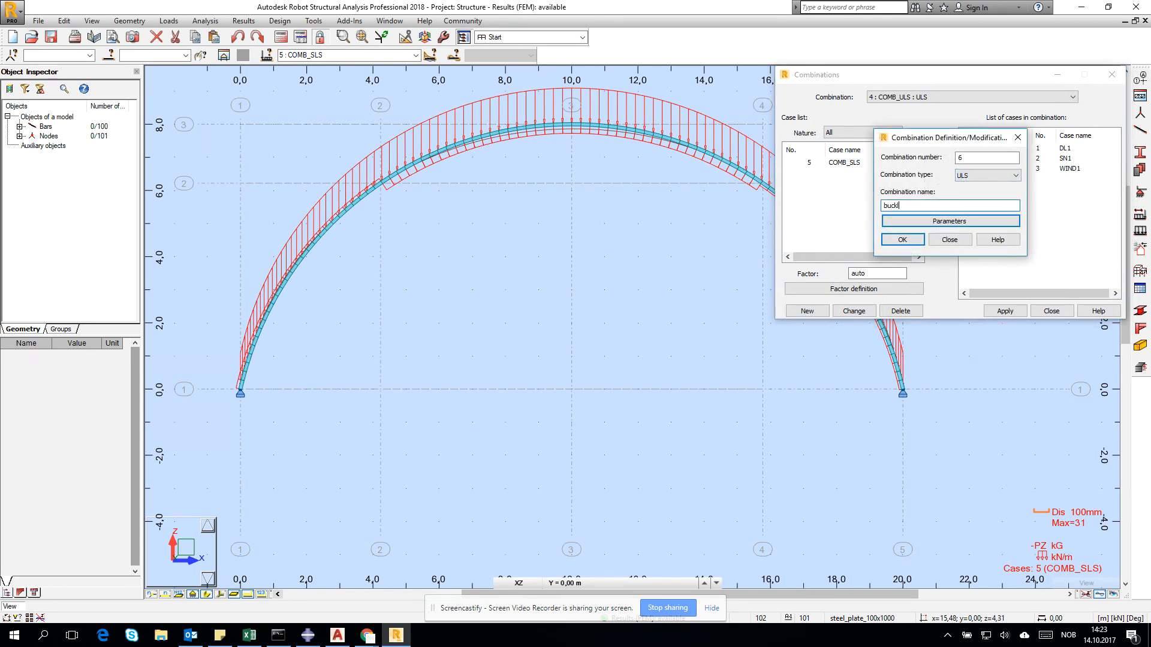
pyautogui.write('ing_')
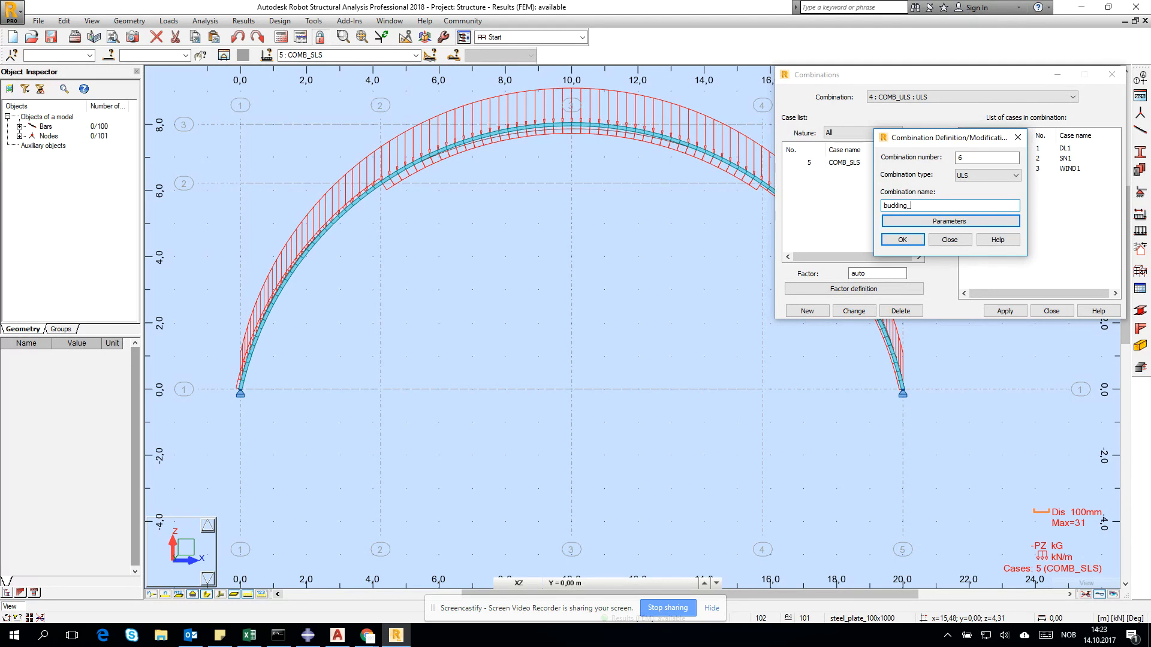
pyautogui.write('1')
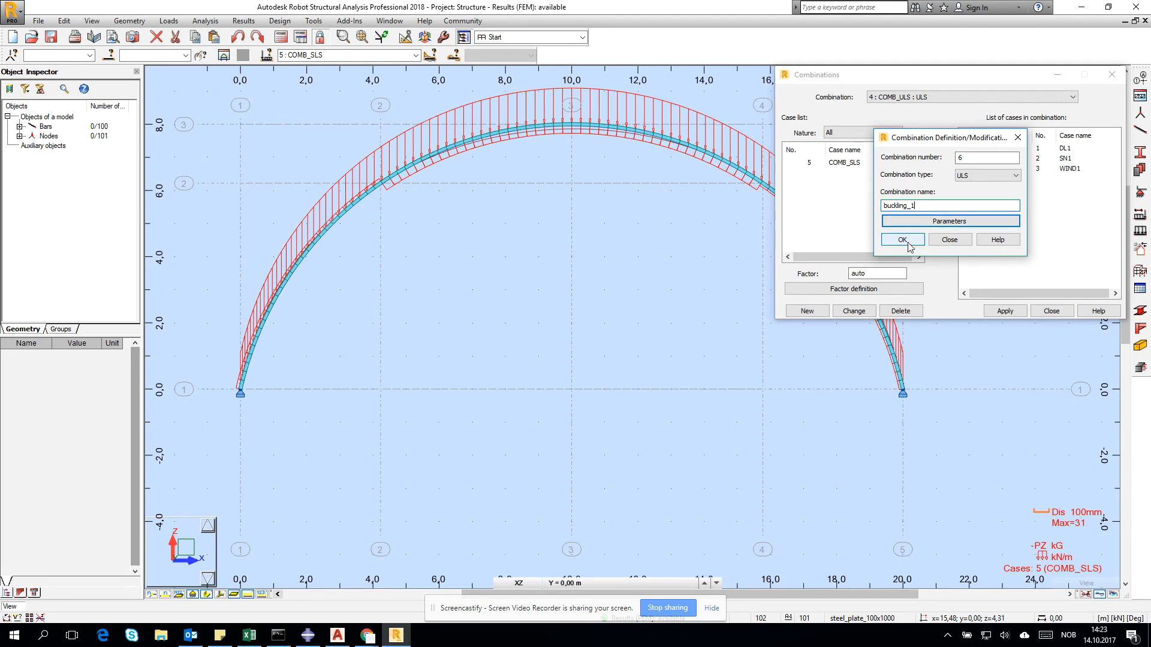
pyautogui.click(1018, 175)
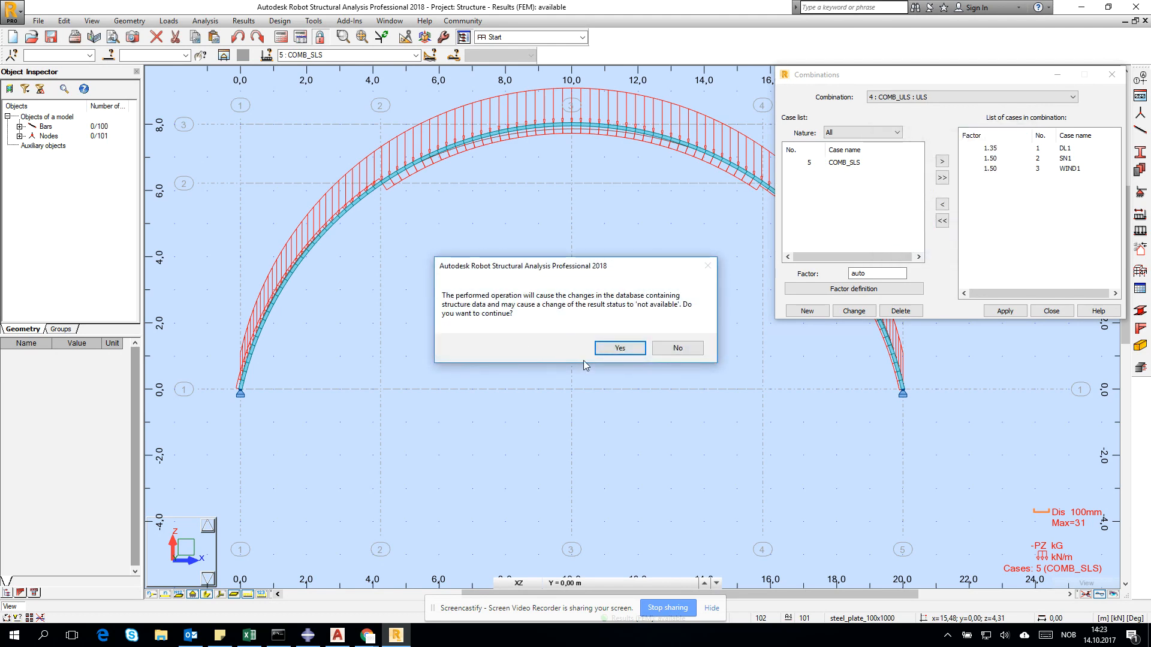
pyautogui.click(619, 348)
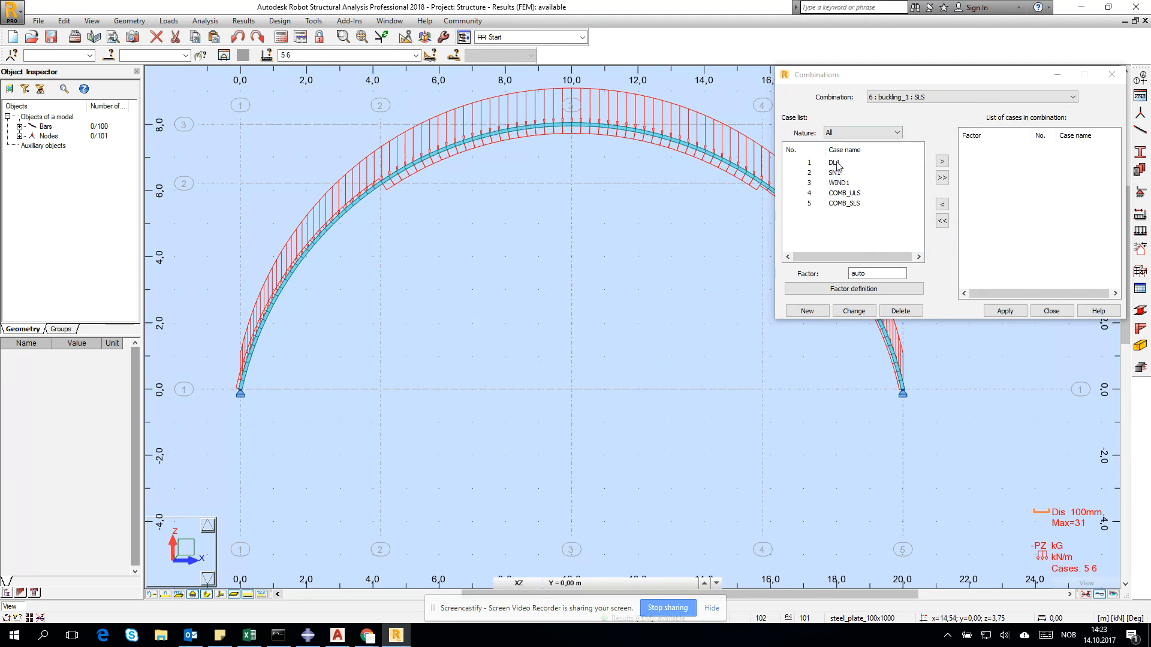
# Add DL1, SN1 and WIND1 to buckling_1, each at factor 1.00
pyautogui.moveTo(834, 162); pyautogui.dragTo(834, 182)
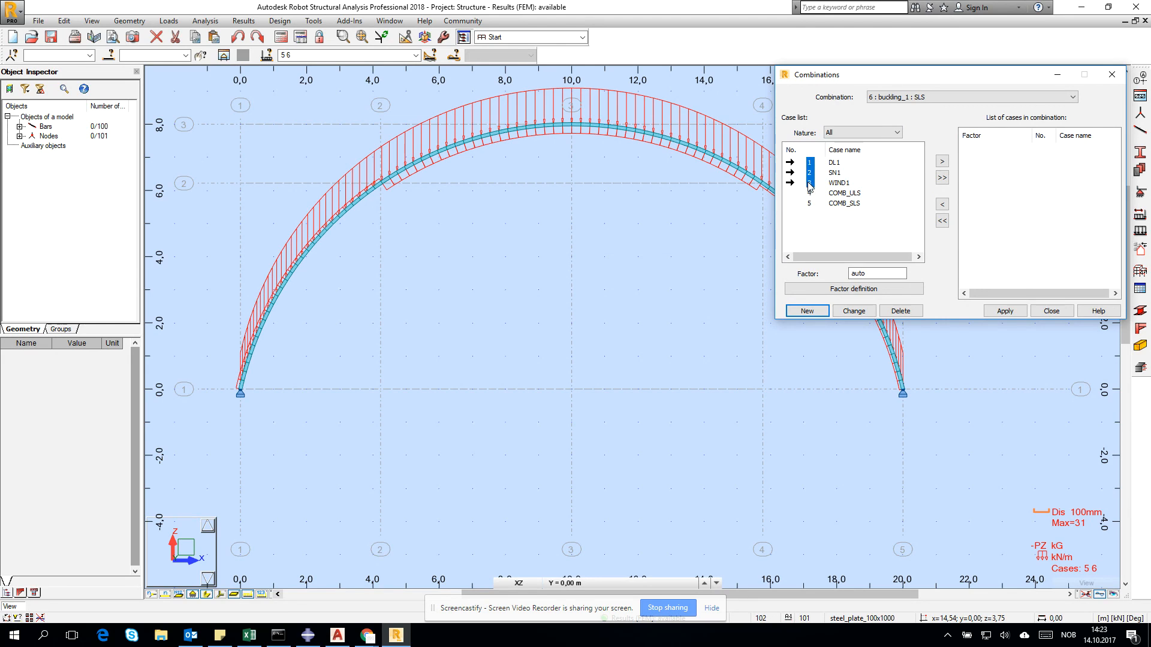
pyautogui.click(942, 161)
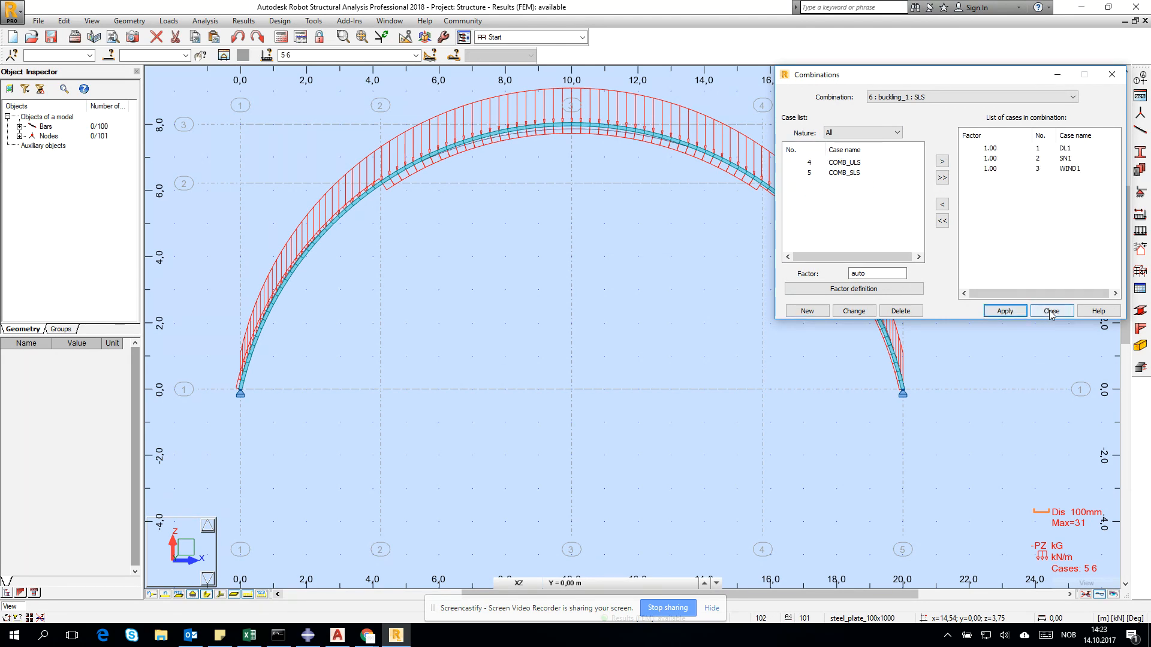
# Create ULS combination 7 nonlinear_ULS with DL1 ×1.35, SN1 and WIND1 ×1.50, then recalculate
pyautogui.click(806, 310)
pyautogui.write('nonlinear_ULS')
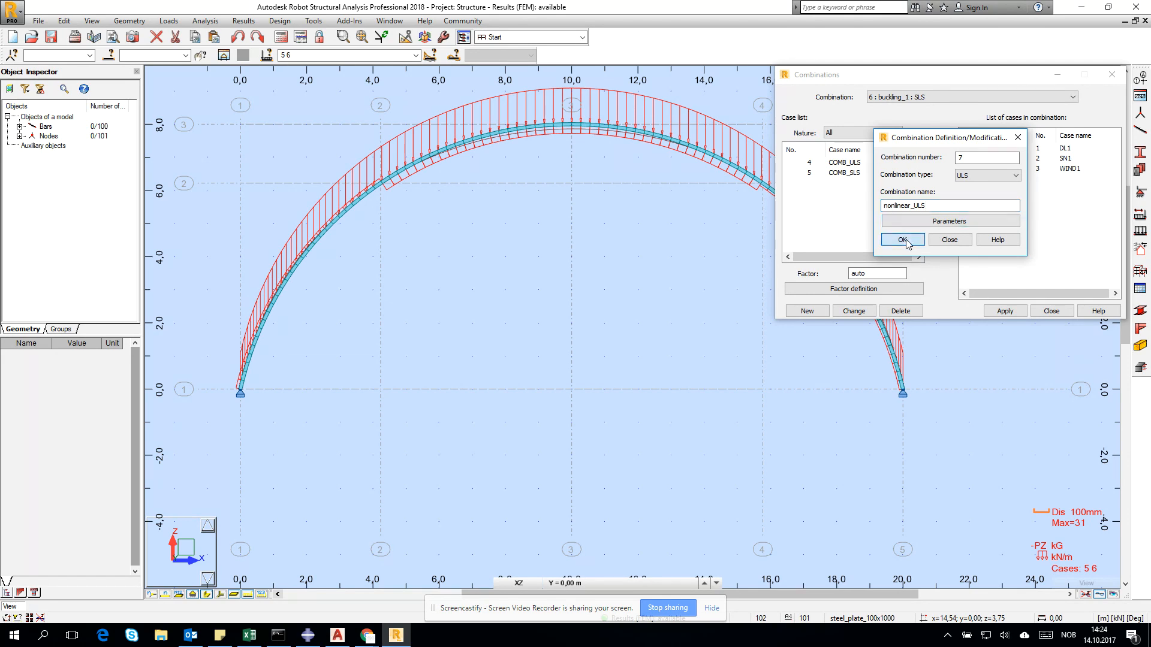
pyautogui.click(902, 240)
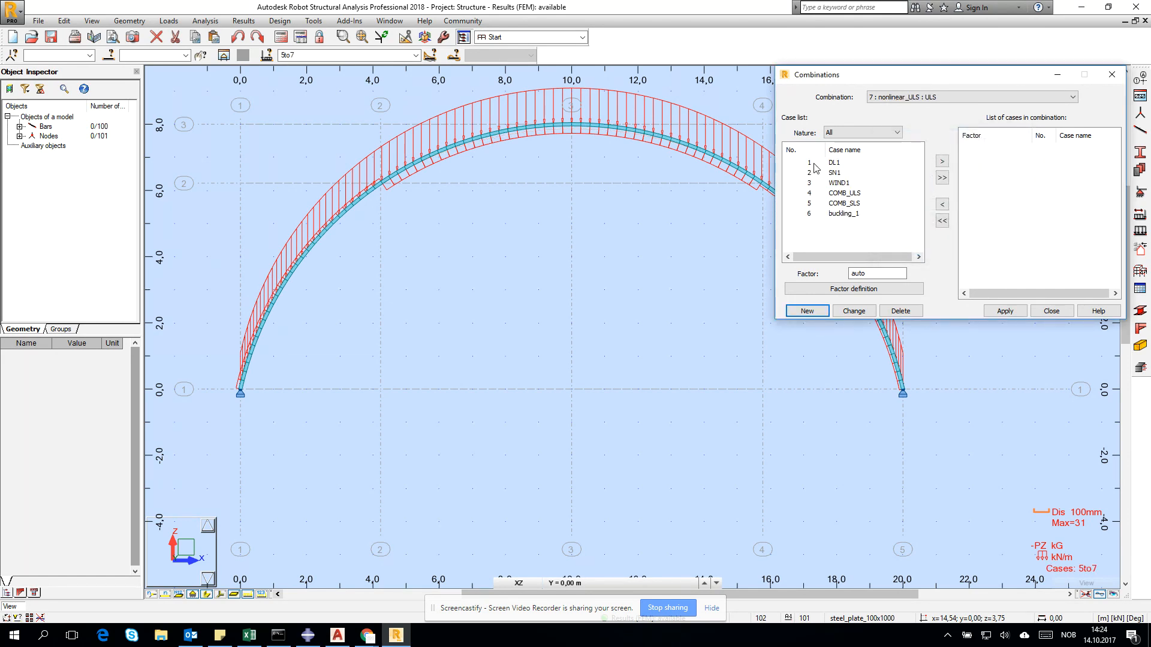
pyautogui.click(943, 160)
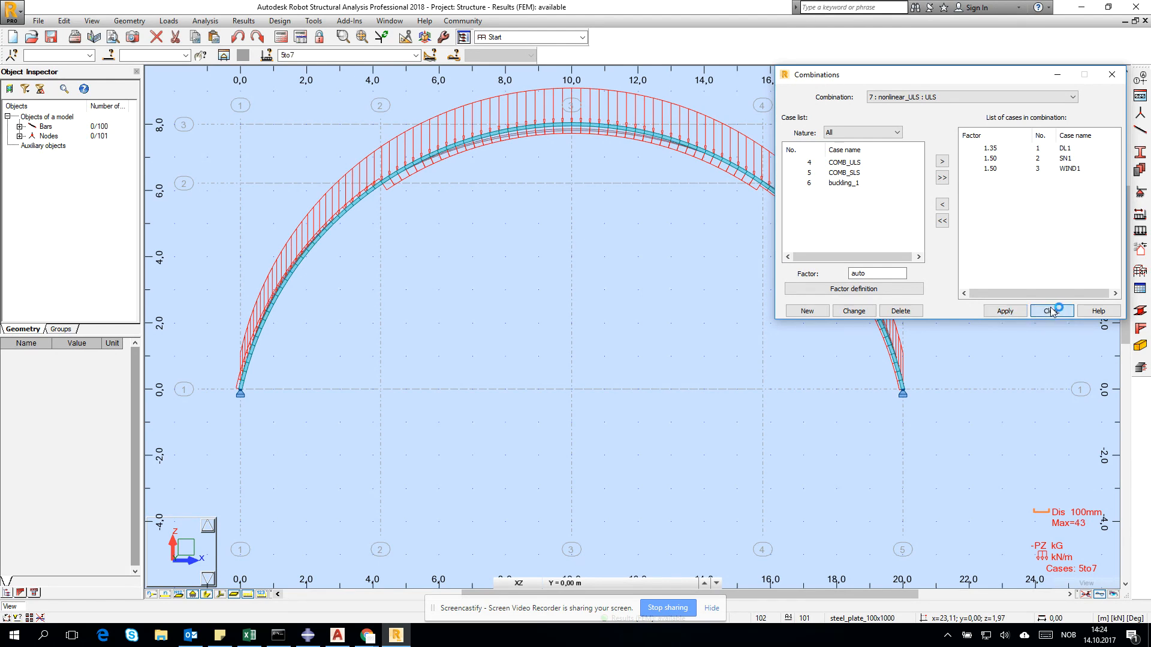
pyautogui.click(1051, 310)
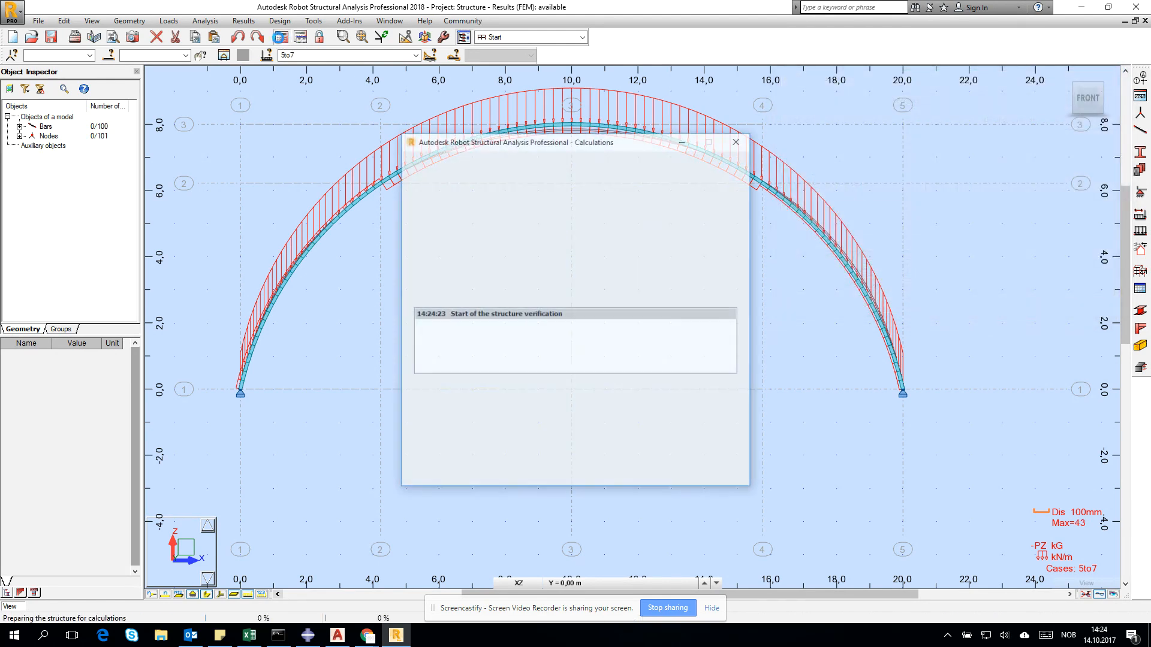
# In Analysis Types, change case 6 buckling_1 to a buckling analysis with 10 modes
pyautogui.click(735, 141)
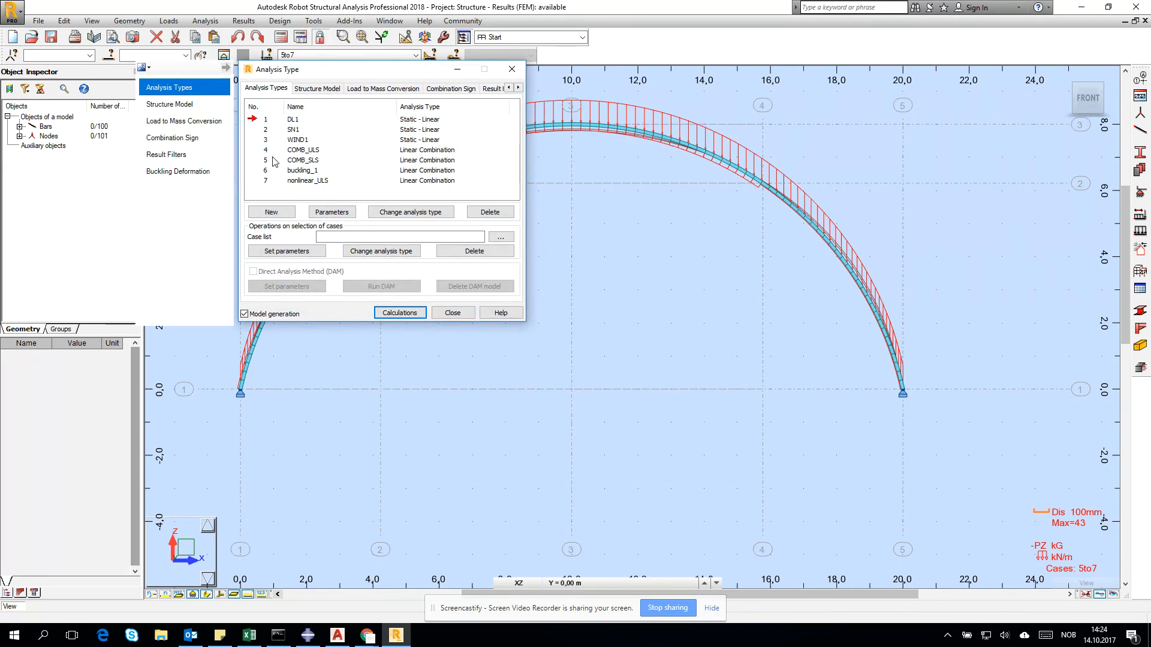
pyautogui.click(264, 150)
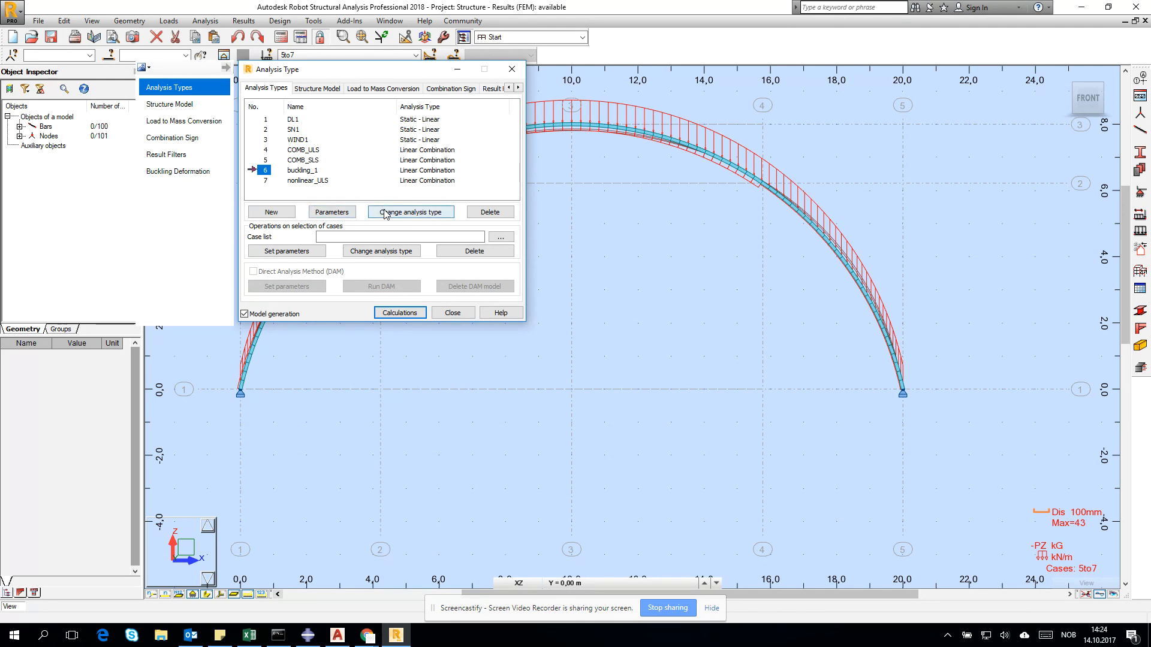
pyautogui.click(409, 212)
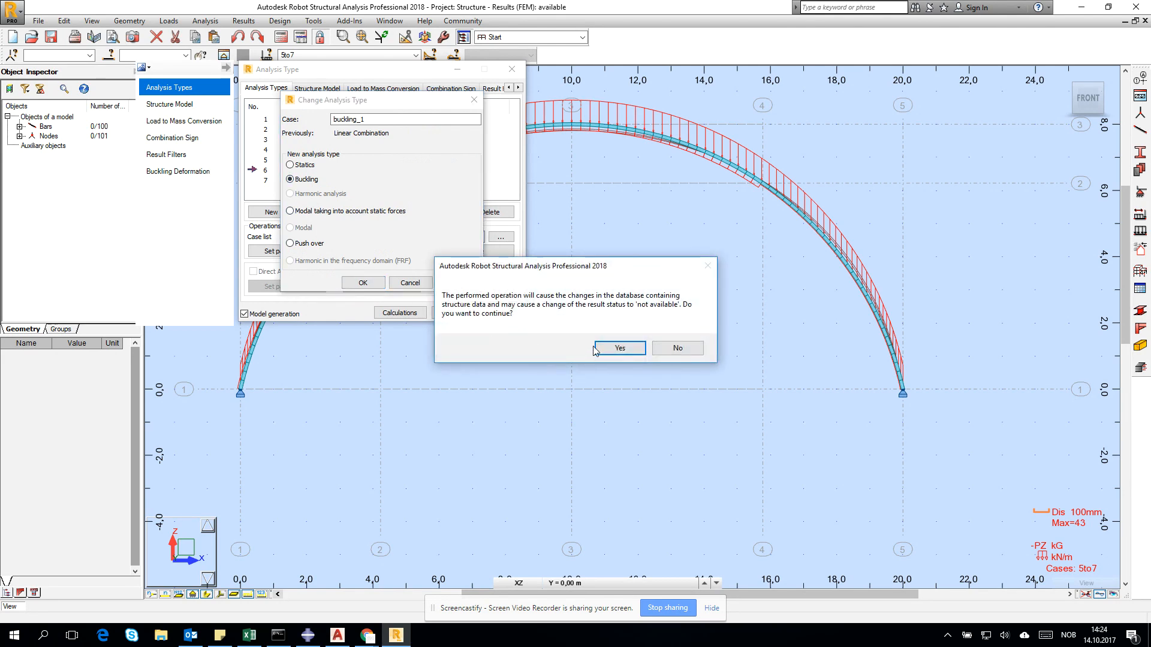
pyautogui.click(618, 348)
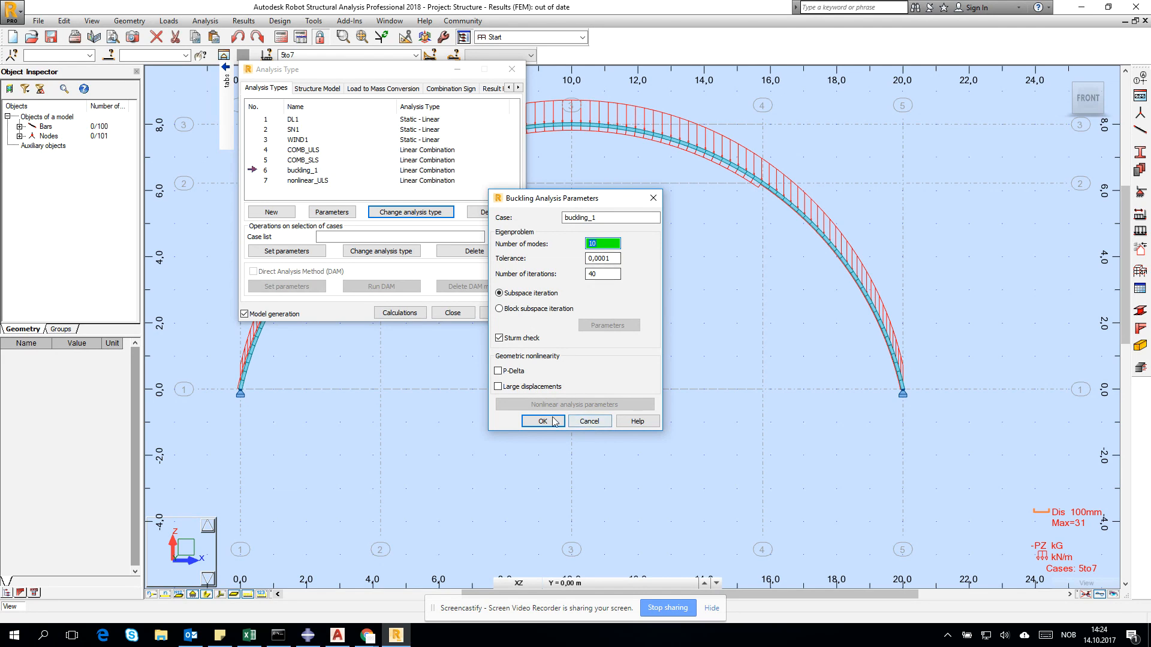
pyautogui.click(542, 421)
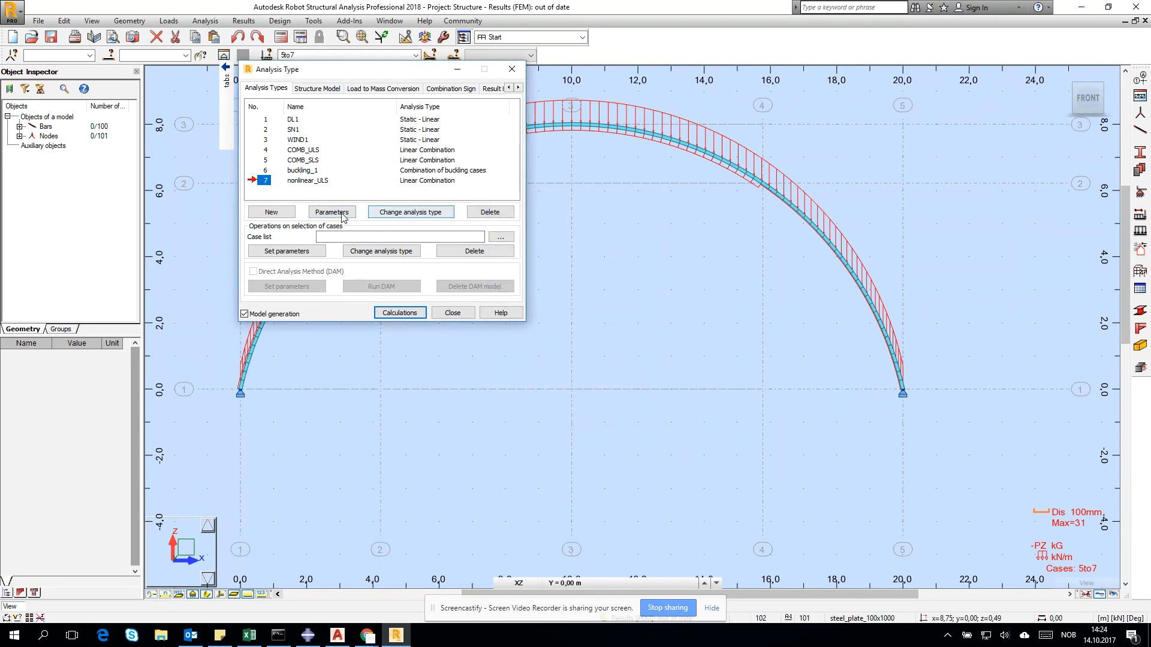
# Set nonlinear_ULS parameters to P-Delta and large displacements, then close Analysis Types
pyautogui.click(331, 212)
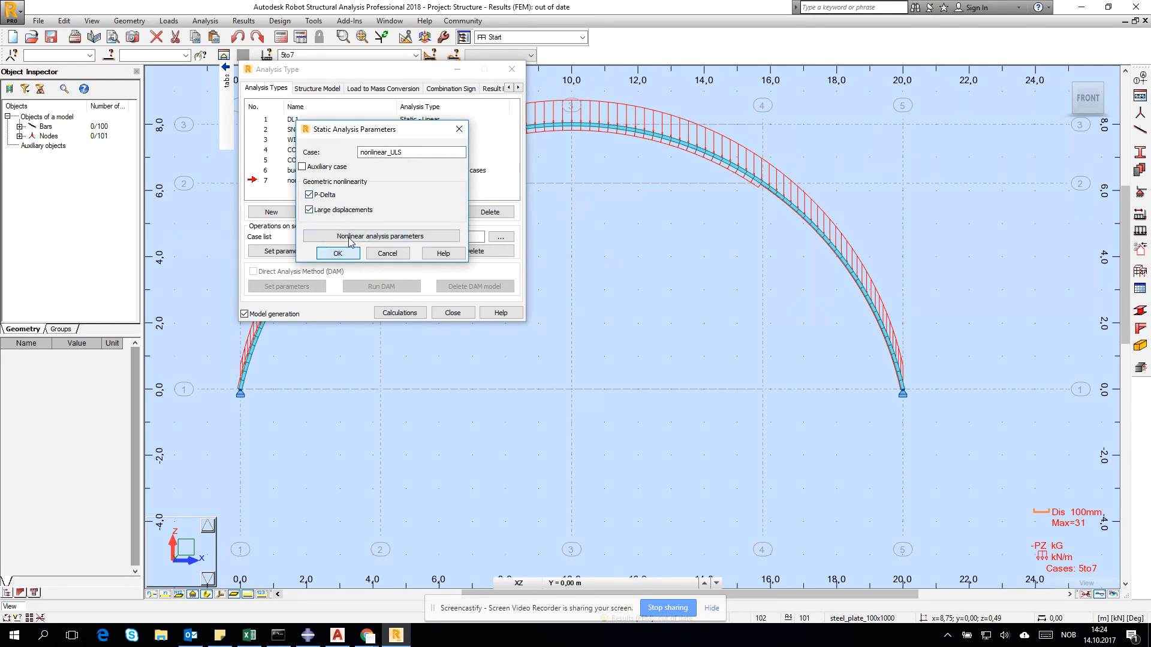
pyautogui.click(380, 236)
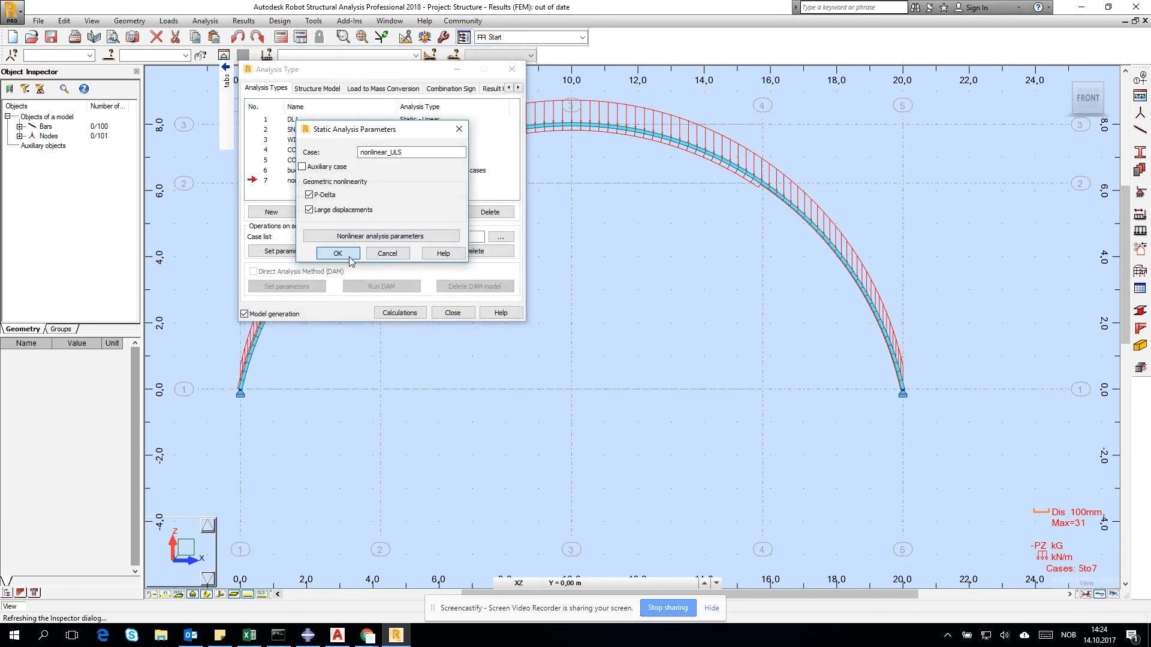
pyautogui.click(337, 253)
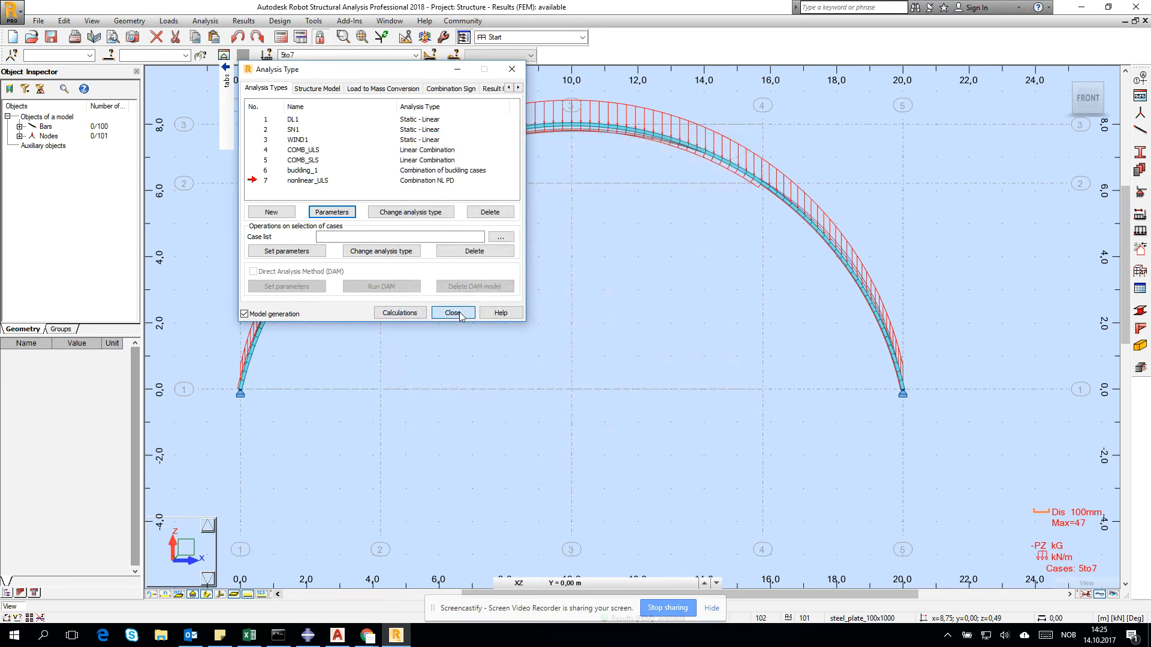
pyautogui.click(452, 313)
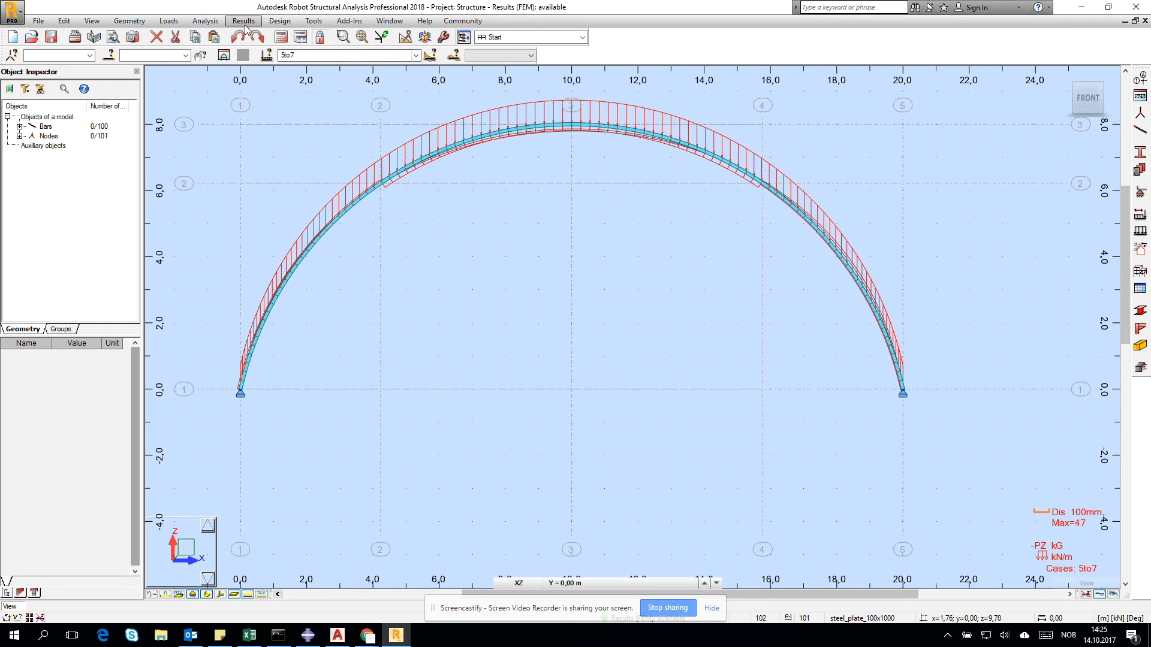
# In Diagrams for Bars, add value labels to the deflection diagram
pyautogui.click(244, 20)
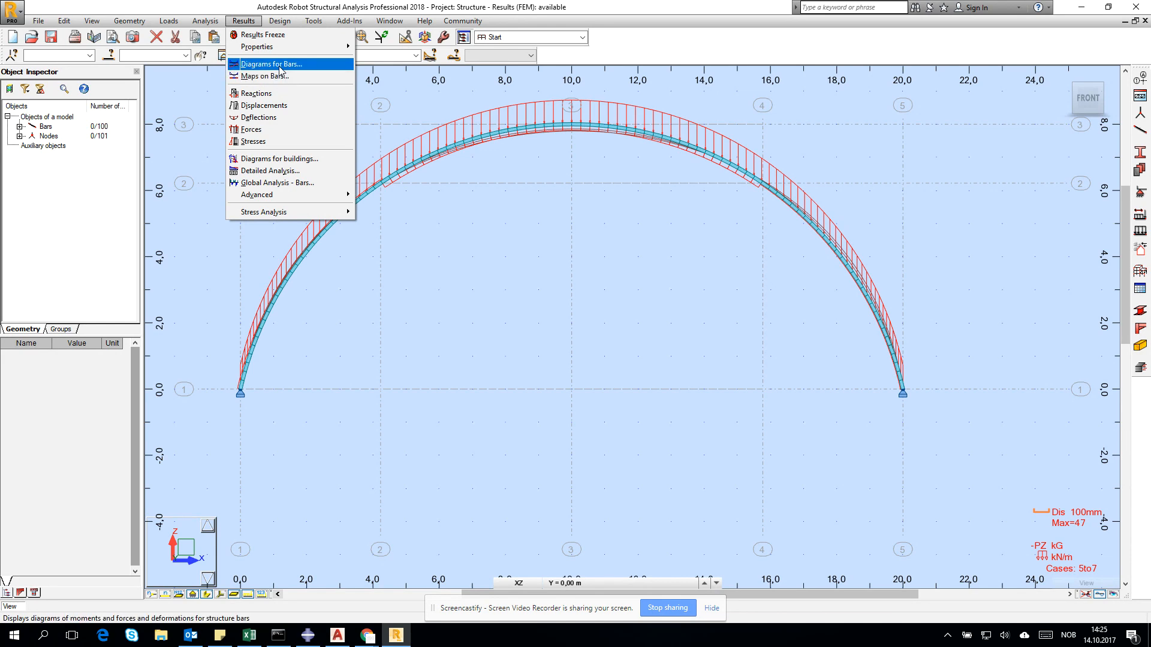
pyautogui.click(272, 63)
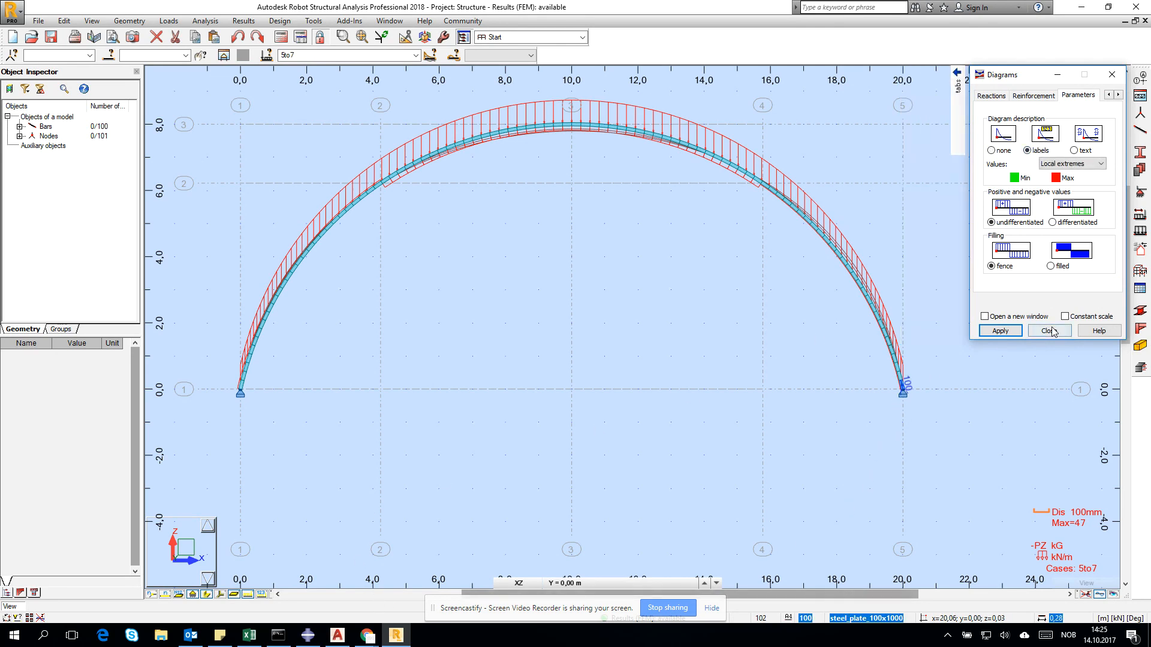
pyautogui.click(998, 331)
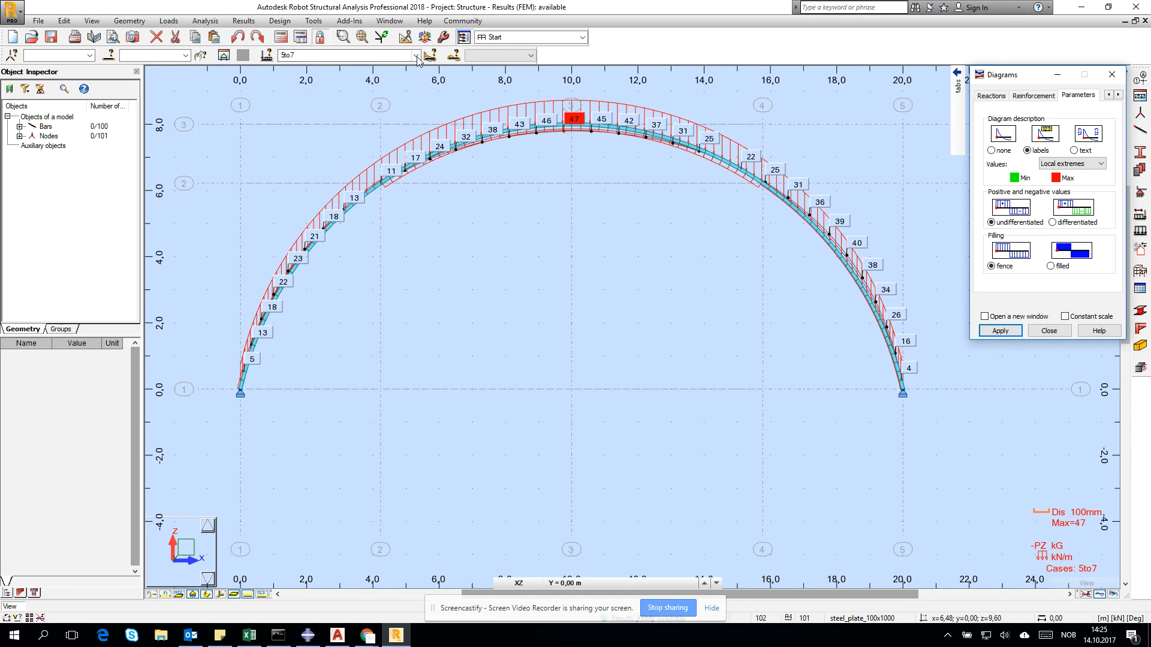
# Compare deflections for COMB_SLS (31), COMB_ULS (43) and nonlinear_ULS (47 mm)
pyautogui.click(416, 55)
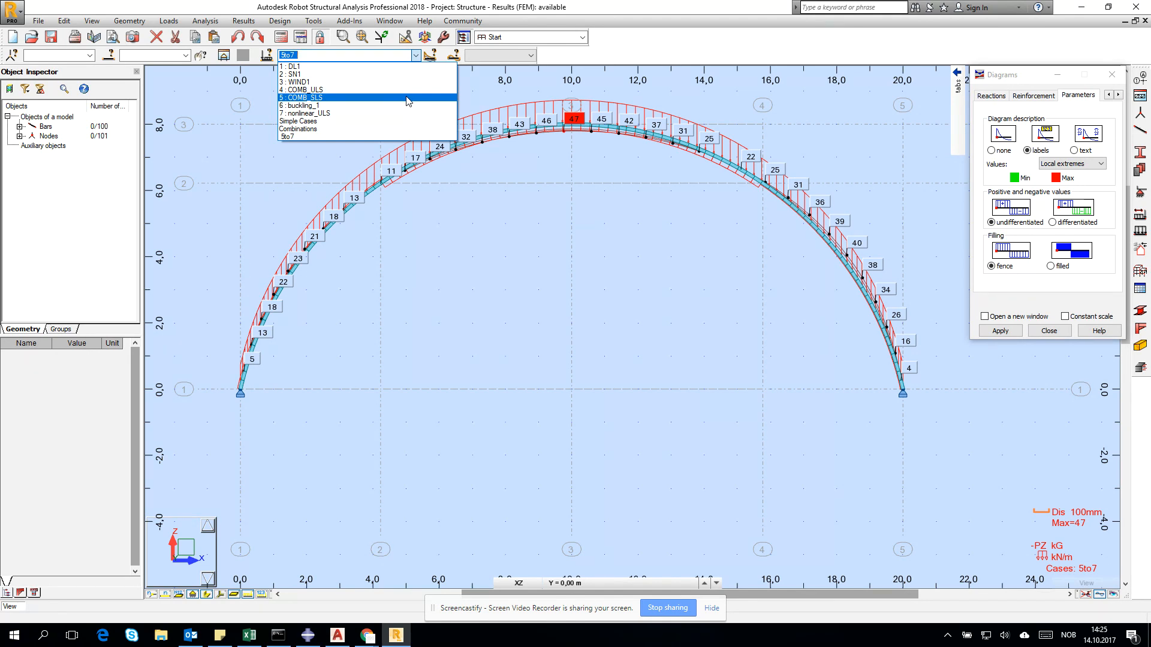
pyautogui.click(303, 97)
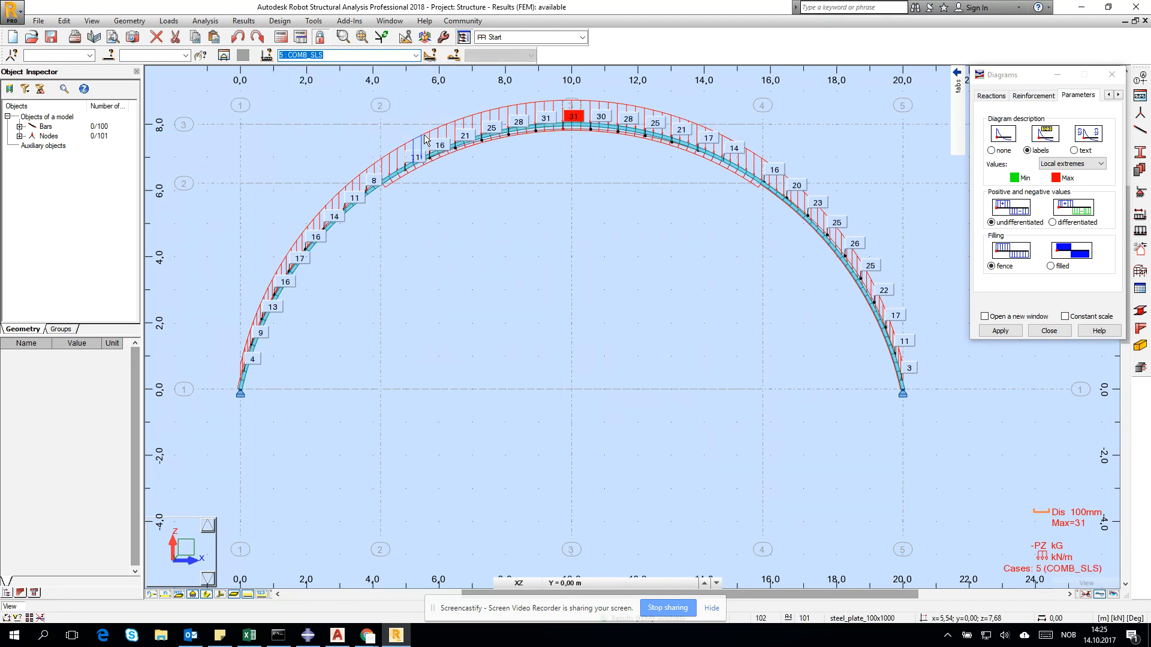
pyautogui.click(415, 54)
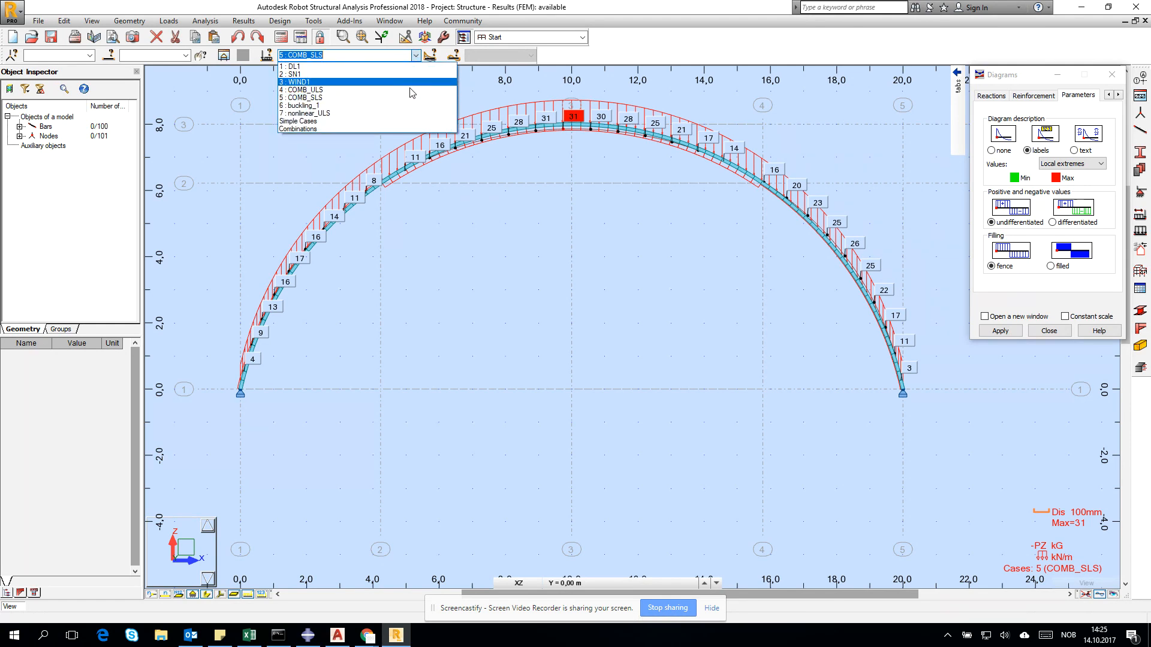
pyautogui.click(304, 90)
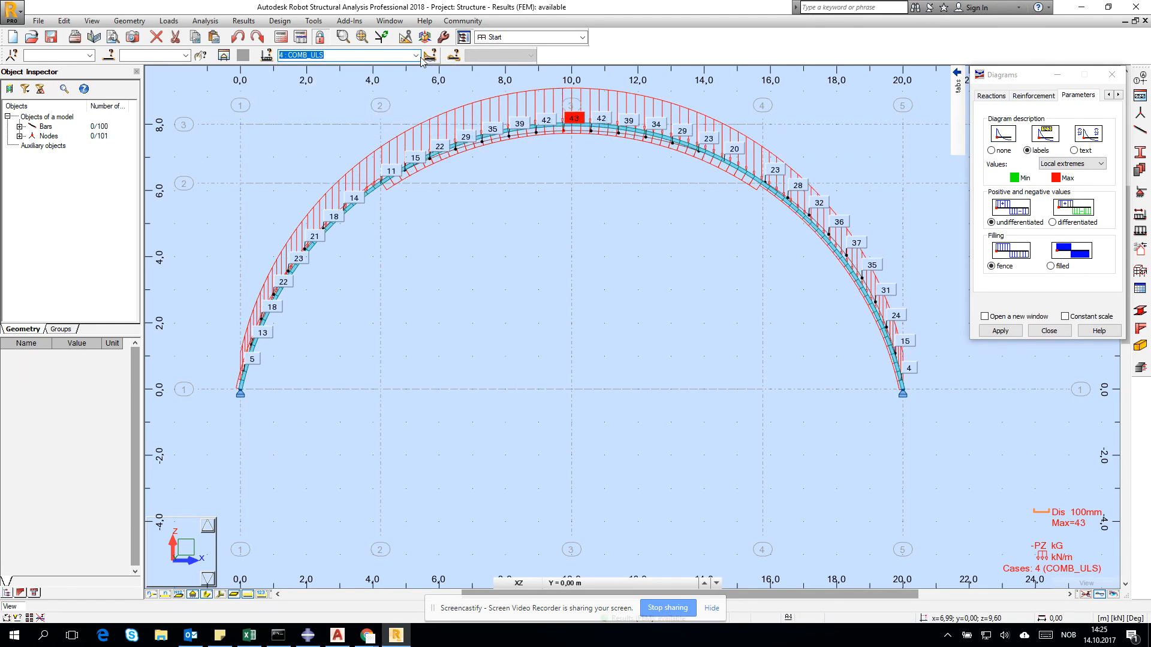
pyautogui.click(416, 55)
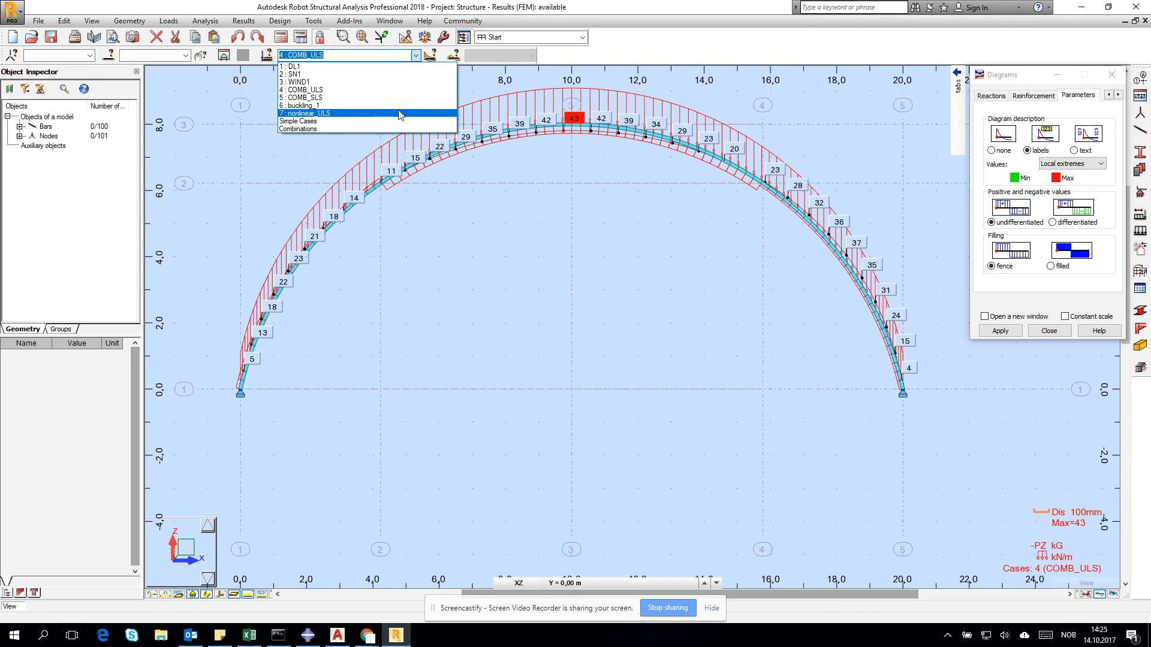
pyautogui.click(306, 112)
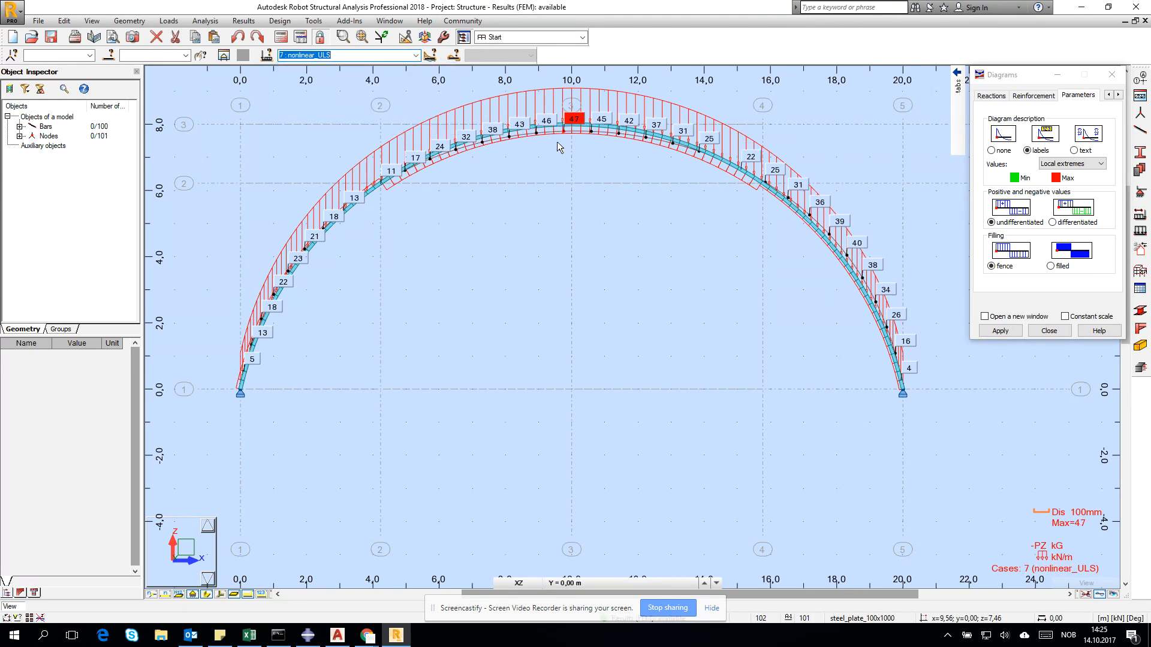
pyautogui.moveTo(564, 143)
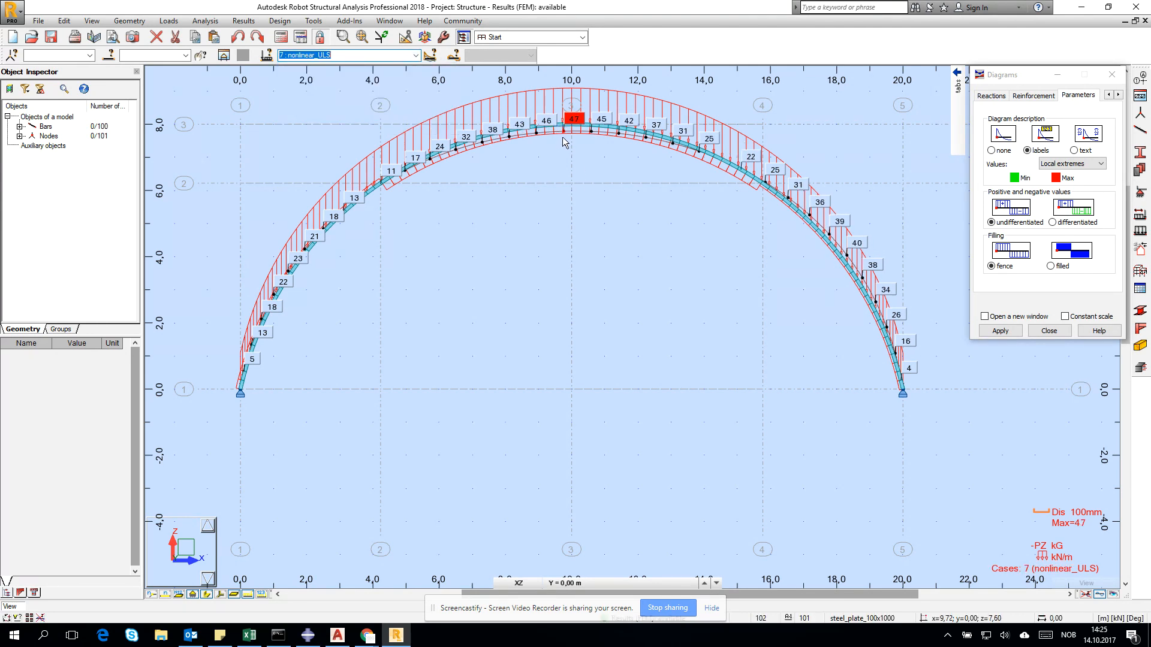
pyautogui.moveTo(564, 143)
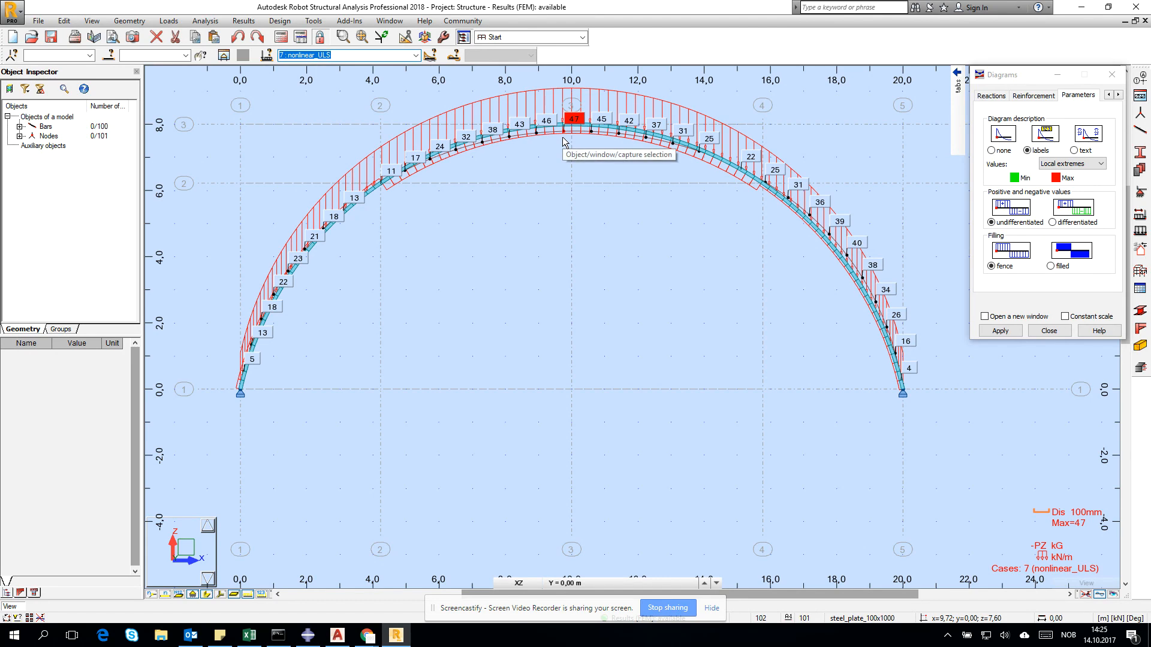
pyautogui.moveTo(568, 160)
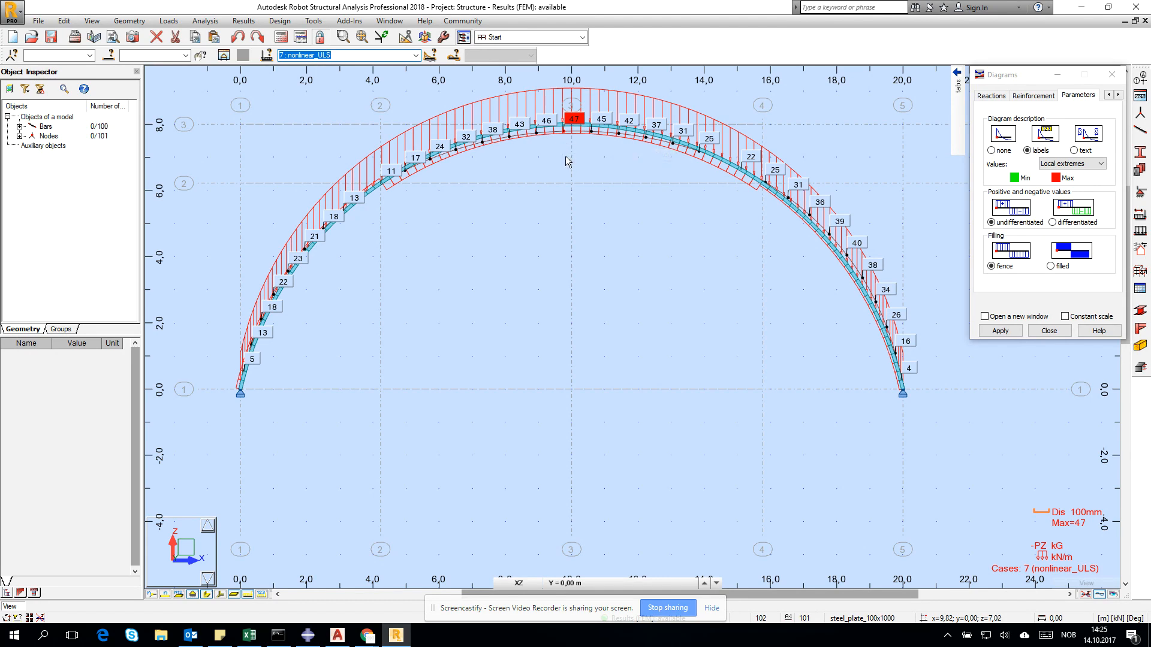
# Zoom in on the arch crown around the 47 mm nonlinear_ULS deflection label
pyautogui.click(564, 119)
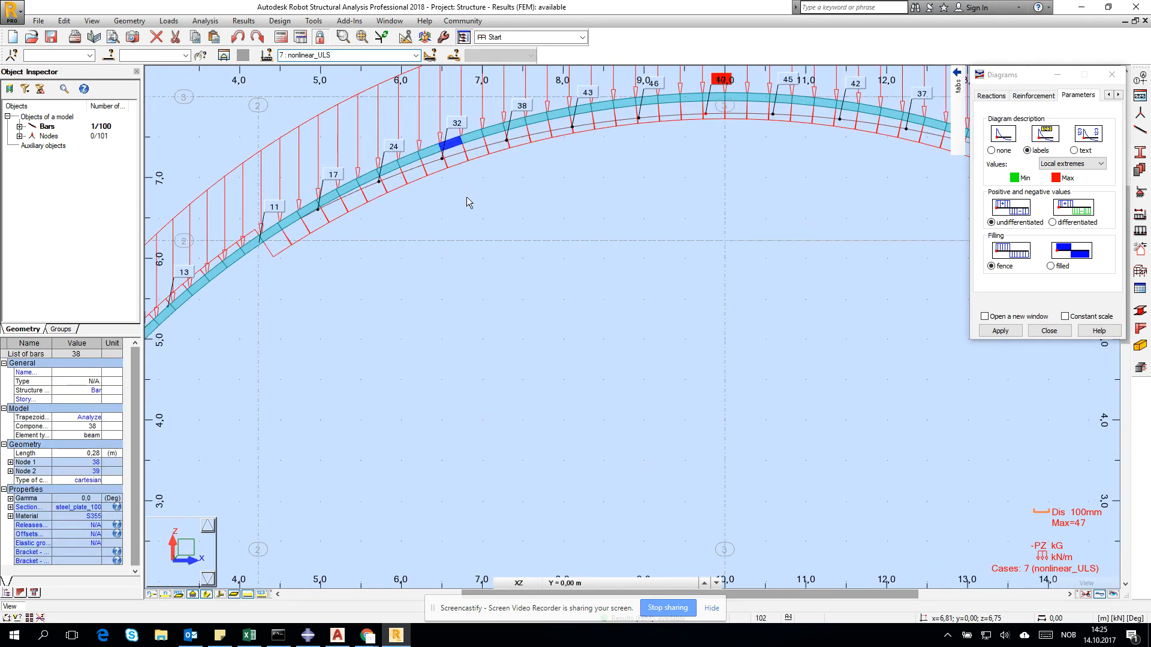
pyautogui.scroll(-3)
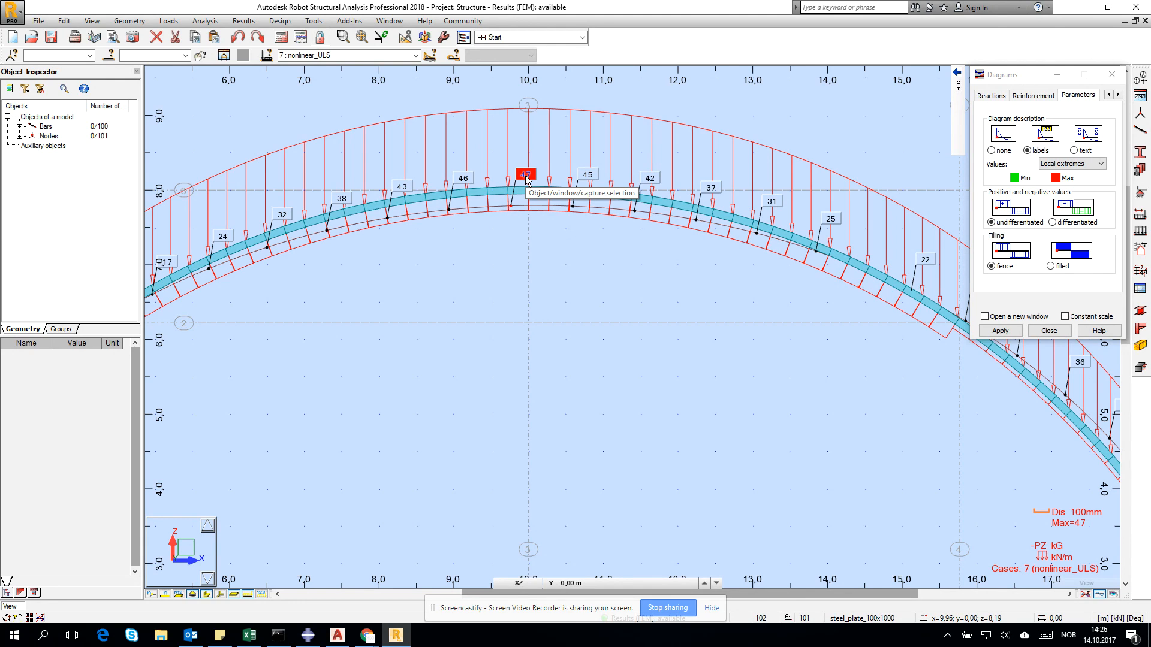
pyautogui.moveTo(422, 79)
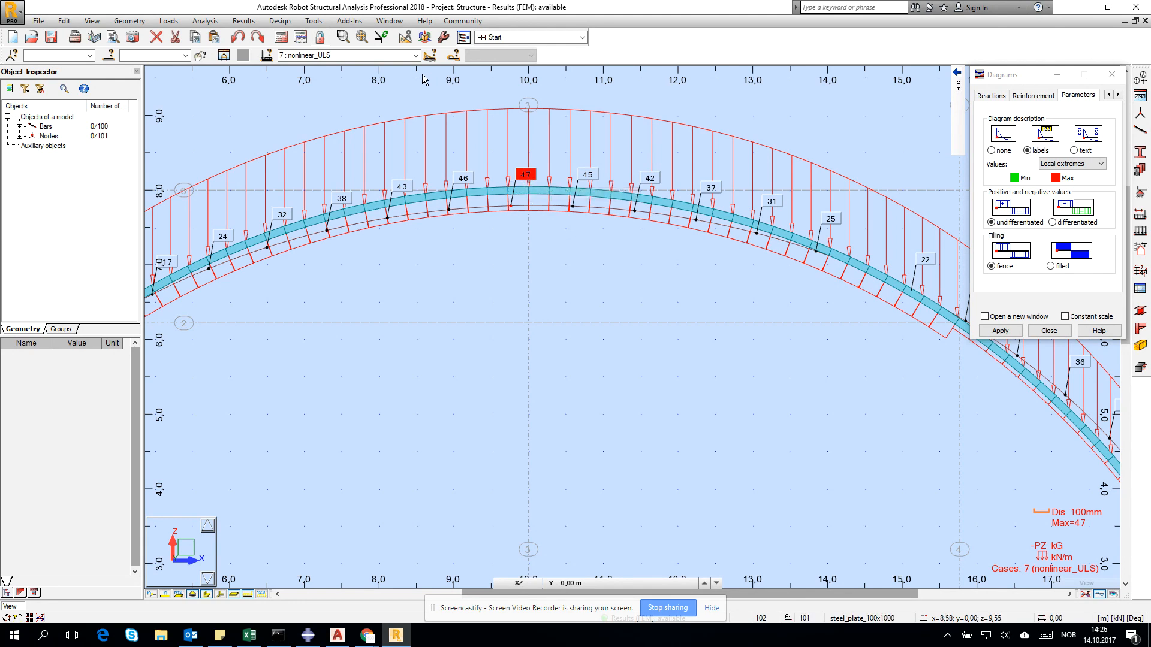
pyautogui.click(243, 21)
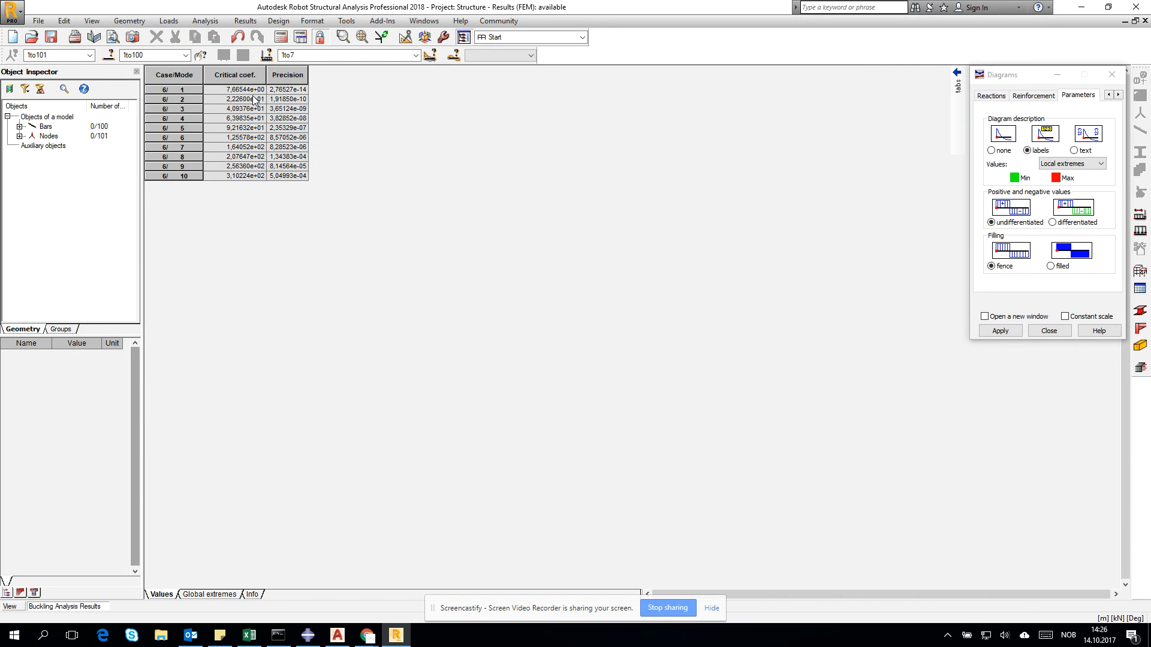
# Show the buckling critical-coefficient table, mode 1 about 7.67 rising to 310 in mode 10
pyautogui.click(234, 89)
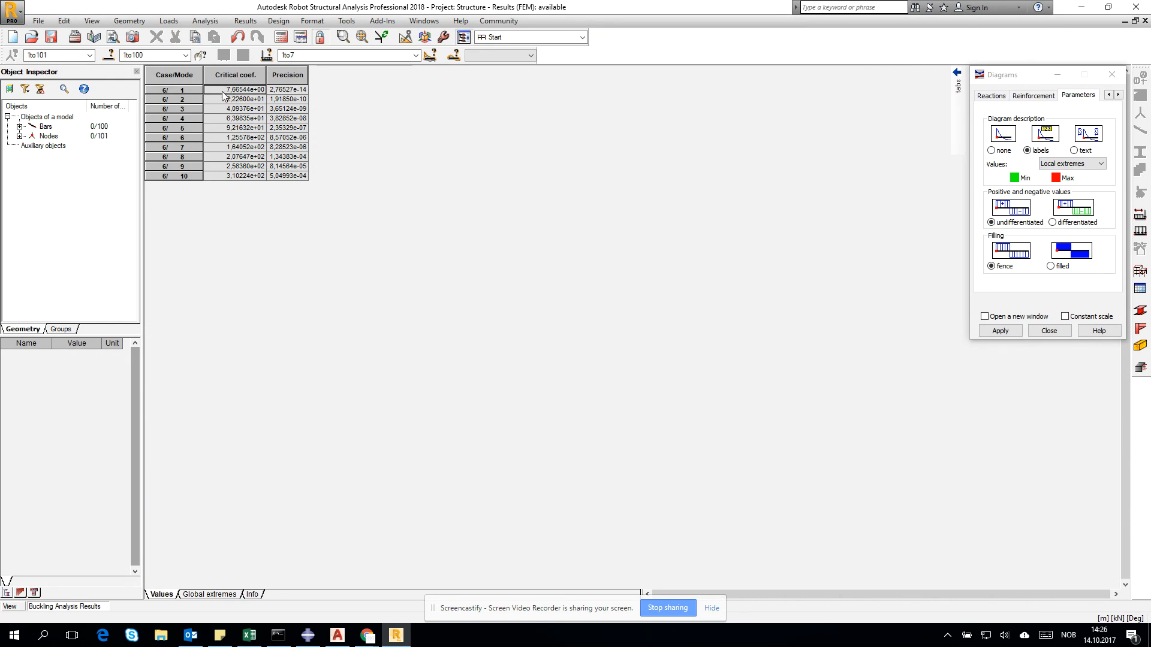